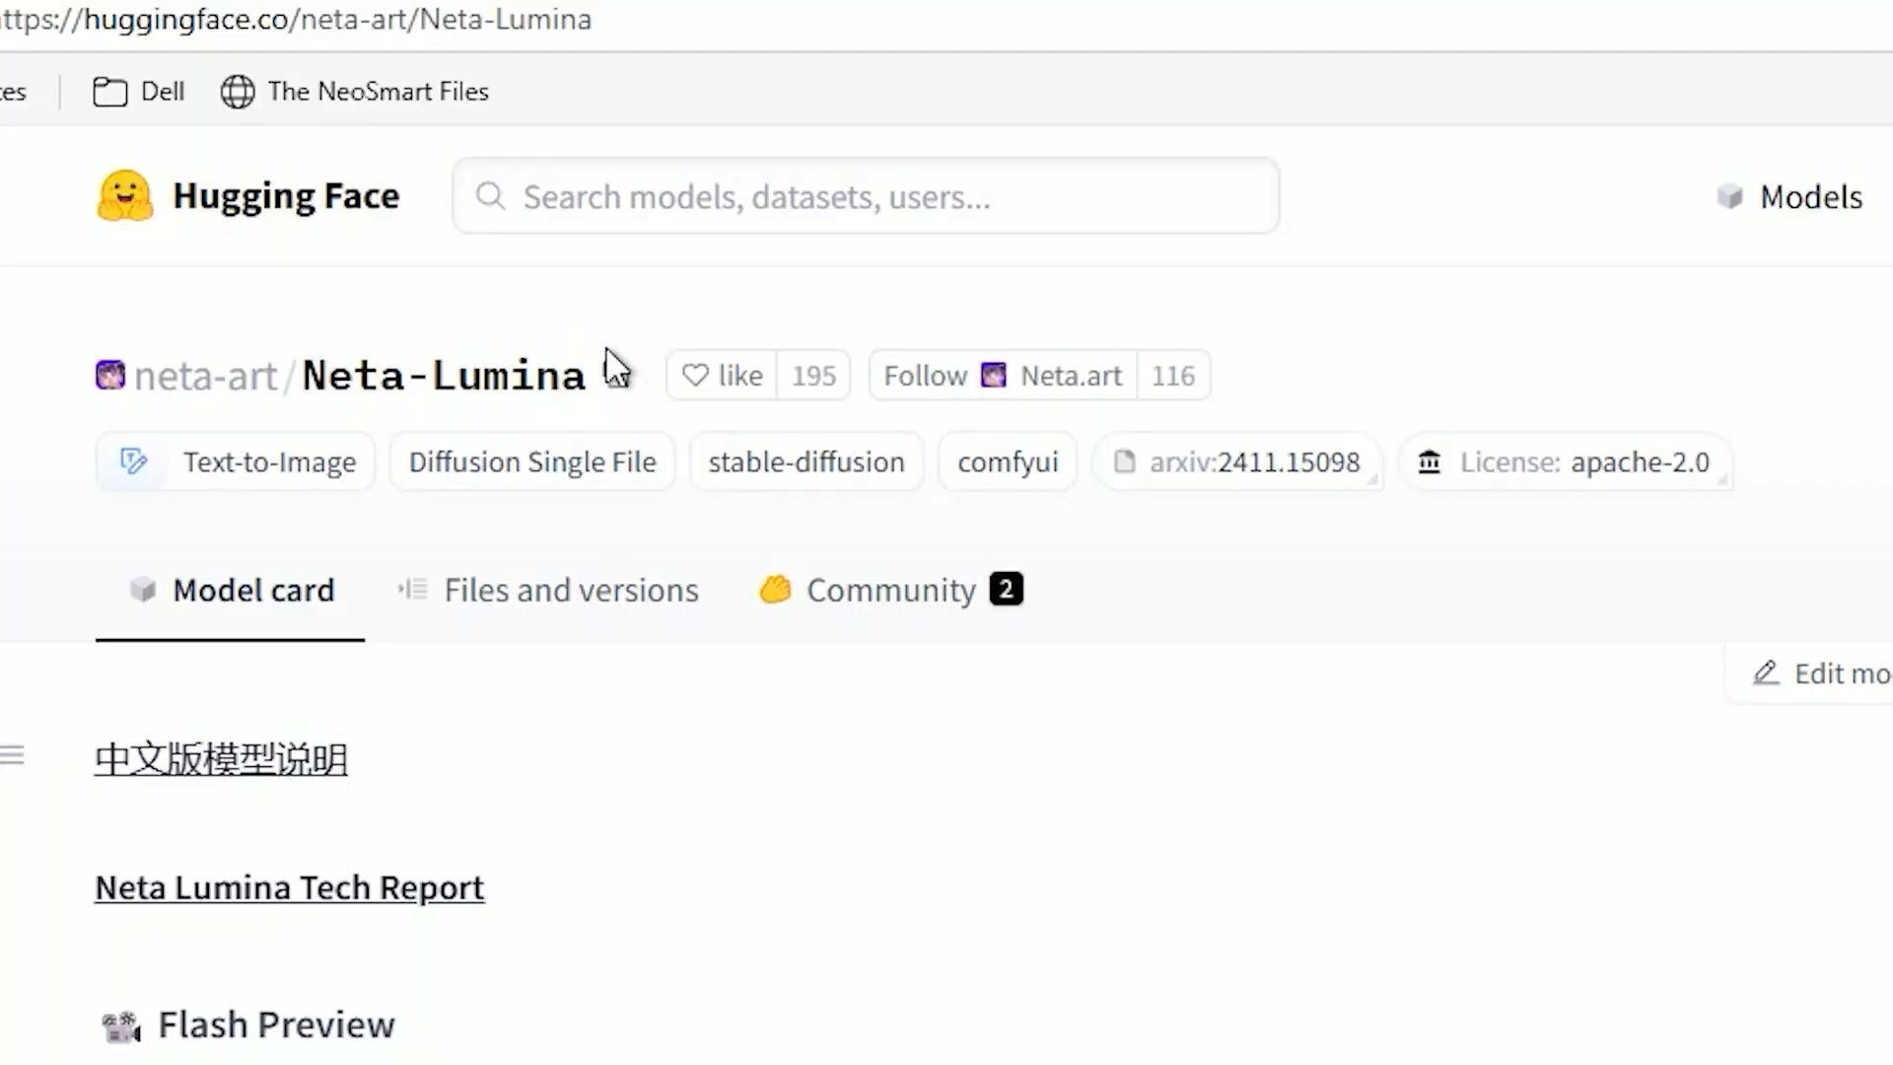
Select the Neta-Lumina model name and scroll through the repository file list
{"action": "double_click", "coordinate": [444, 374]}
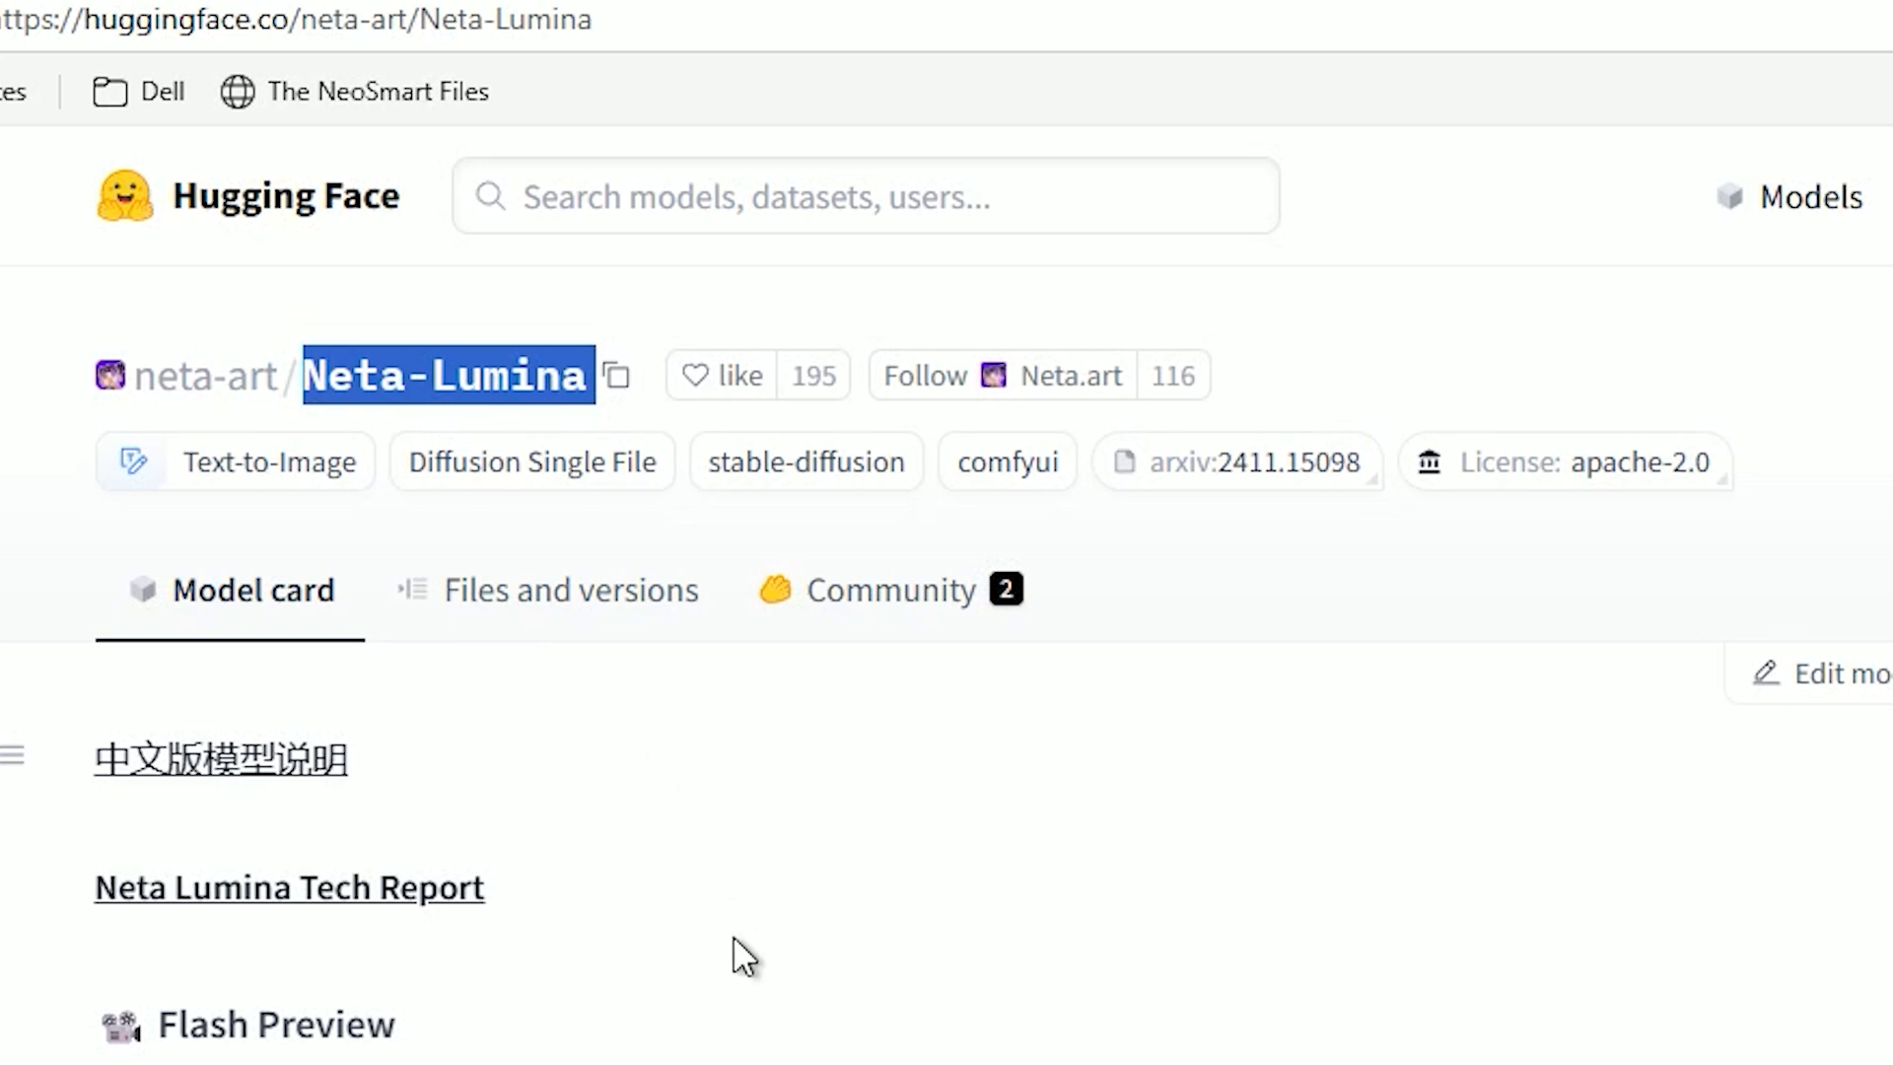
{"action": "scroll", "scroll_direction": "down", "scroll_amount": 3}
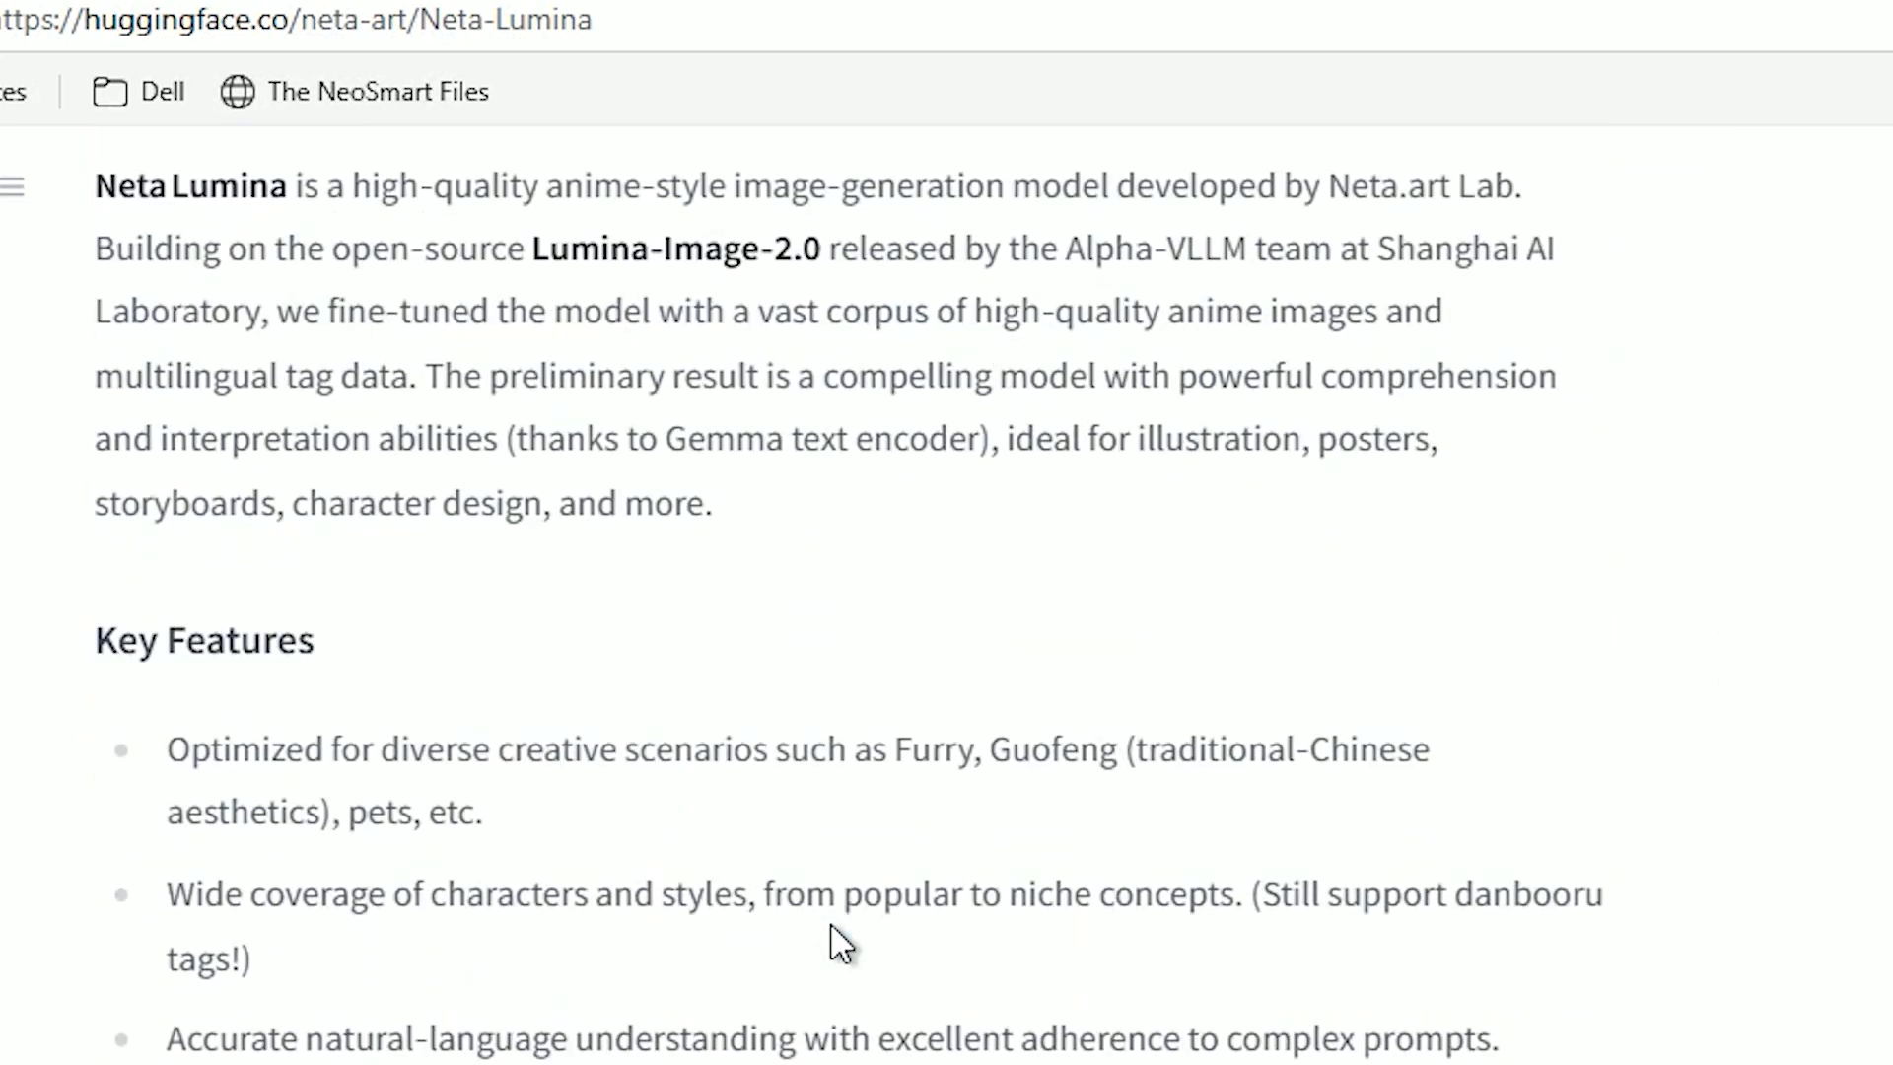
{"action": "scroll", "scroll_direction": "down", "scroll_amount": 3}
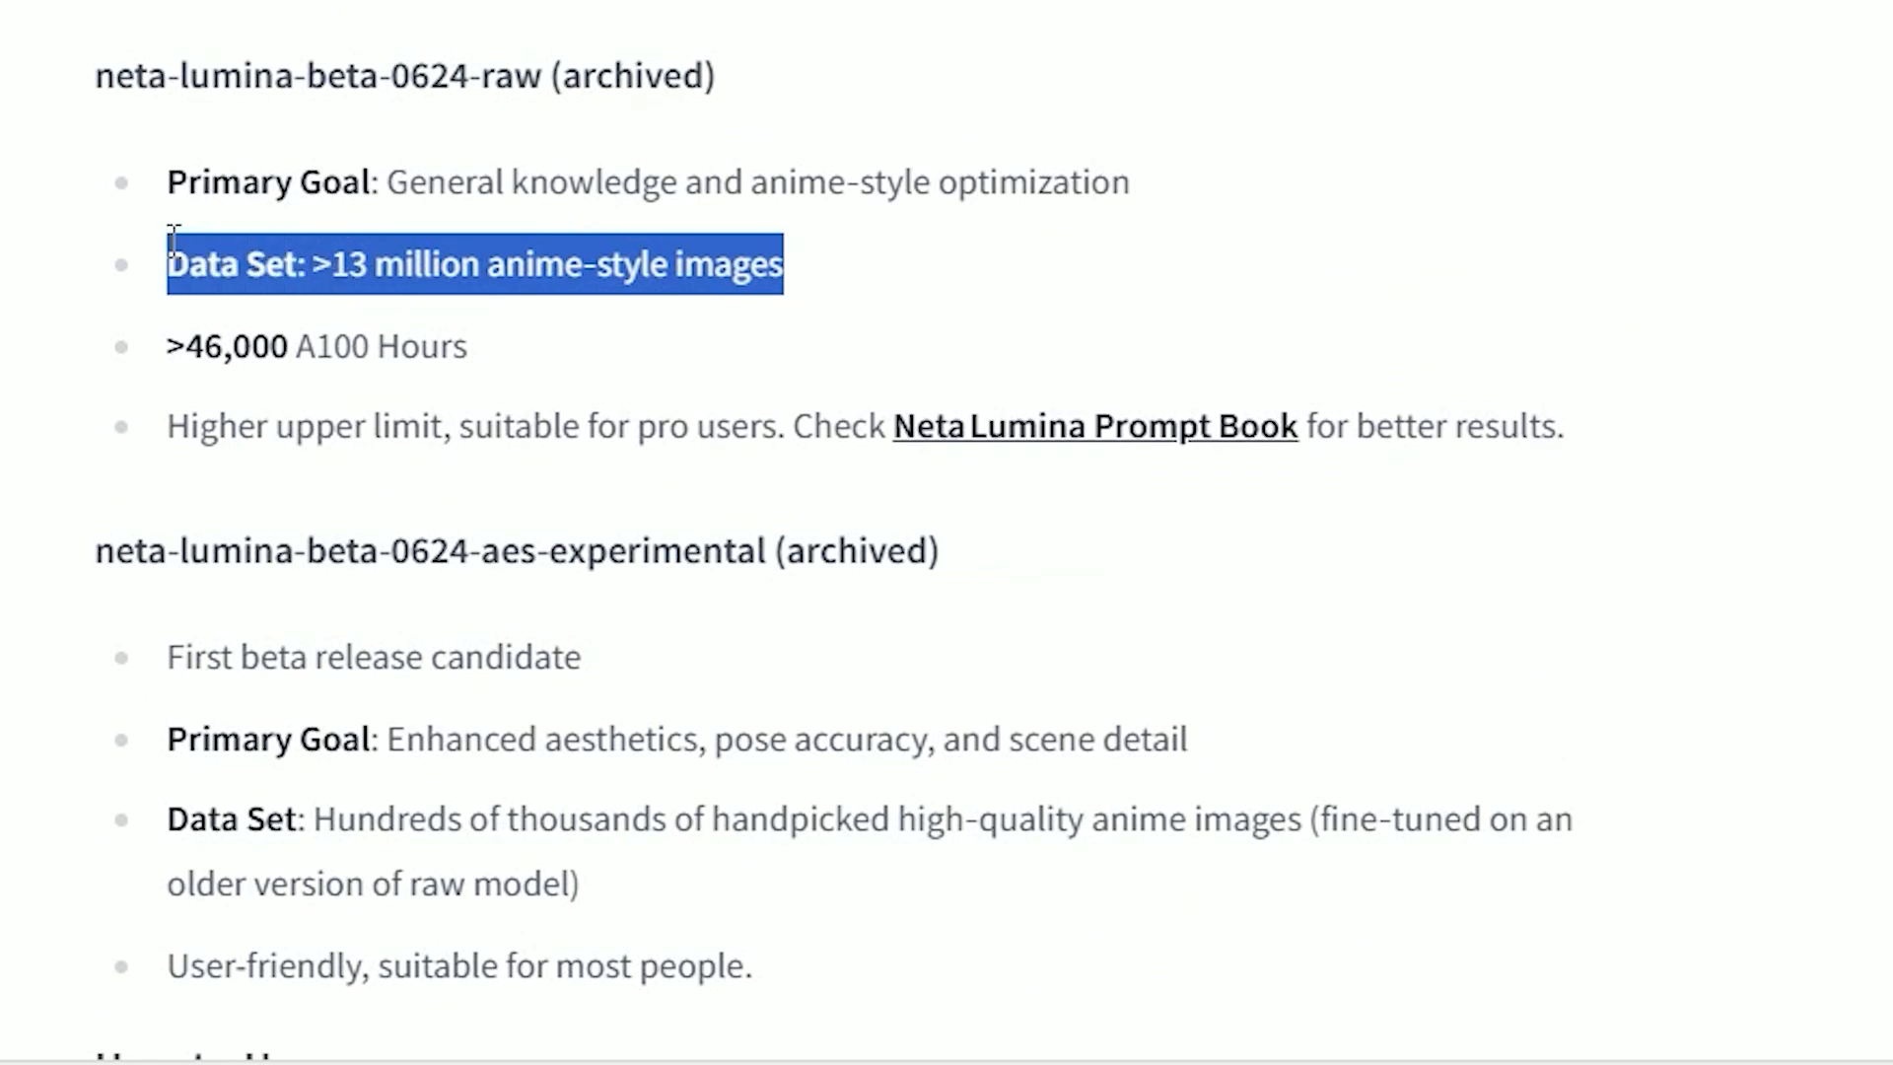
{"action": "mouse_move", "coordinate": [687, 268]}
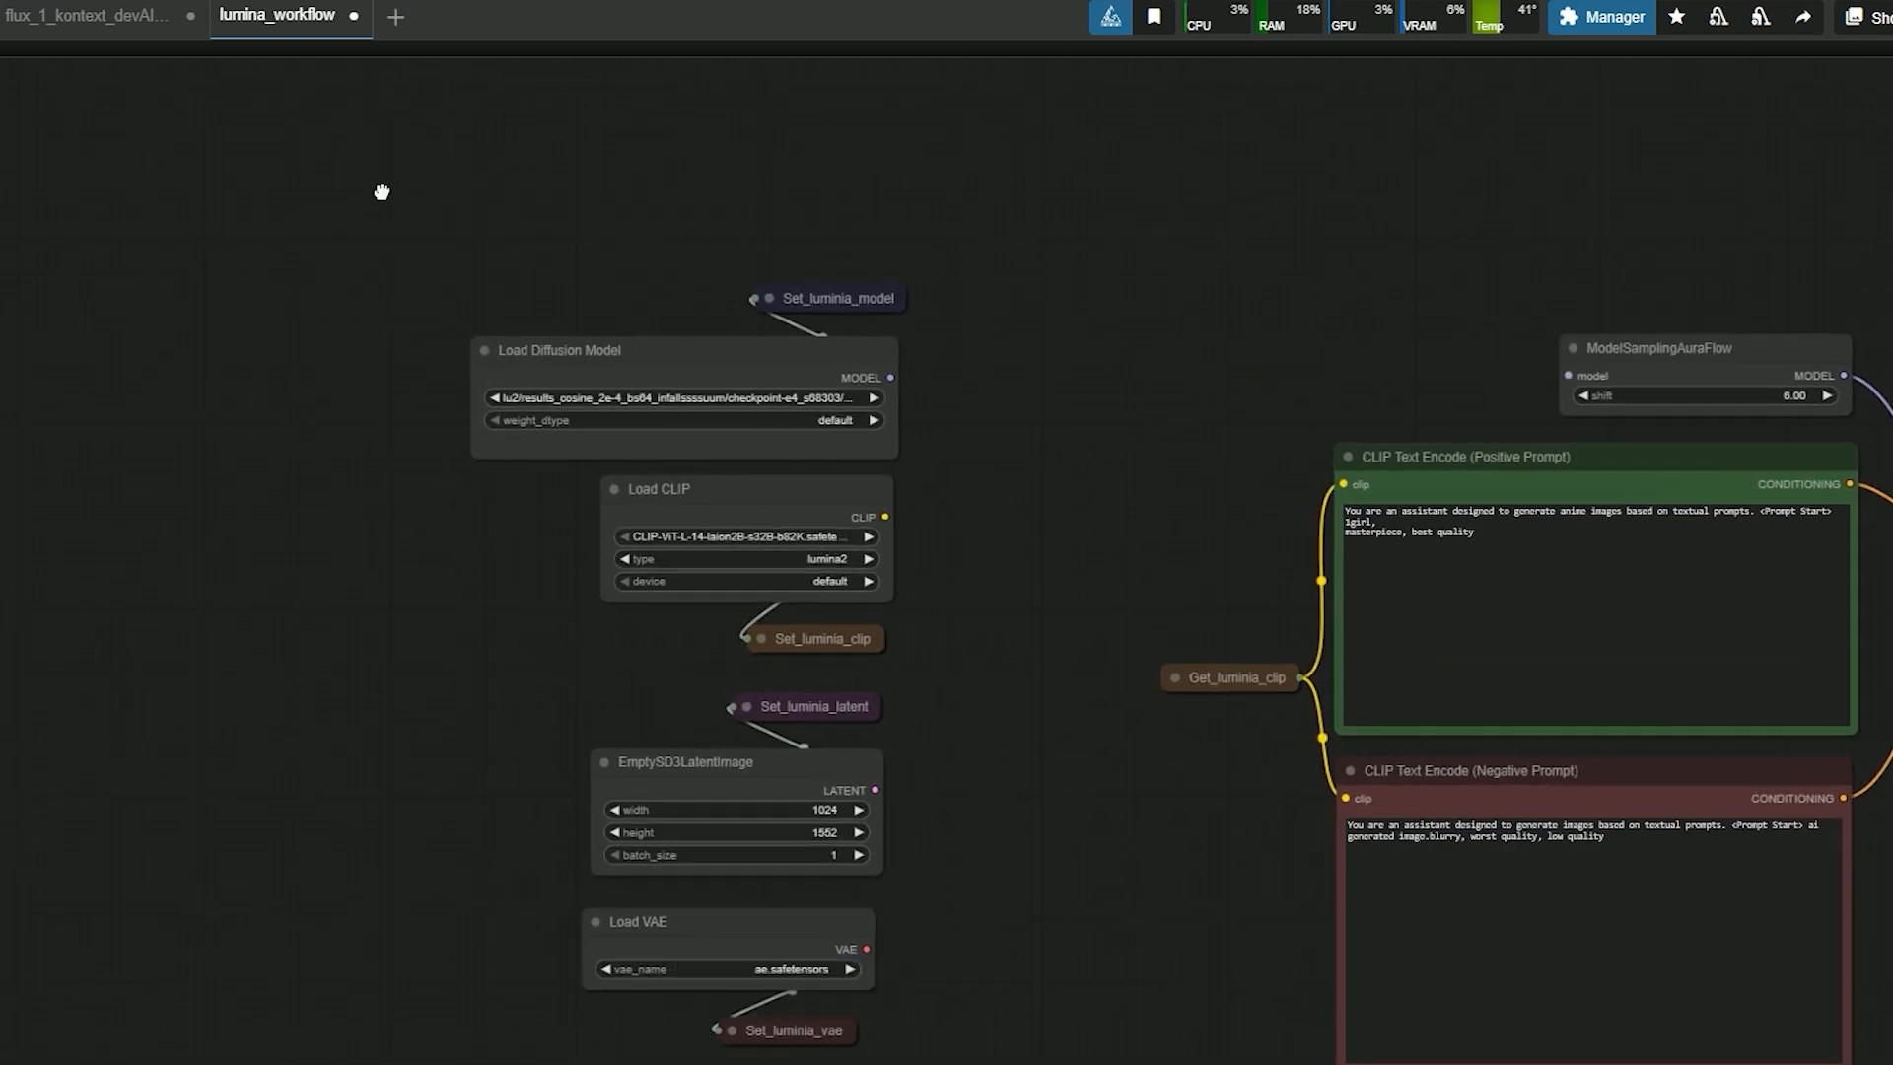
Add a canvas group titled 'Model' beside the Load Diffusion Model node
{"action": "left_click", "coordinate": [380, 193]}
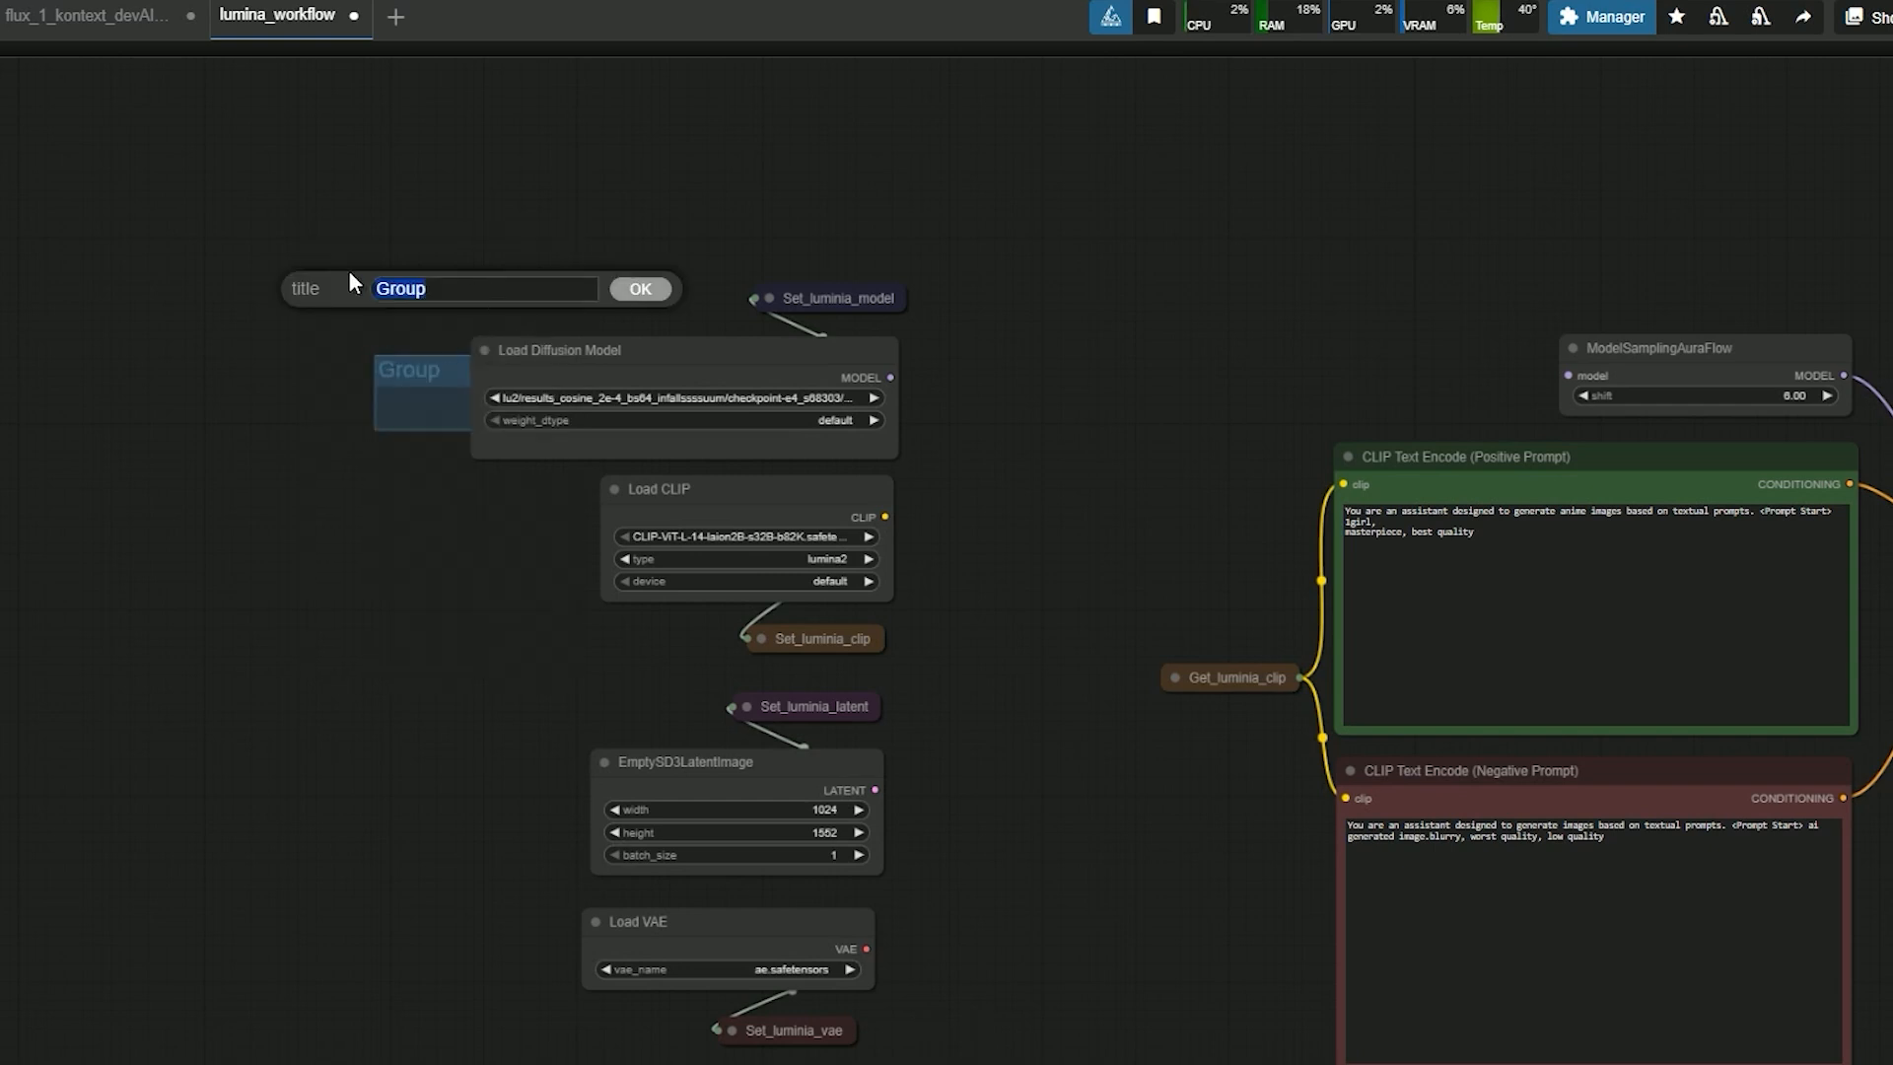
{"action": "type", "text": "Model"}
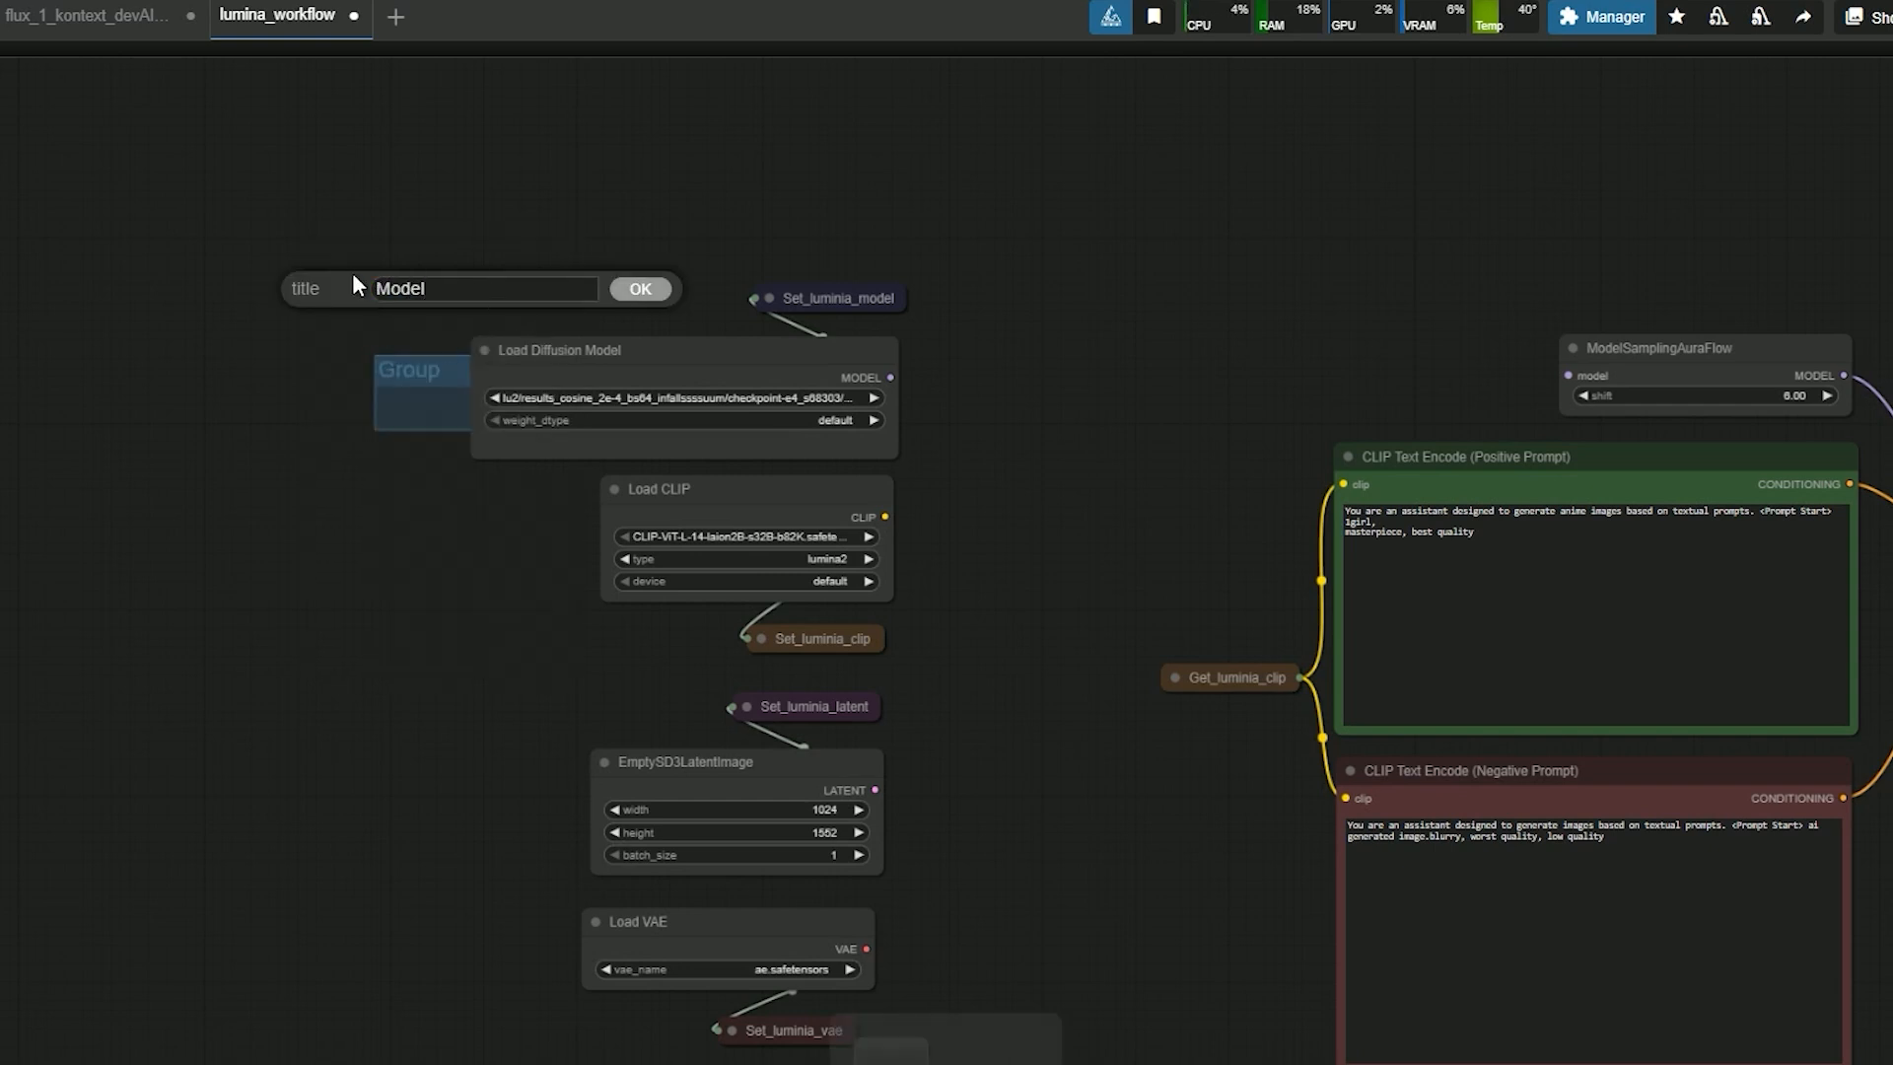
{"action": "left_click", "coordinate": [641, 288]}
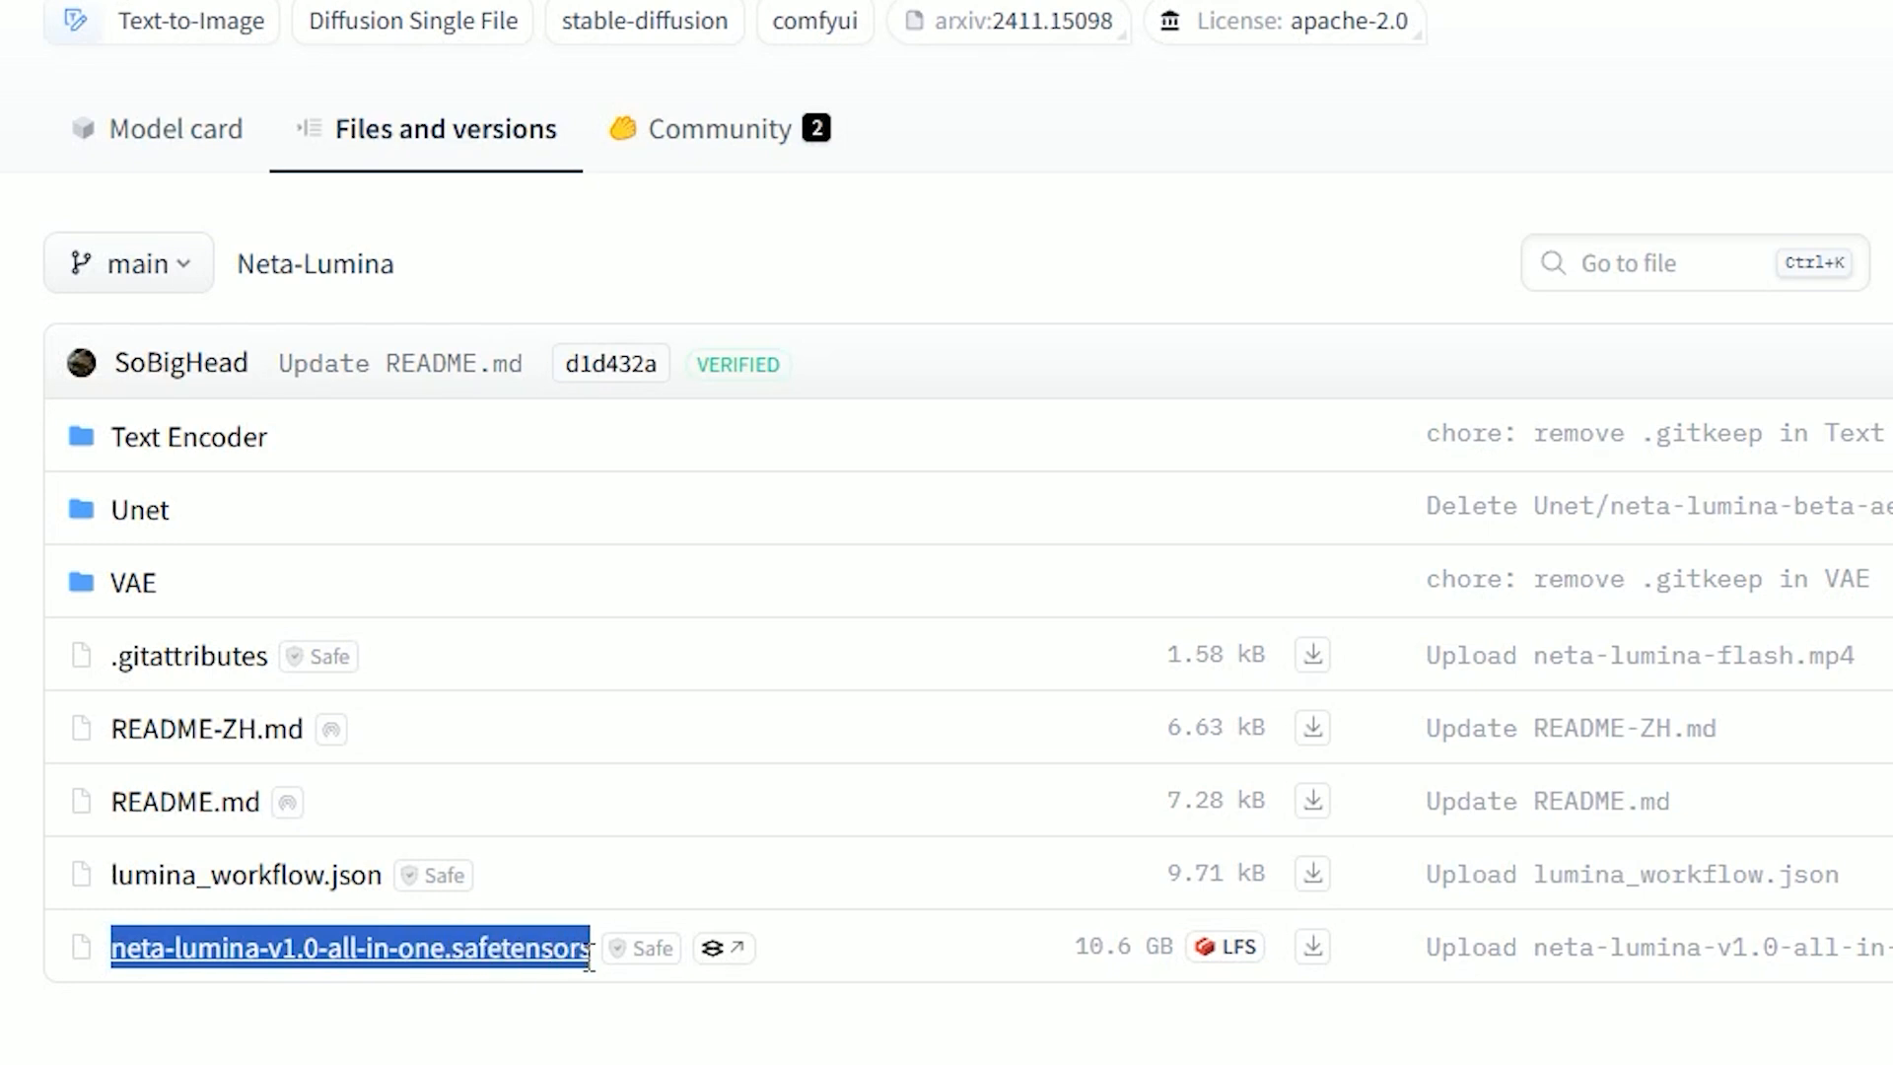
{"action": "mouse_move", "coordinate": [568, 935]}
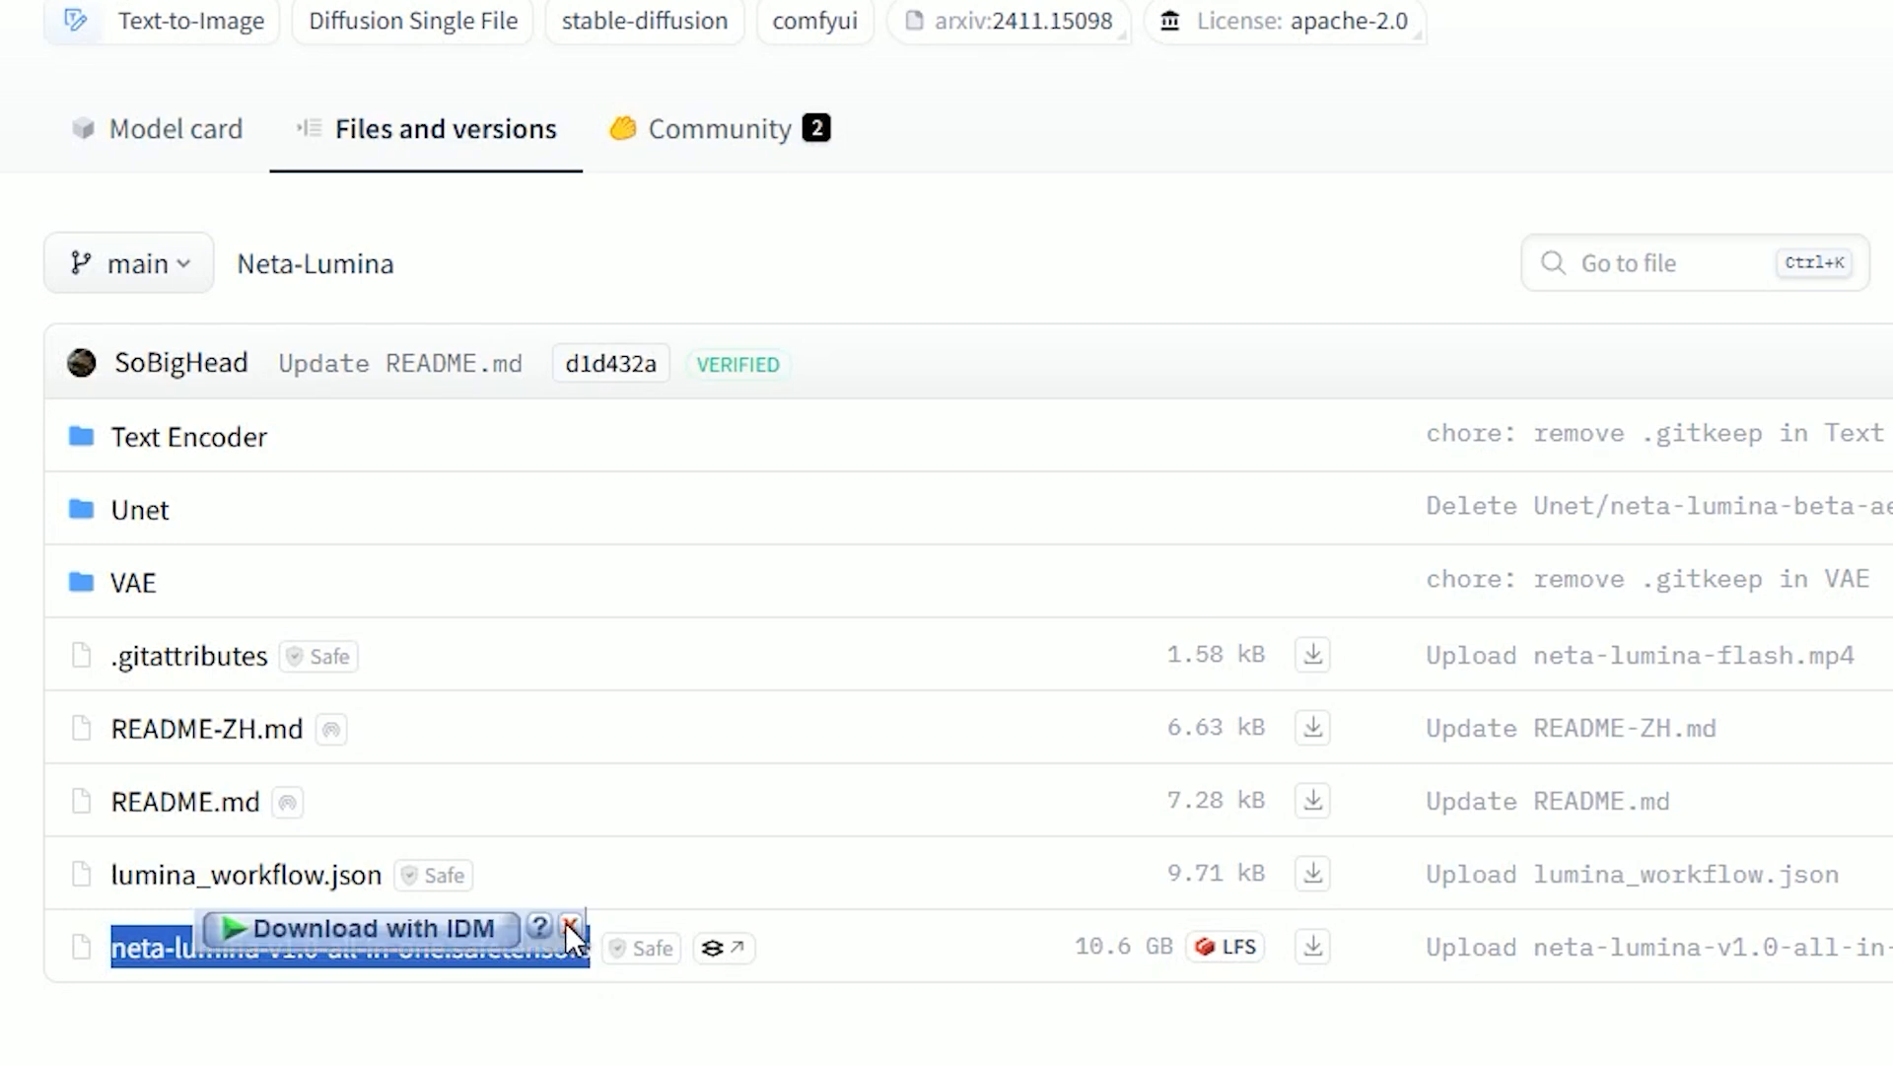
Download the all-in-one Neta Lumina safetensors checkpoint into the ComfyUI models folder
{"action": "left_click", "coordinate": [570, 927]}
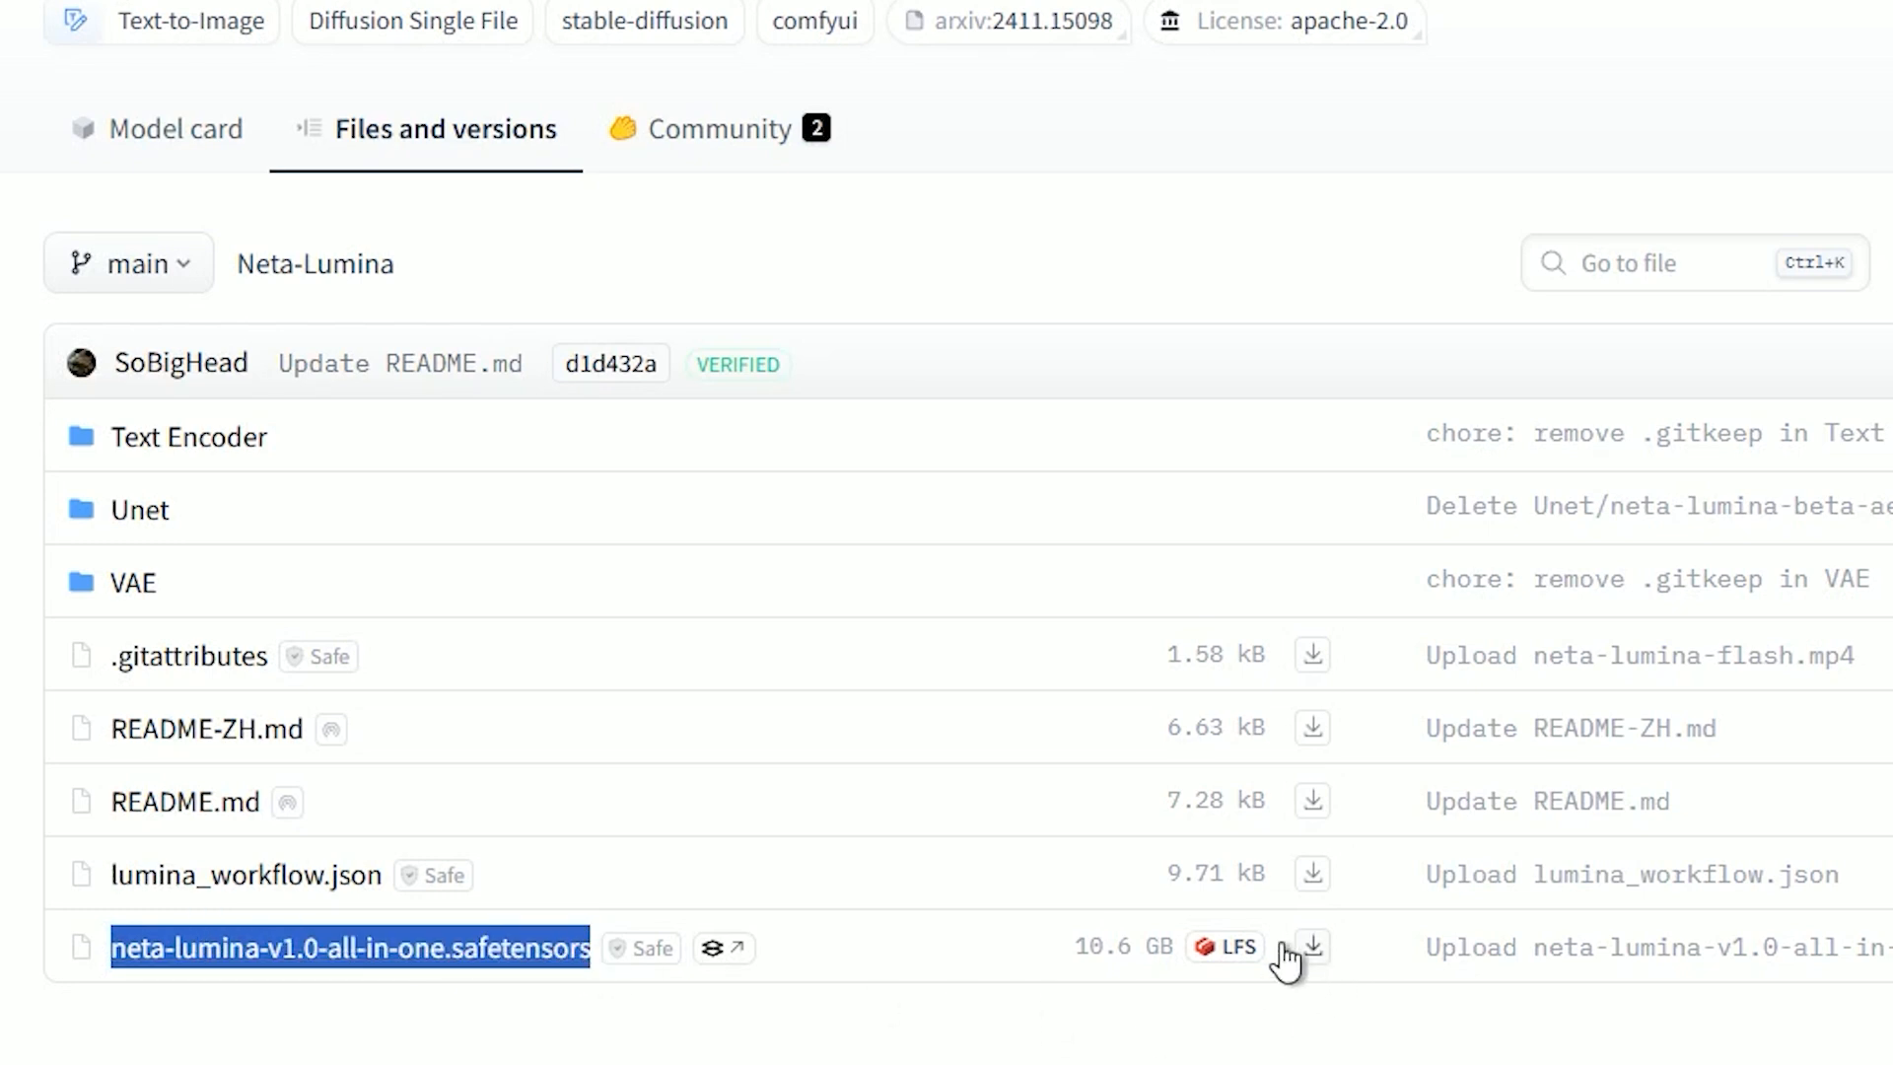
{"action": "left_click", "coordinate": [1309, 947]}
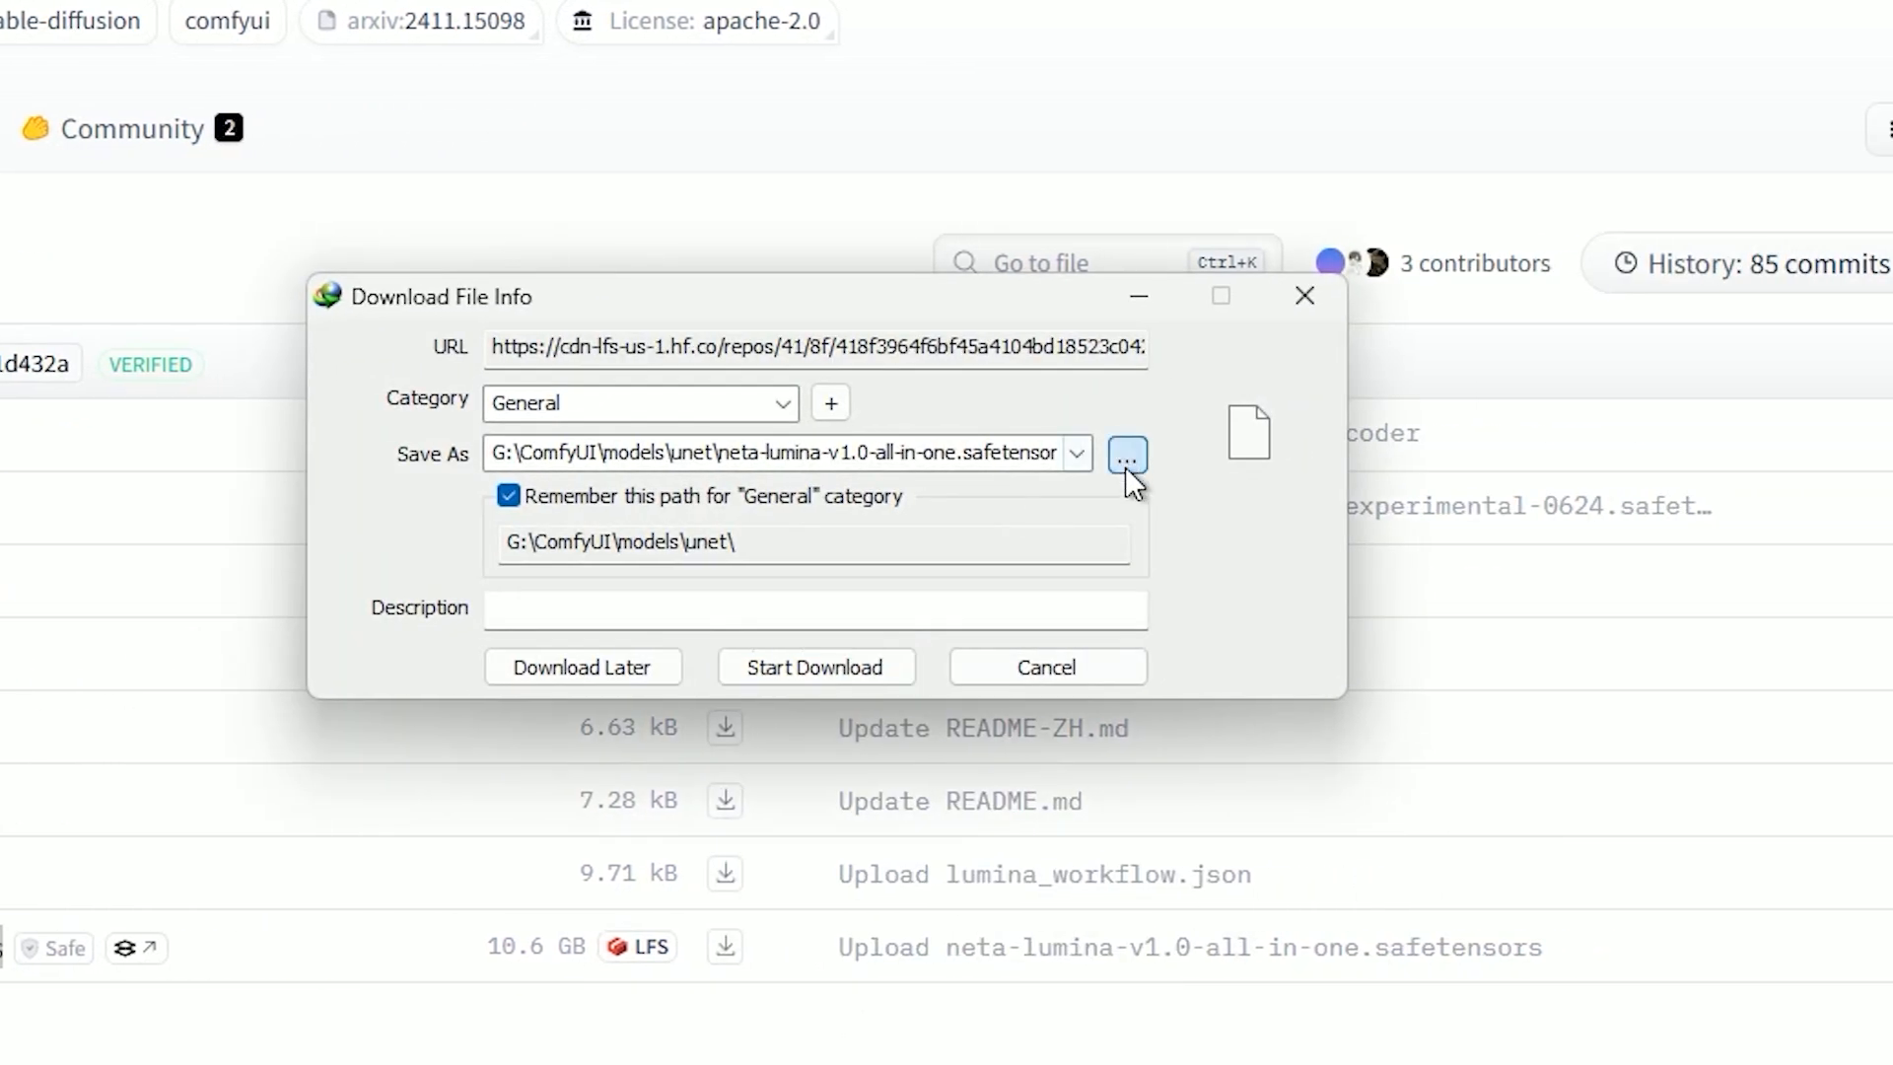
{"action": "left_click", "coordinate": [1124, 453]}
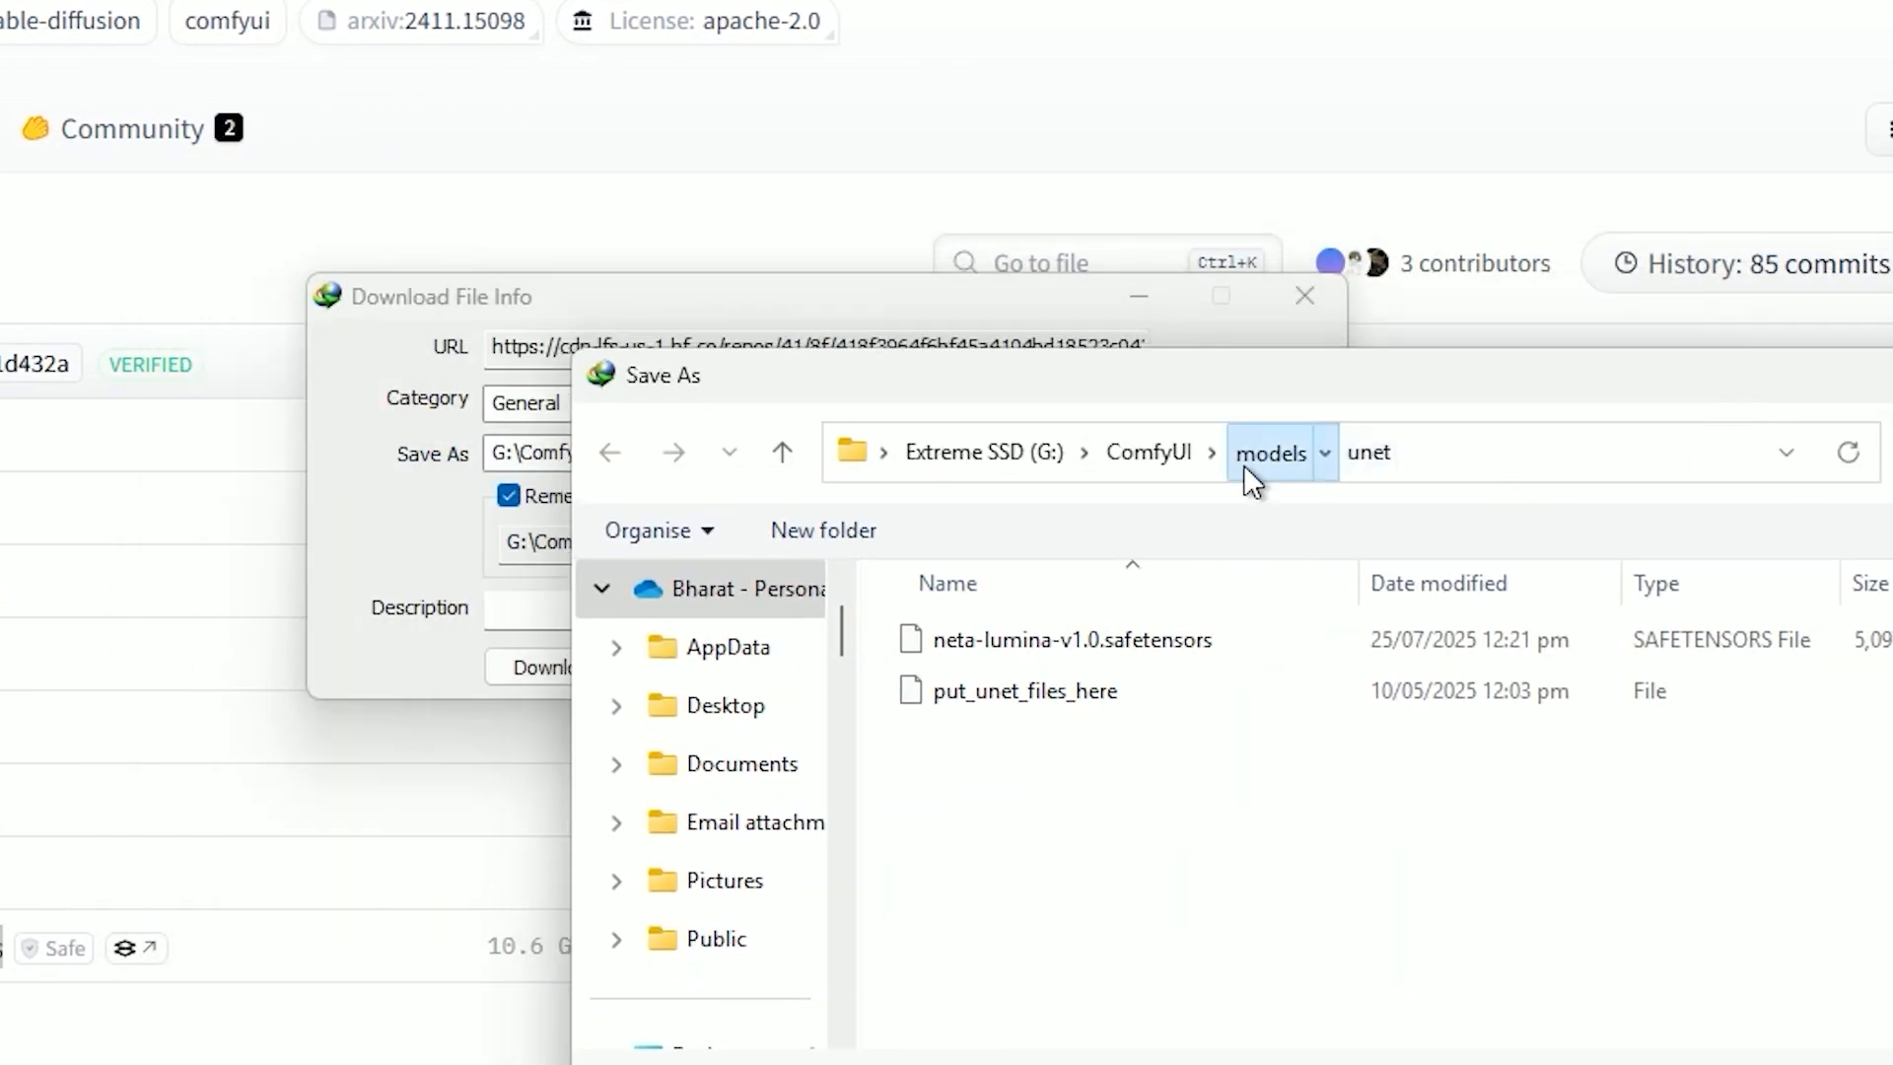
{"action": "left_click", "coordinate": [1268, 453]}
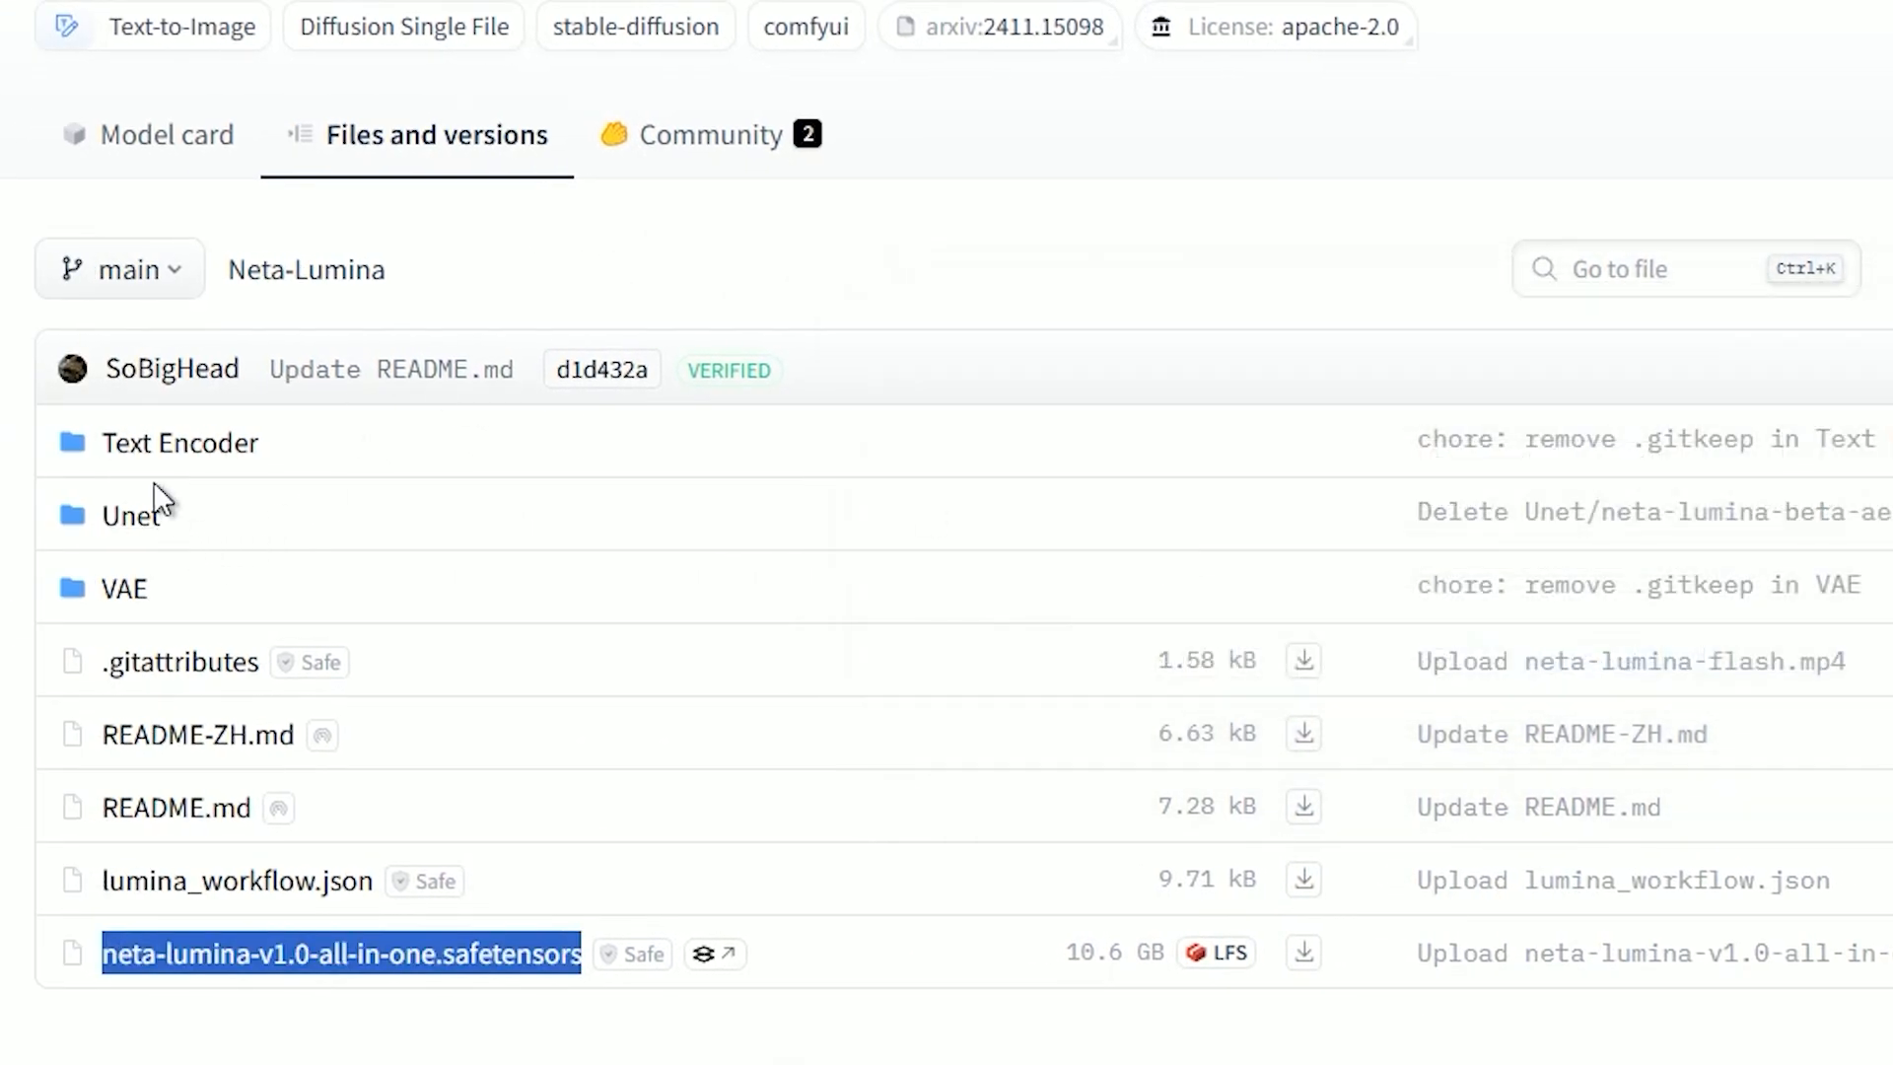
Download the gemma_2_2b_fp16 text encoder from the Text Encoder folder via IDM
{"action": "left_click", "coordinate": [179, 441]}
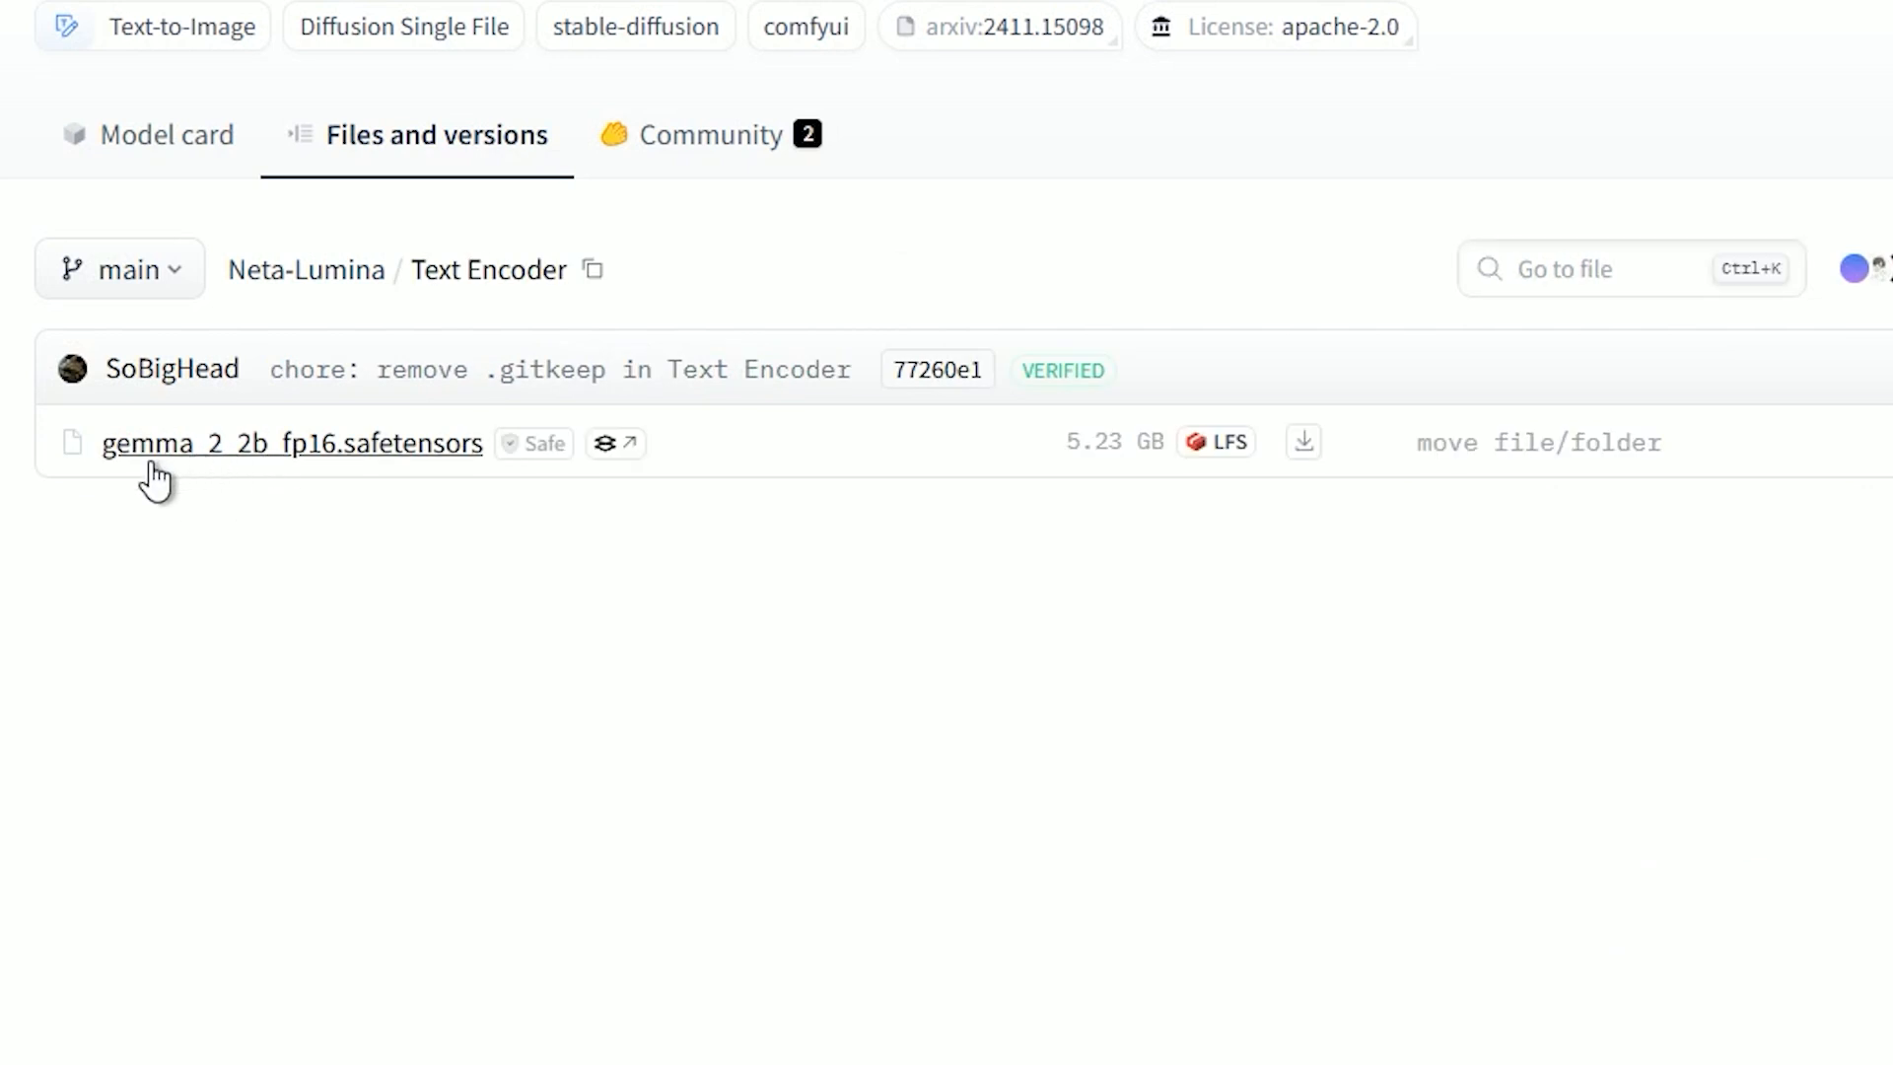
{"action": "mouse_move", "coordinate": [30, 453]}
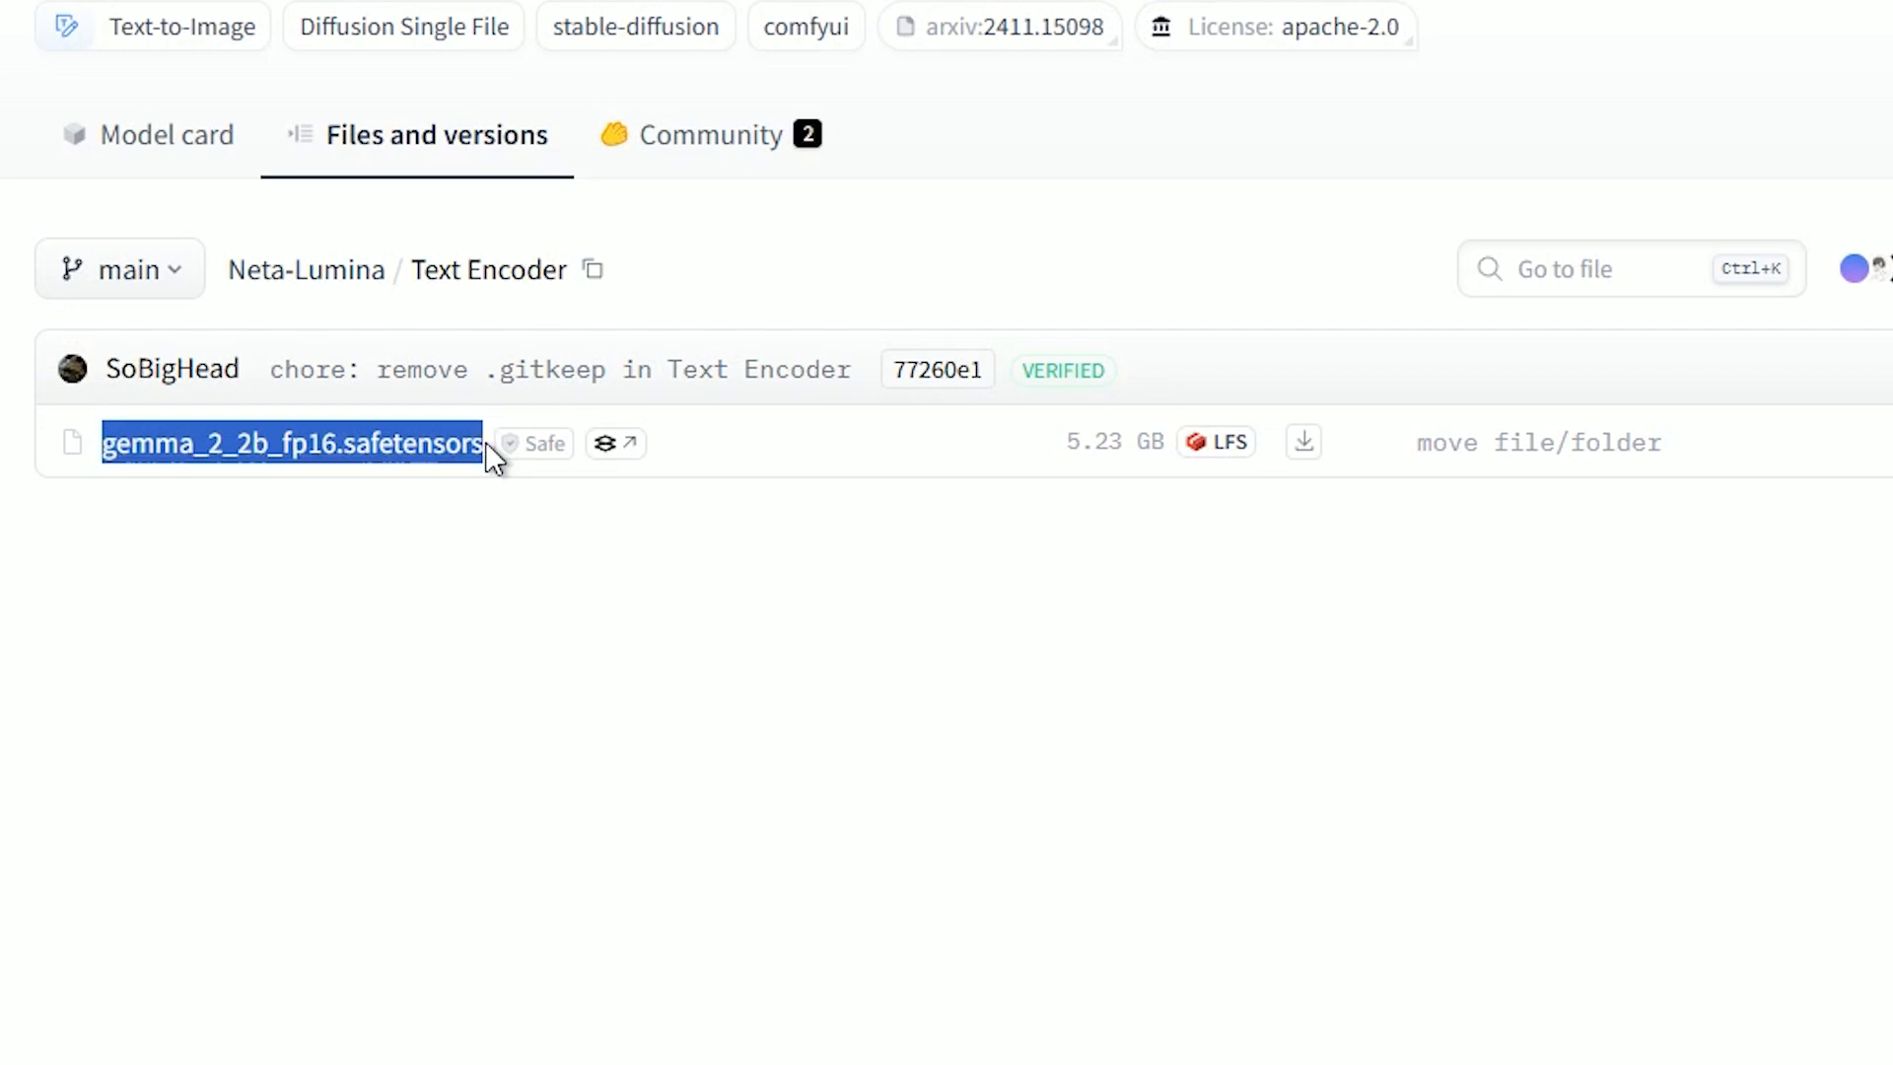
{"action": "right_click", "coordinate": [1302, 440]}
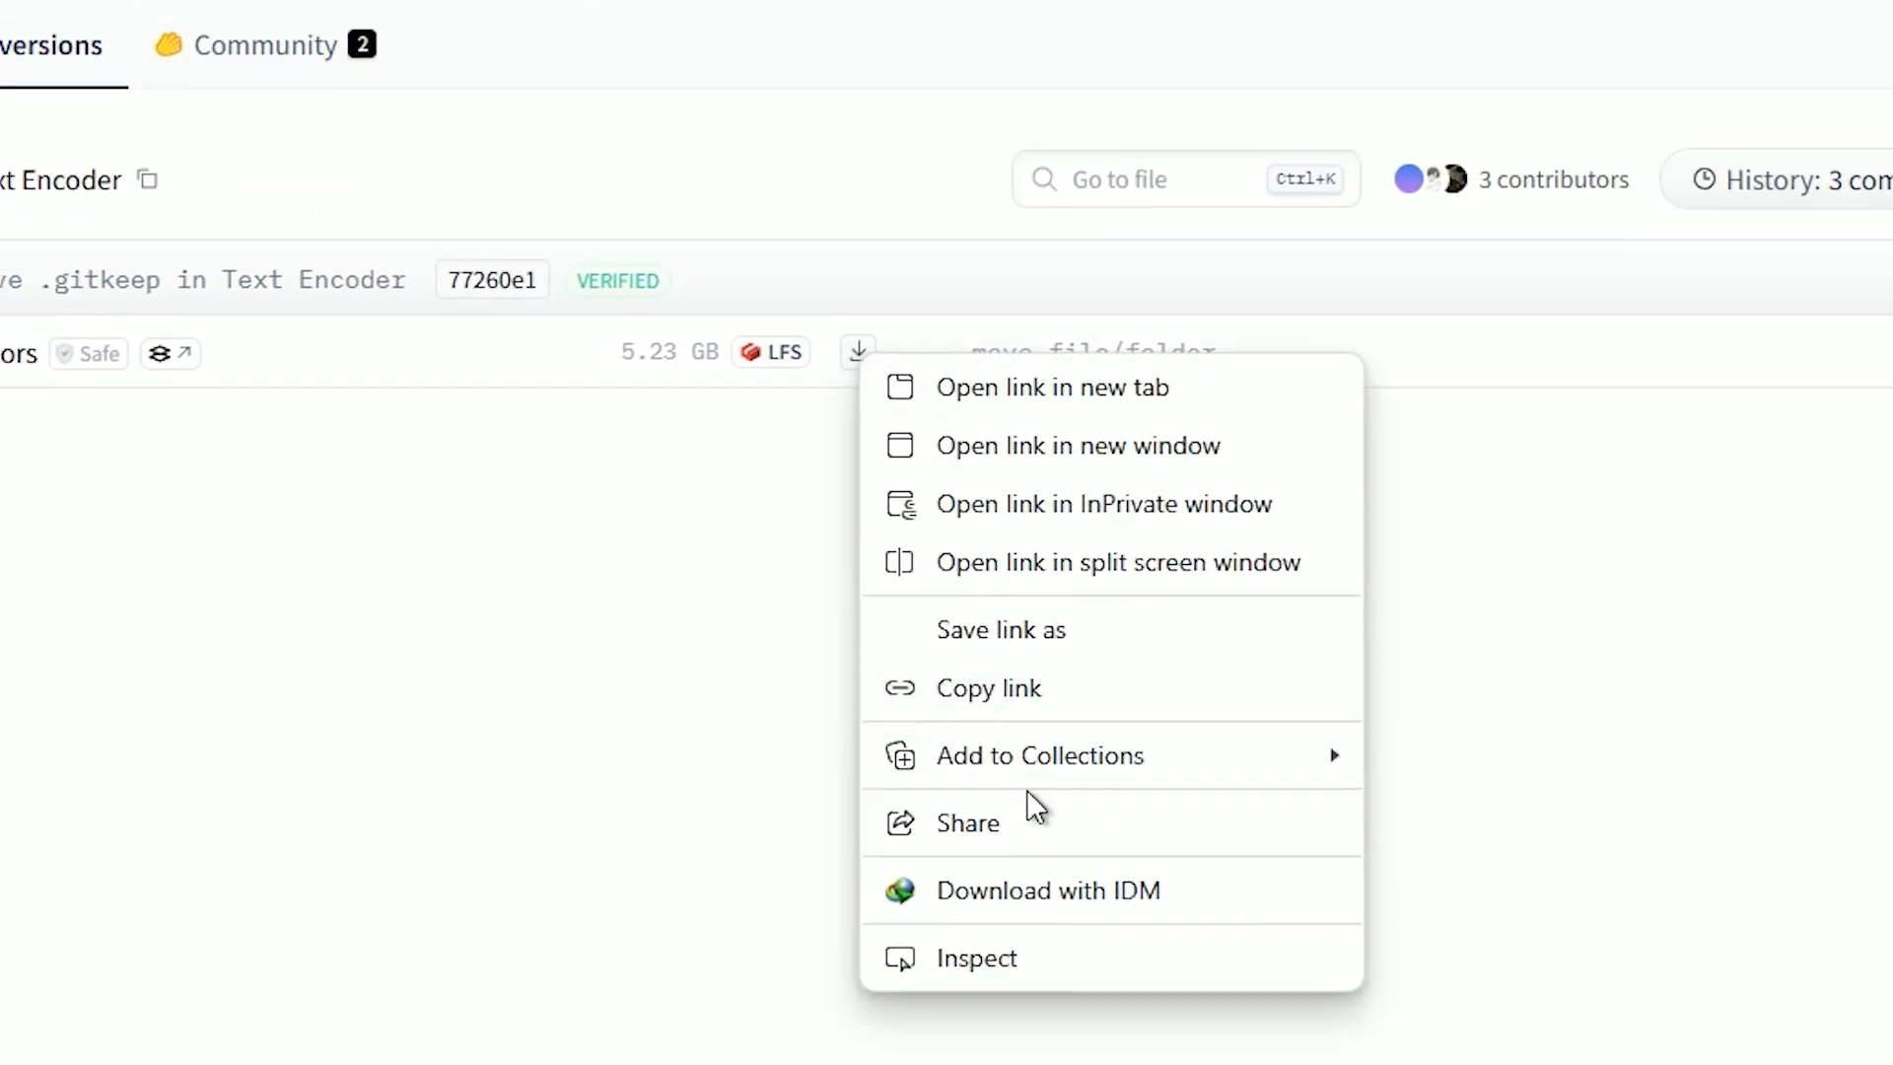
{"action": "left_click", "coordinate": [999, 629]}
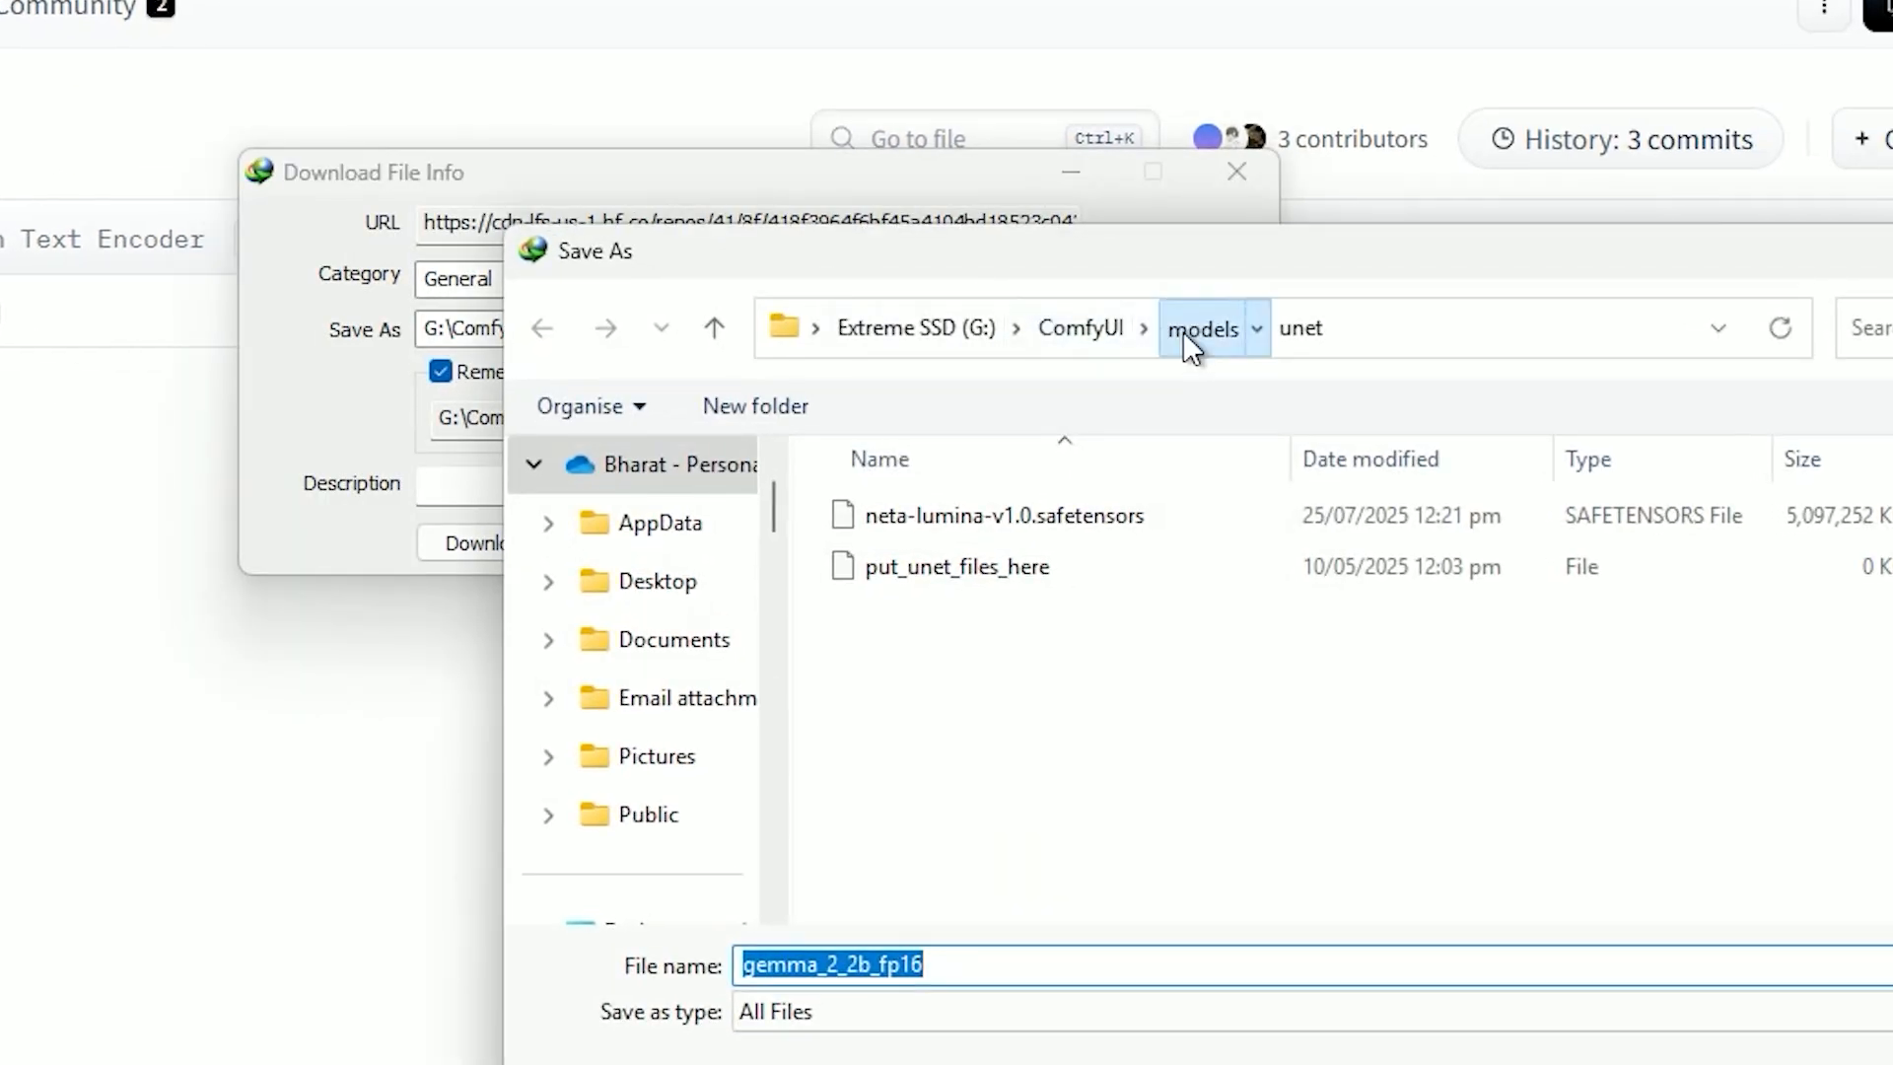
{"action": "left_click", "coordinate": [1203, 329]}
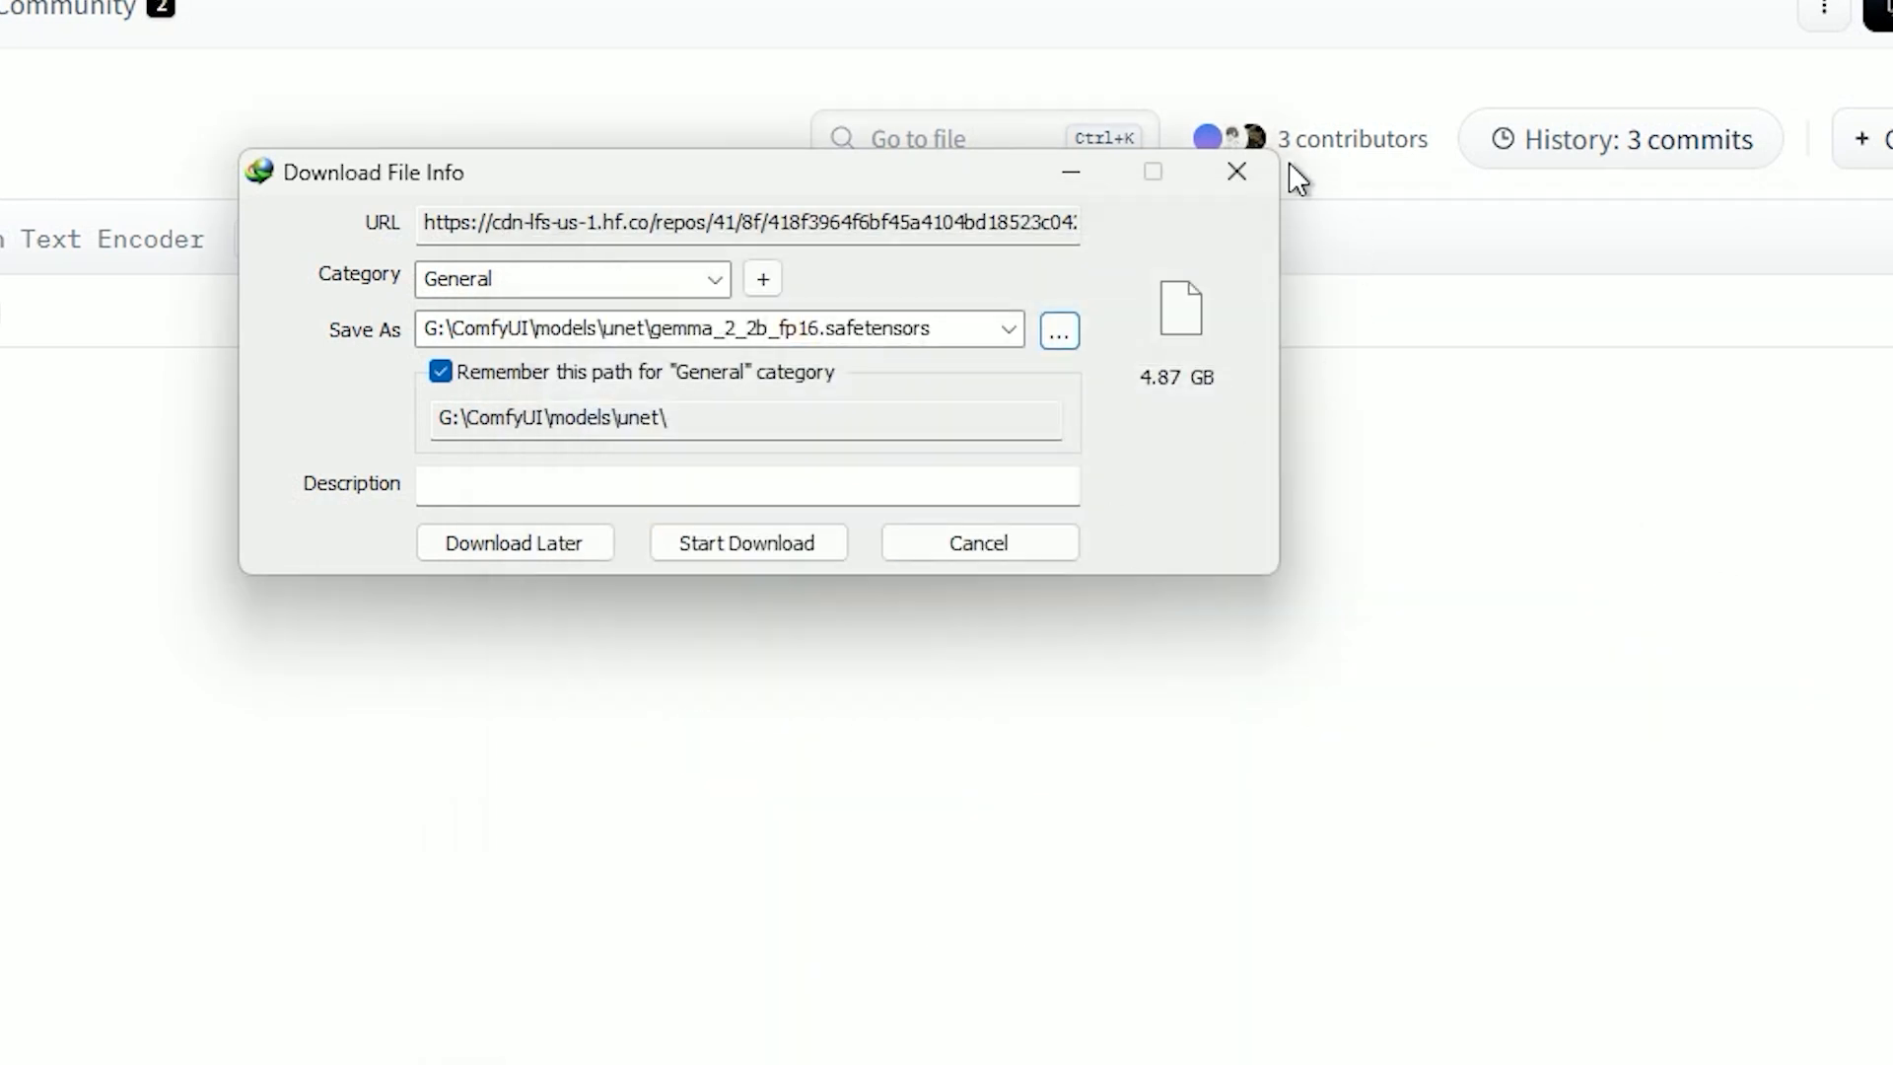
{"action": "left_click", "coordinate": [978, 542]}
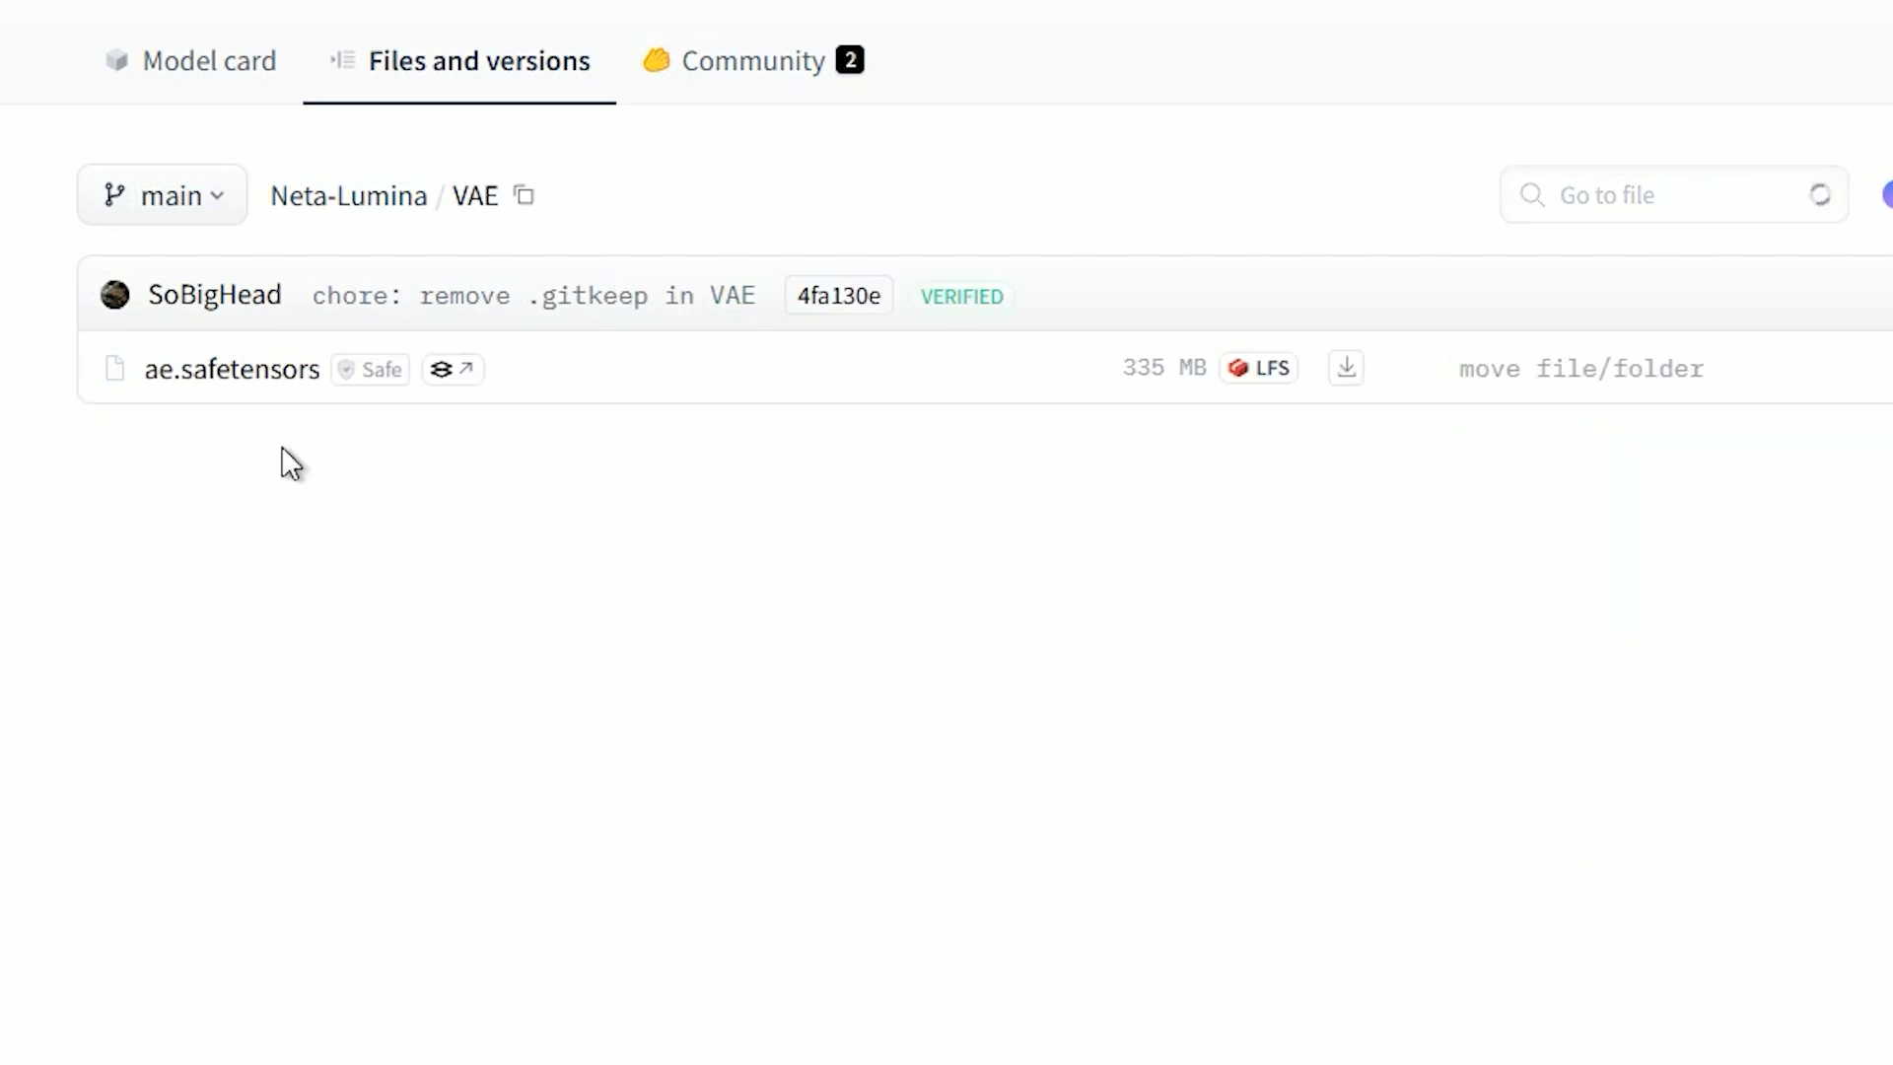
{"action": "mouse_move", "coordinate": [448, 404]}
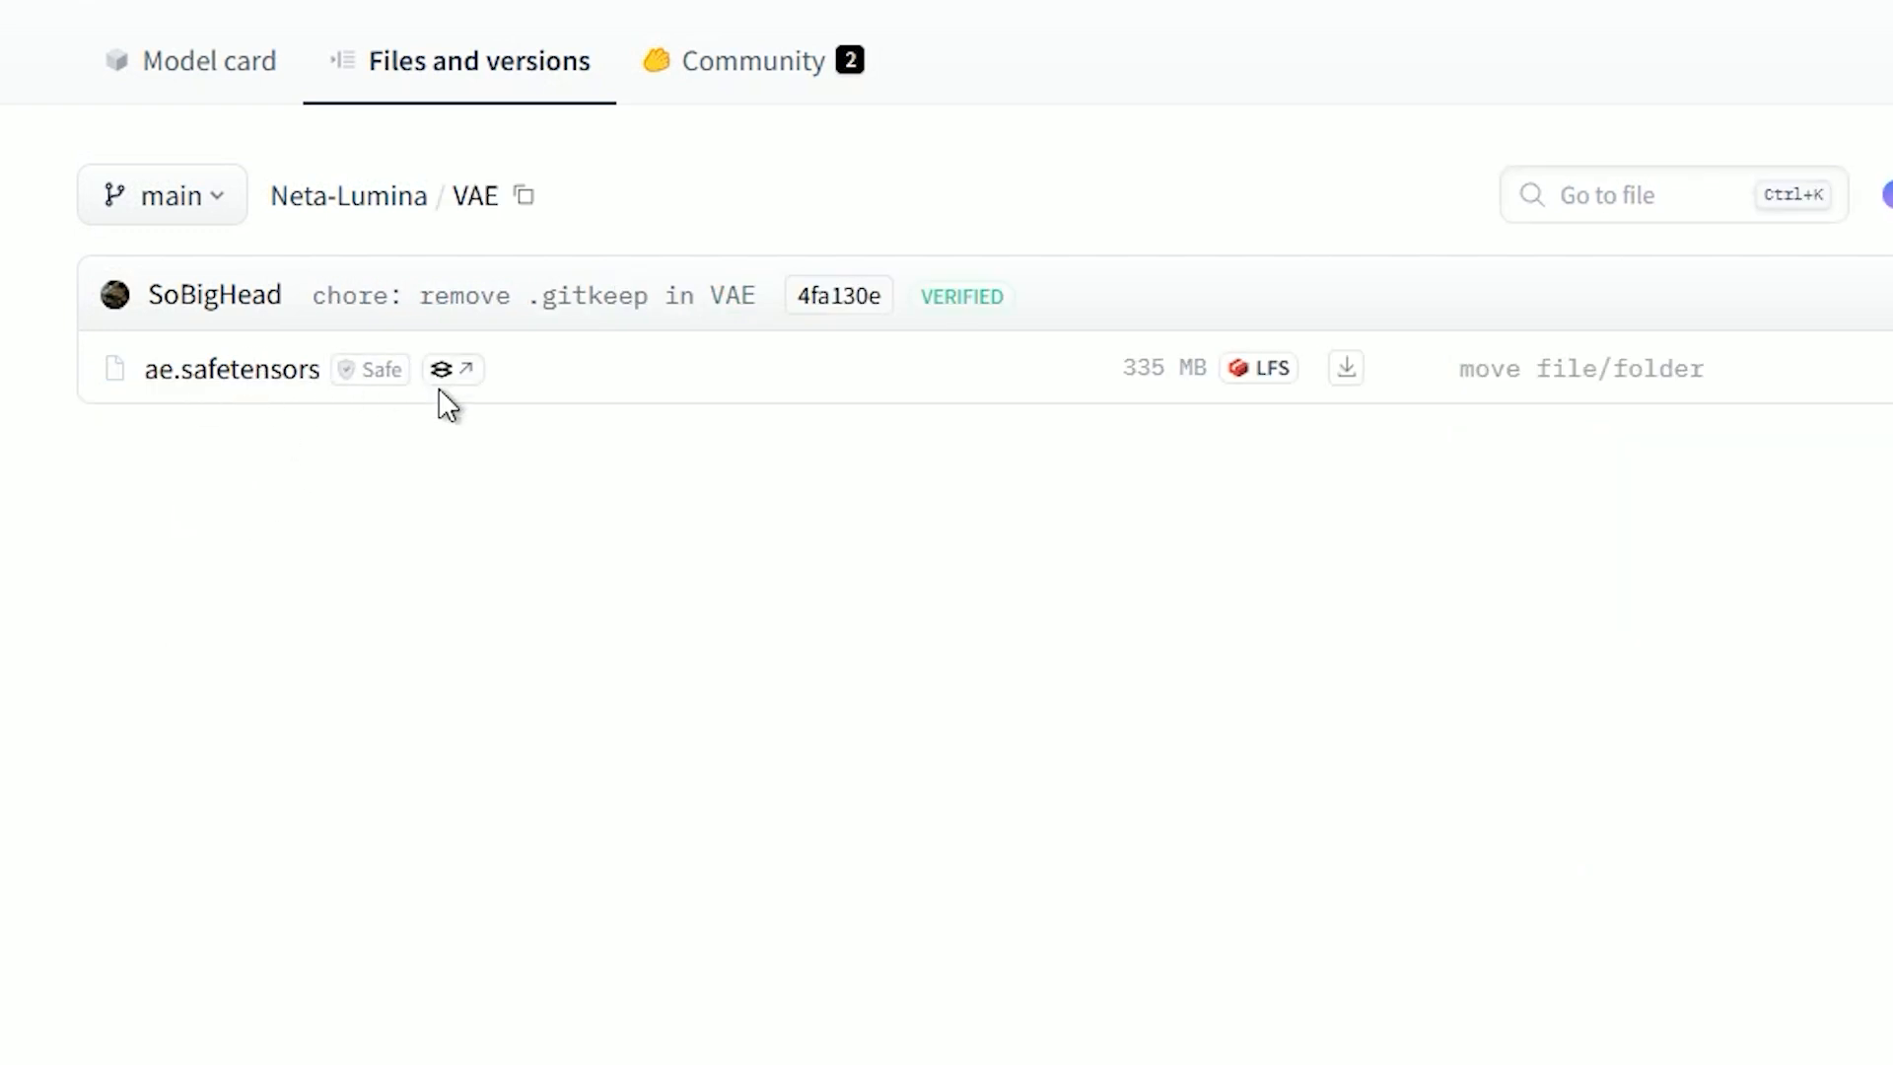
{"action": "mouse_move", "coordinate": [1883, 735]}
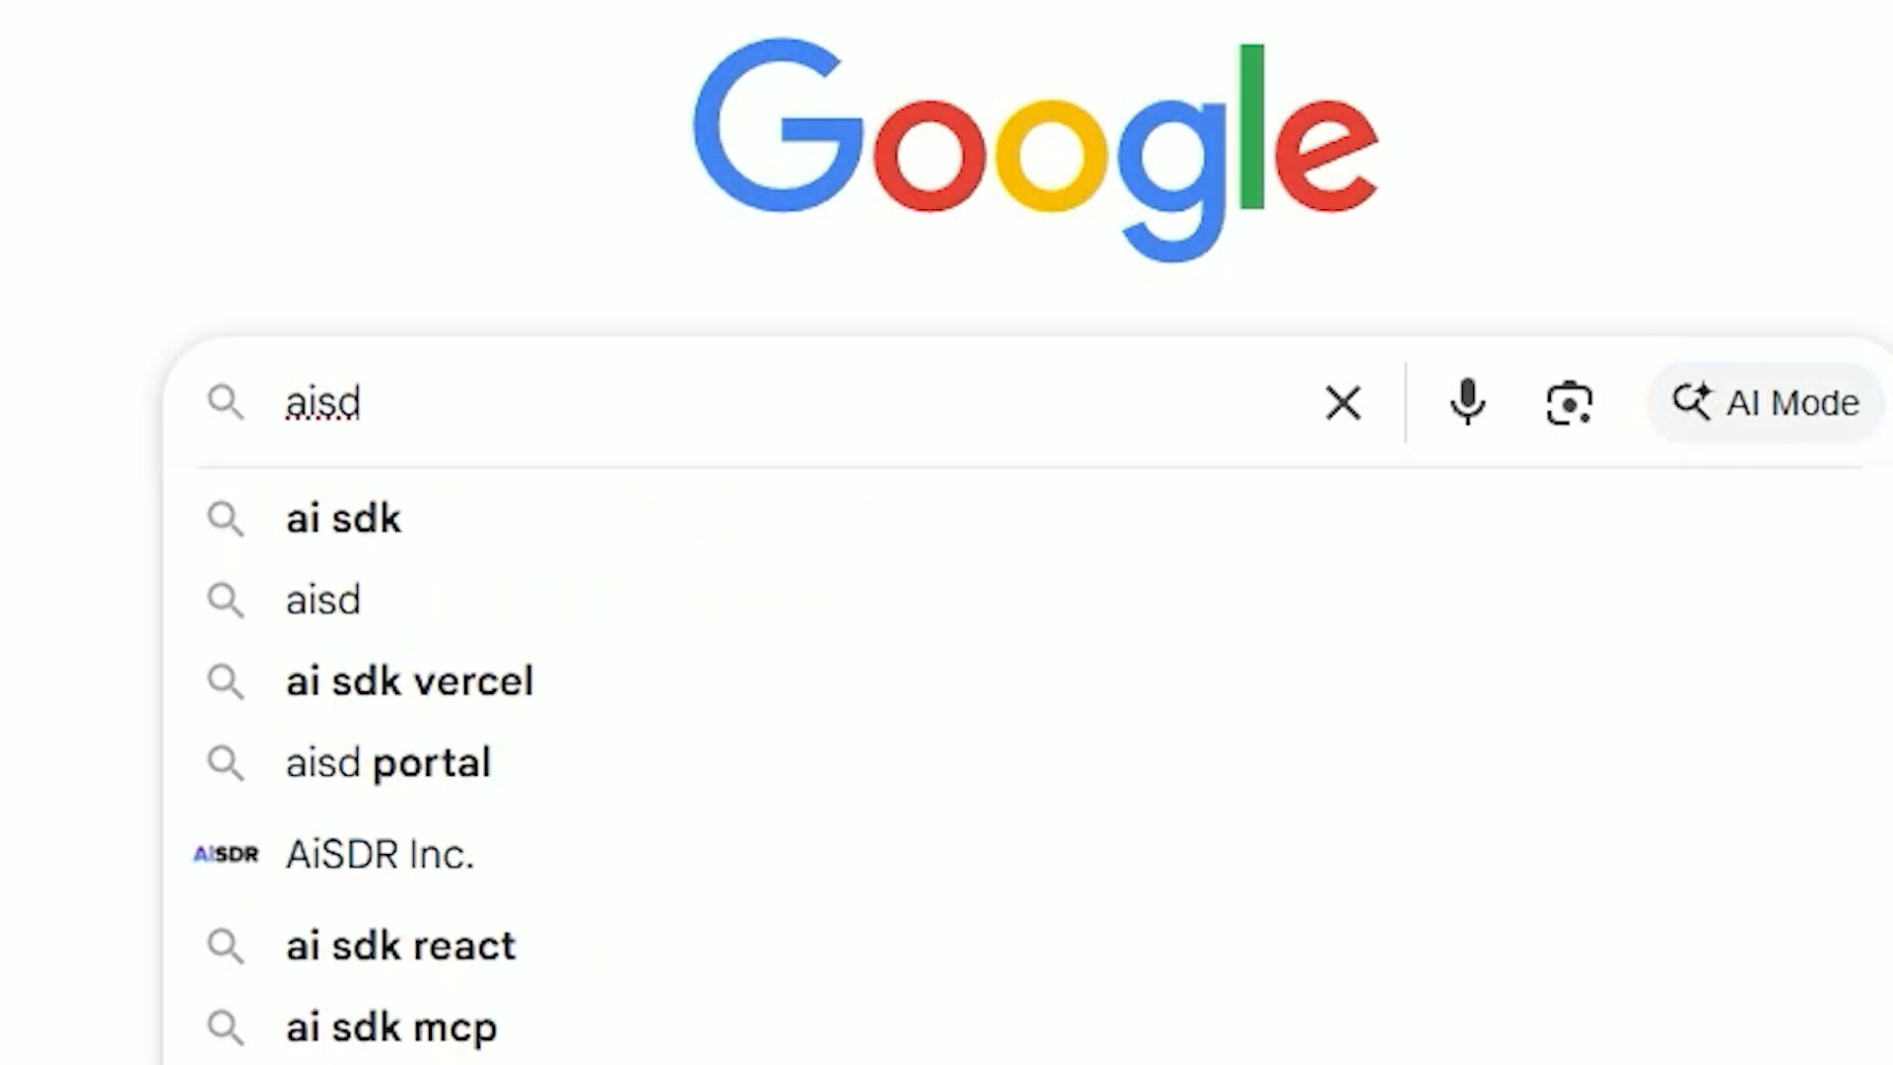
Go to aistudynow.com and reach the free workflow download box
{"action": "type", "text": "studyn"}
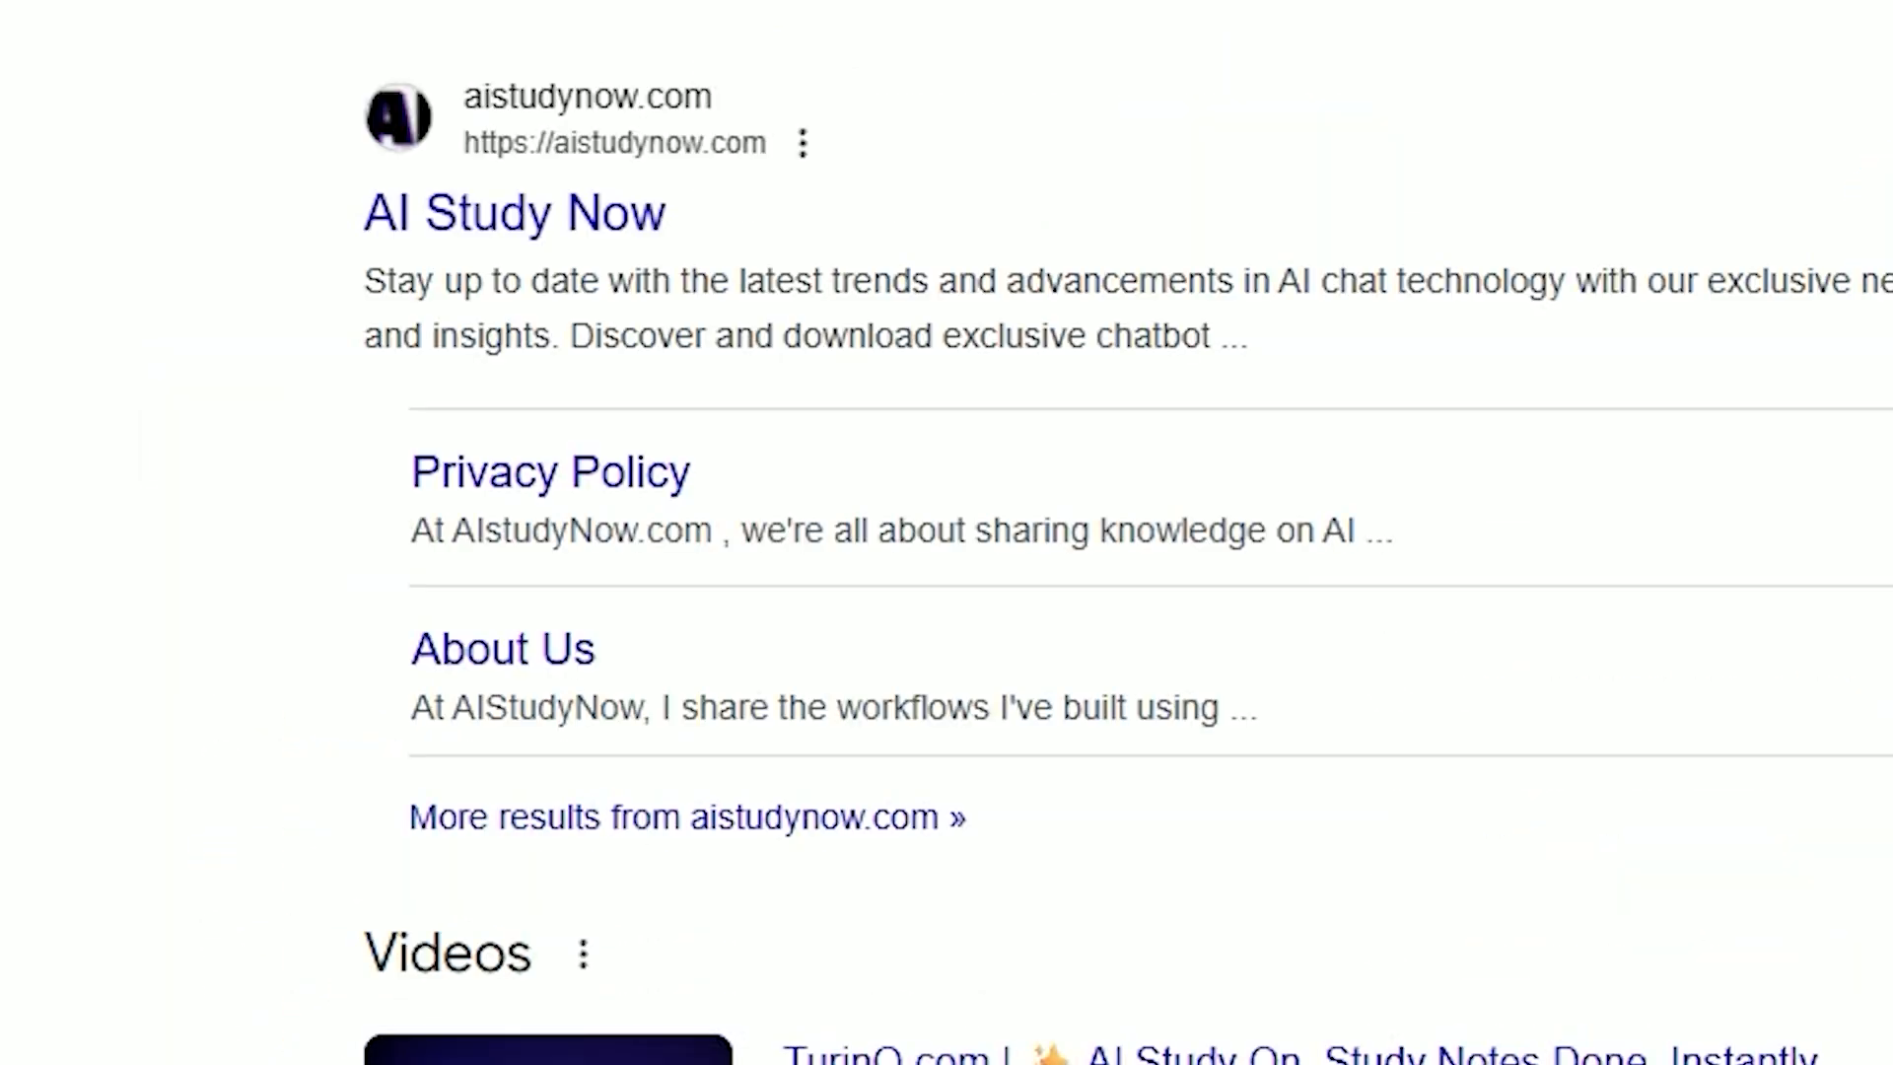
{"action": "mouse_move", "coordinate": [313, 163]}
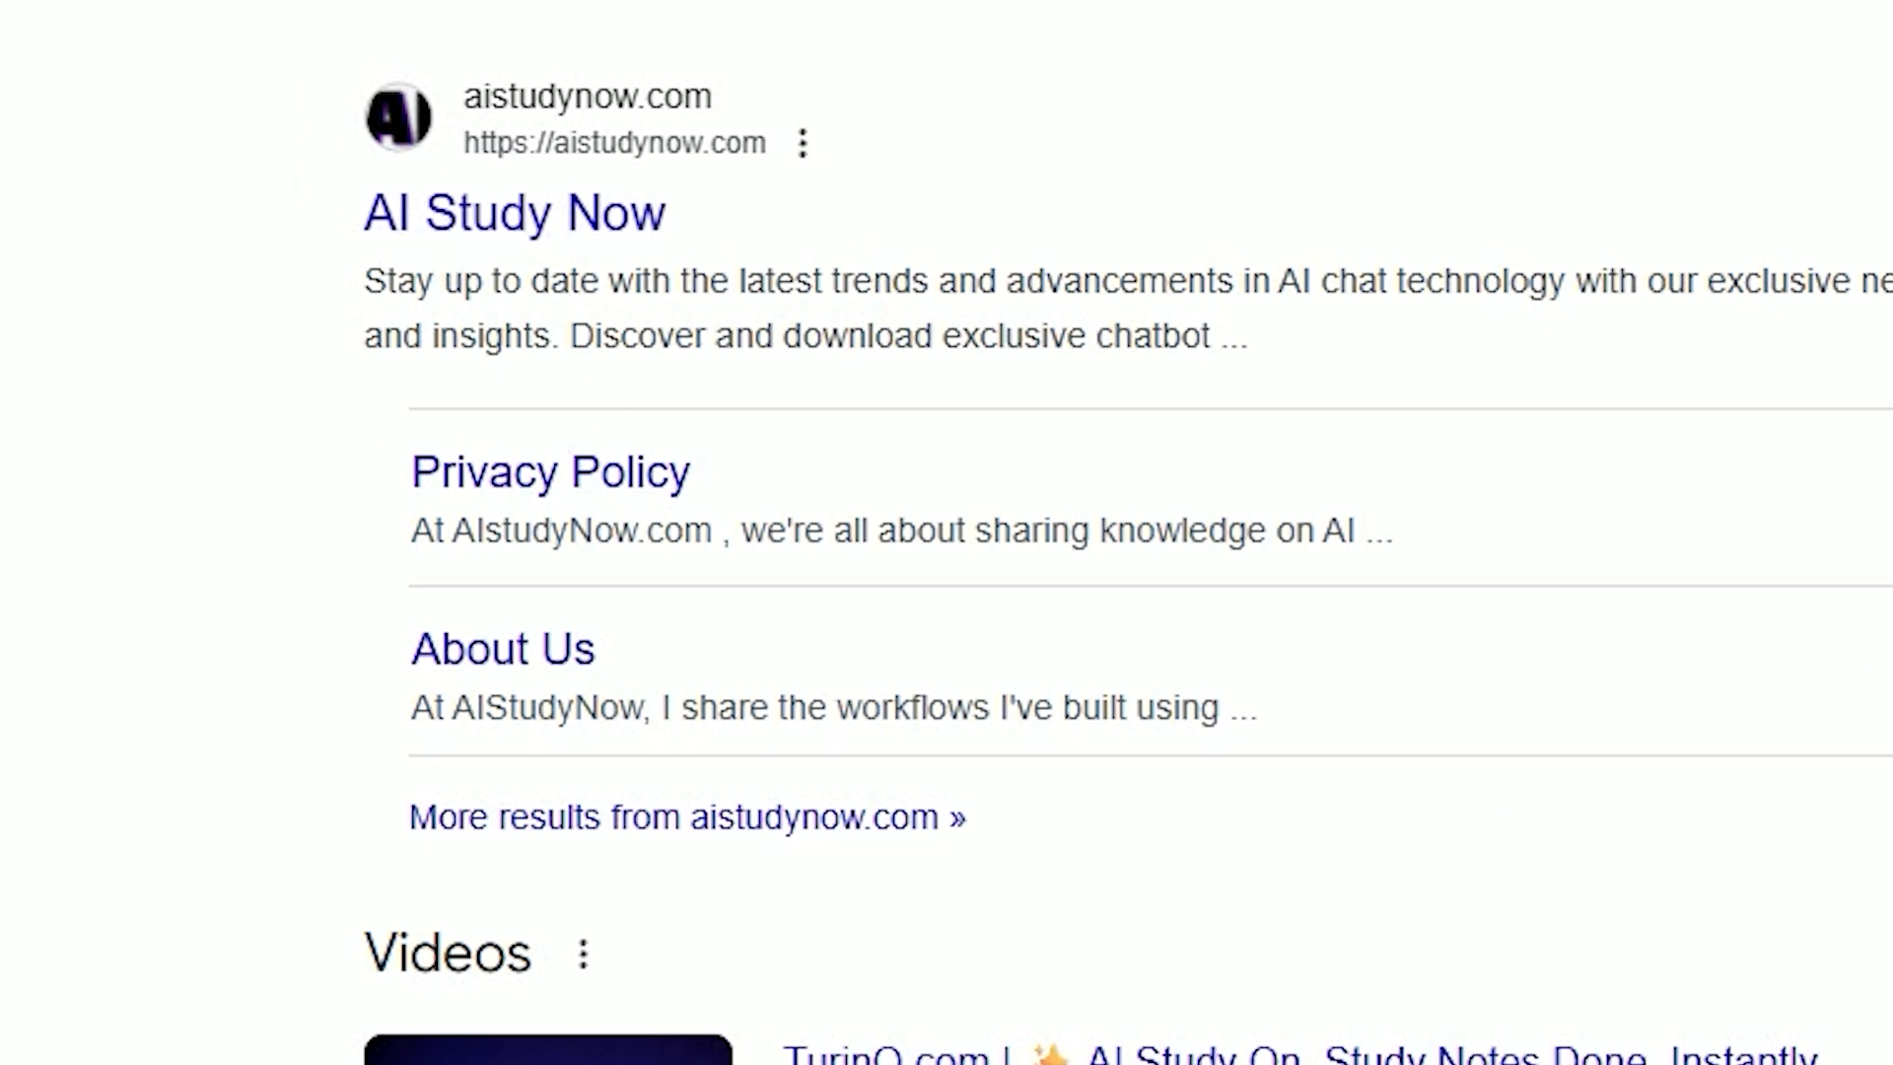
{"action": "left_click", "coordinate": [513, 213]}
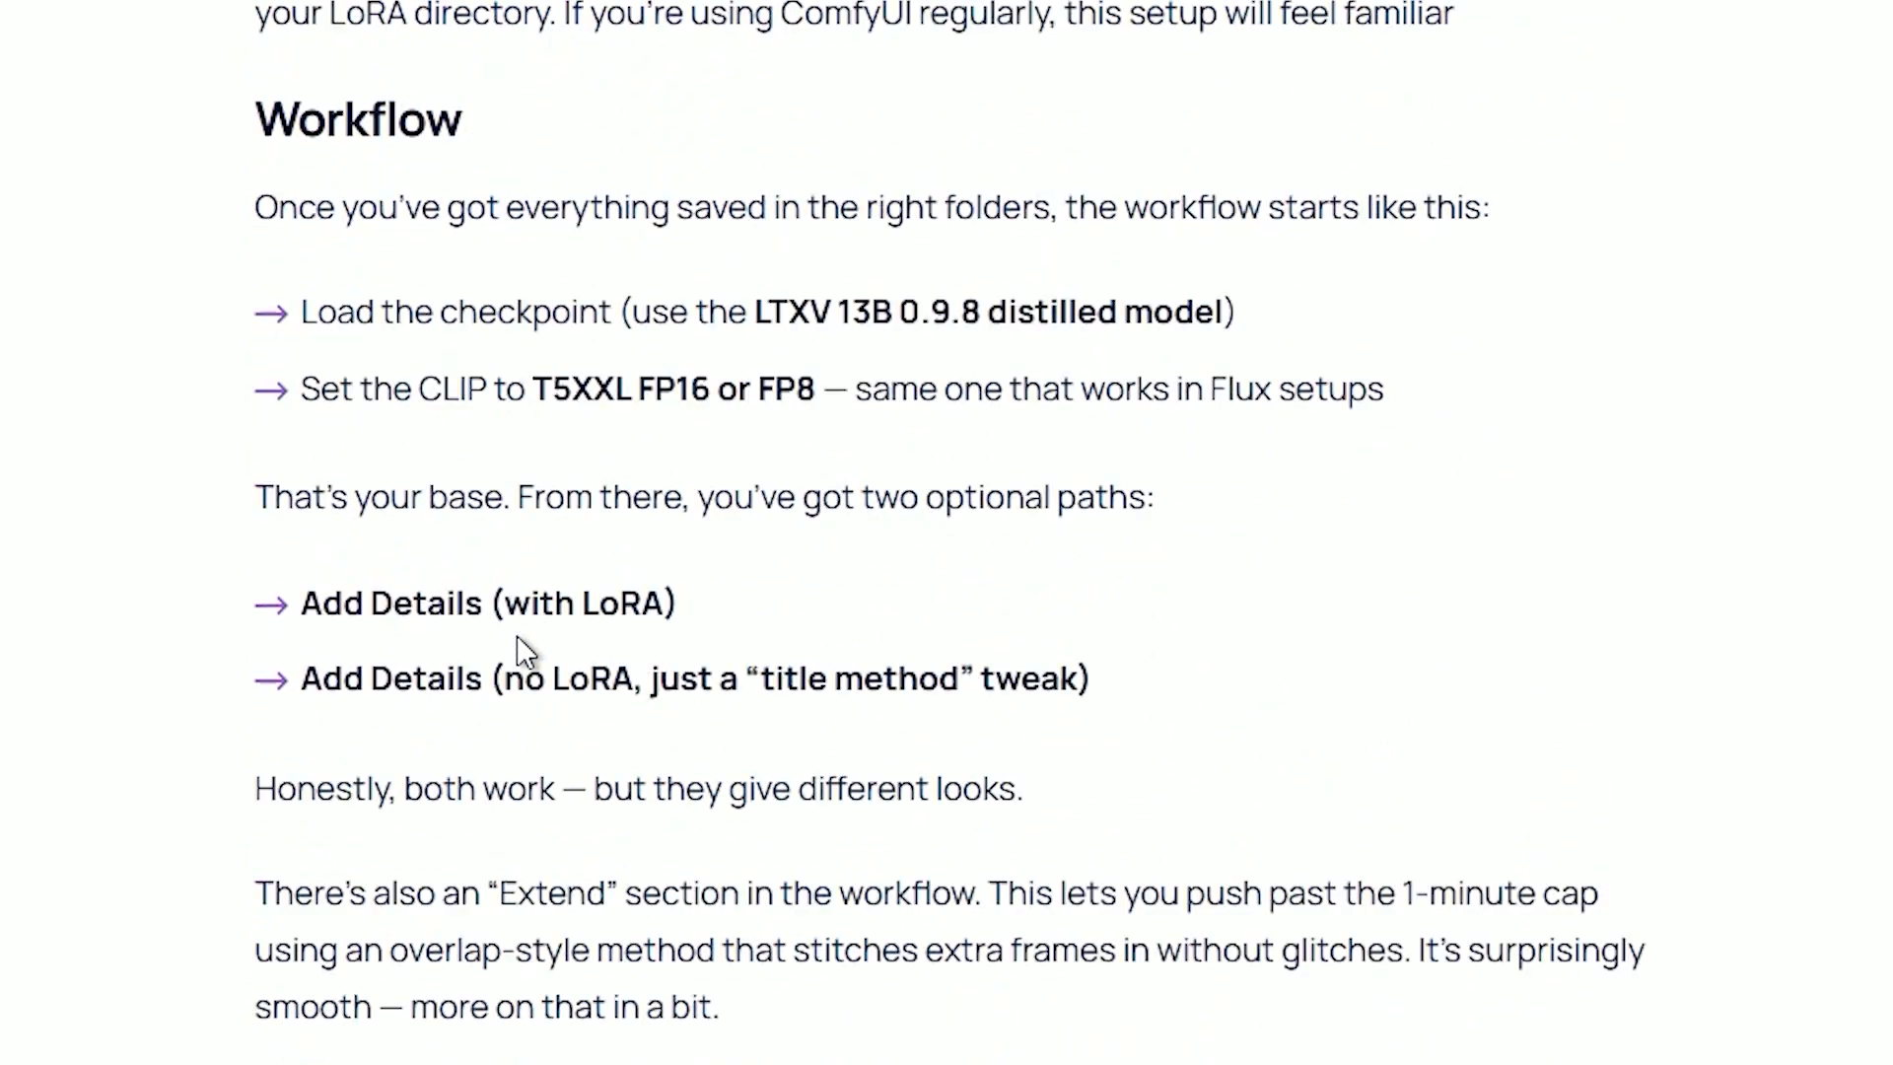
{"action": "scroll", "scroll_direction": "down", "scroll_amount": 3}
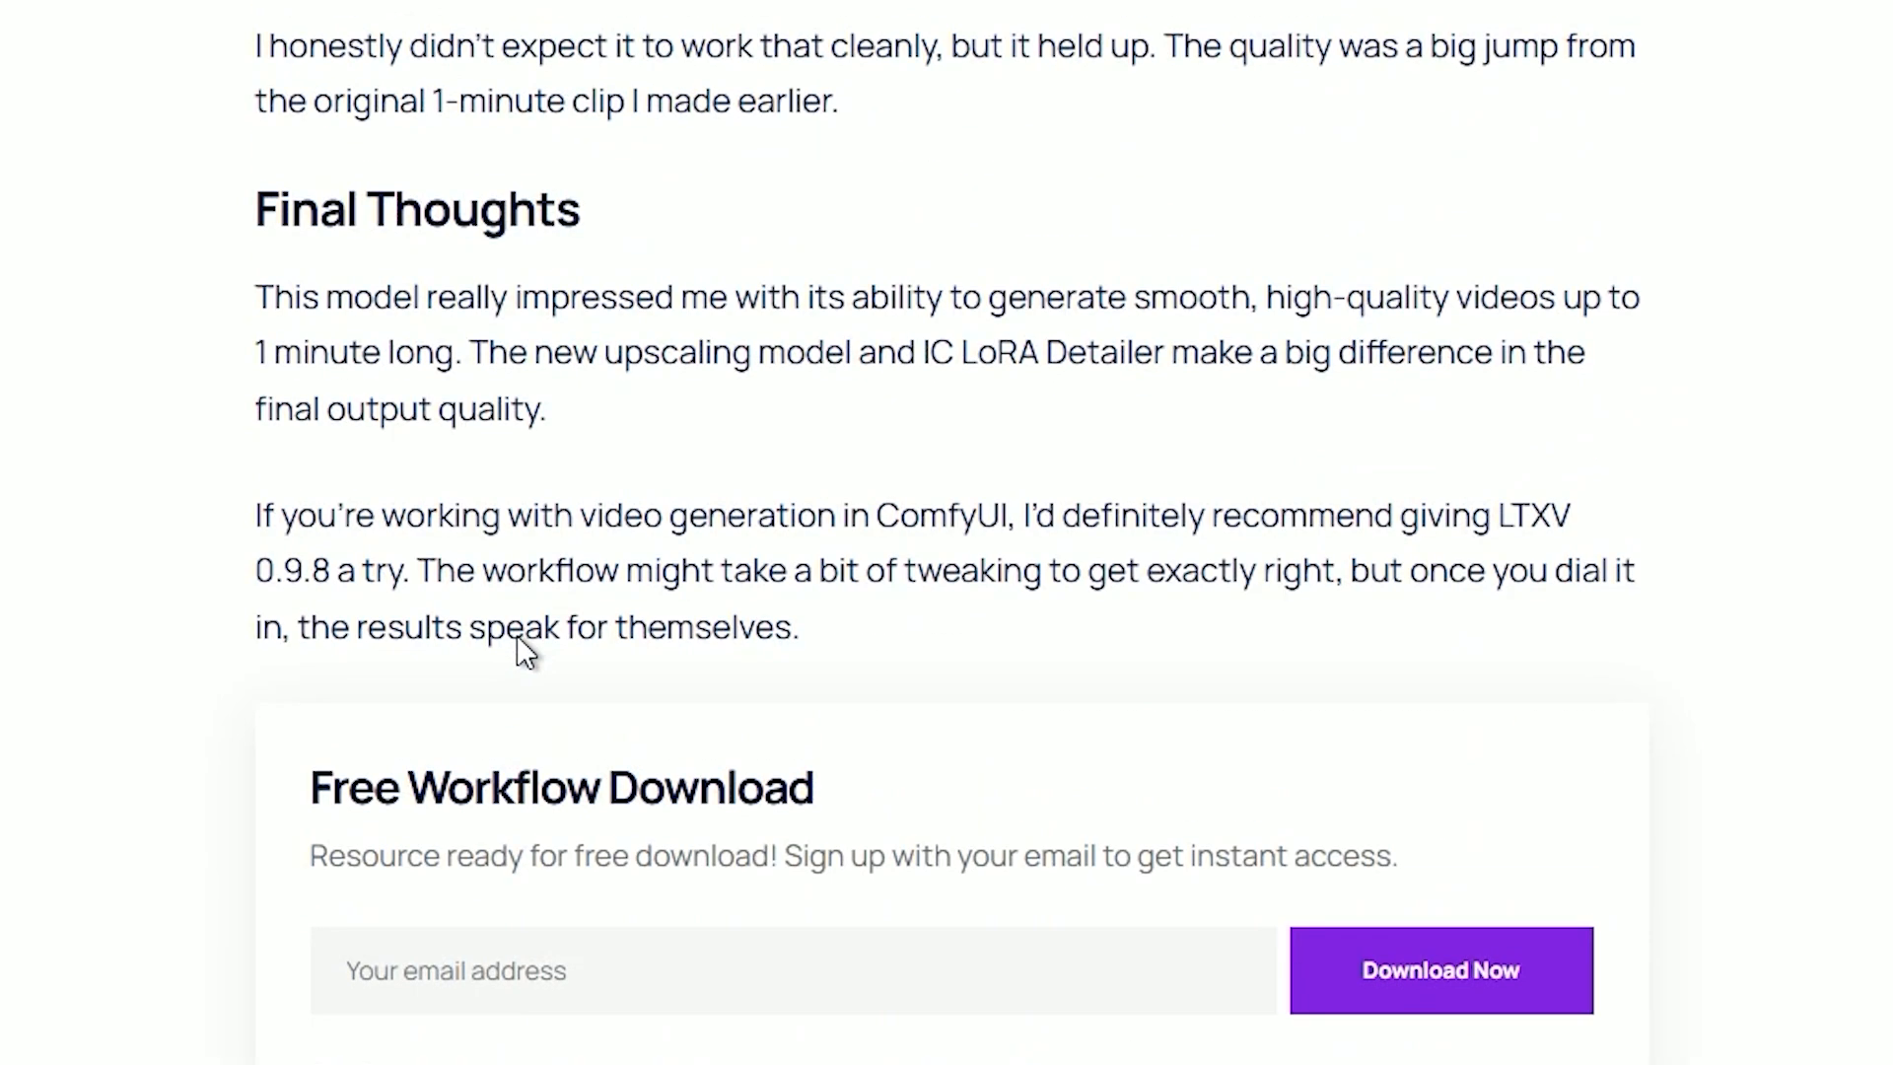
{"action": "mouse_move", "coordinate": [473, 971]}
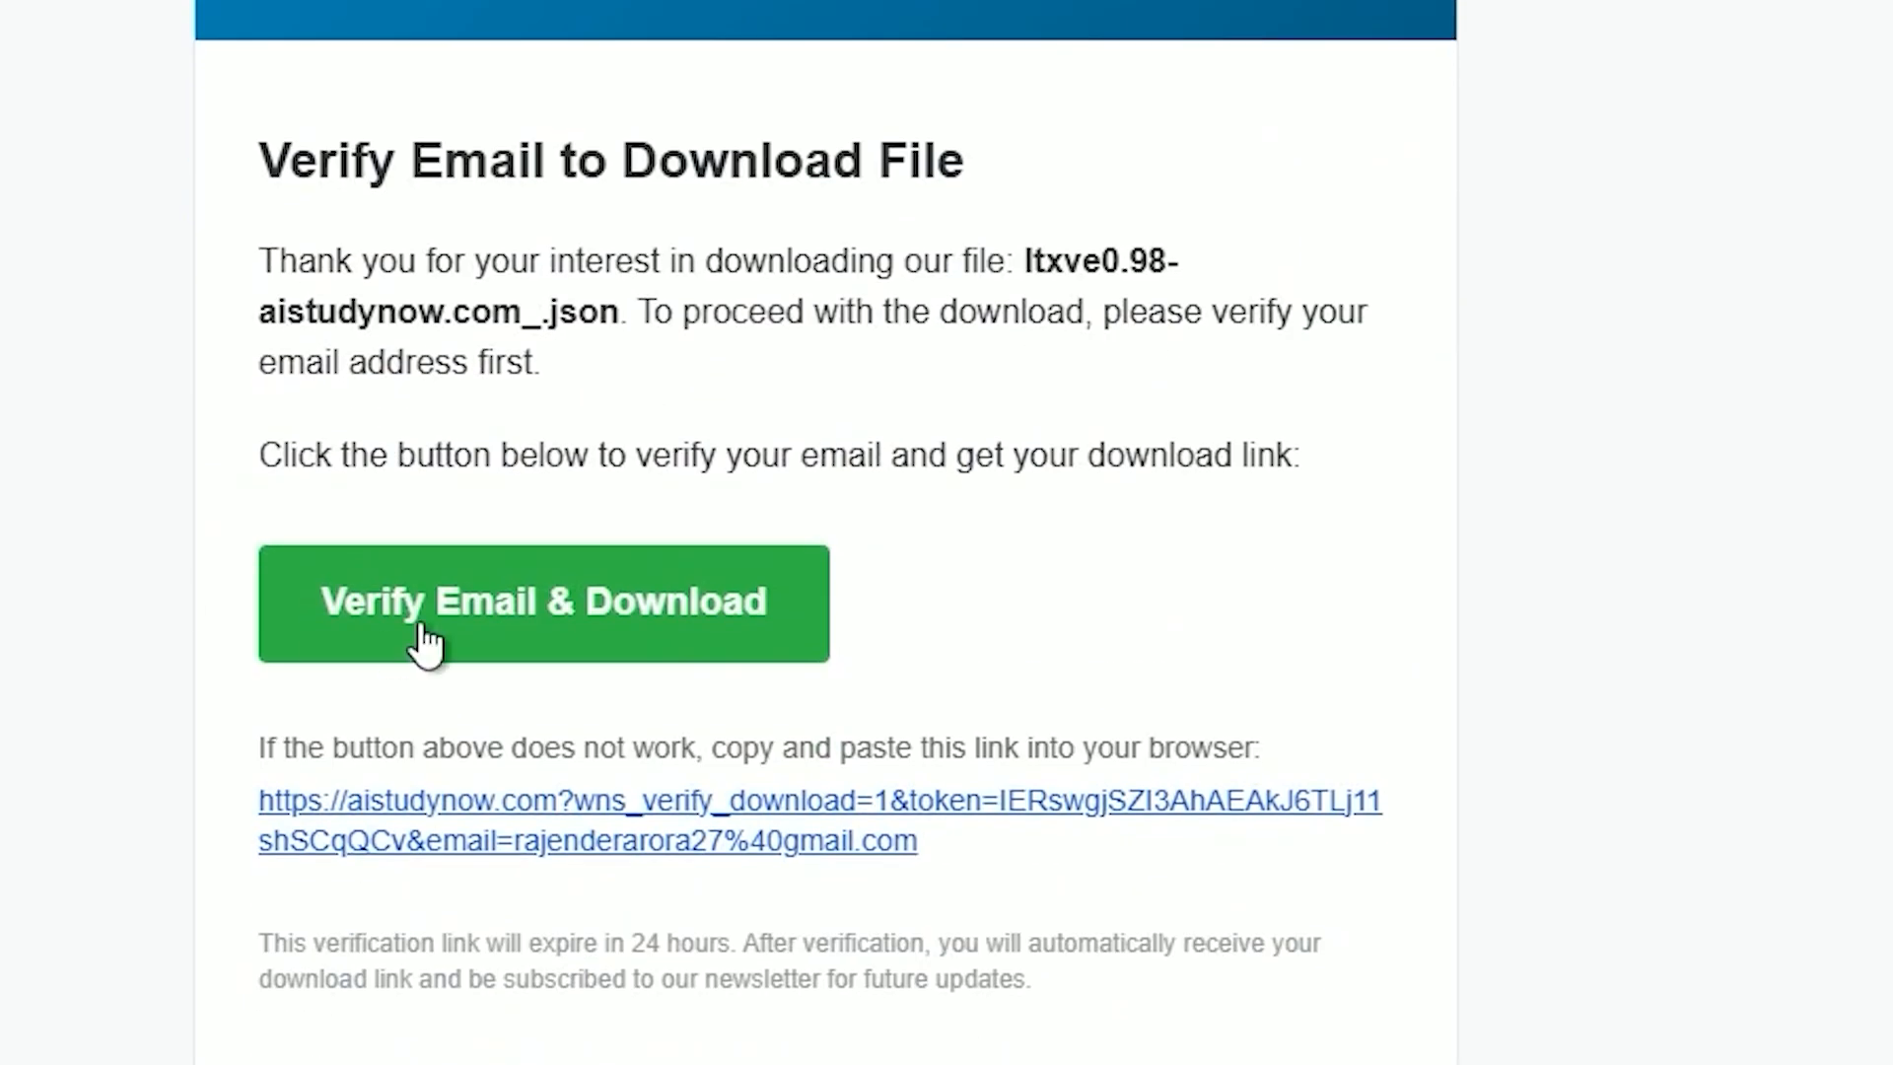
{"action": "left_click", "coordinate": [545, 603]}
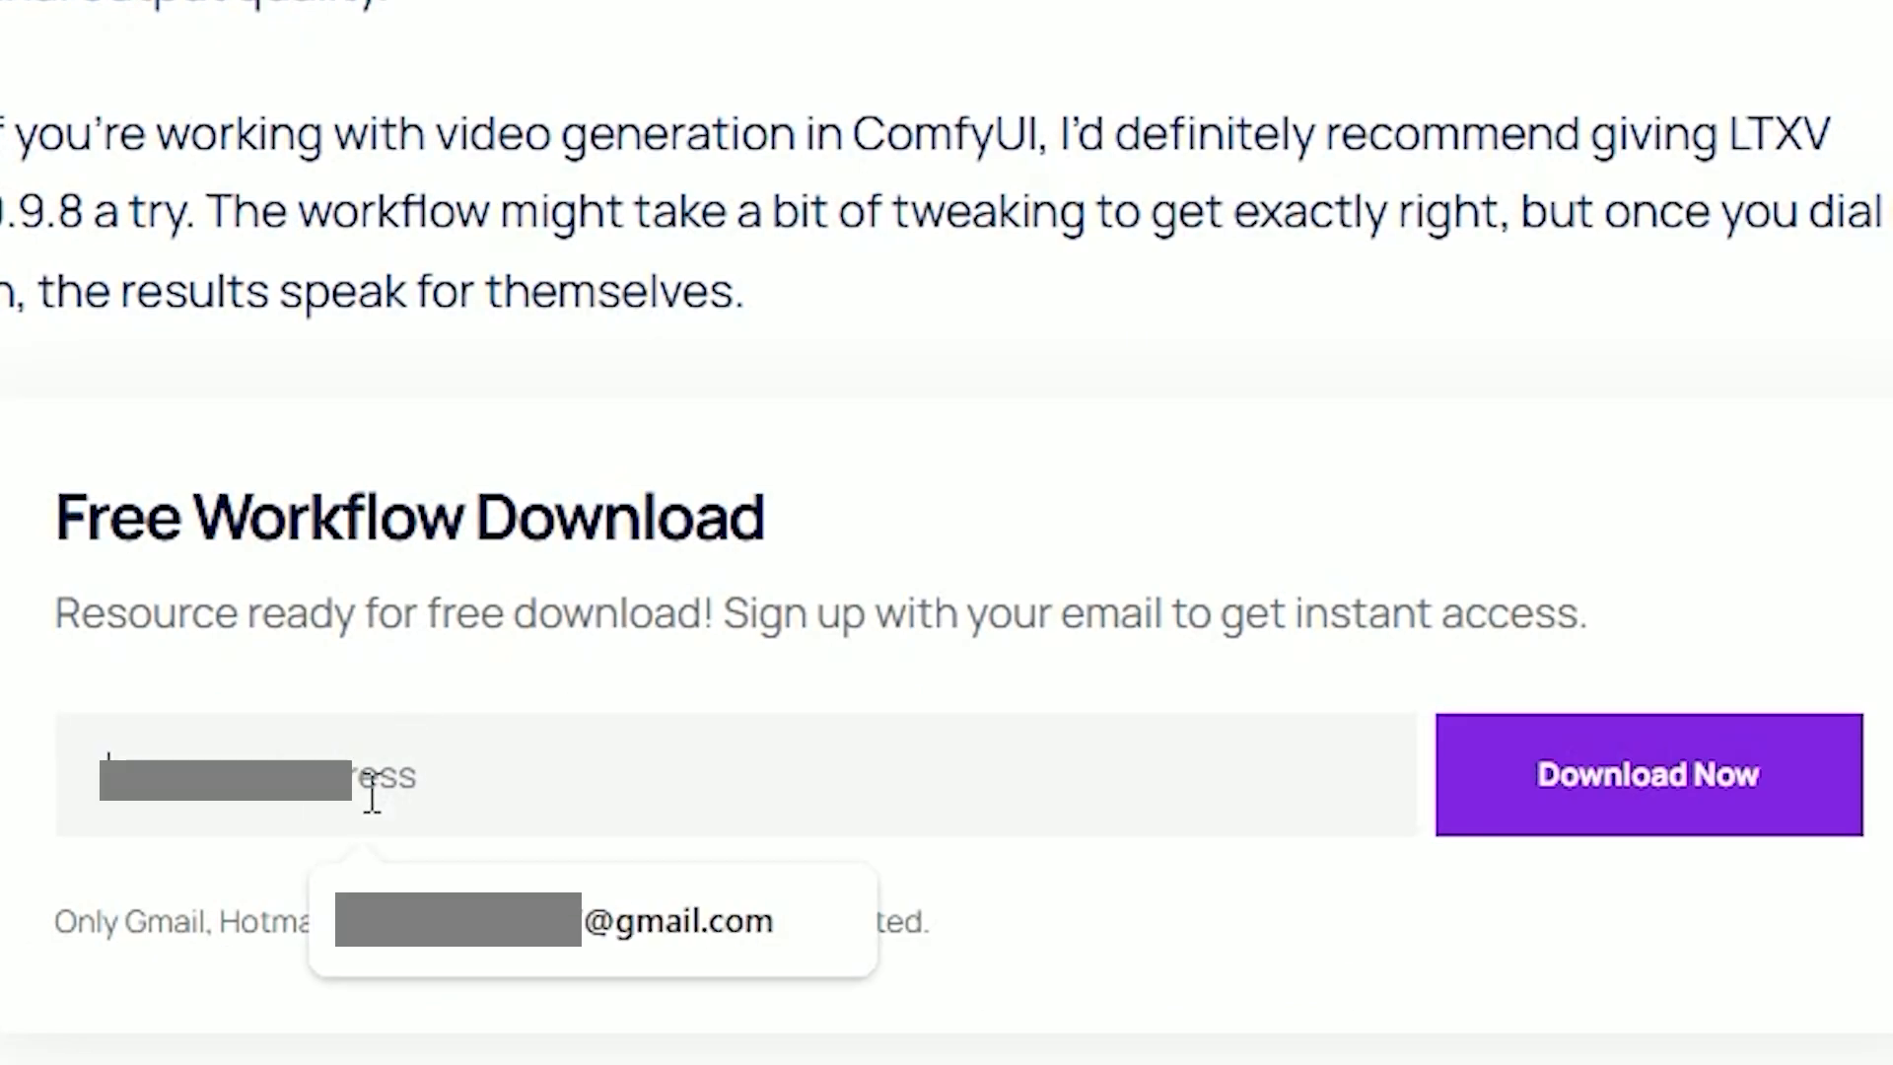
Enter an email, request the free download and open the infinity-time workflow JSON
{"action": "left_click", "coordinate": [1644, 773]}
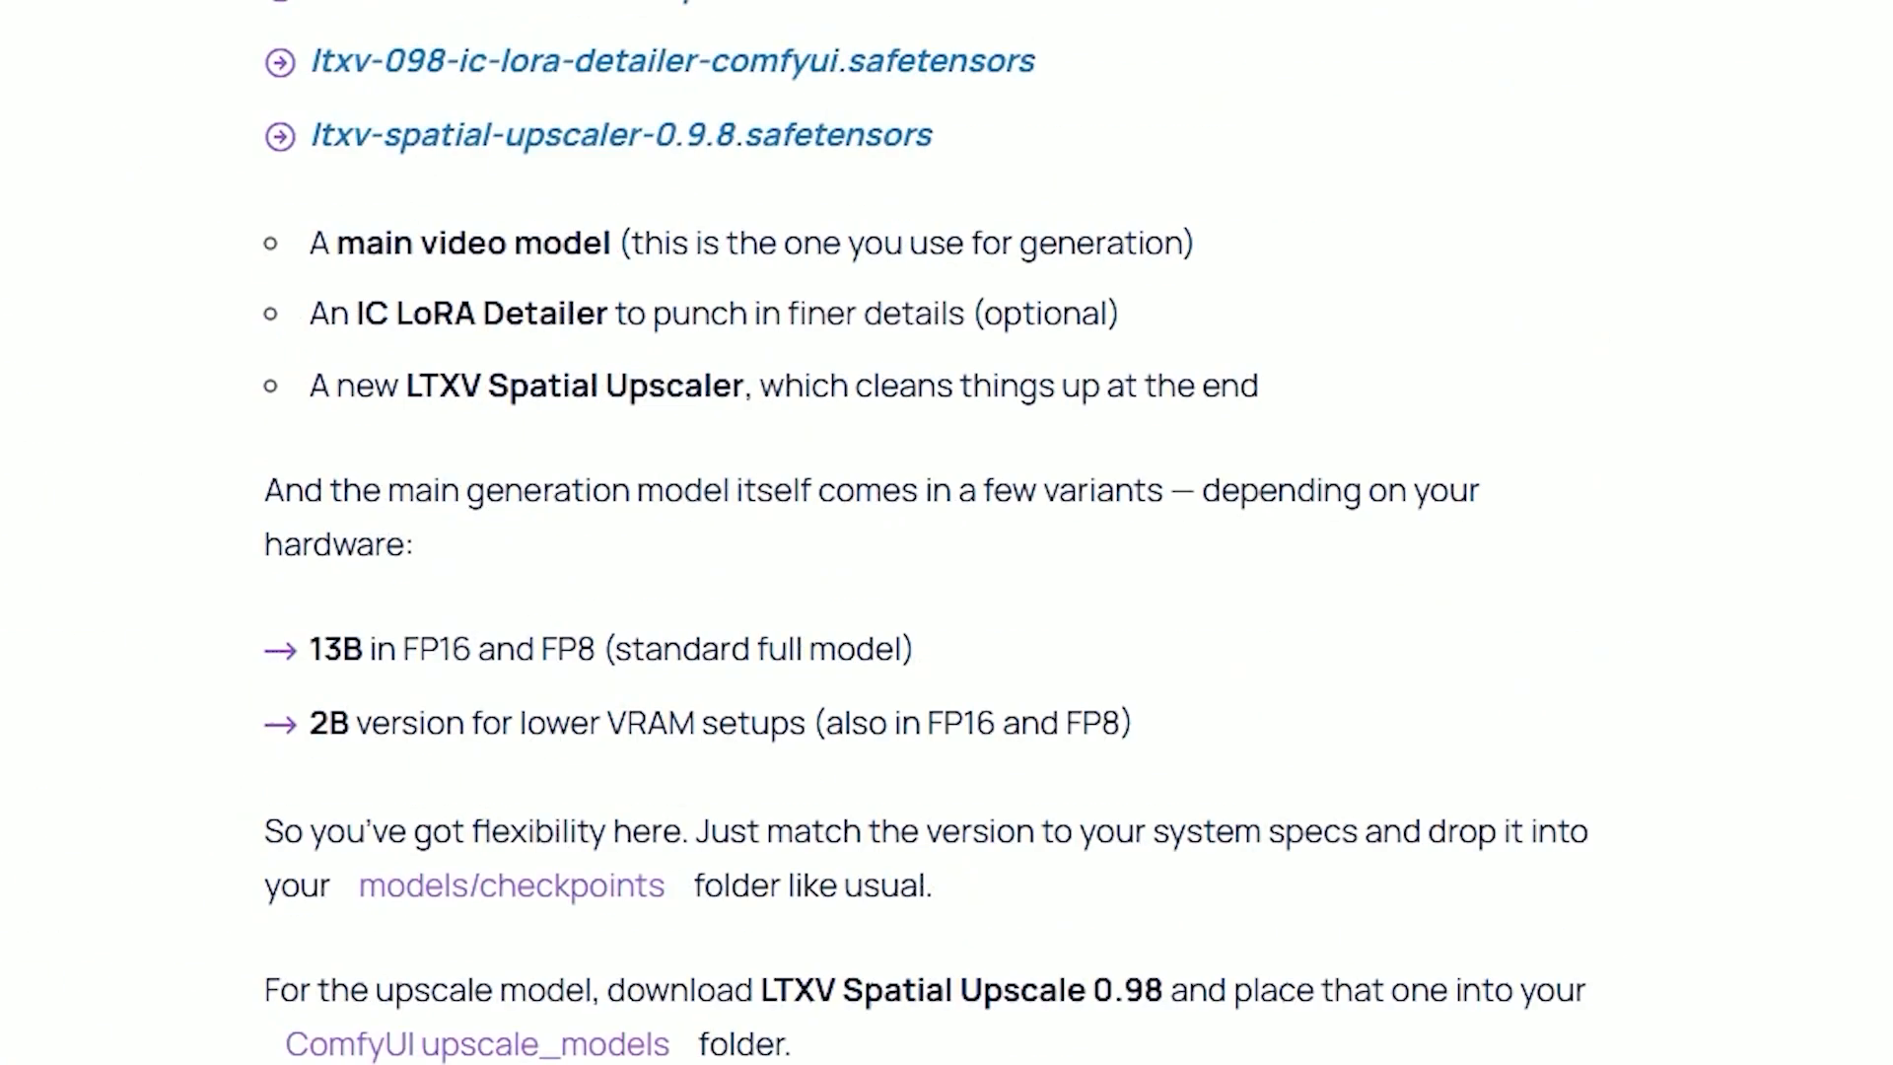
{"action": "scroll", "scroll_direction": "up", "scroll_amount": 3}
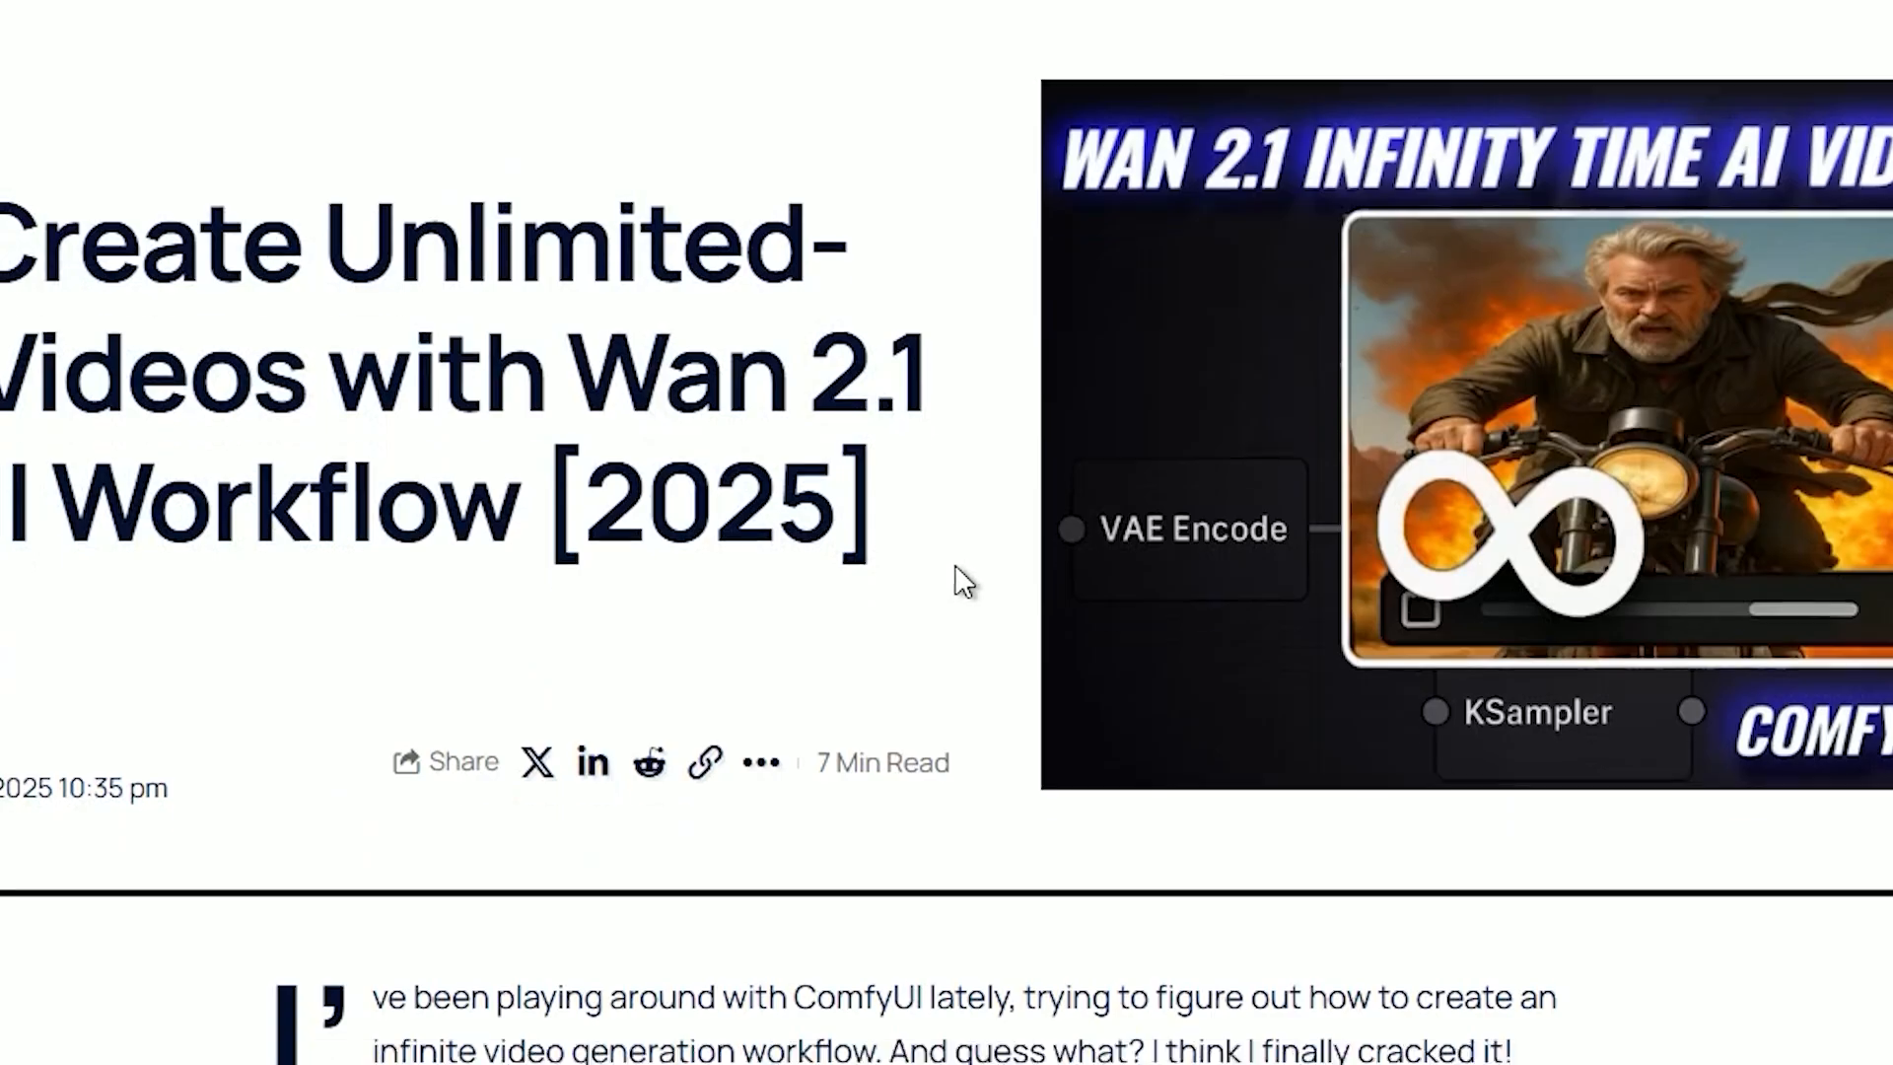
{"action": "scroll", "scroll_direction": "down", "scroll_amount": 3}
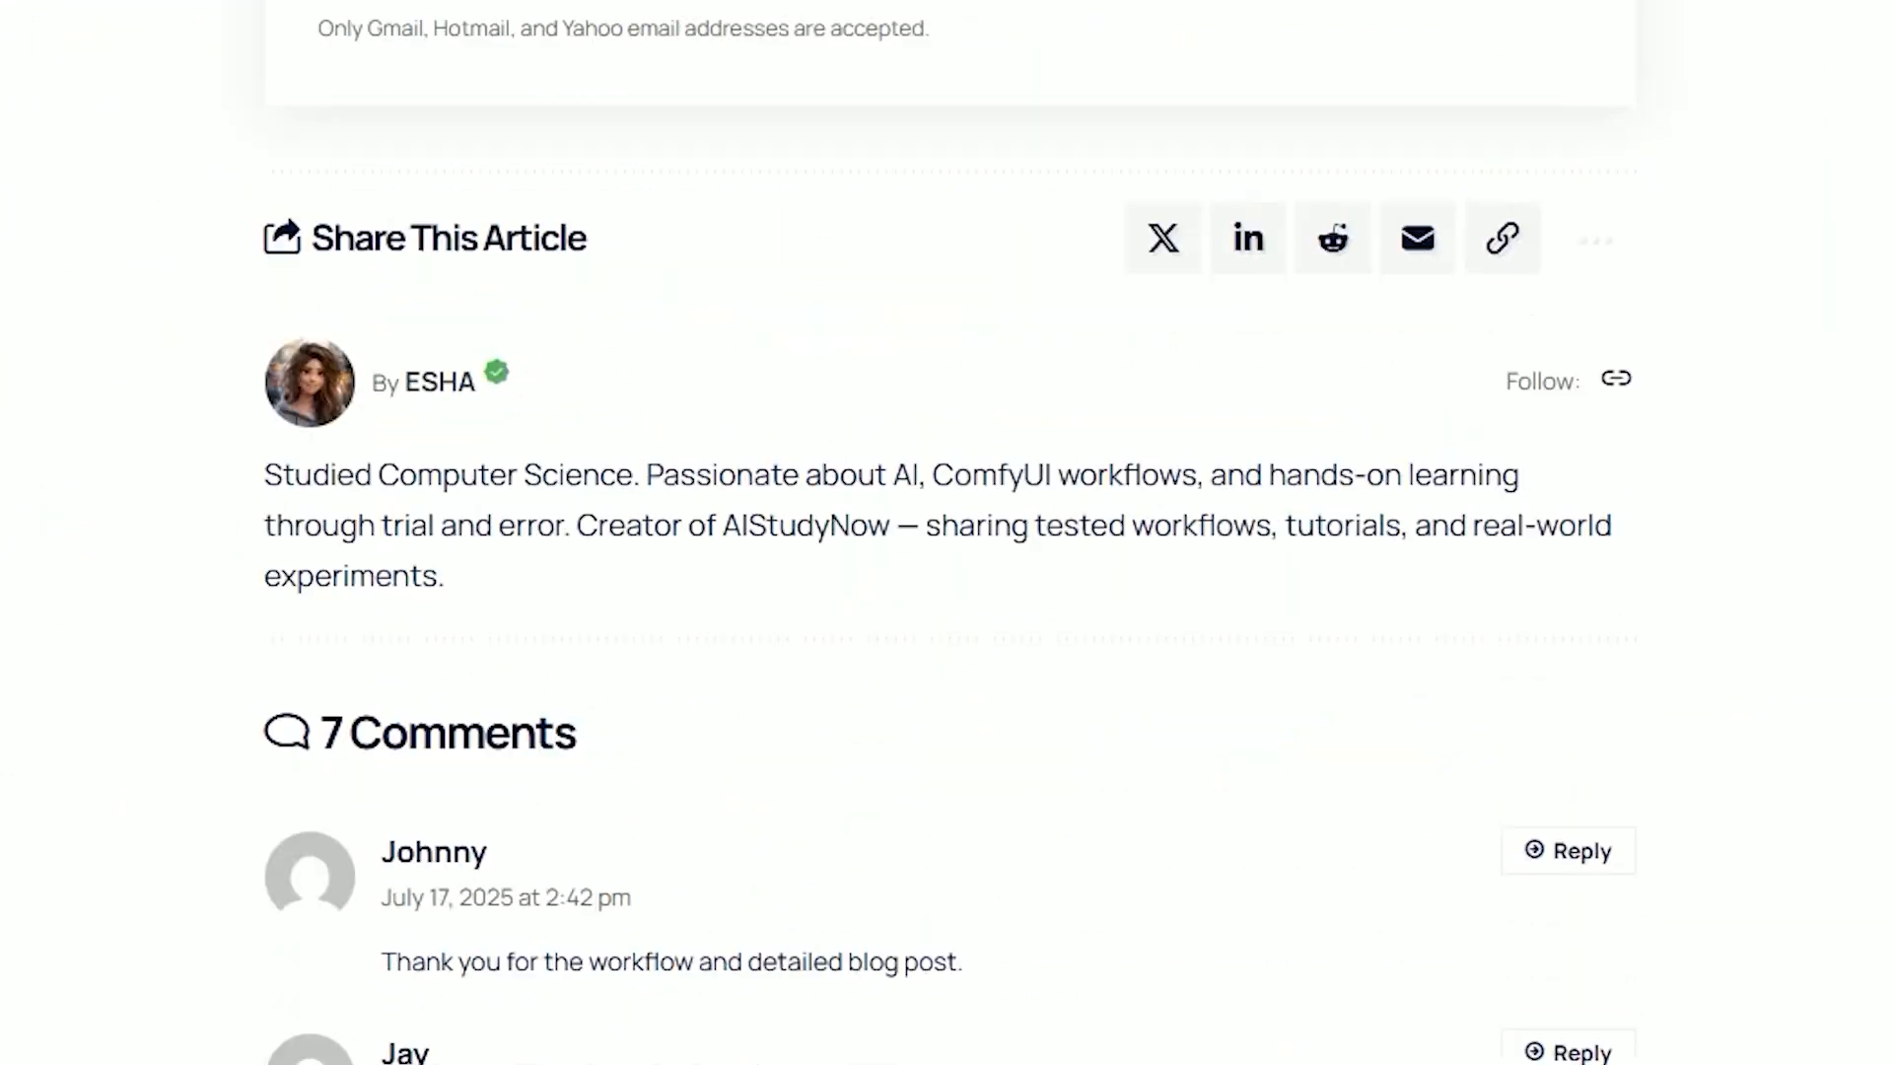
{"action": "scroll", "scroll_direction": "up", "scroll_amount": 3}
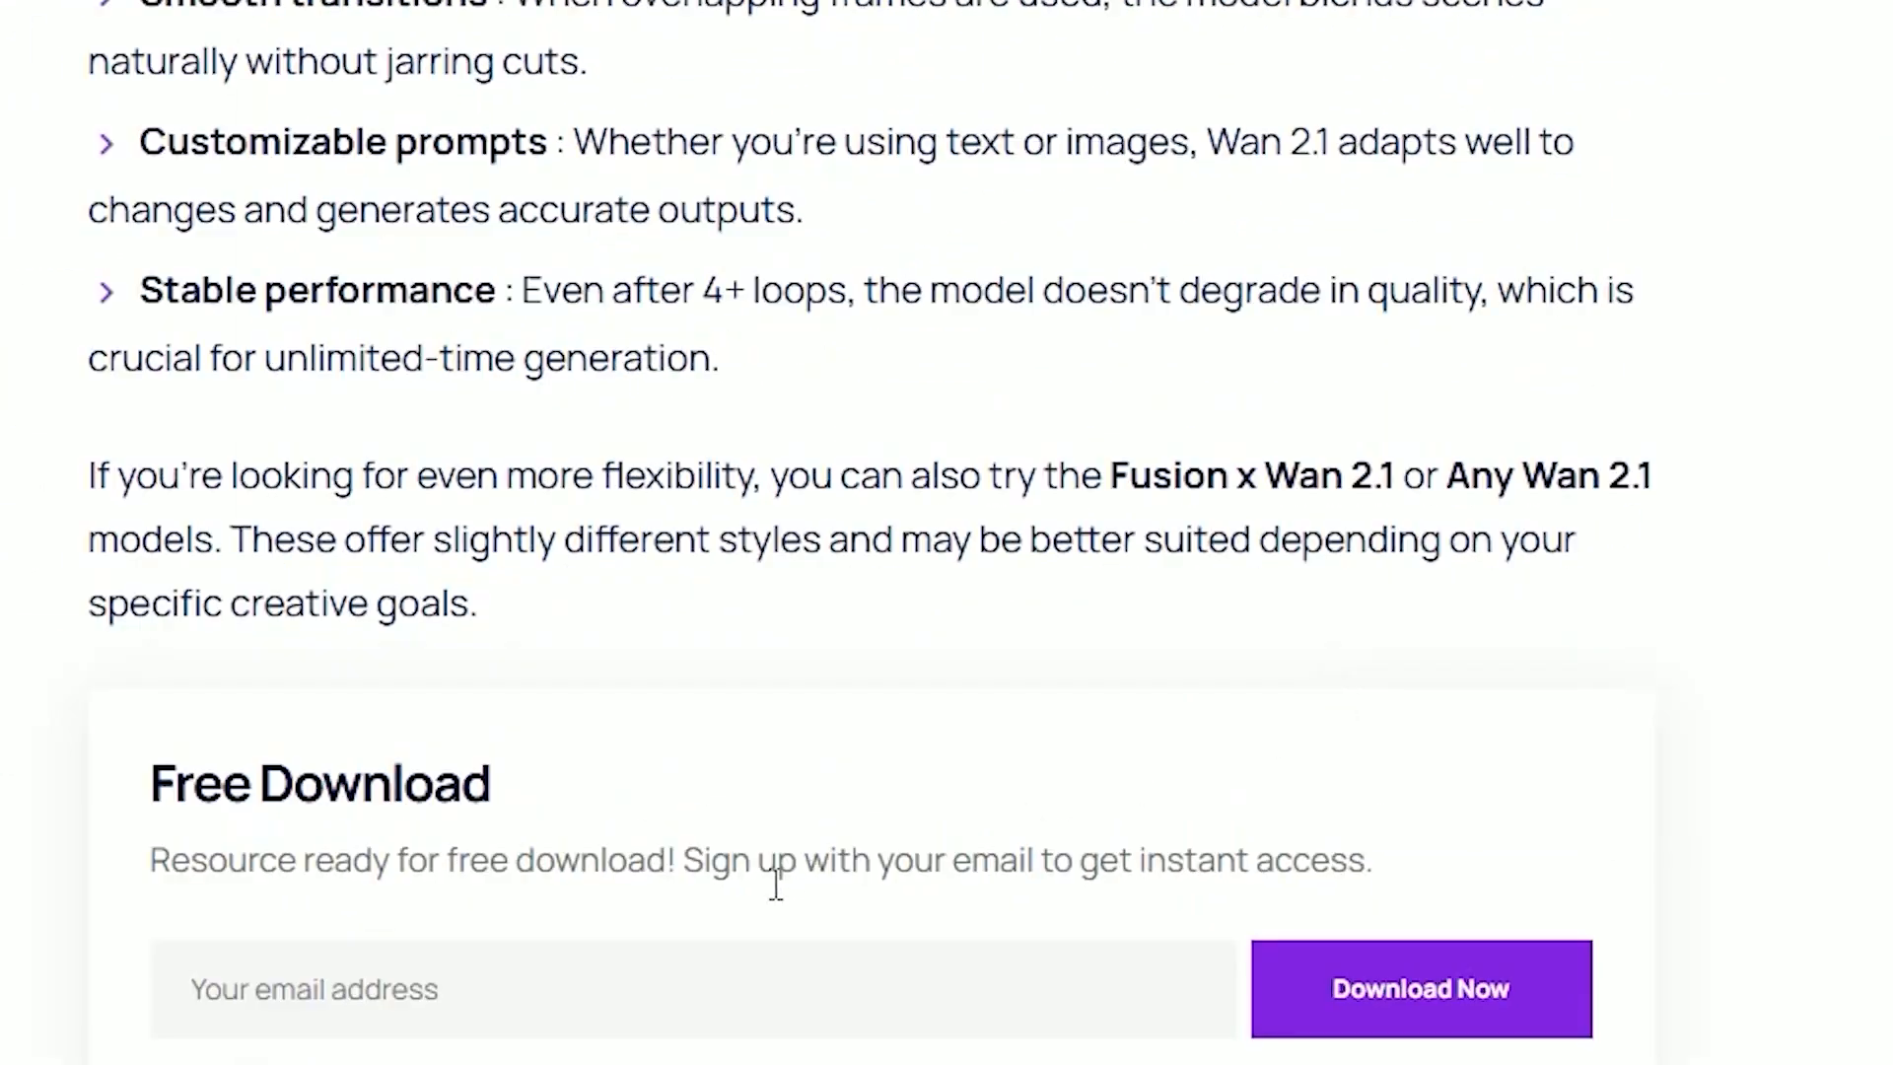
{"action": "left_click", "coordinate": [1420, 988]}
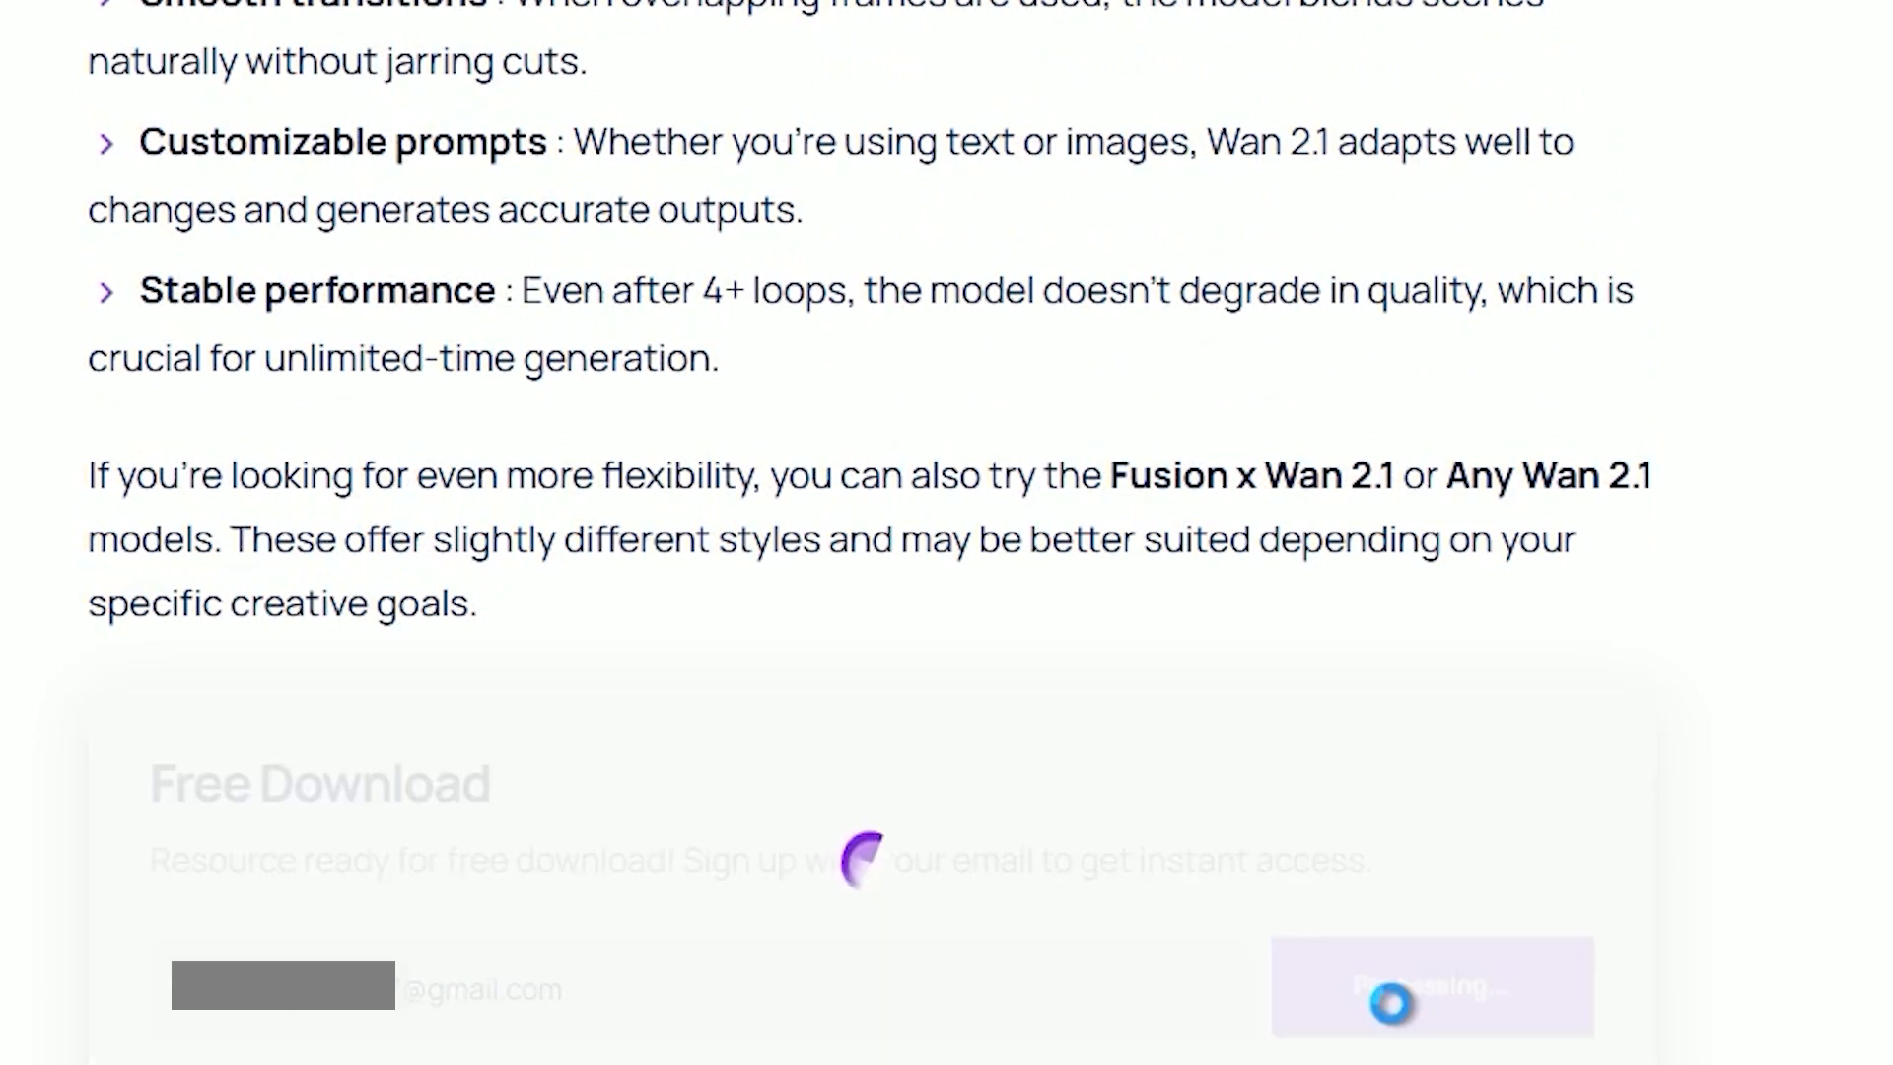
{"action": "left_click", "coordinate": [1432, 988]}
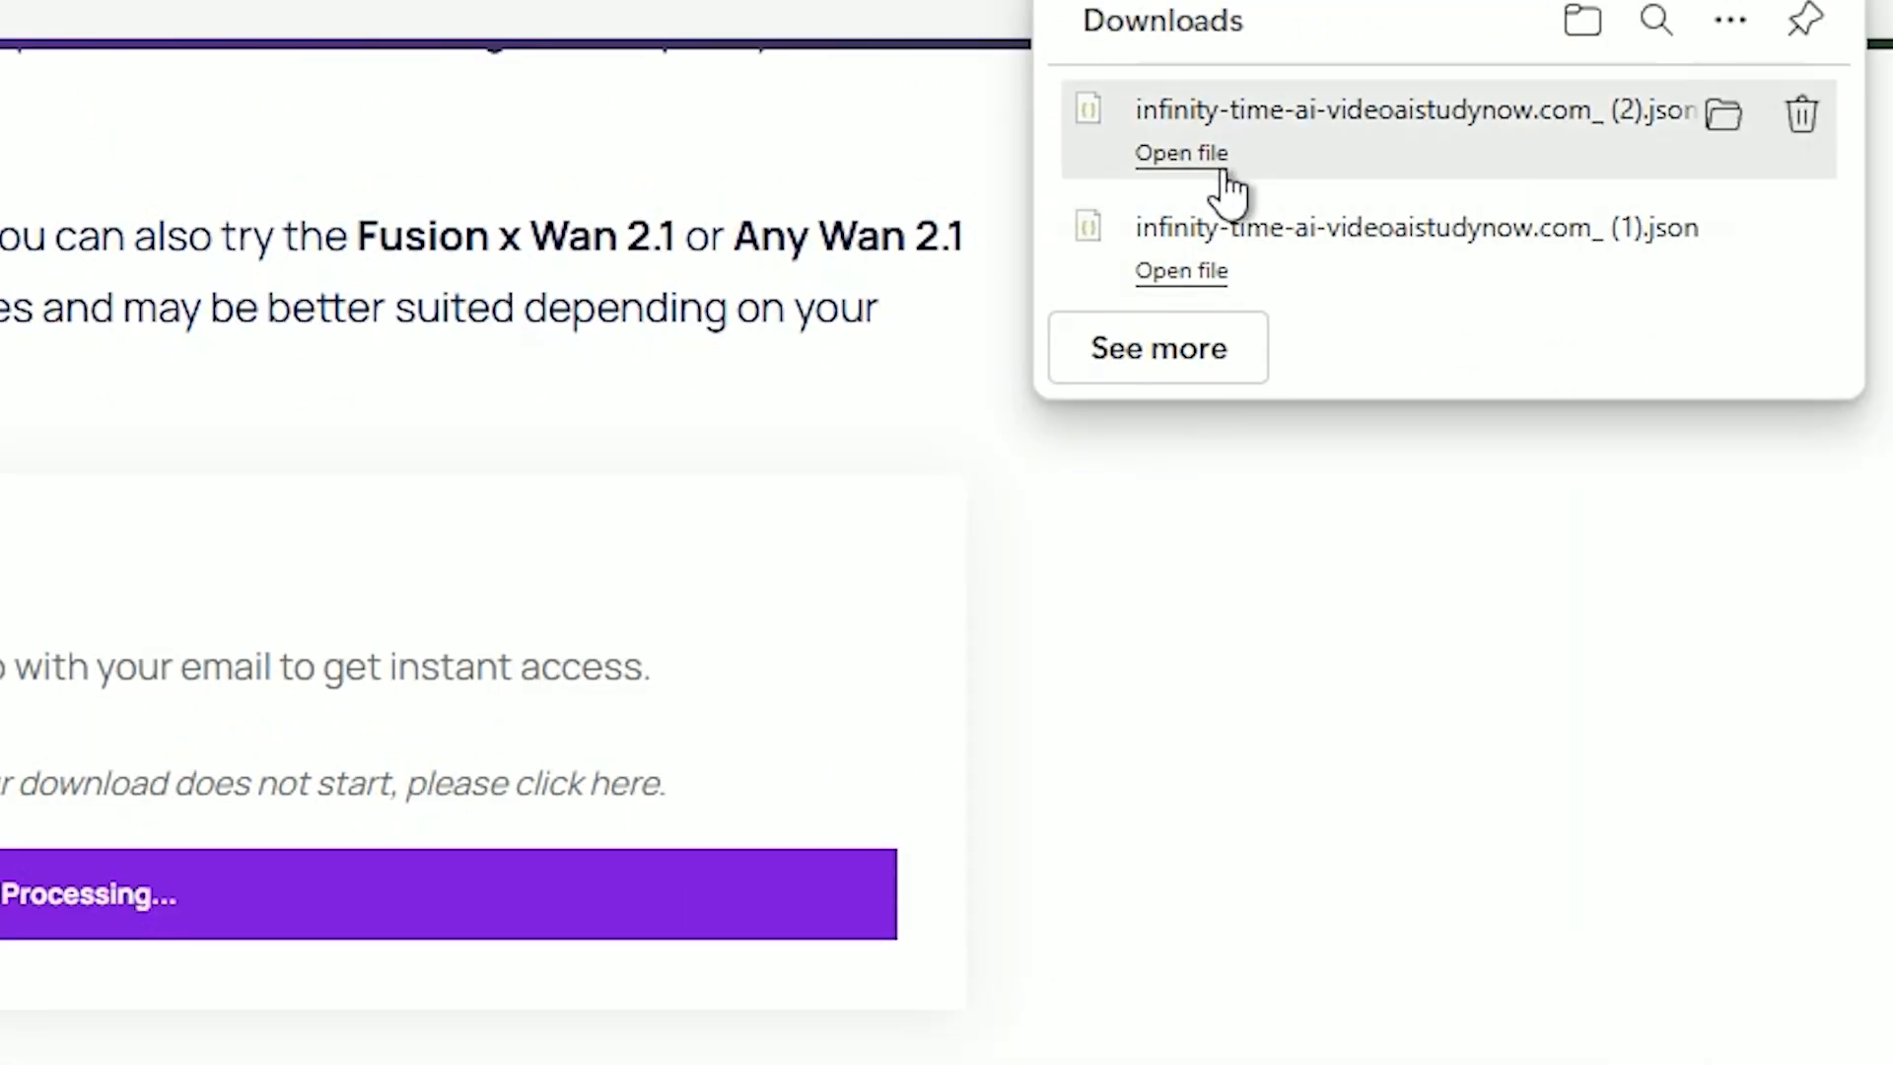
{"action": "mouse_move", "coordinate": [1315, 199]}
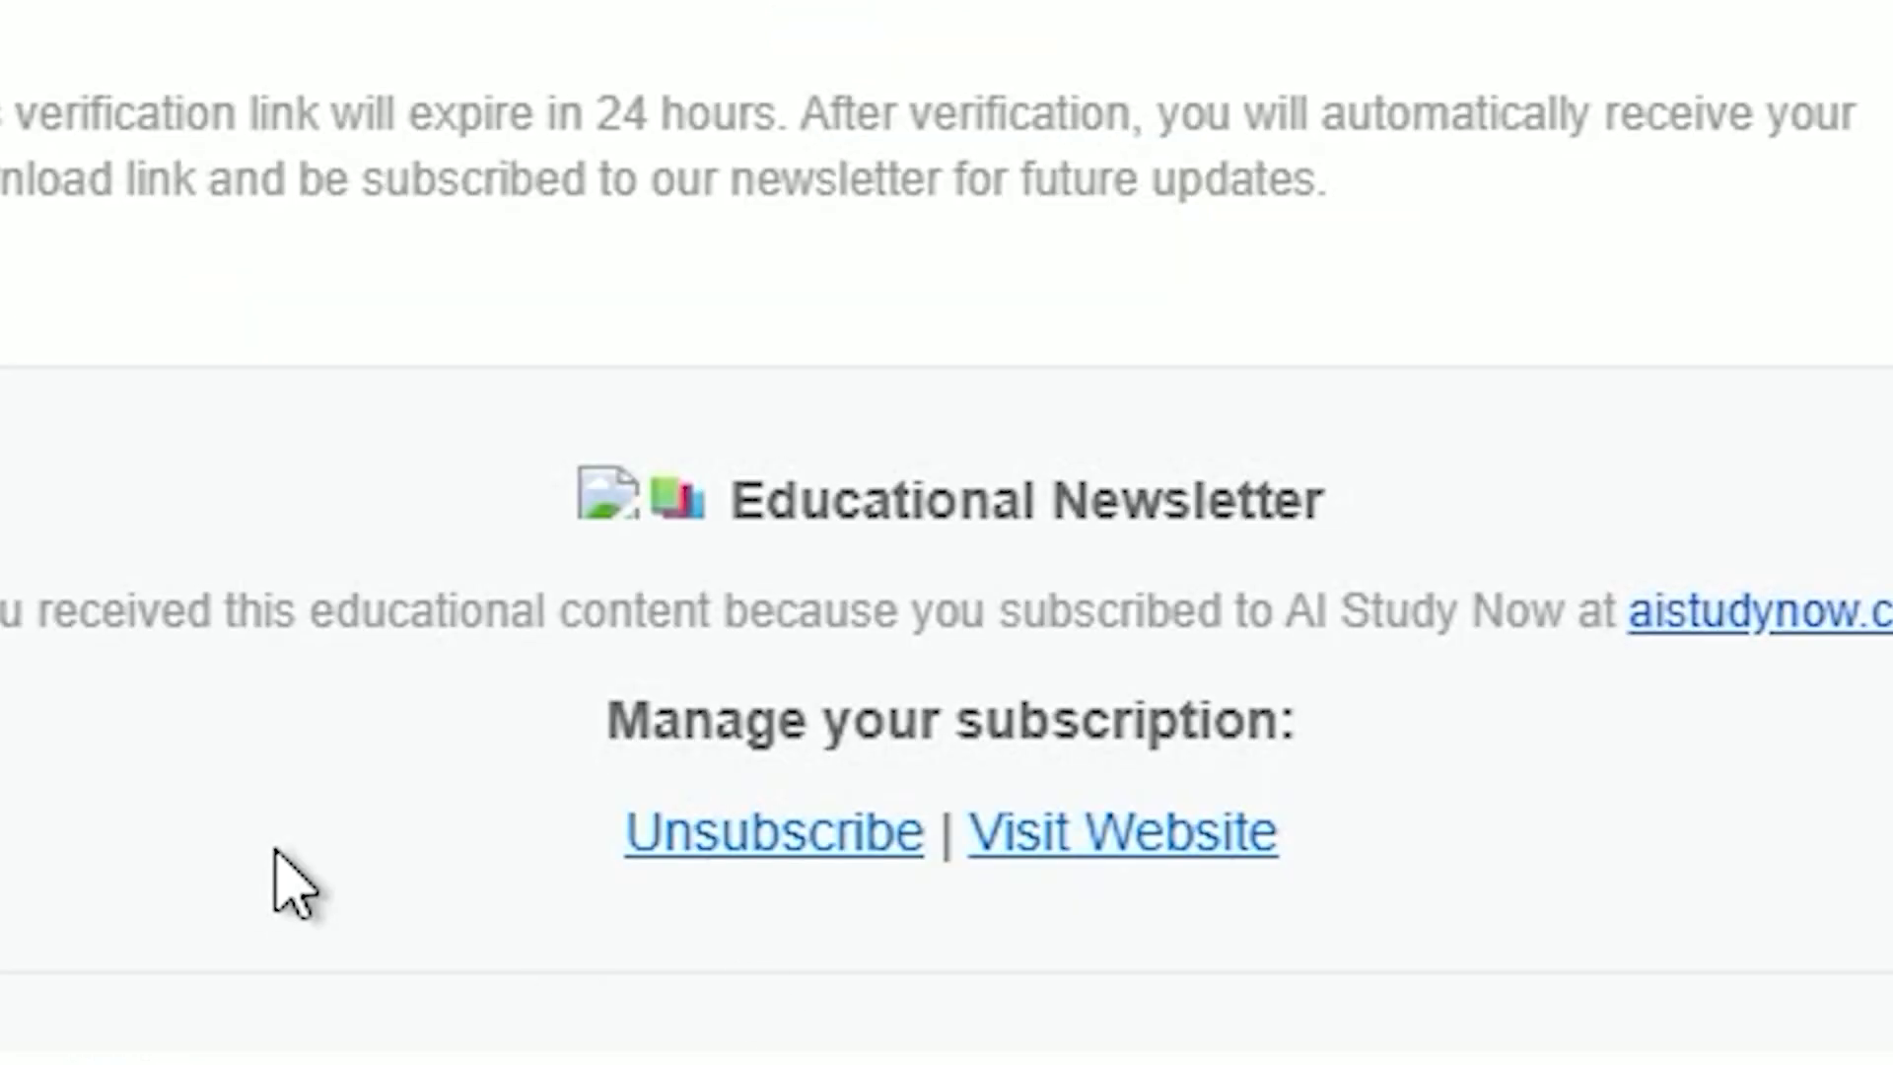
{"action": "mouse_move", "coordinate": [827, 858]}
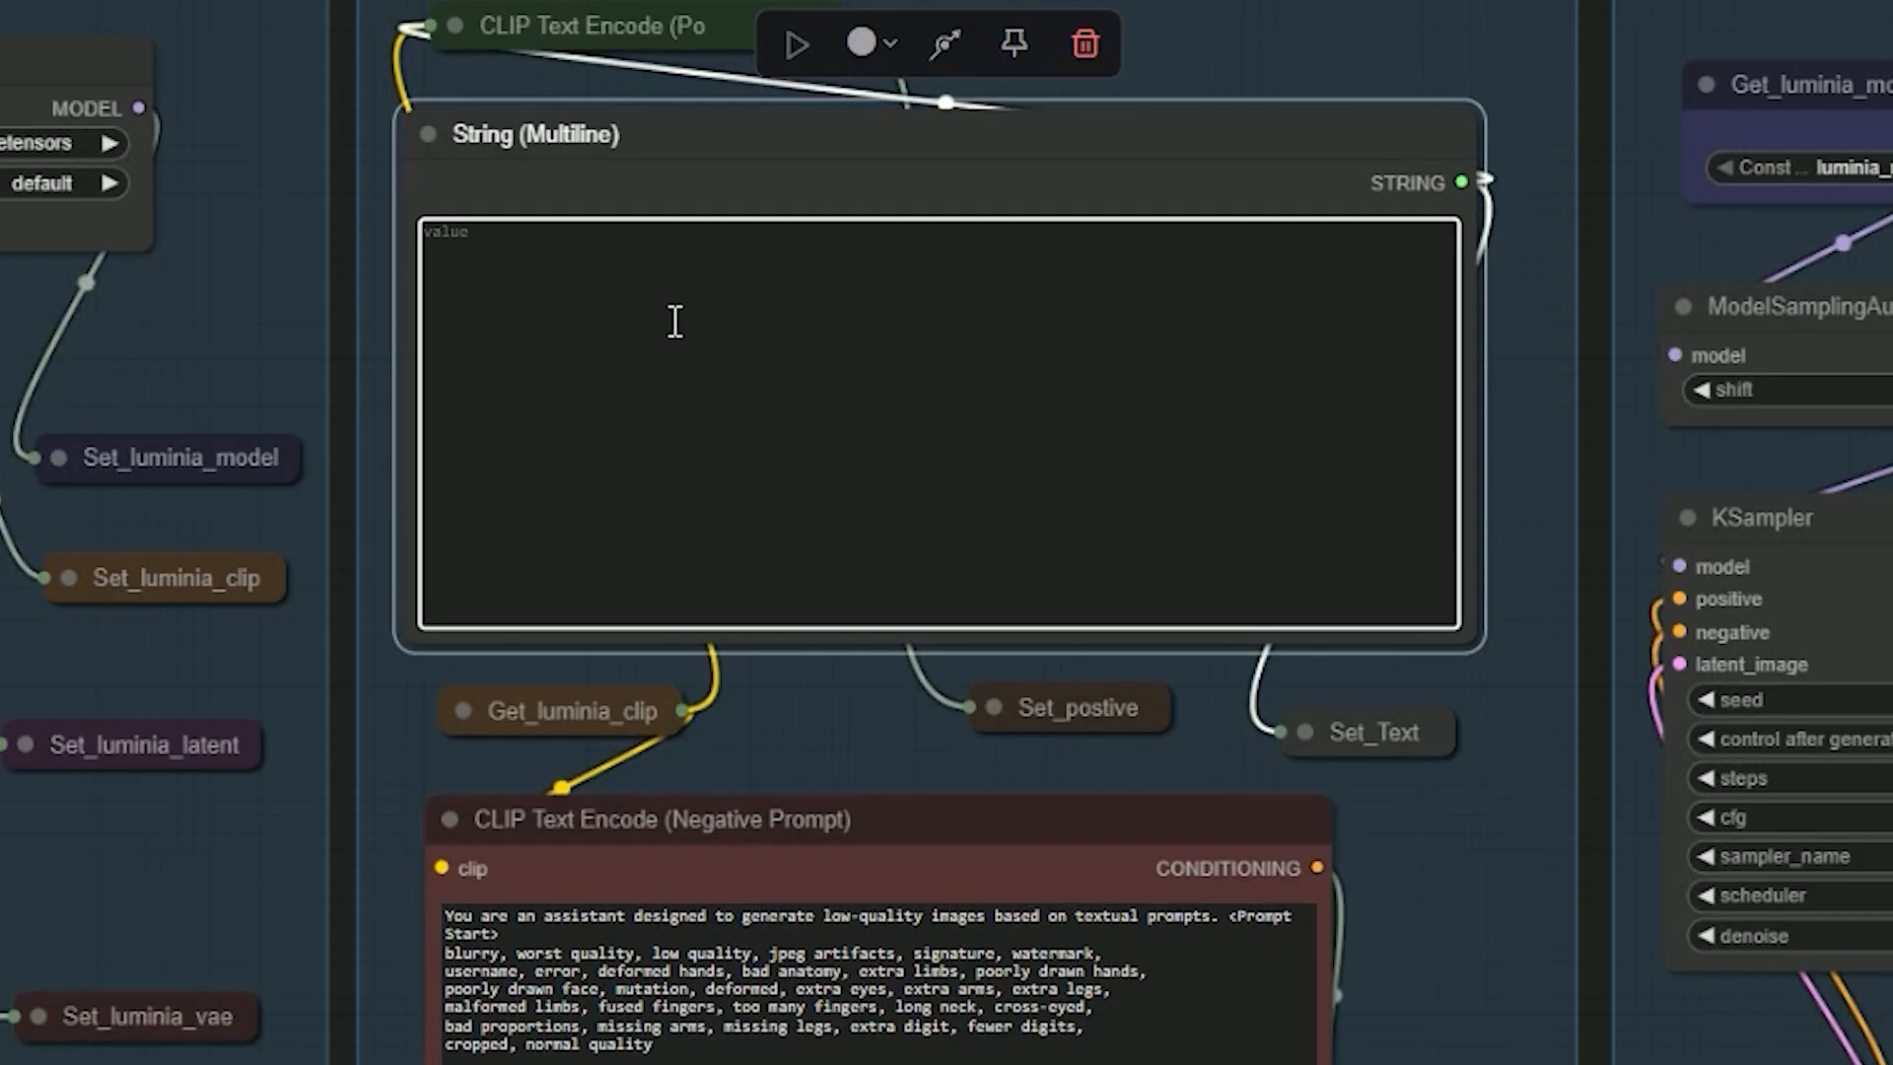
Write 'Create an image of a cat in anime style' into the String (Multiline) node
{"action": "type", "text": "Create"}
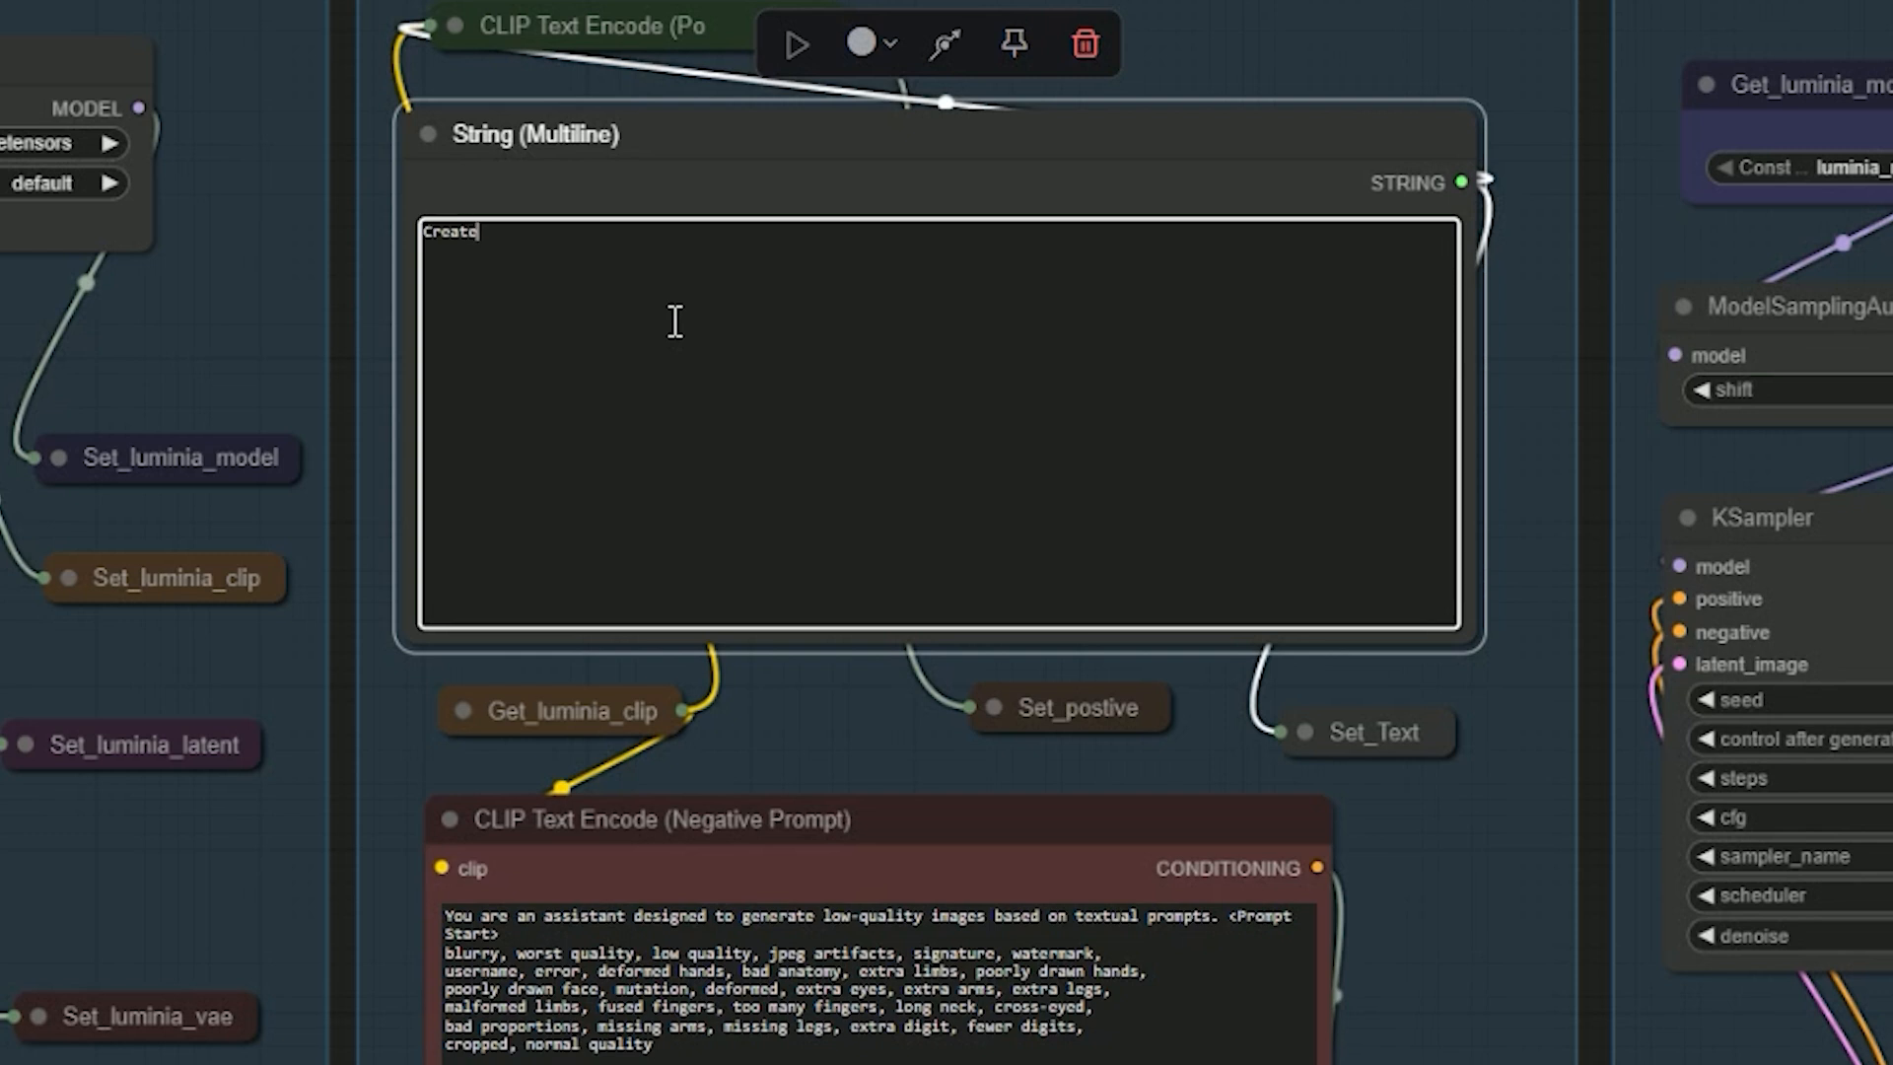
{"action": "type", "text": "a"}
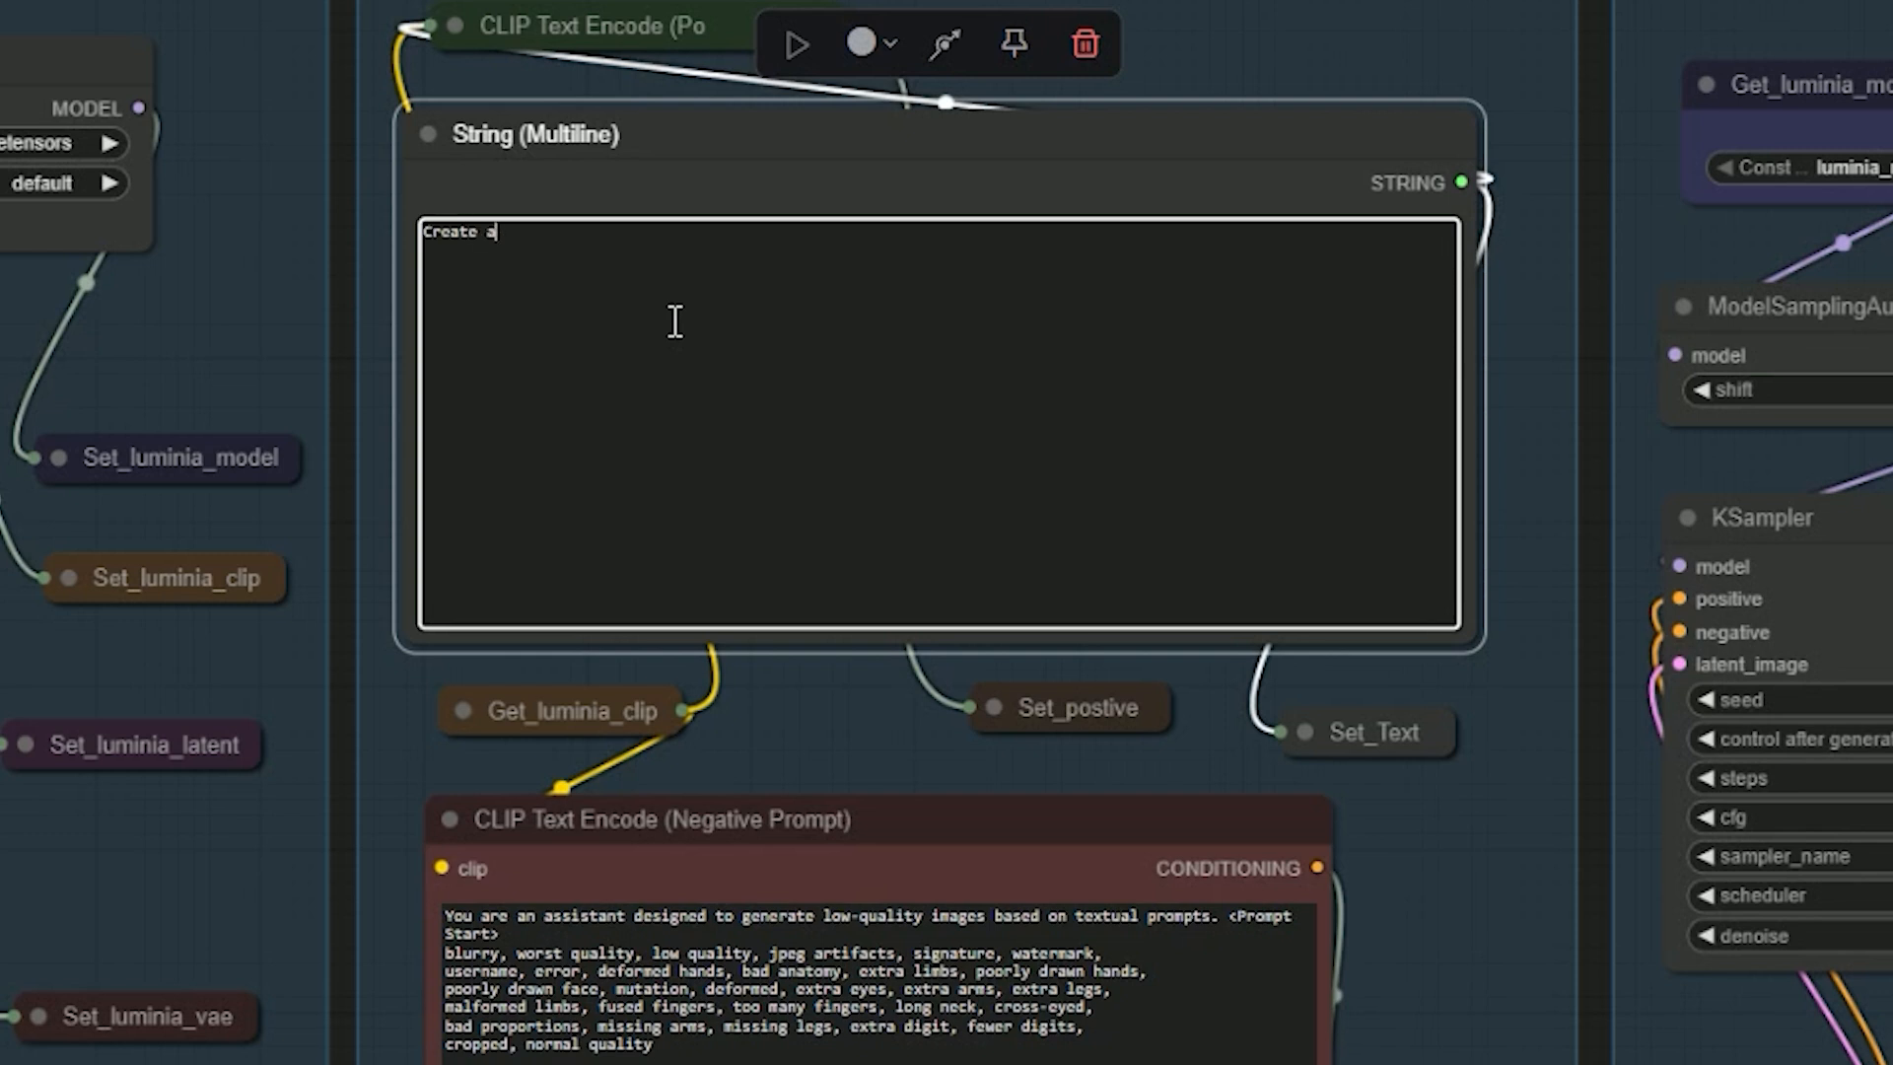
{"action": "type", "text": "n image of a"}
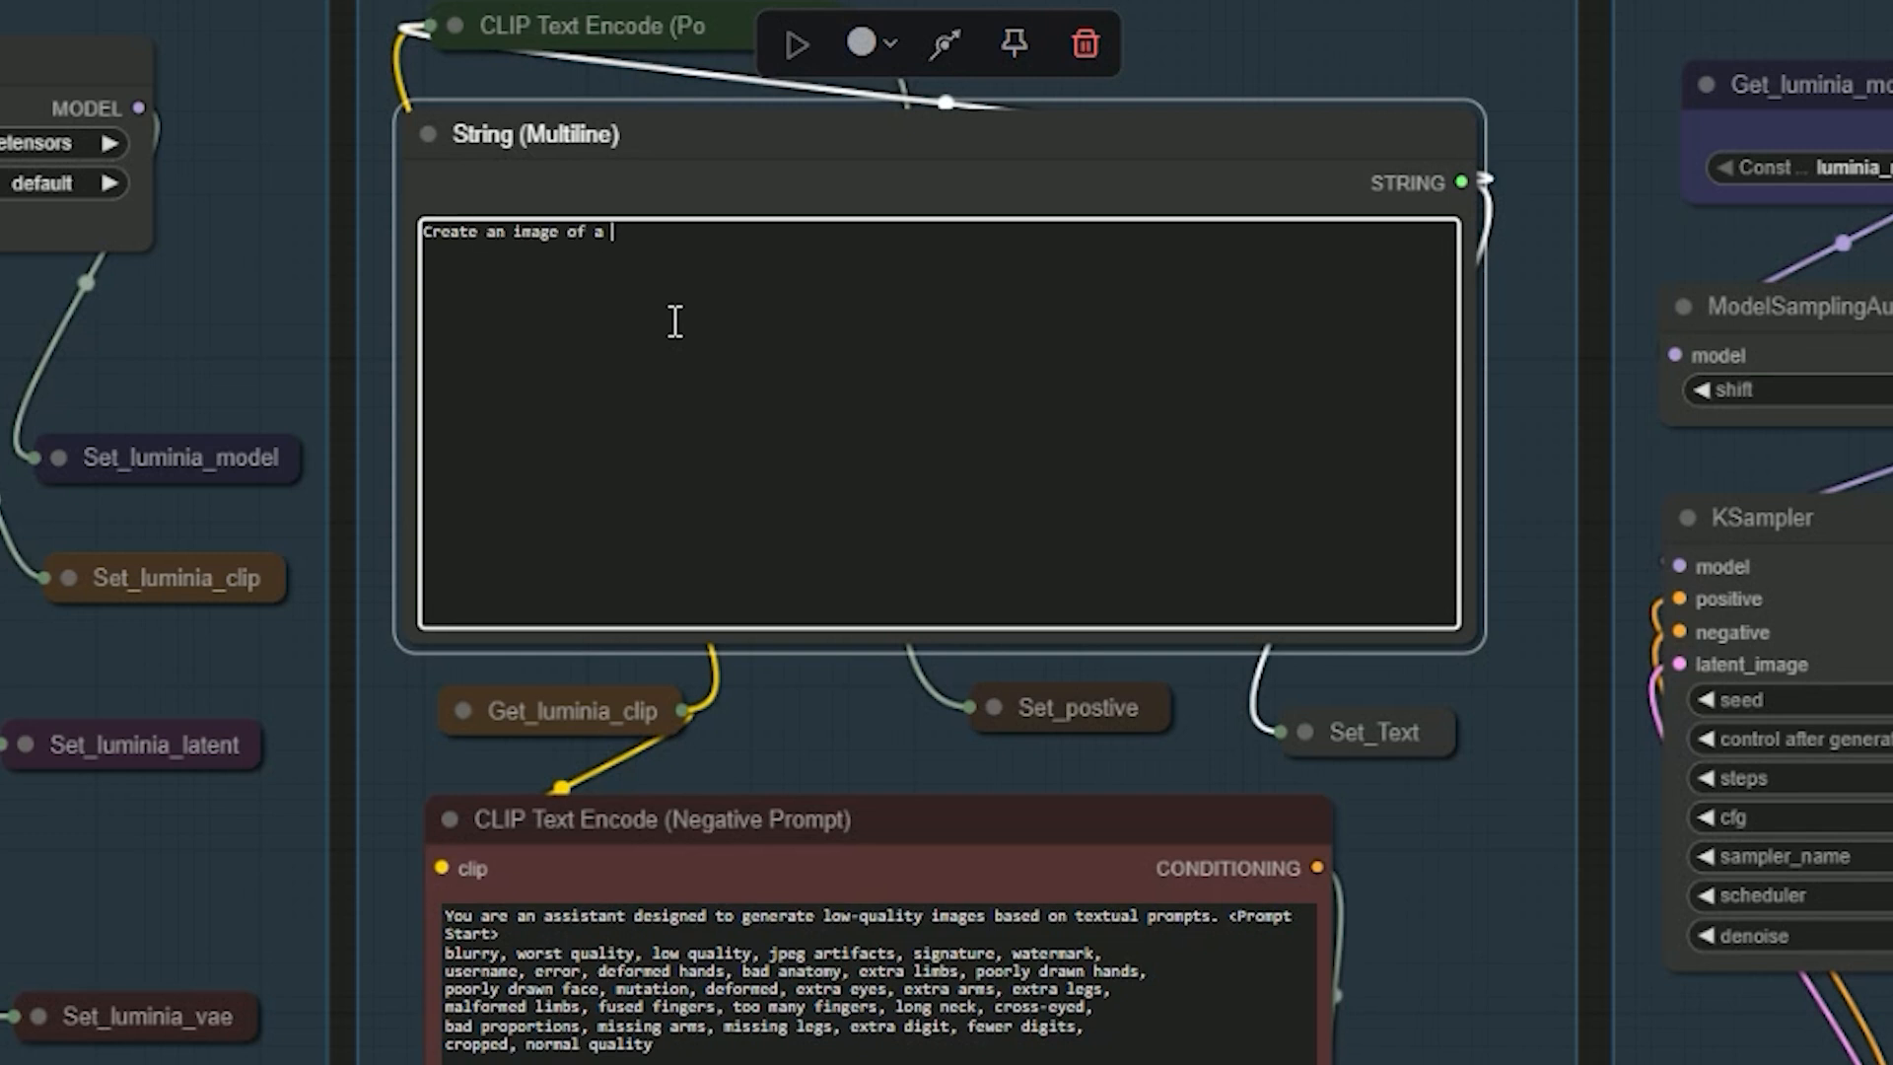
{"action": "type", "text": "cat in anime"}
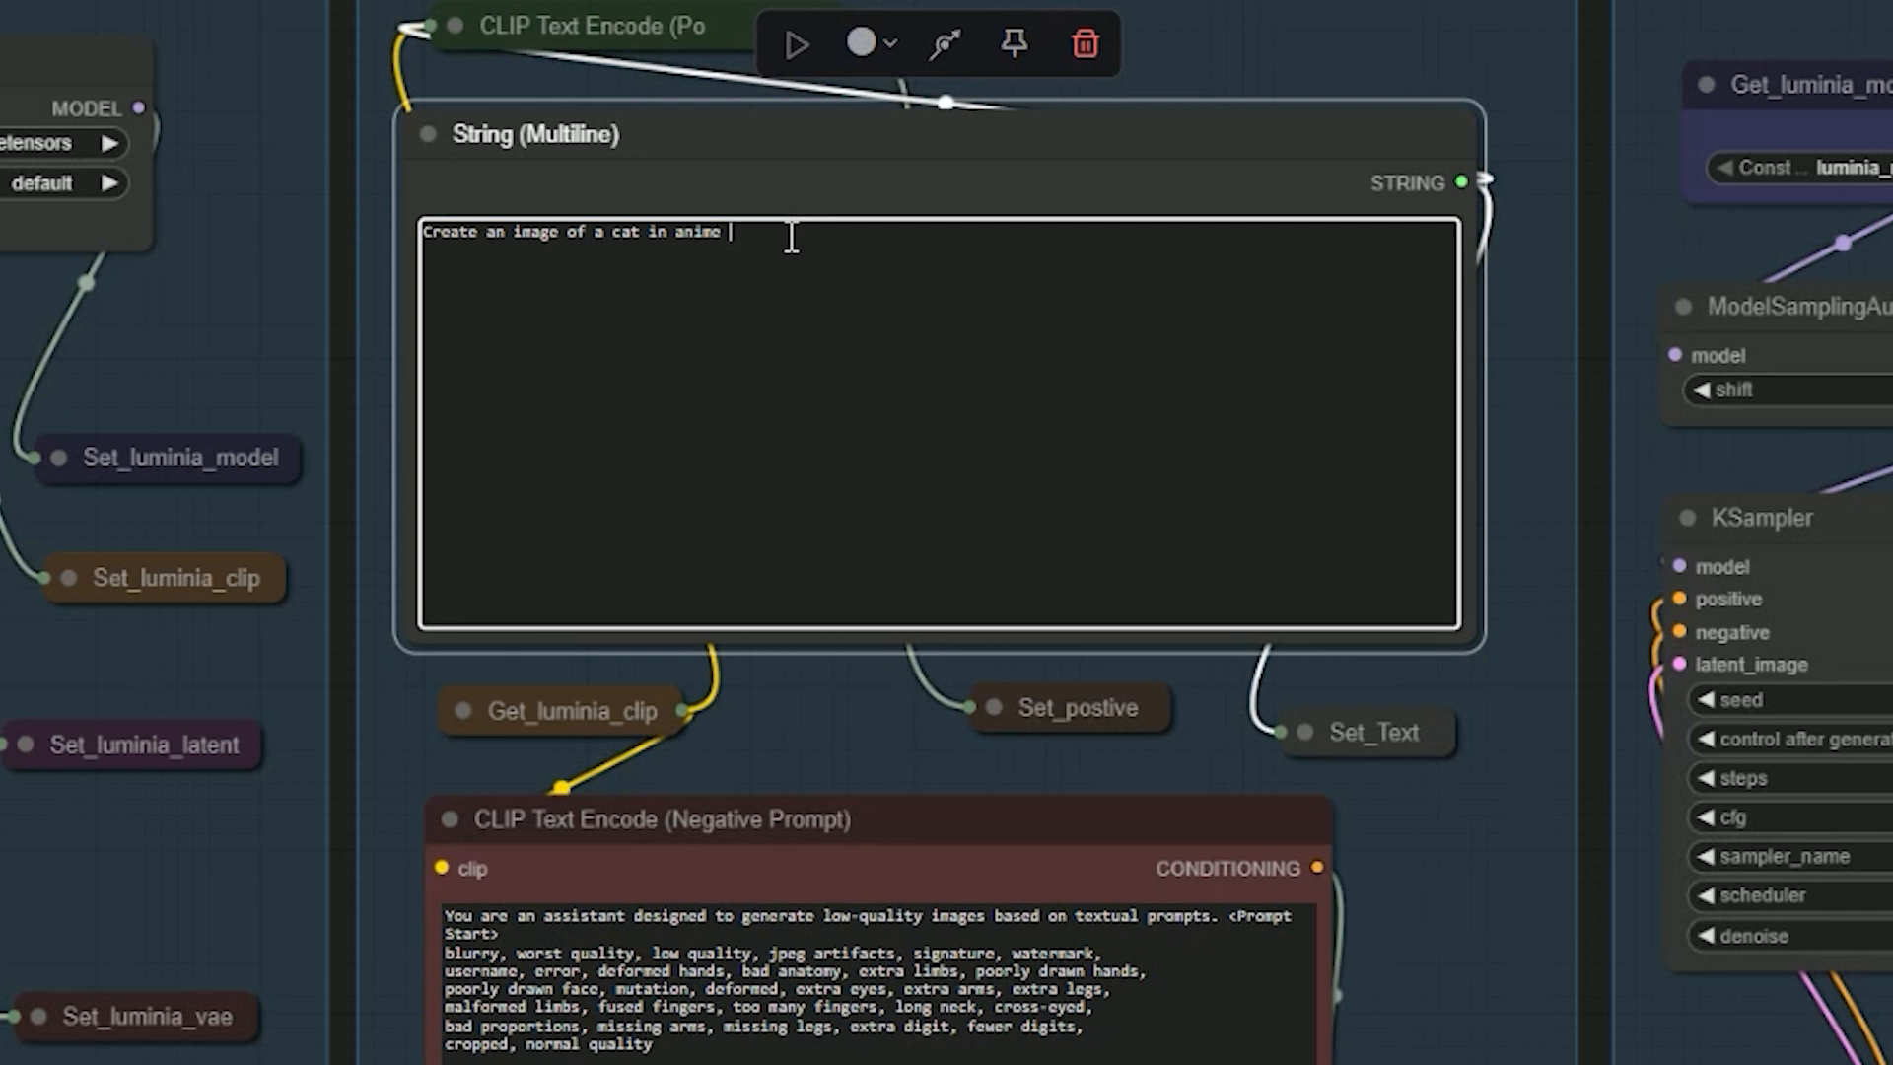
{"action": "type", "text": "style"}
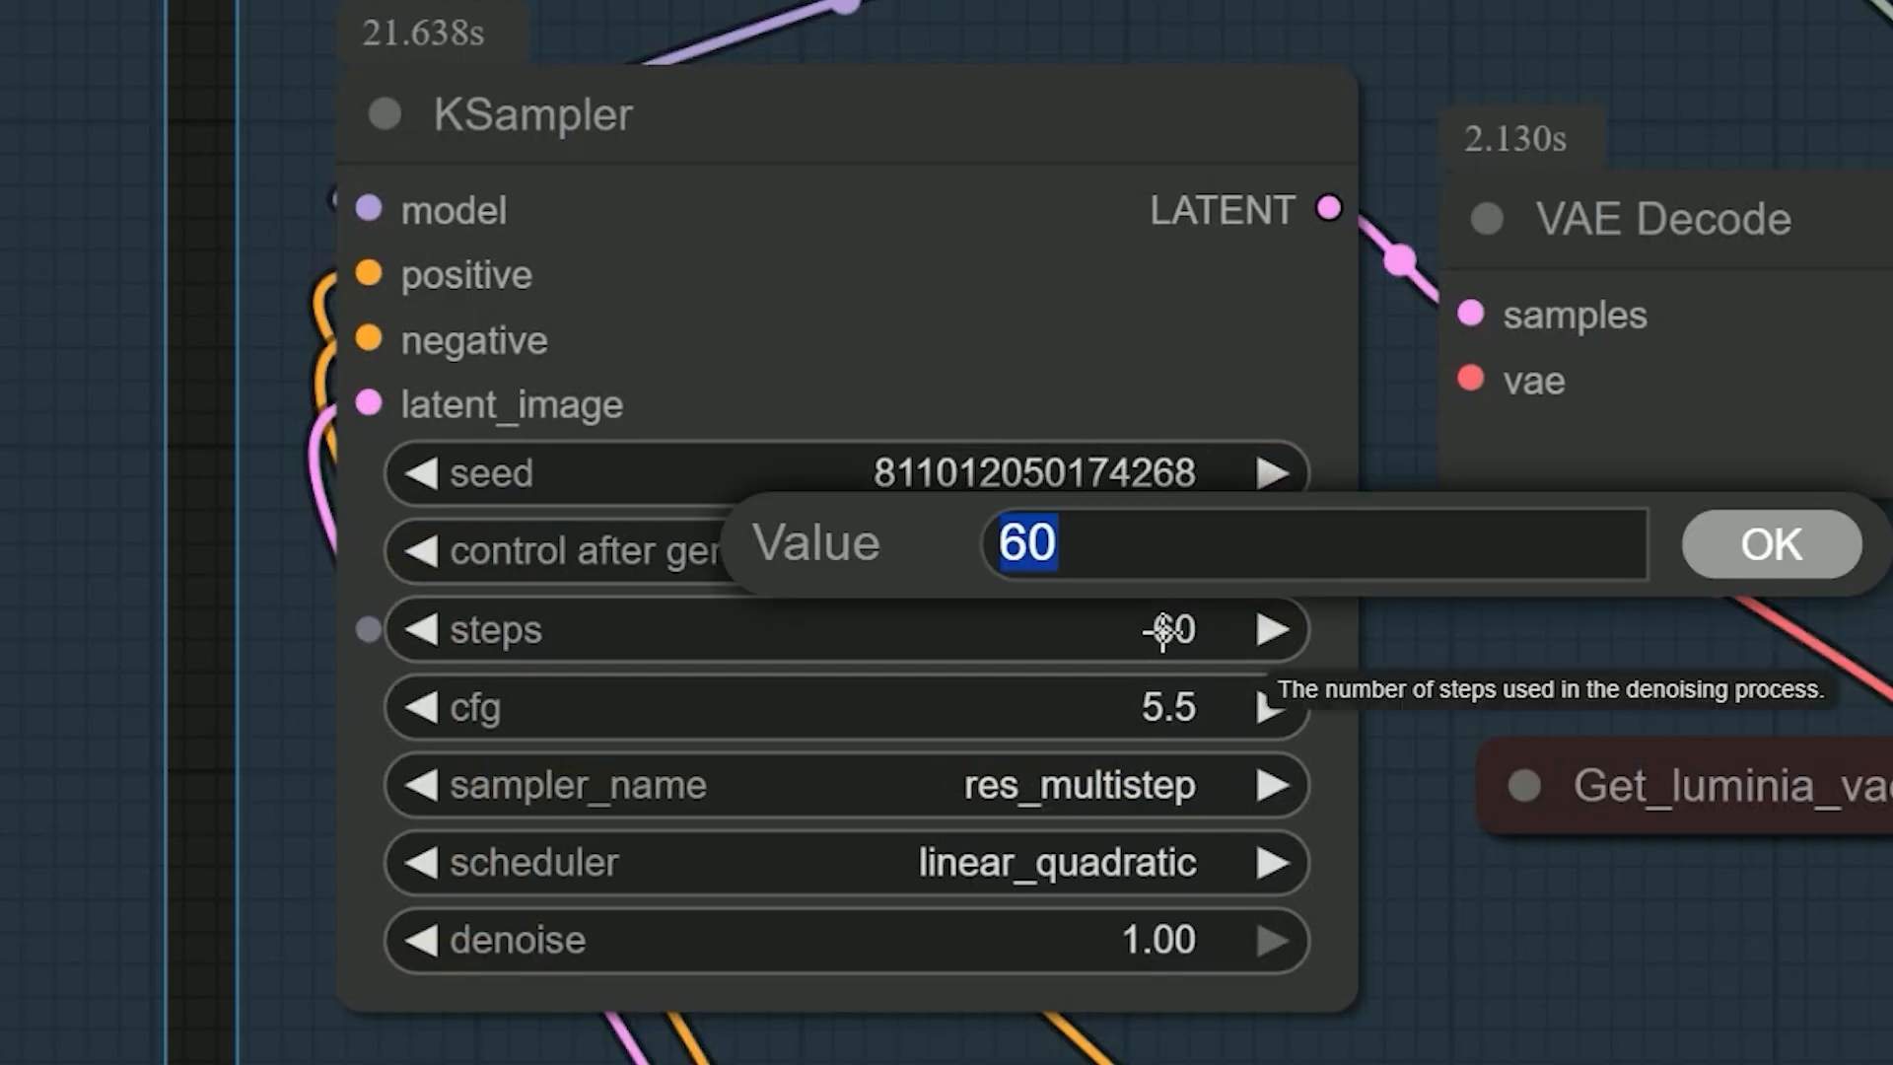
{"action": "type", "text": "30"}
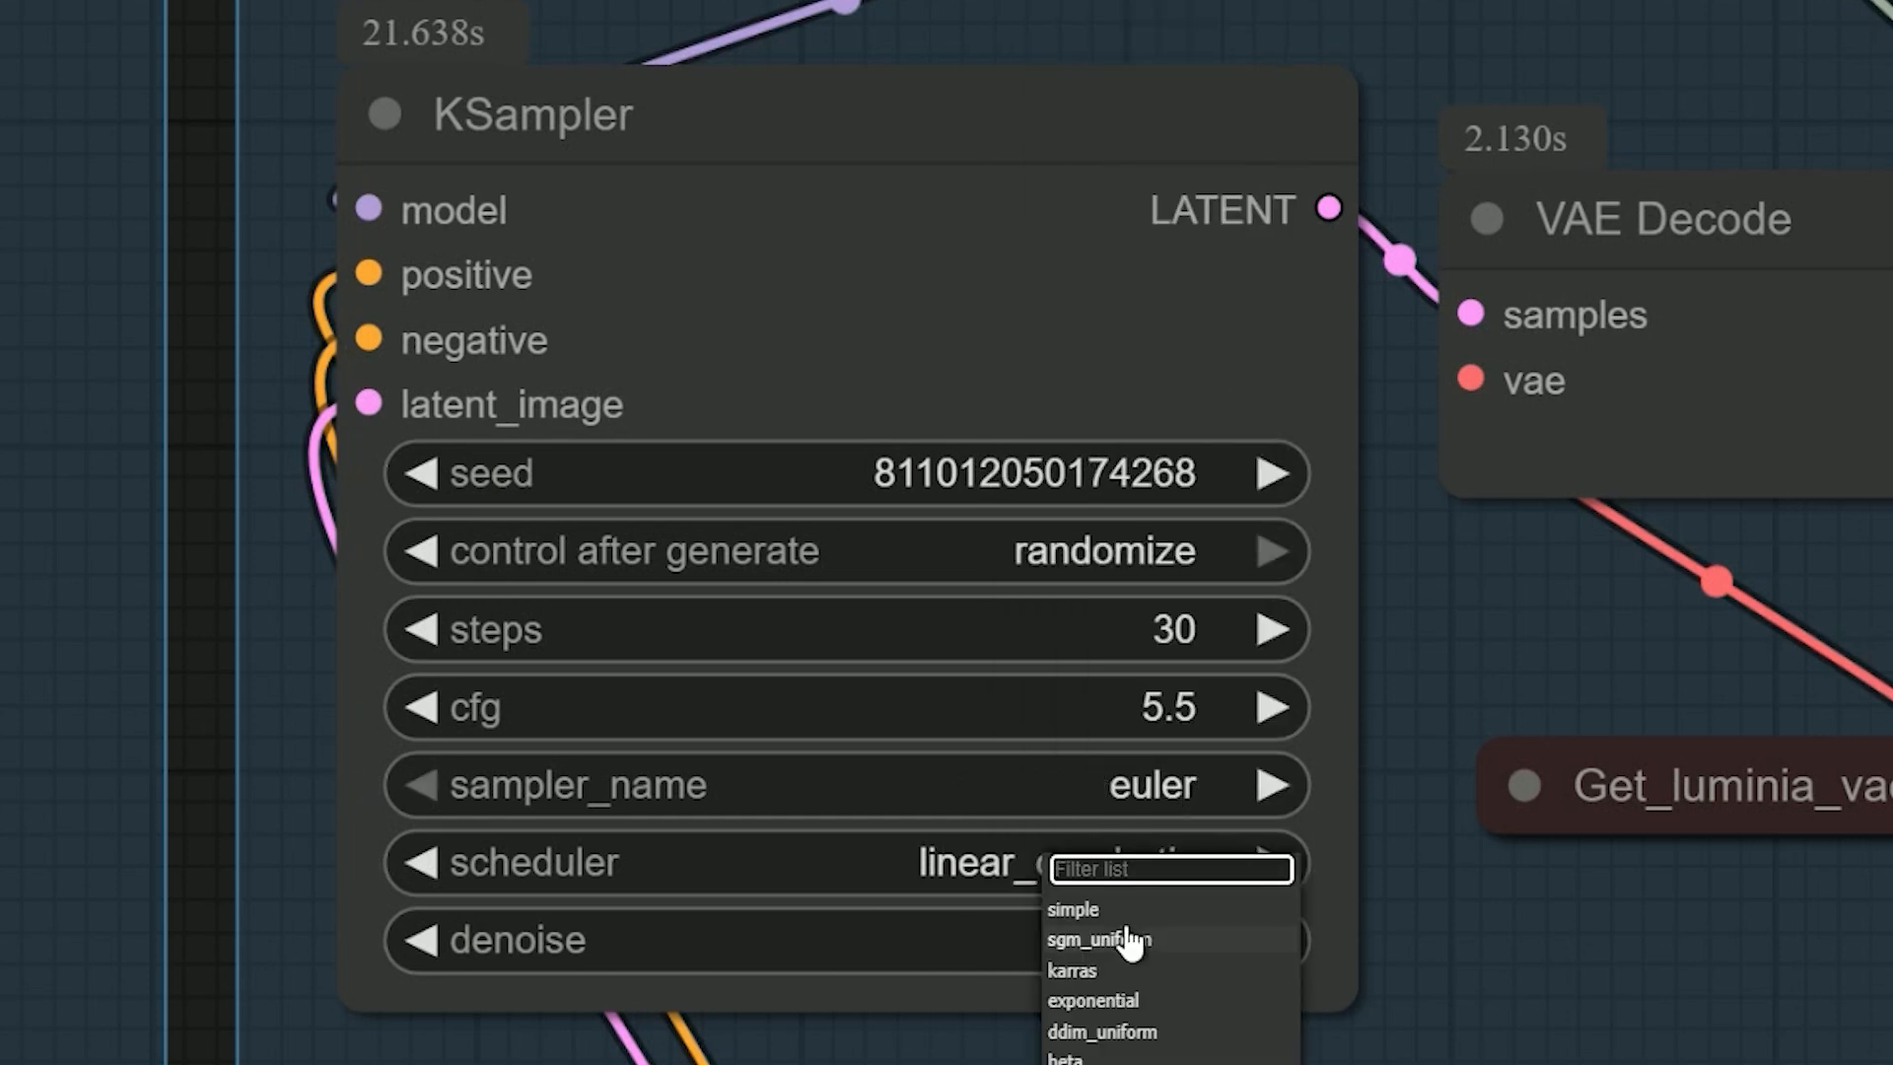
{"action": "left_click", "coordinate": [1072, 907]}
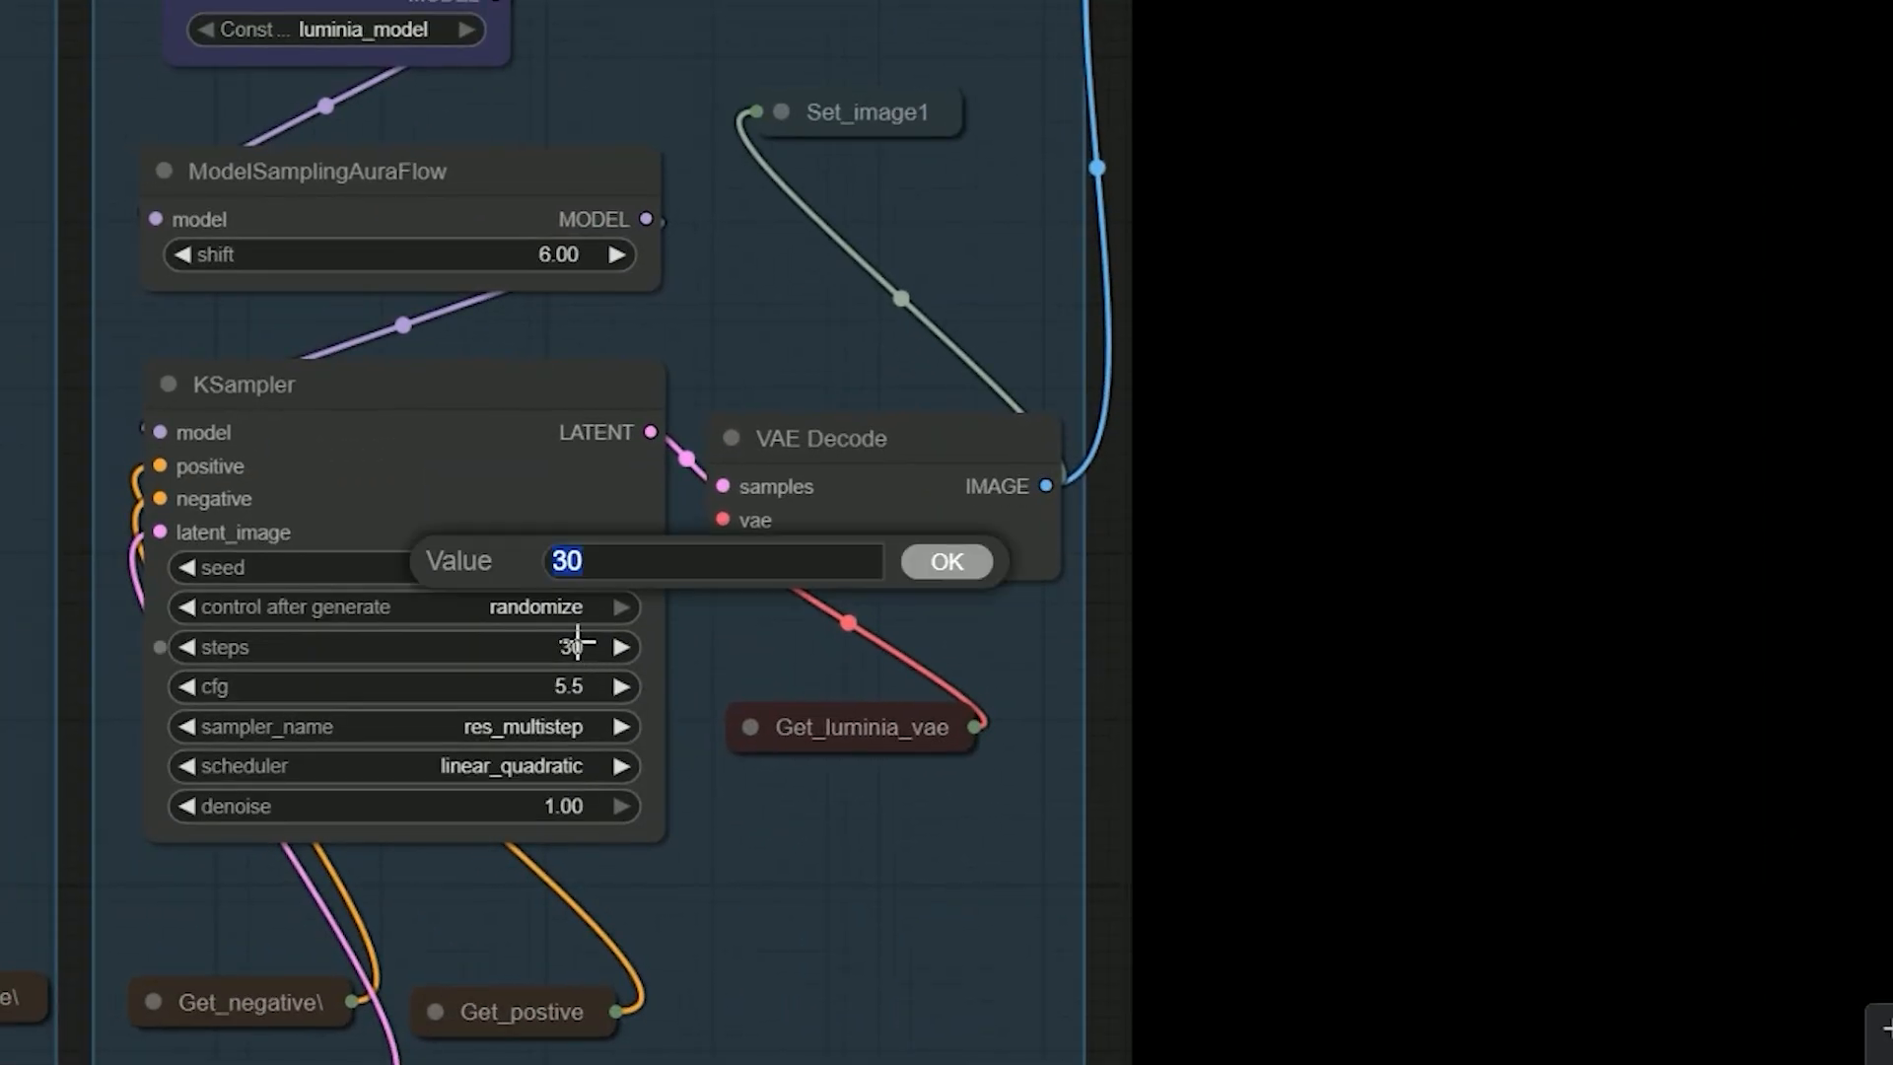
{"action": "type", "text": "60"}
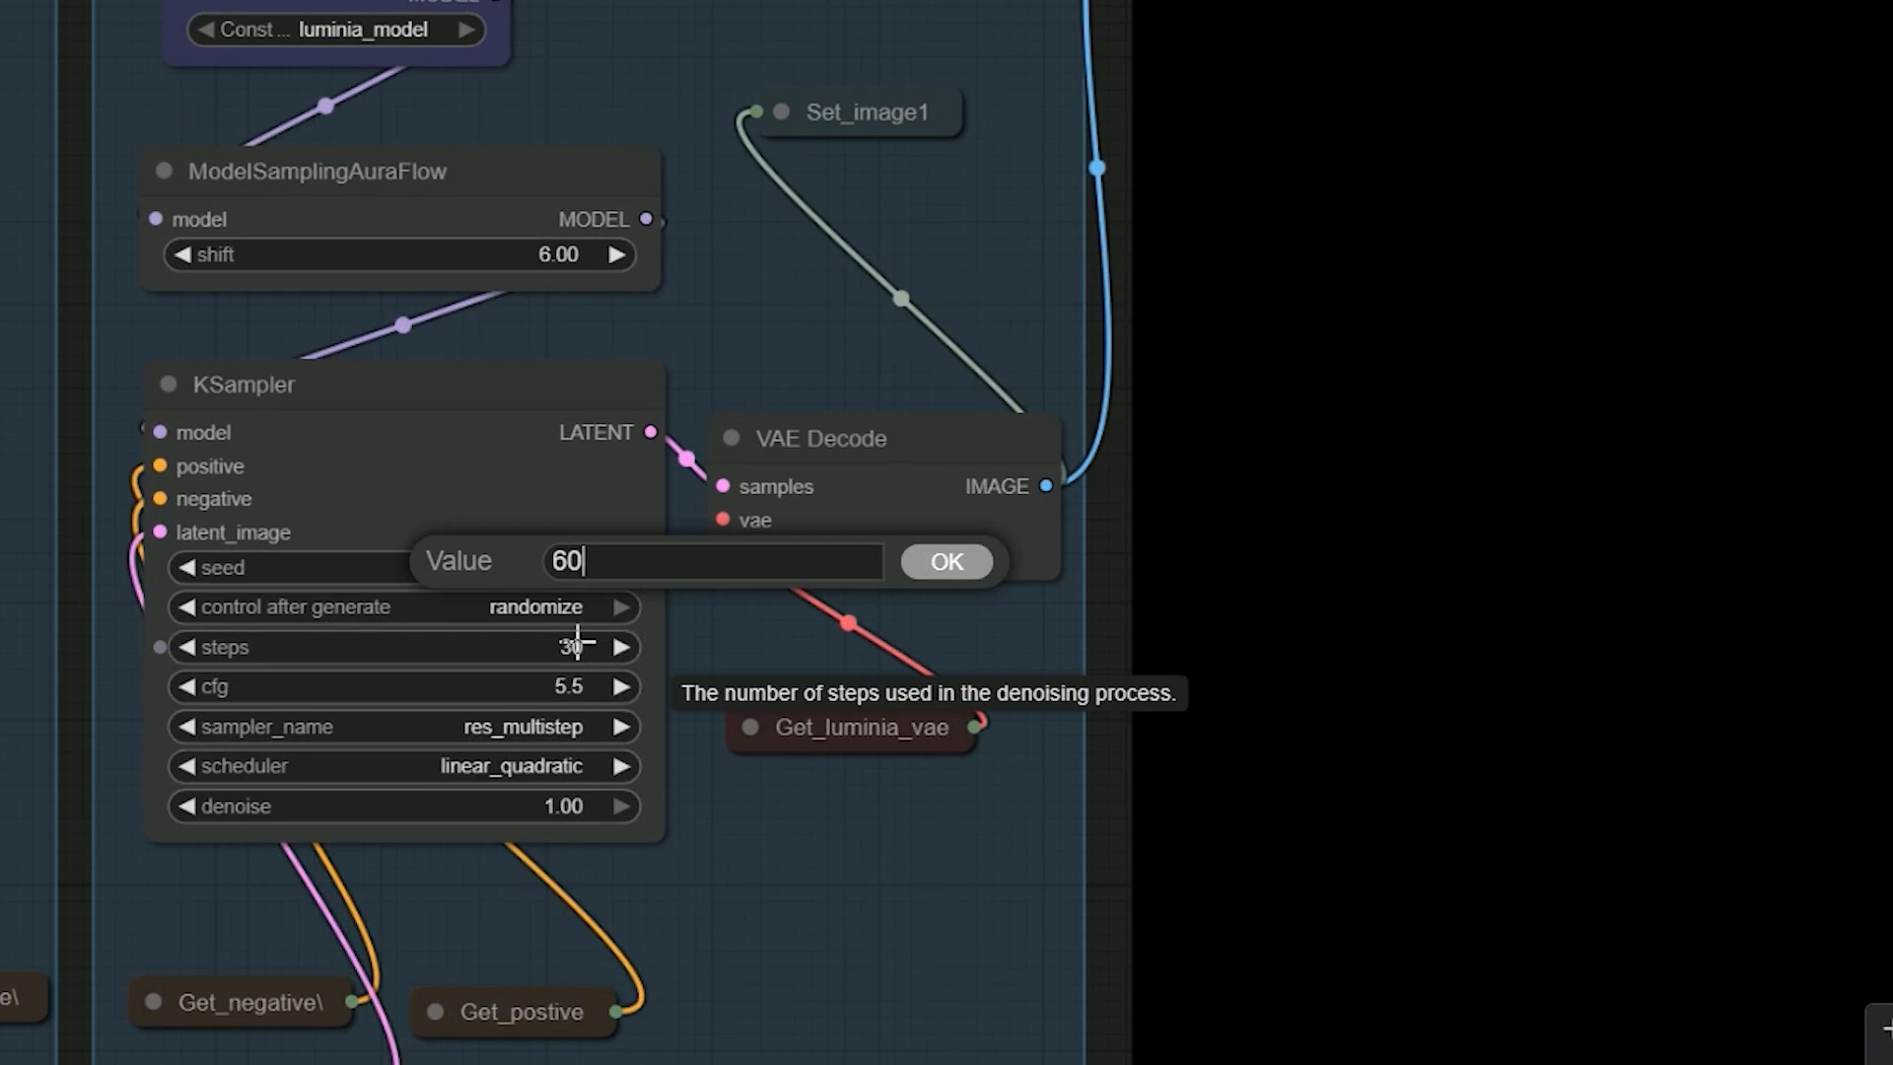
{"action": "left_click", "coordinate": [945, 560]}
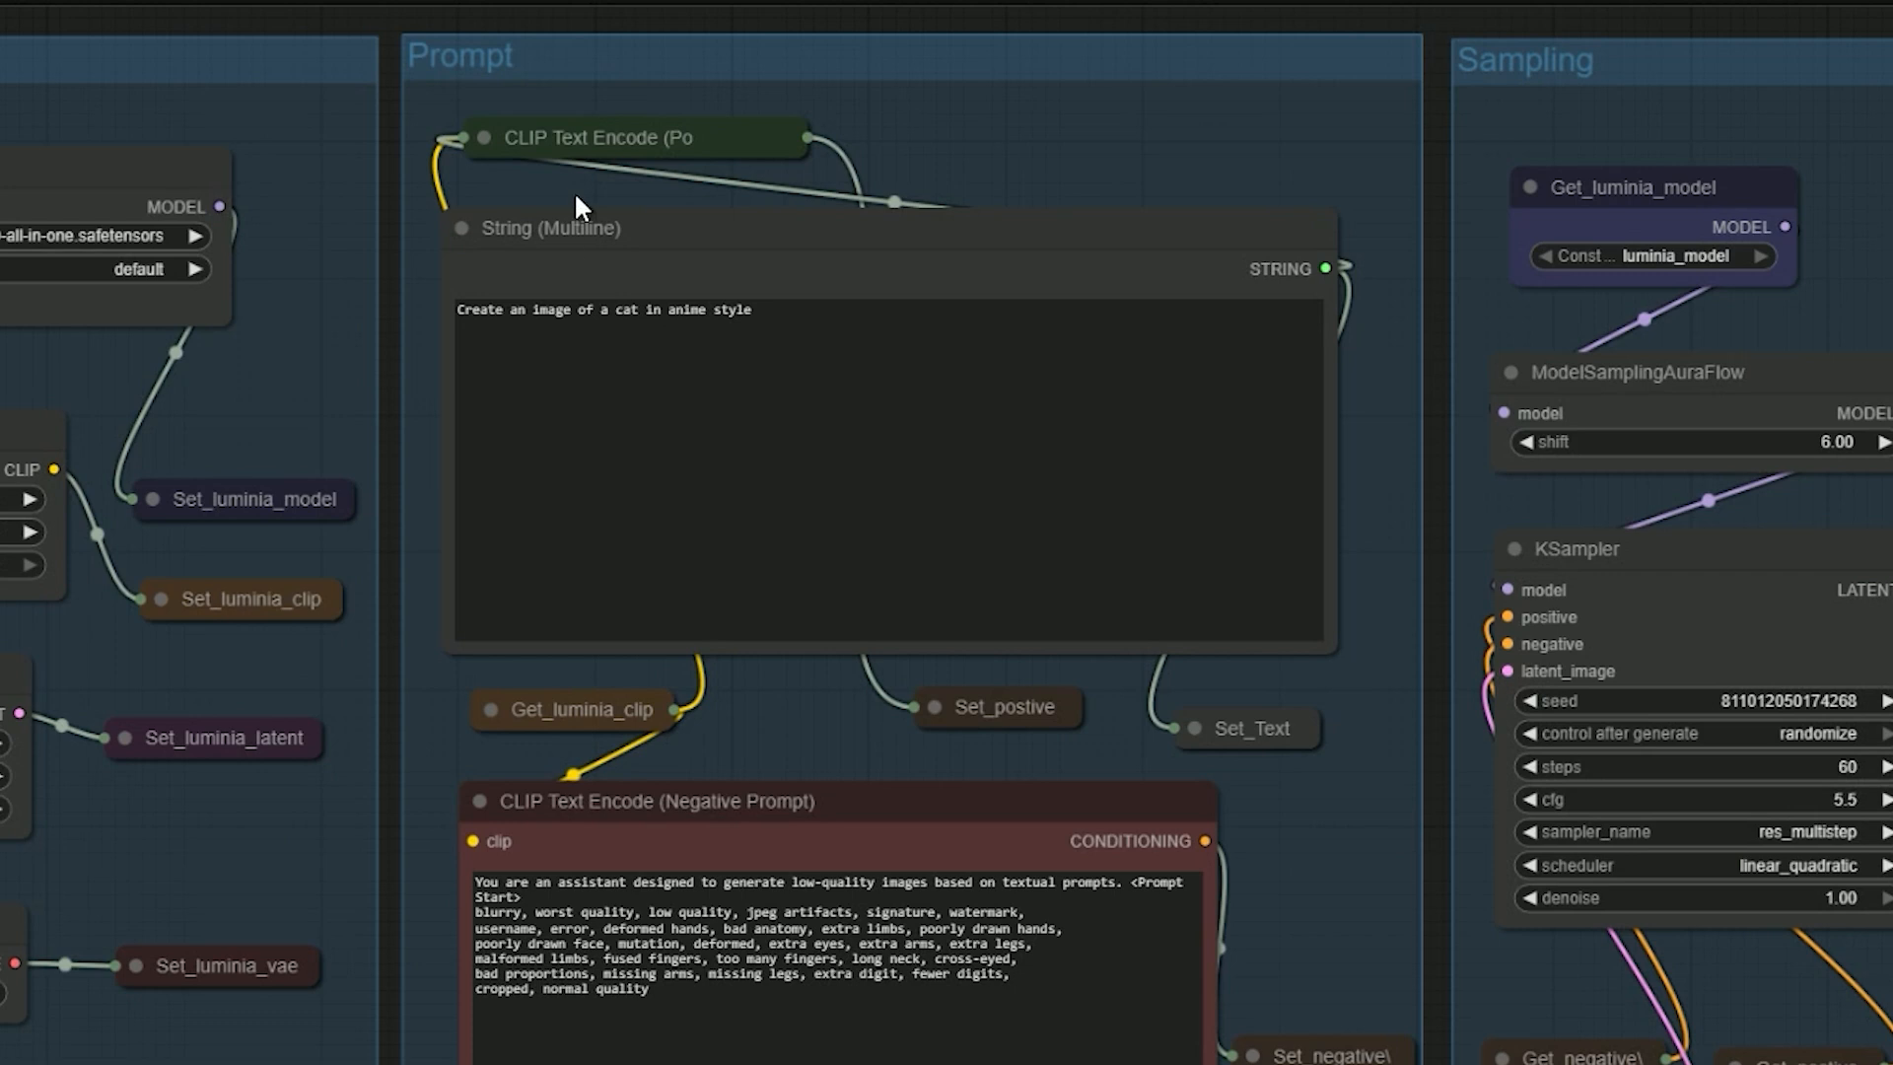
Edit the cat prompt to insert the anime-assistant line ending in <Prompt Start> above it
{"action": "left_click", "coordinate": [553, 229]}
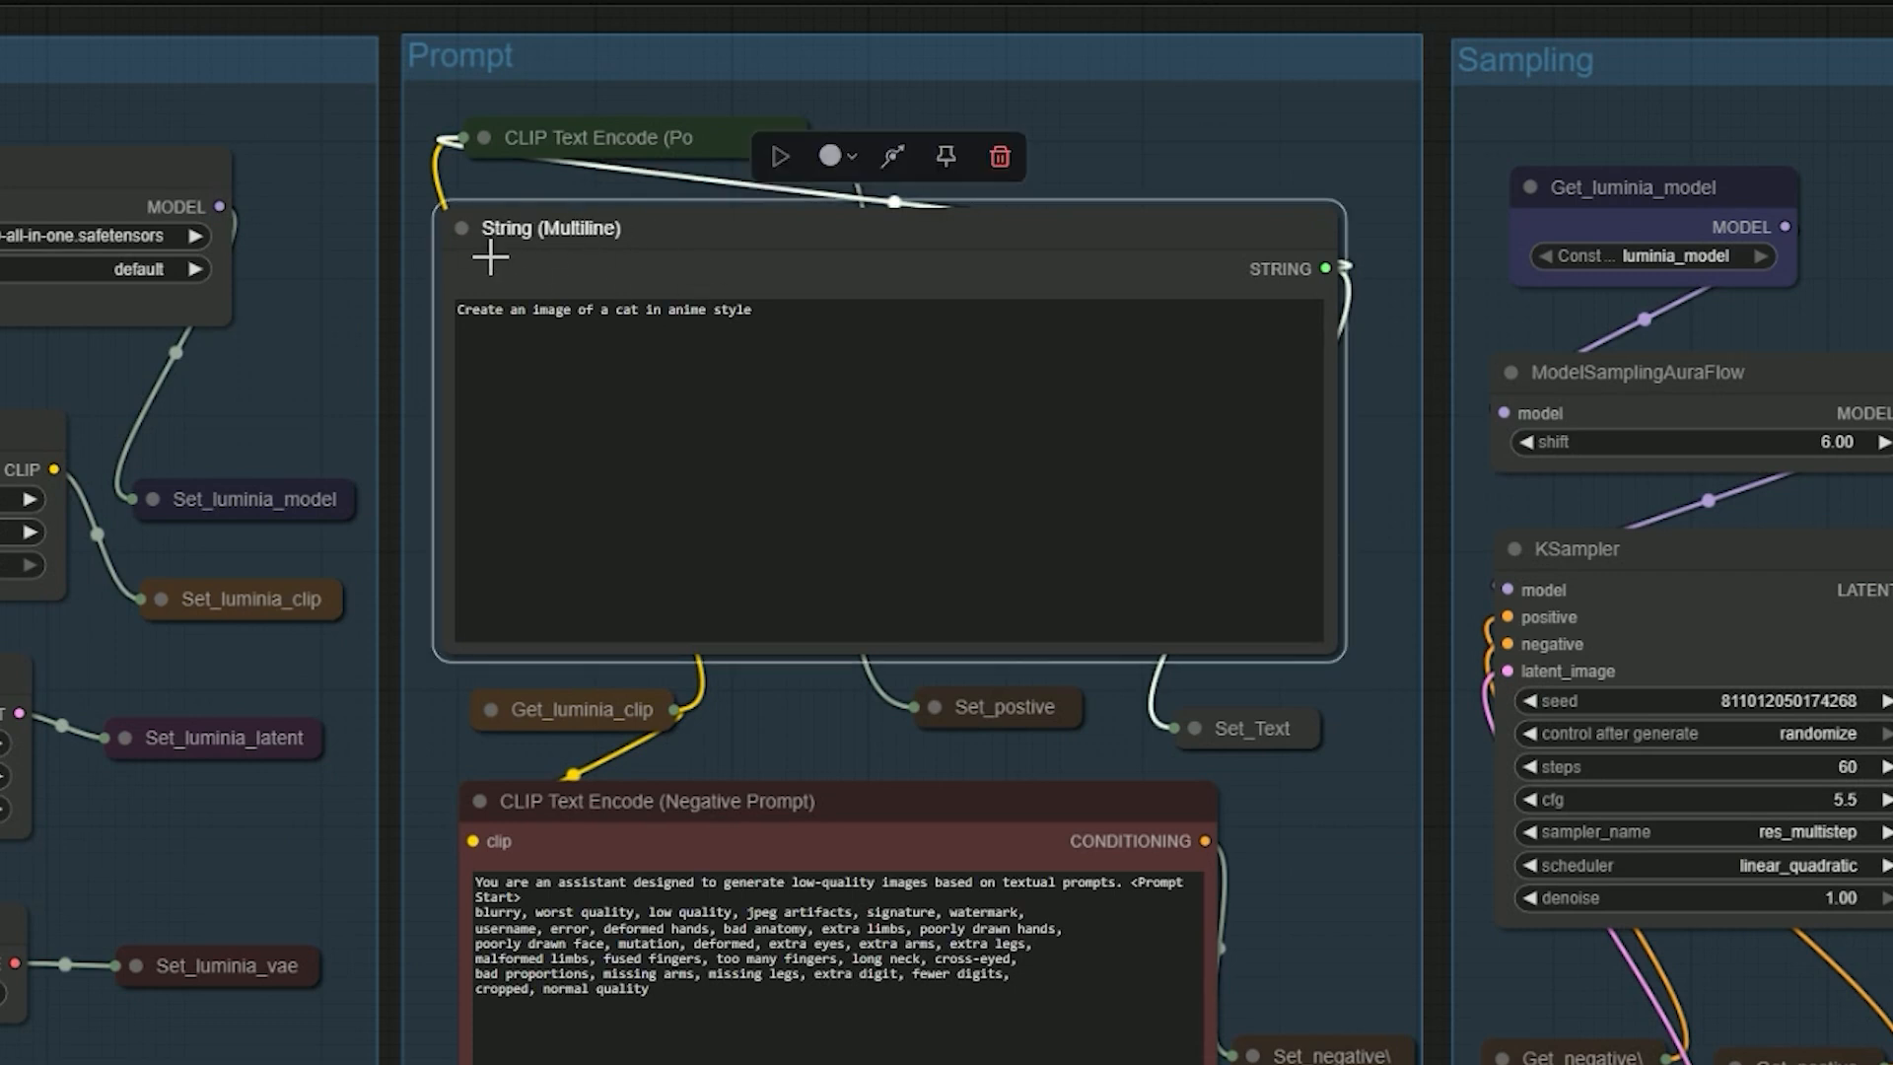
{"action": "mouse_move", "coordinate": [1365, 1041]}
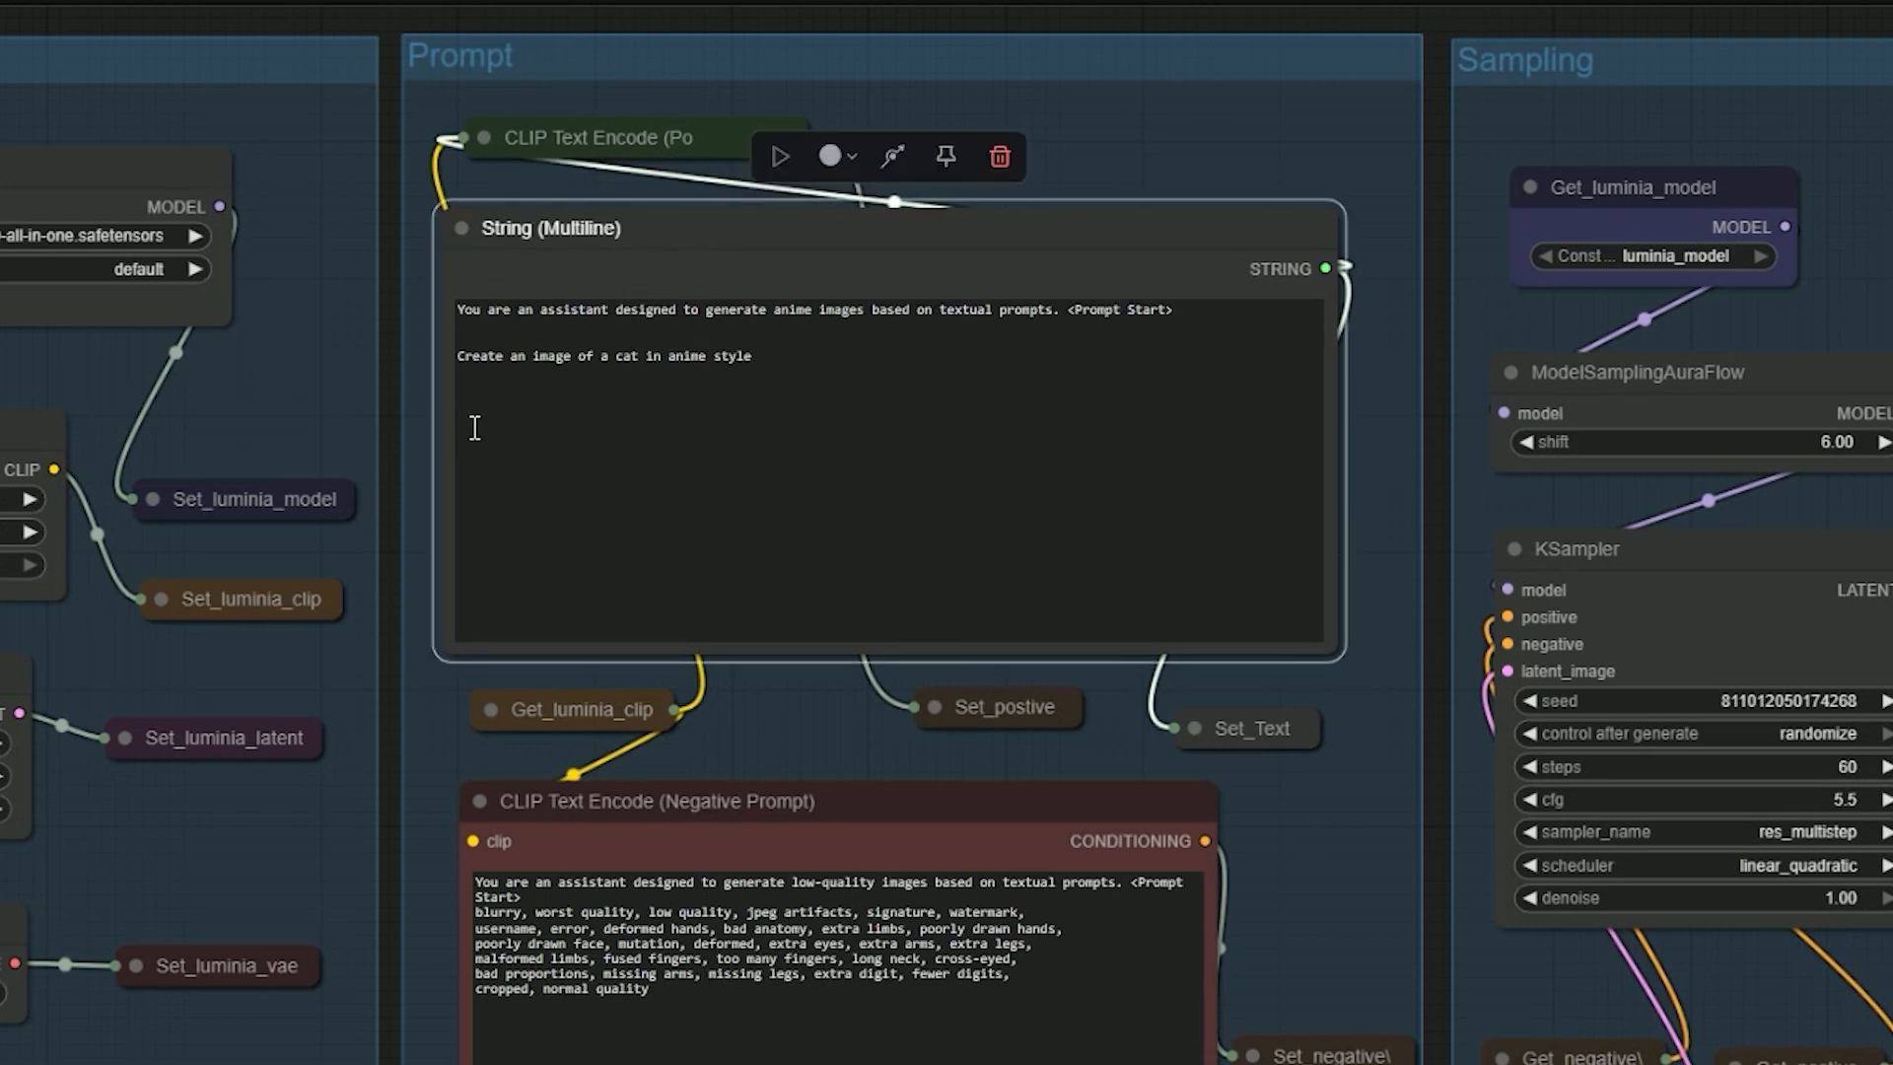
{"action": "mouse_move", "coordinate": [501, 419]}
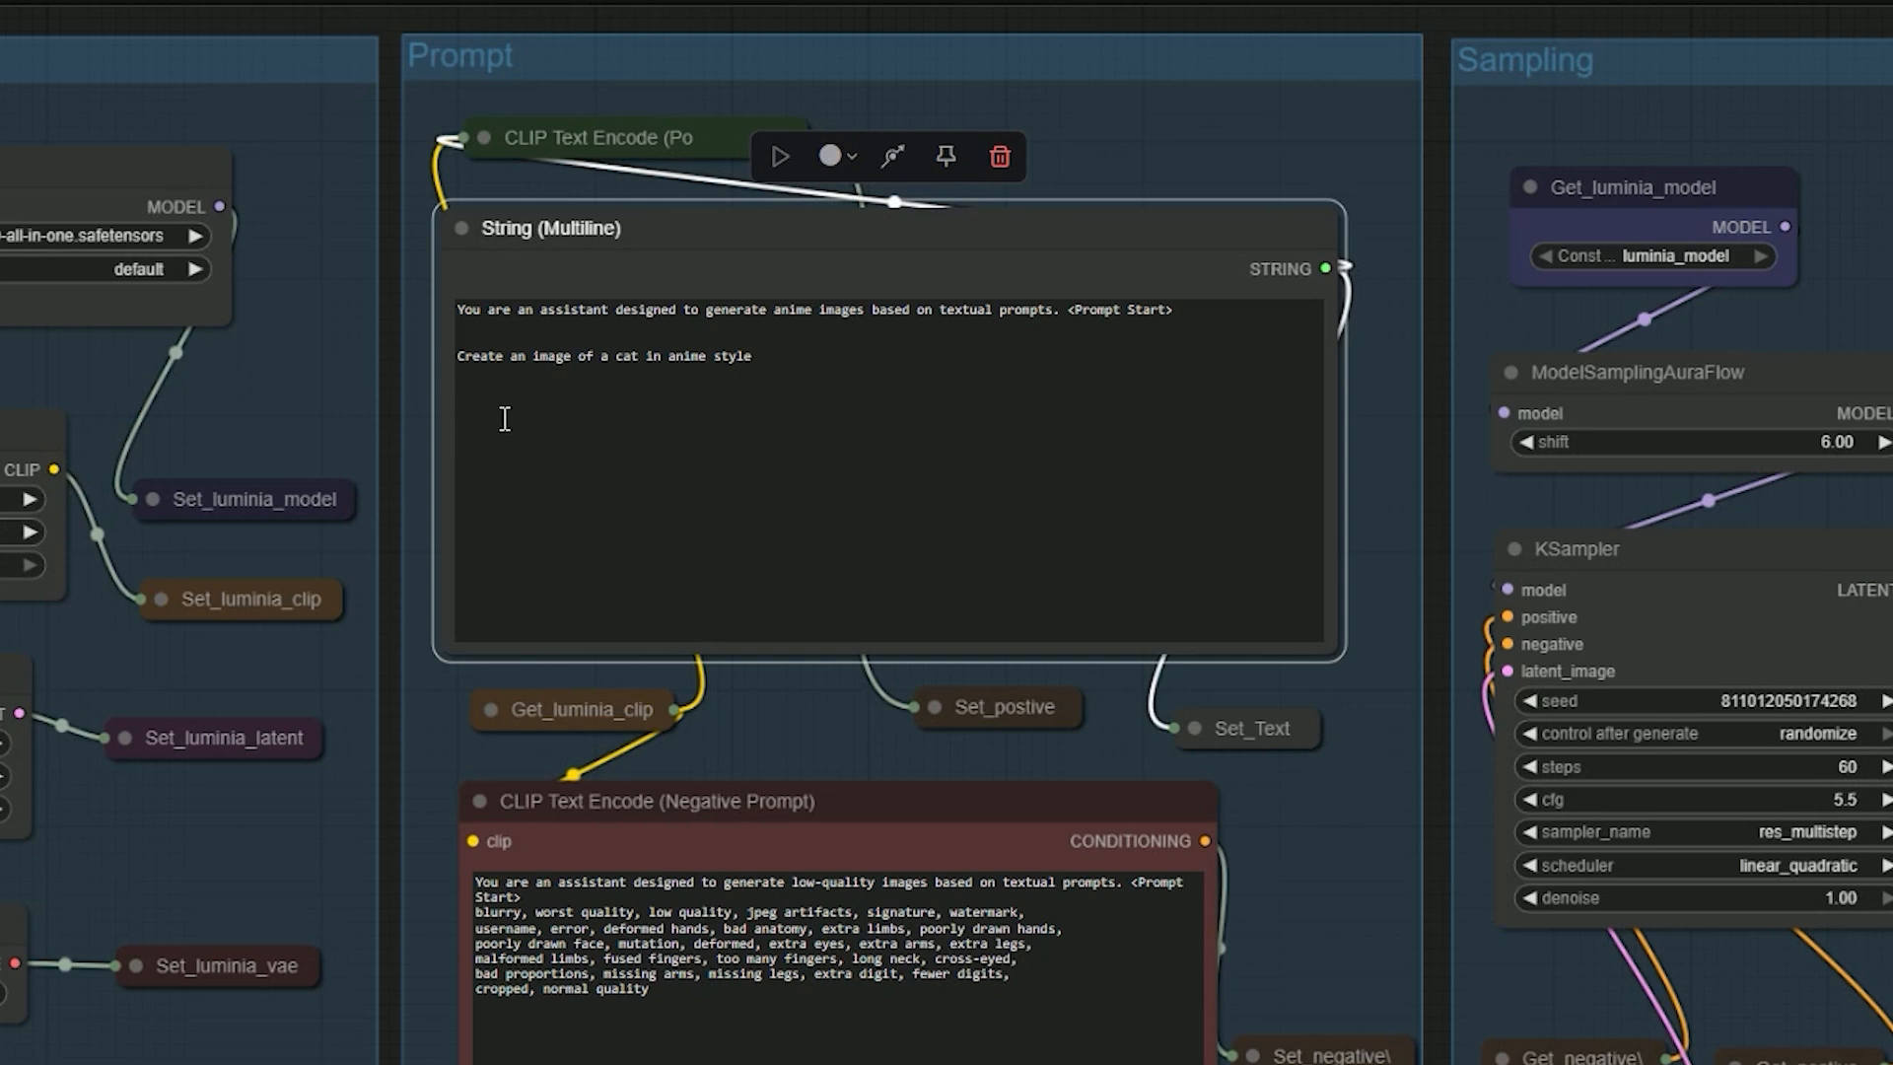
{"action": "double_click", "coordinate": [483, 309]}
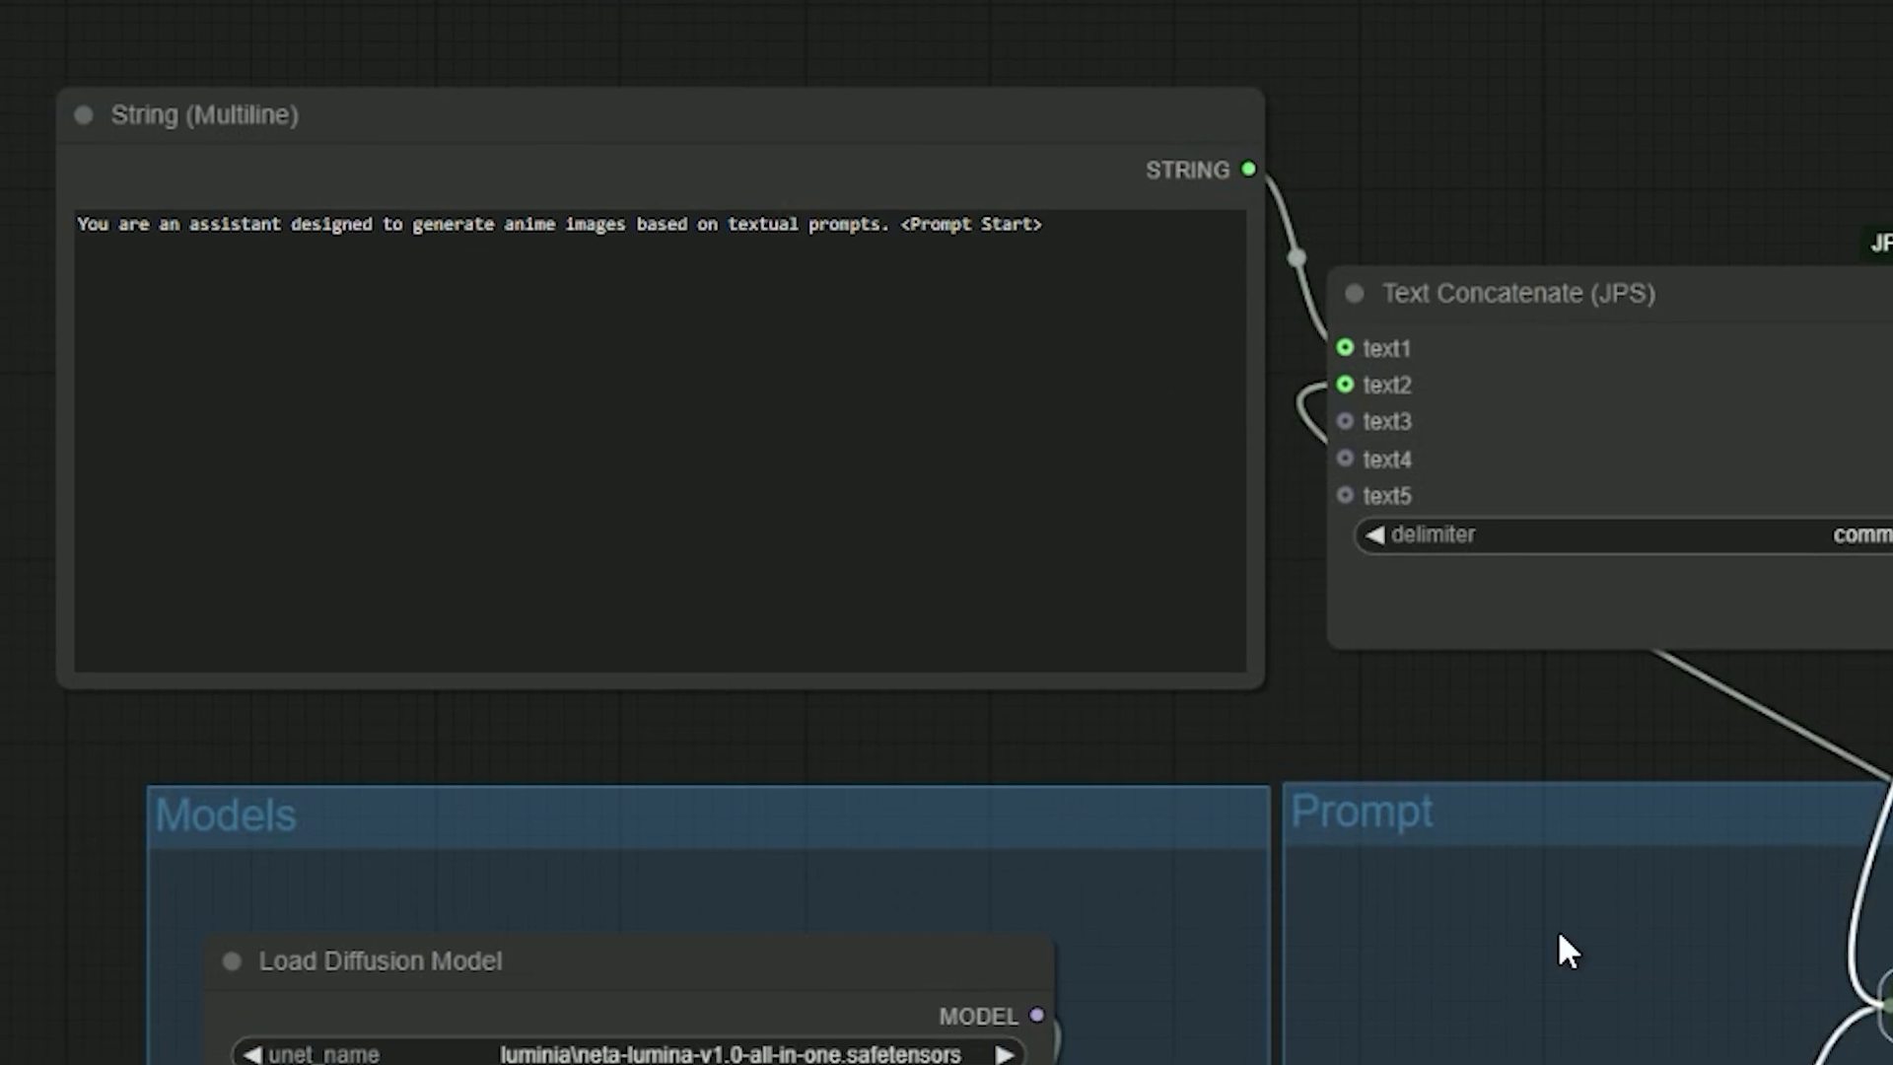
{"action": "mouse_move", "coordinate": [1593, 954]}
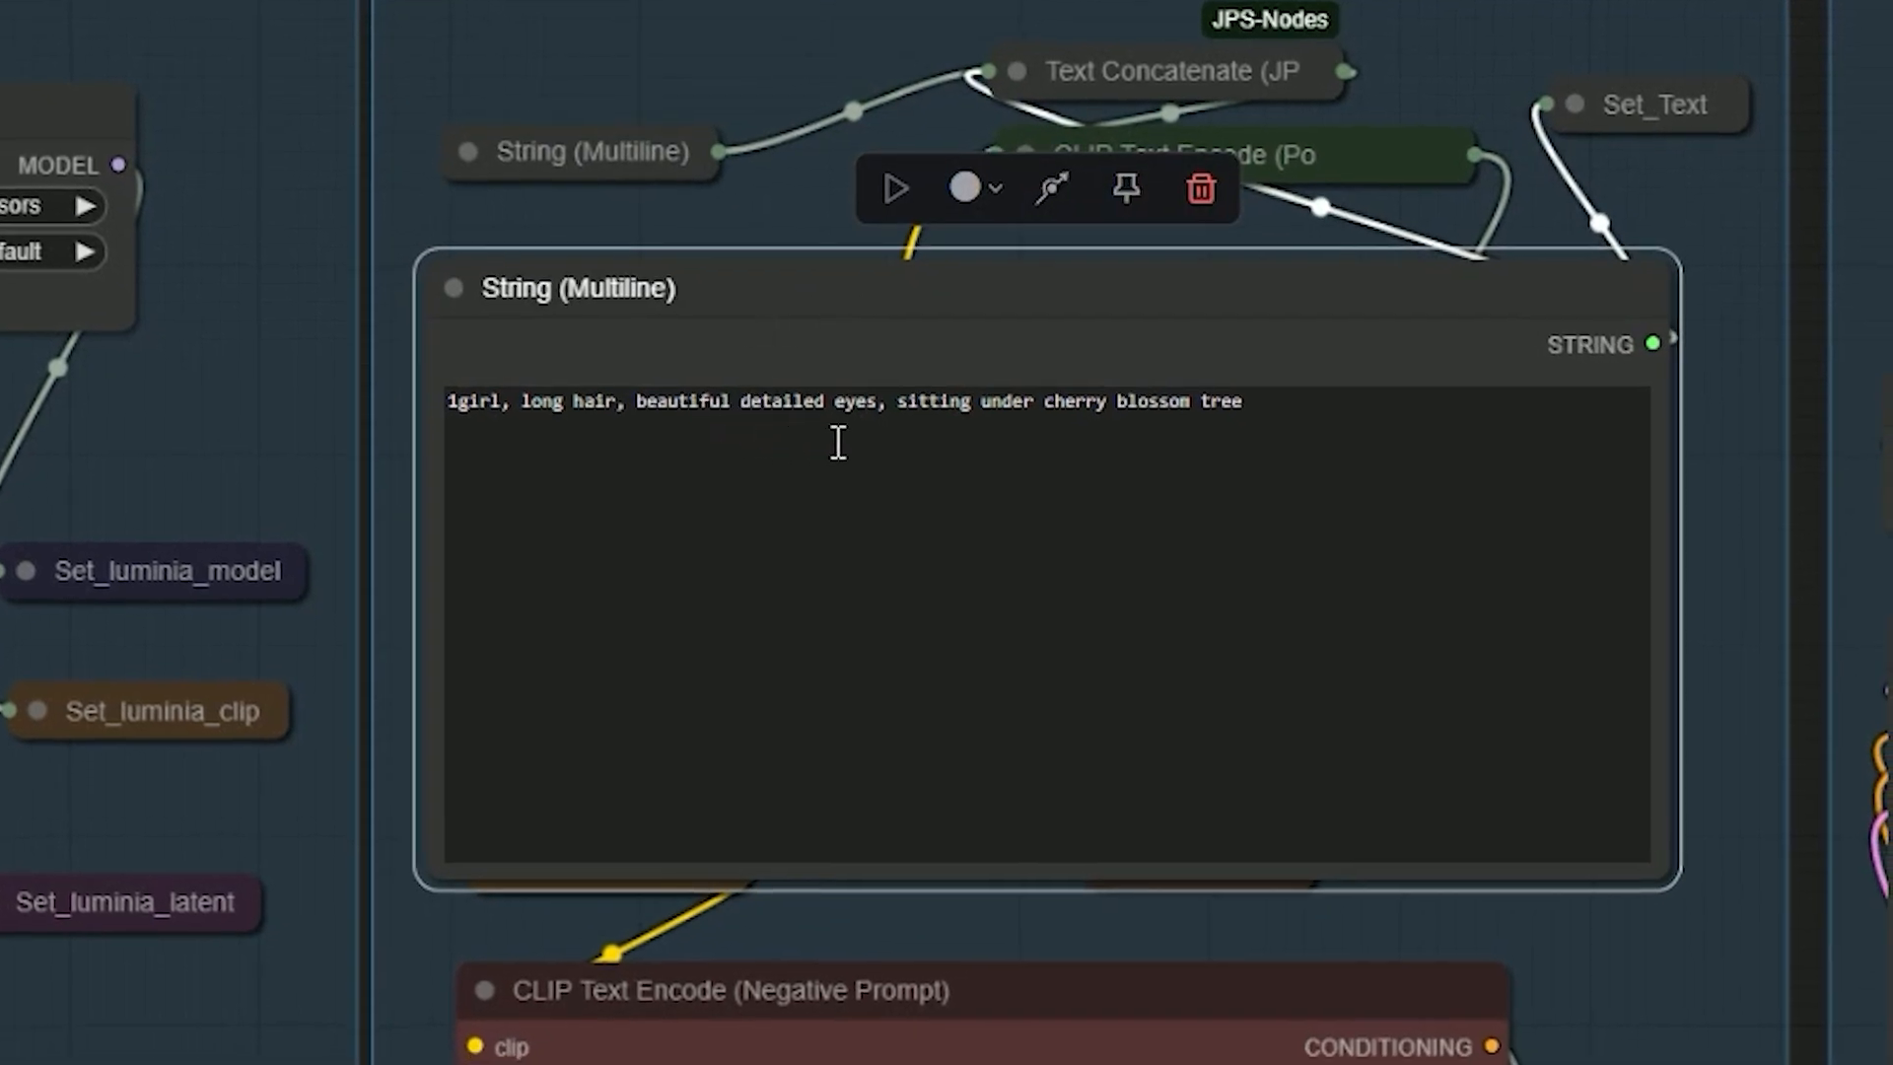
{"action": "mouse_move", "coordinate": [939, 449]}
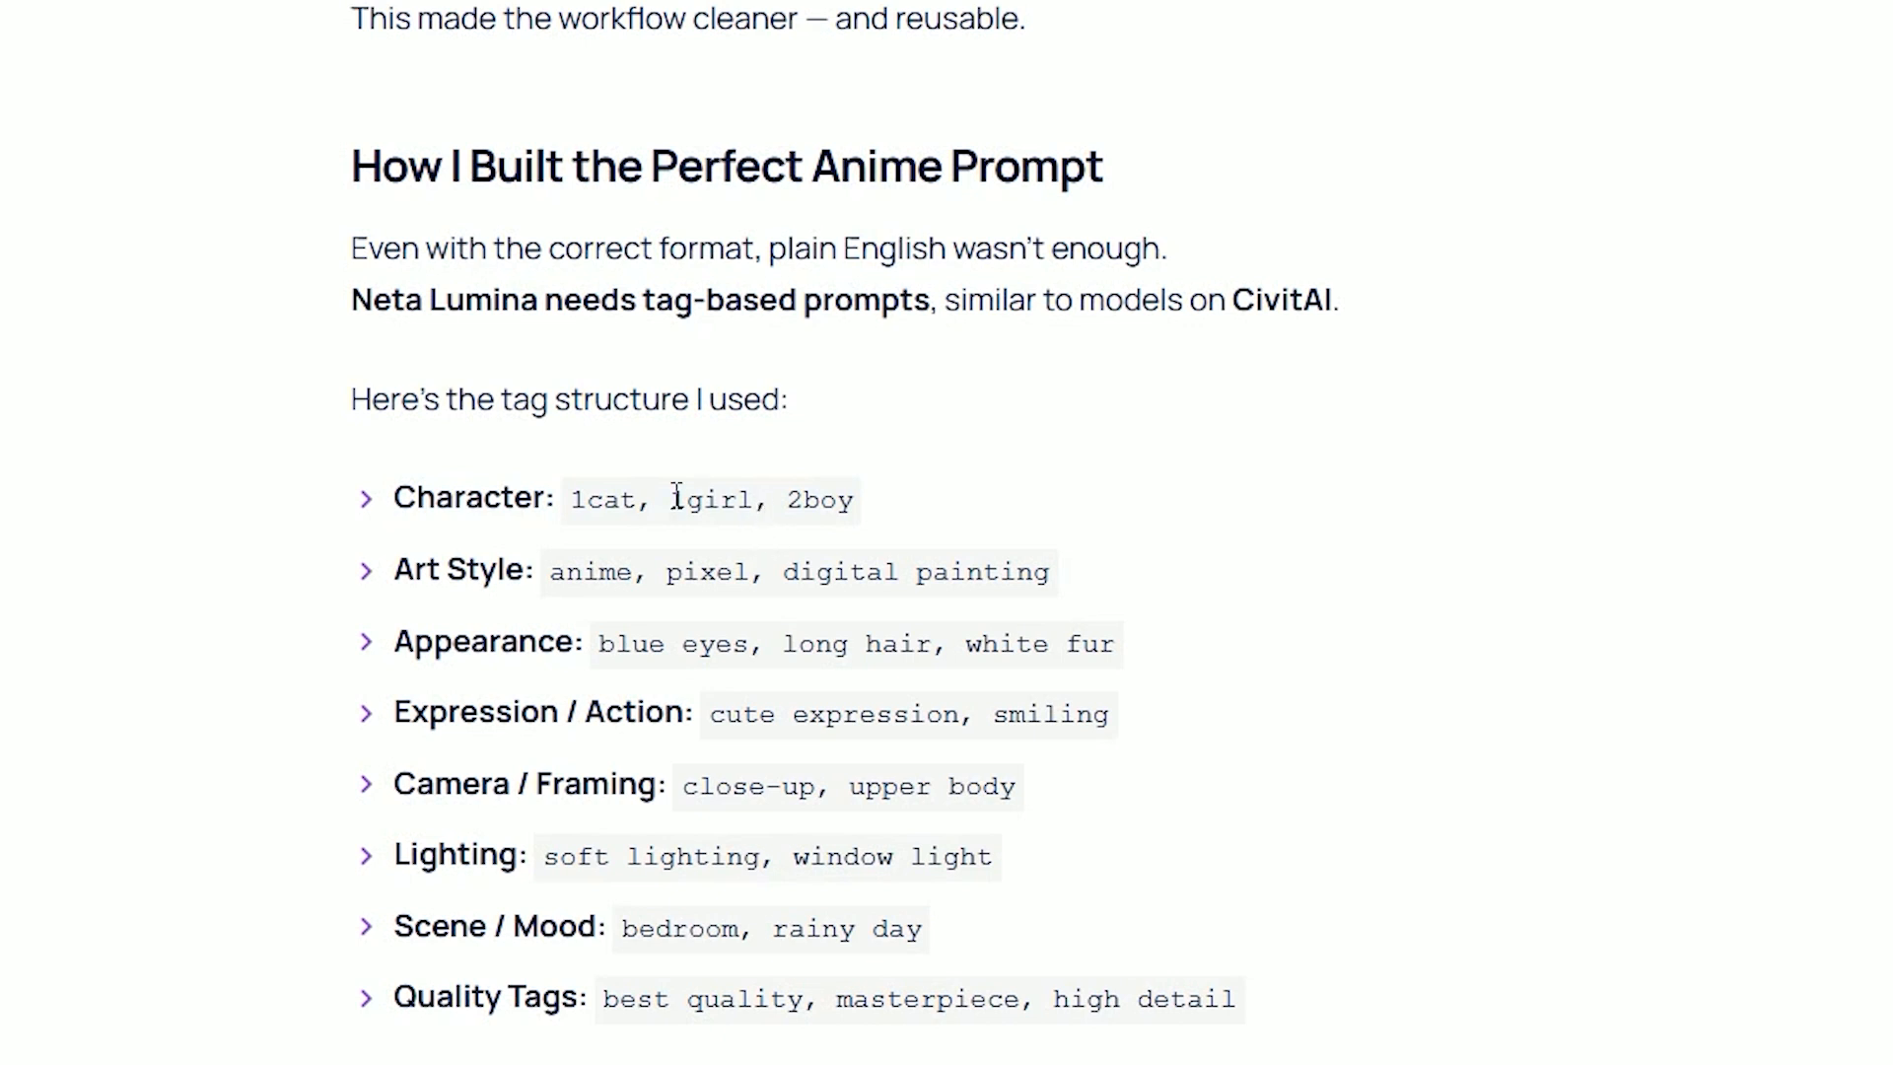
{"action": "double_click", "coordinate": [710, 499]}
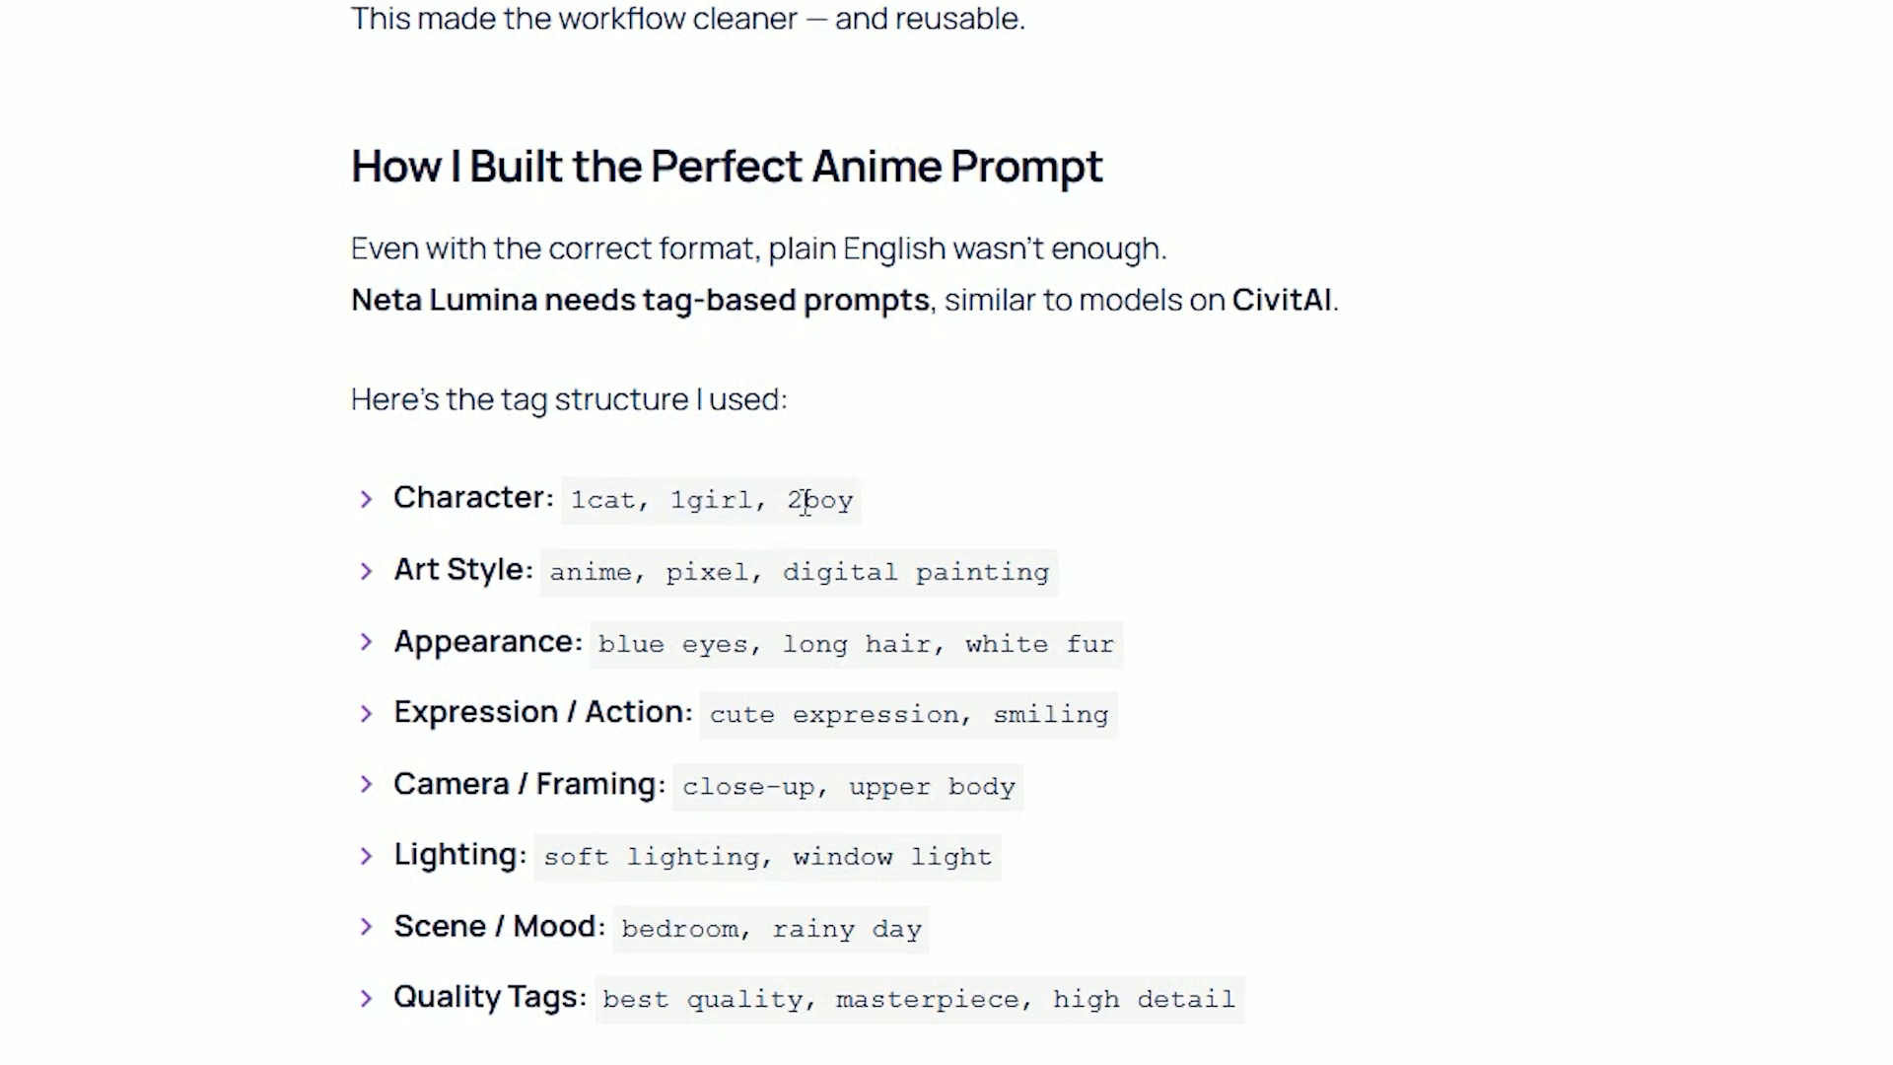
{"action": "mouse_move", "coordinate": [593, 546]}
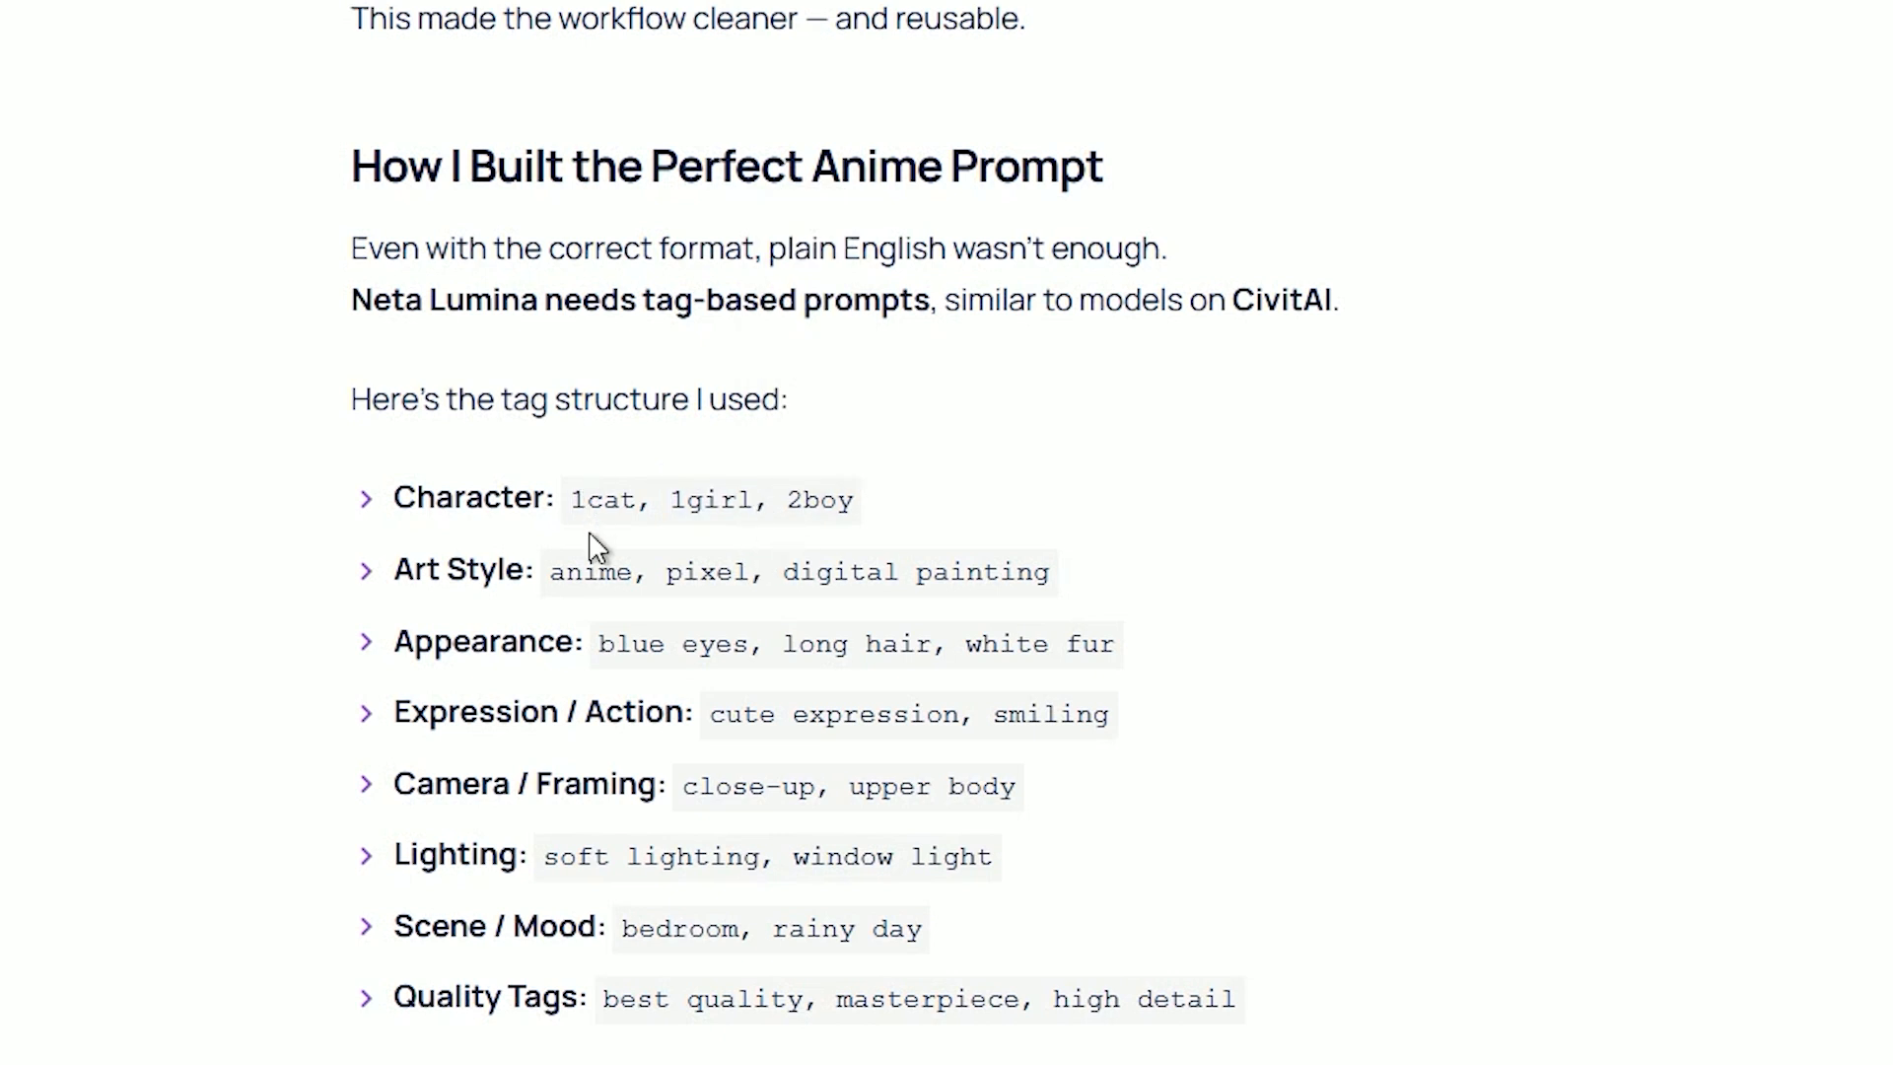
{"action": "mouse_move", "coordinate": [584, 625]}
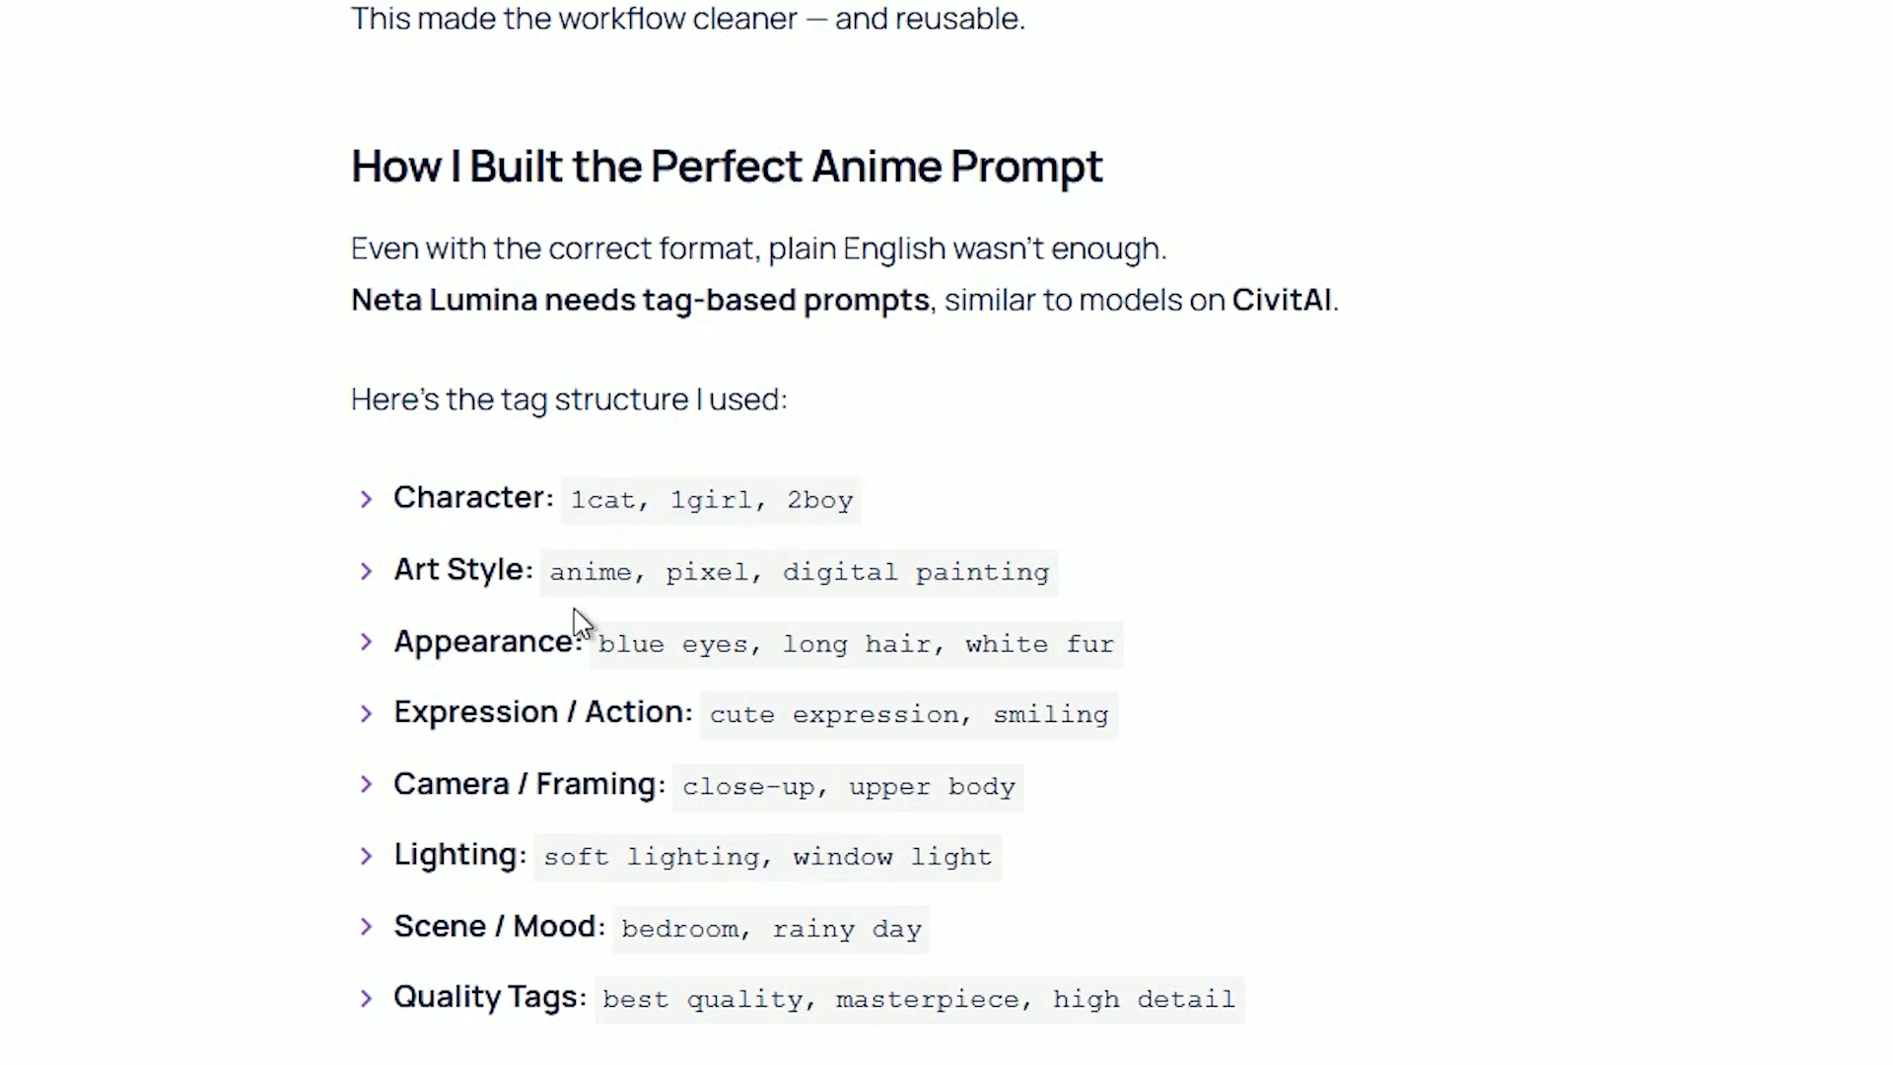
{"action": "mouse_move", "coordinate": [809, 513]}
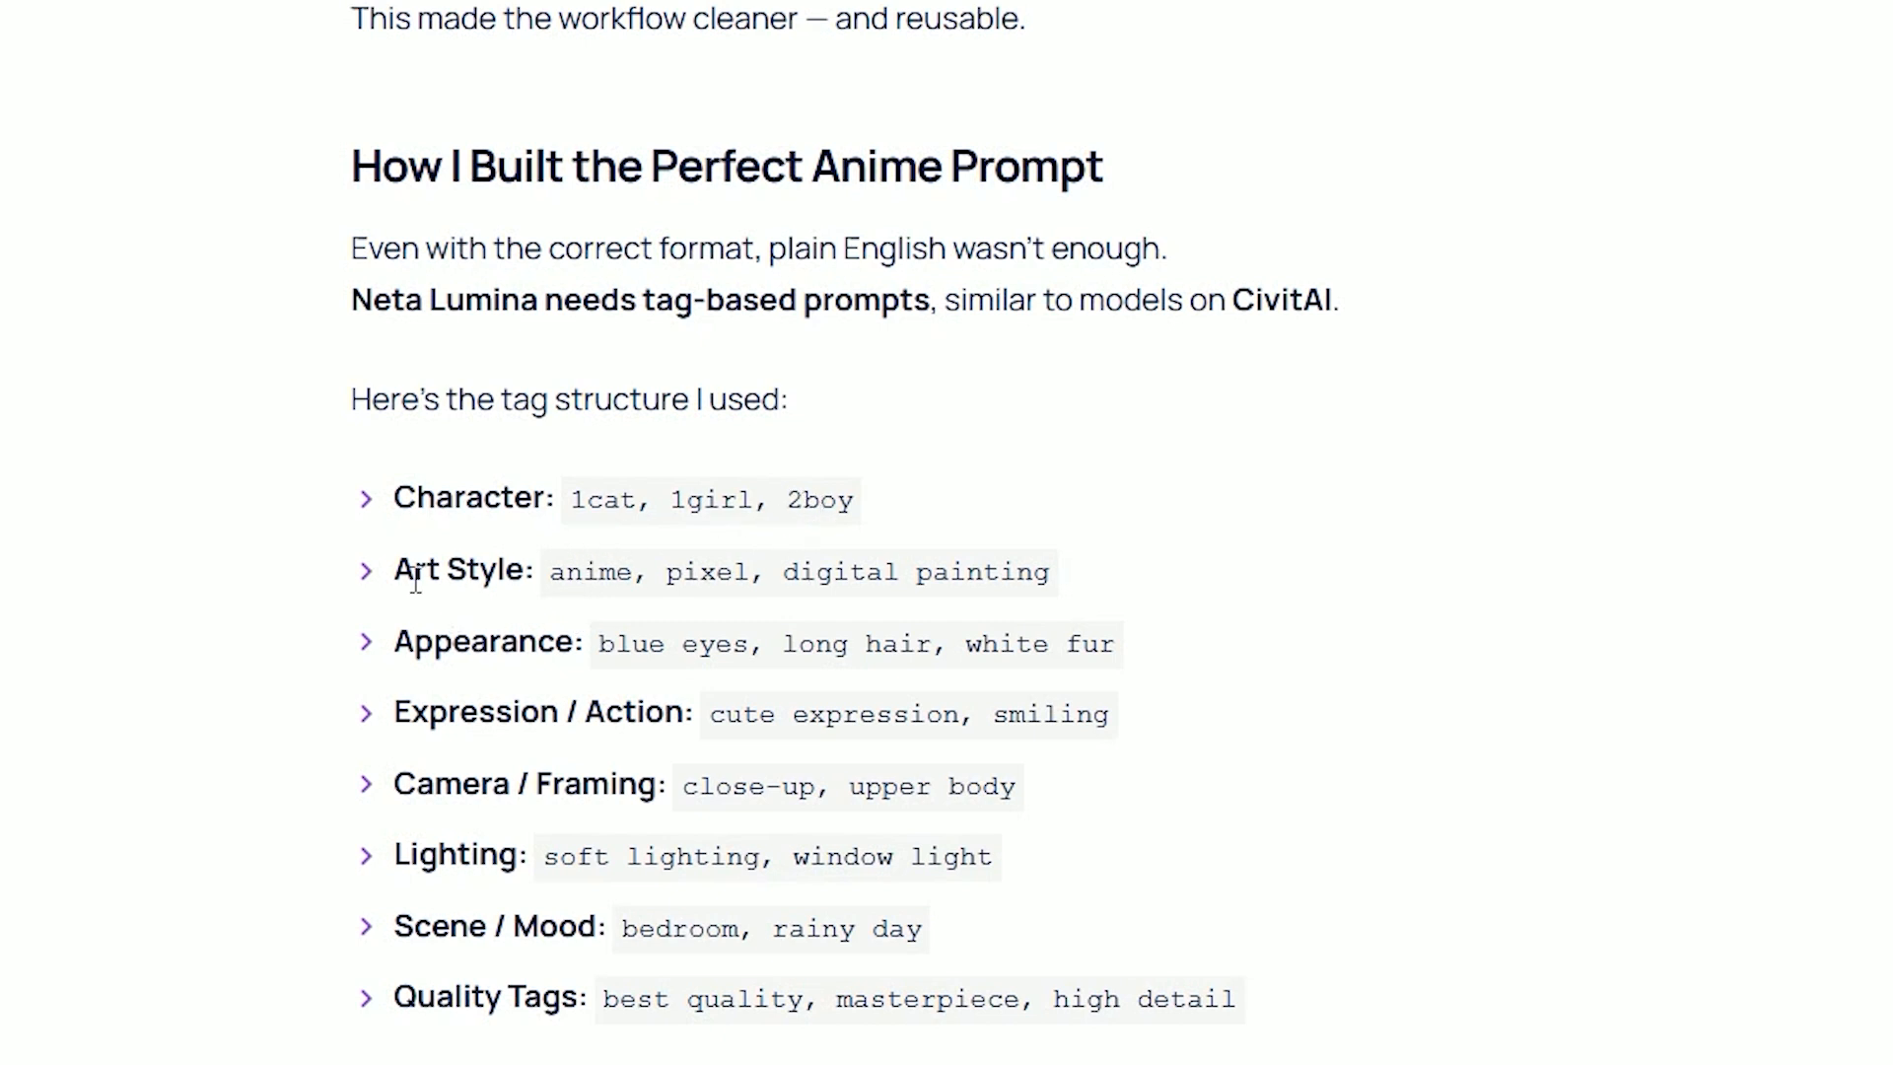
{"action": "double_click", "coordinate": [462, 570]}
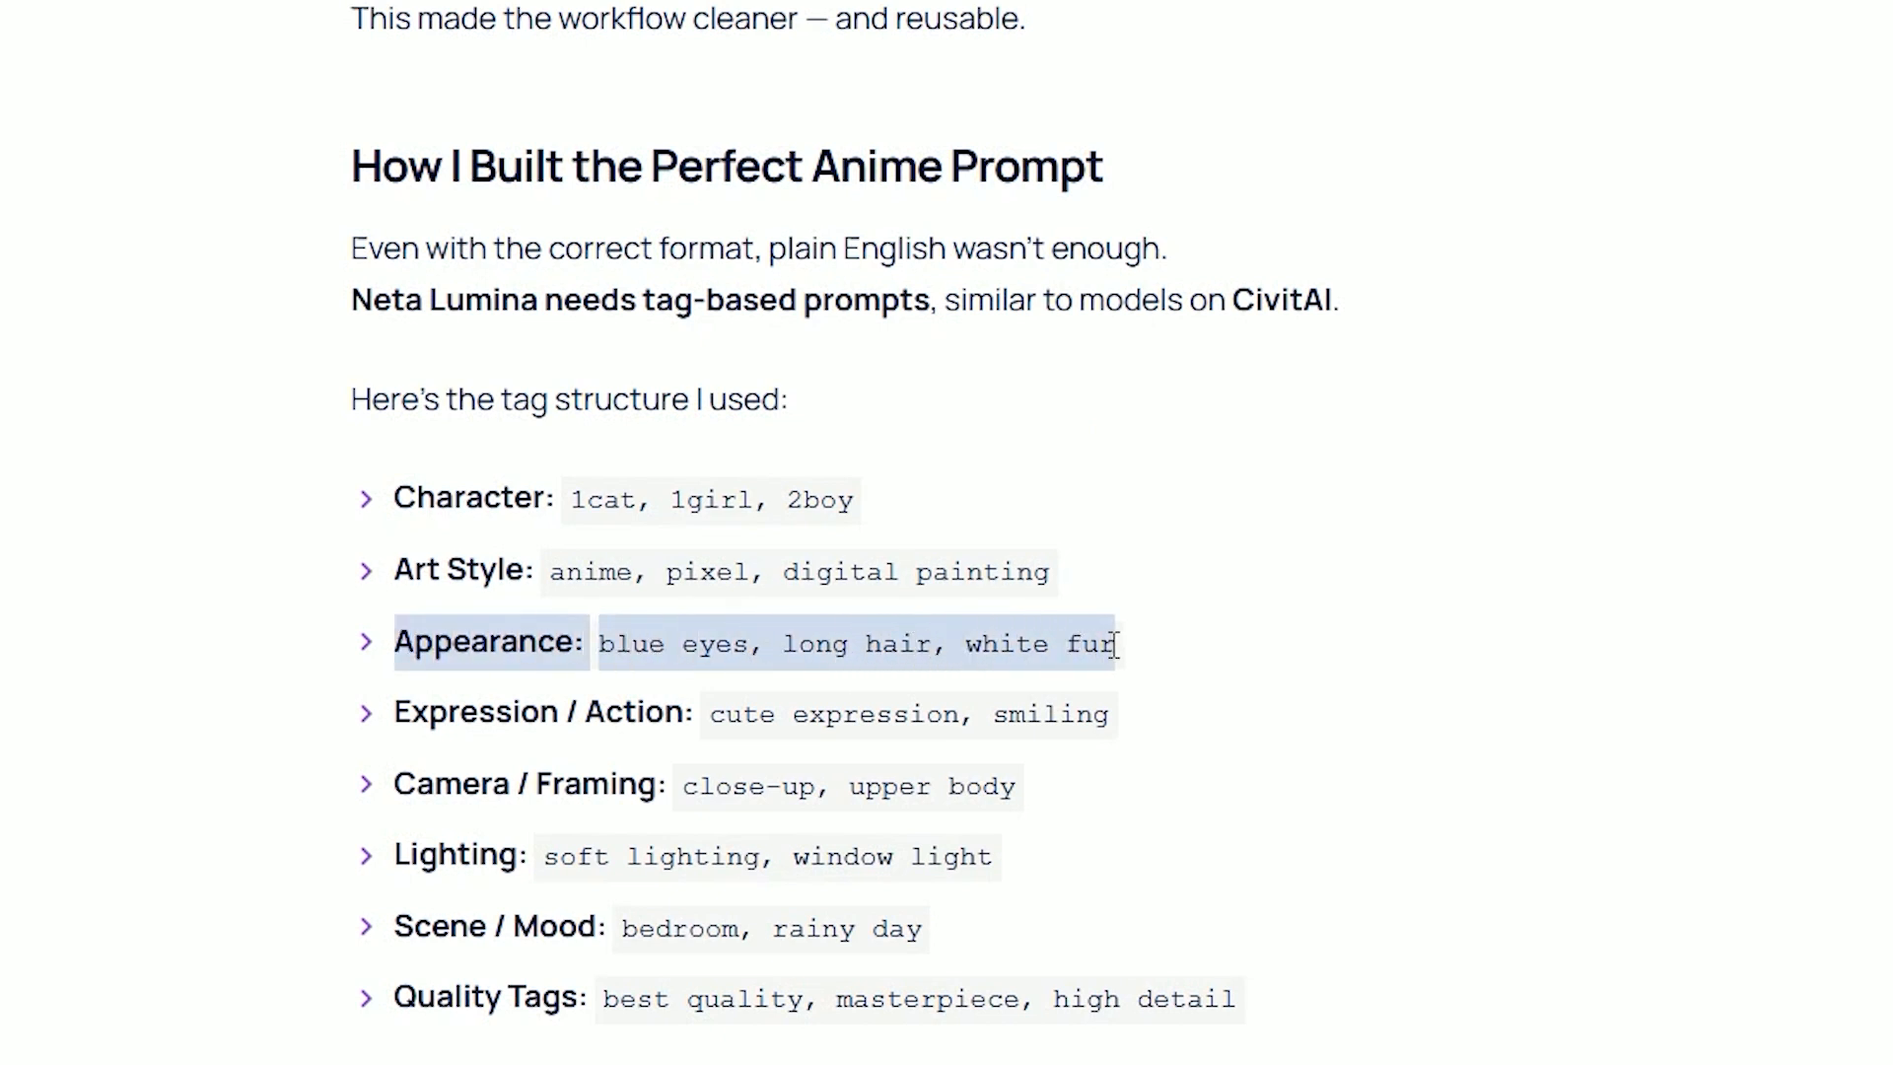
{"action": "left_click", "coordinate": [1081, 647]}
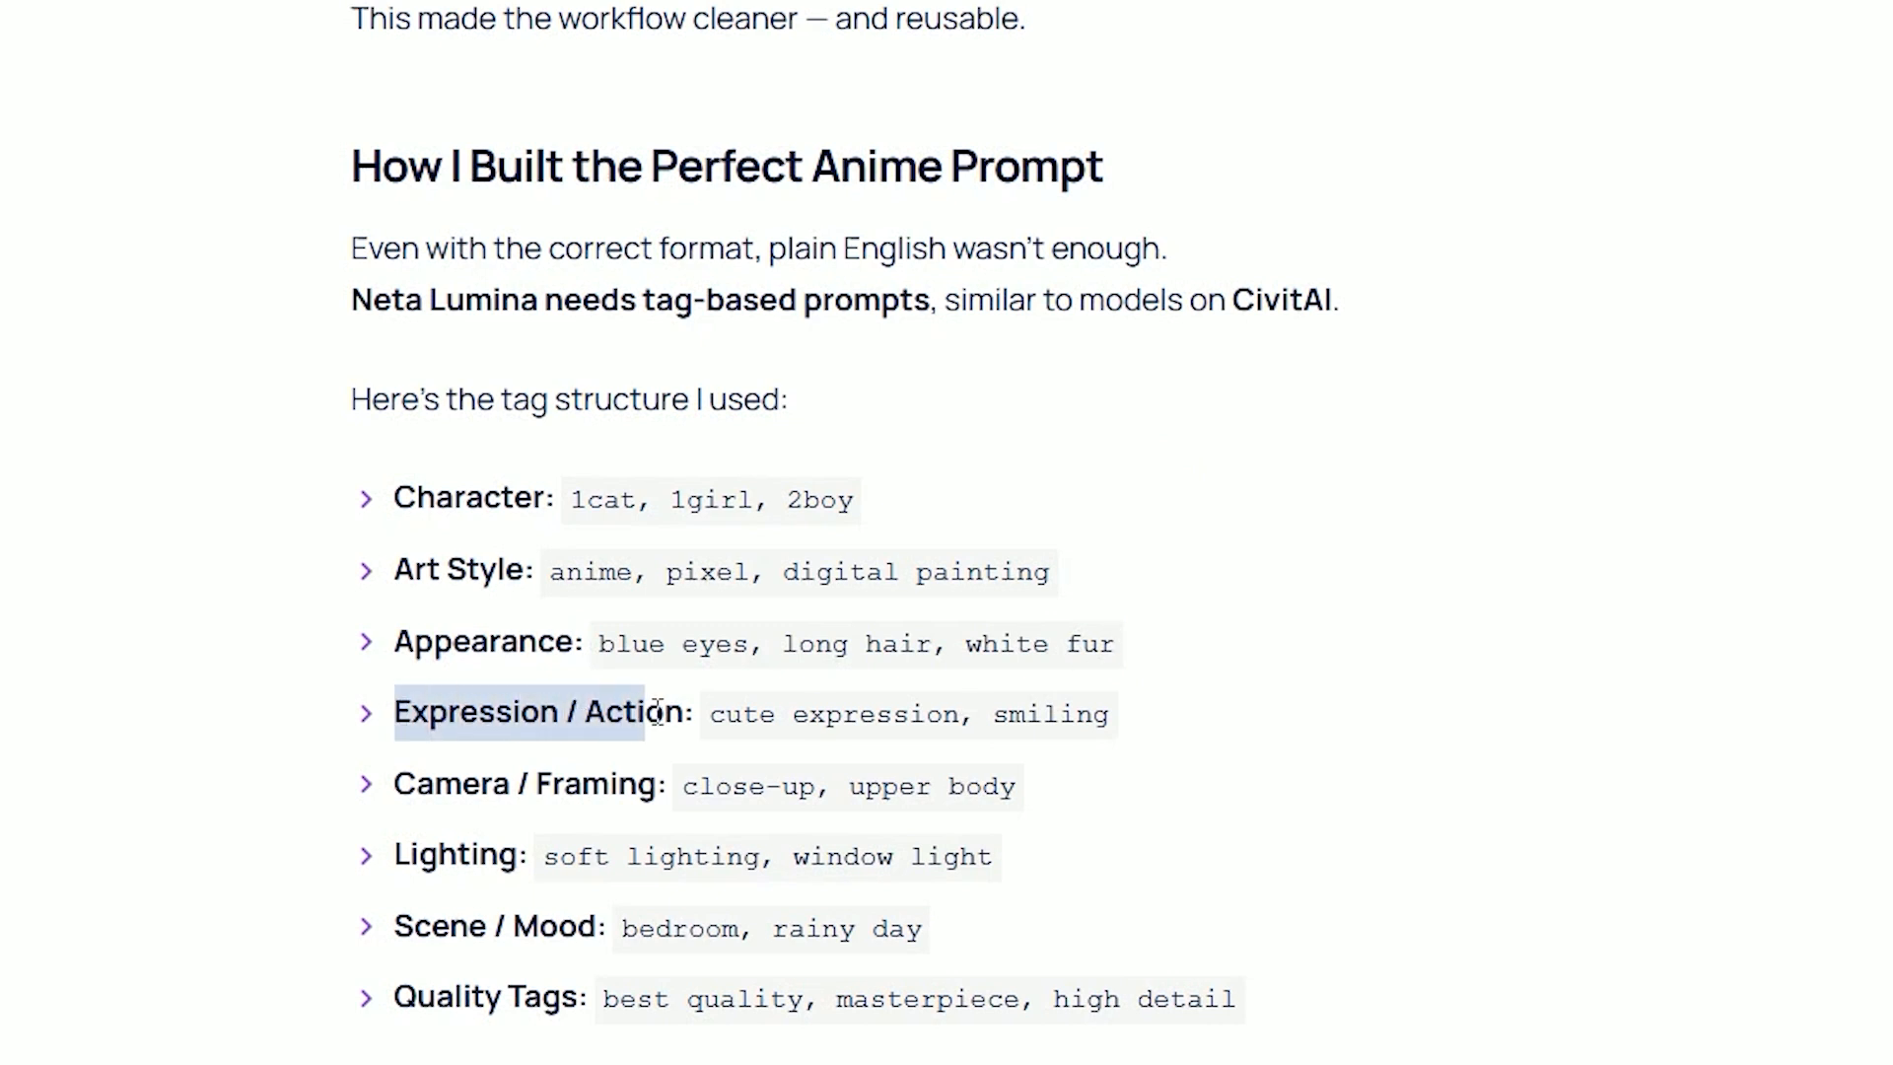
{"action": "double_click", "coordinate": [740, 714]}
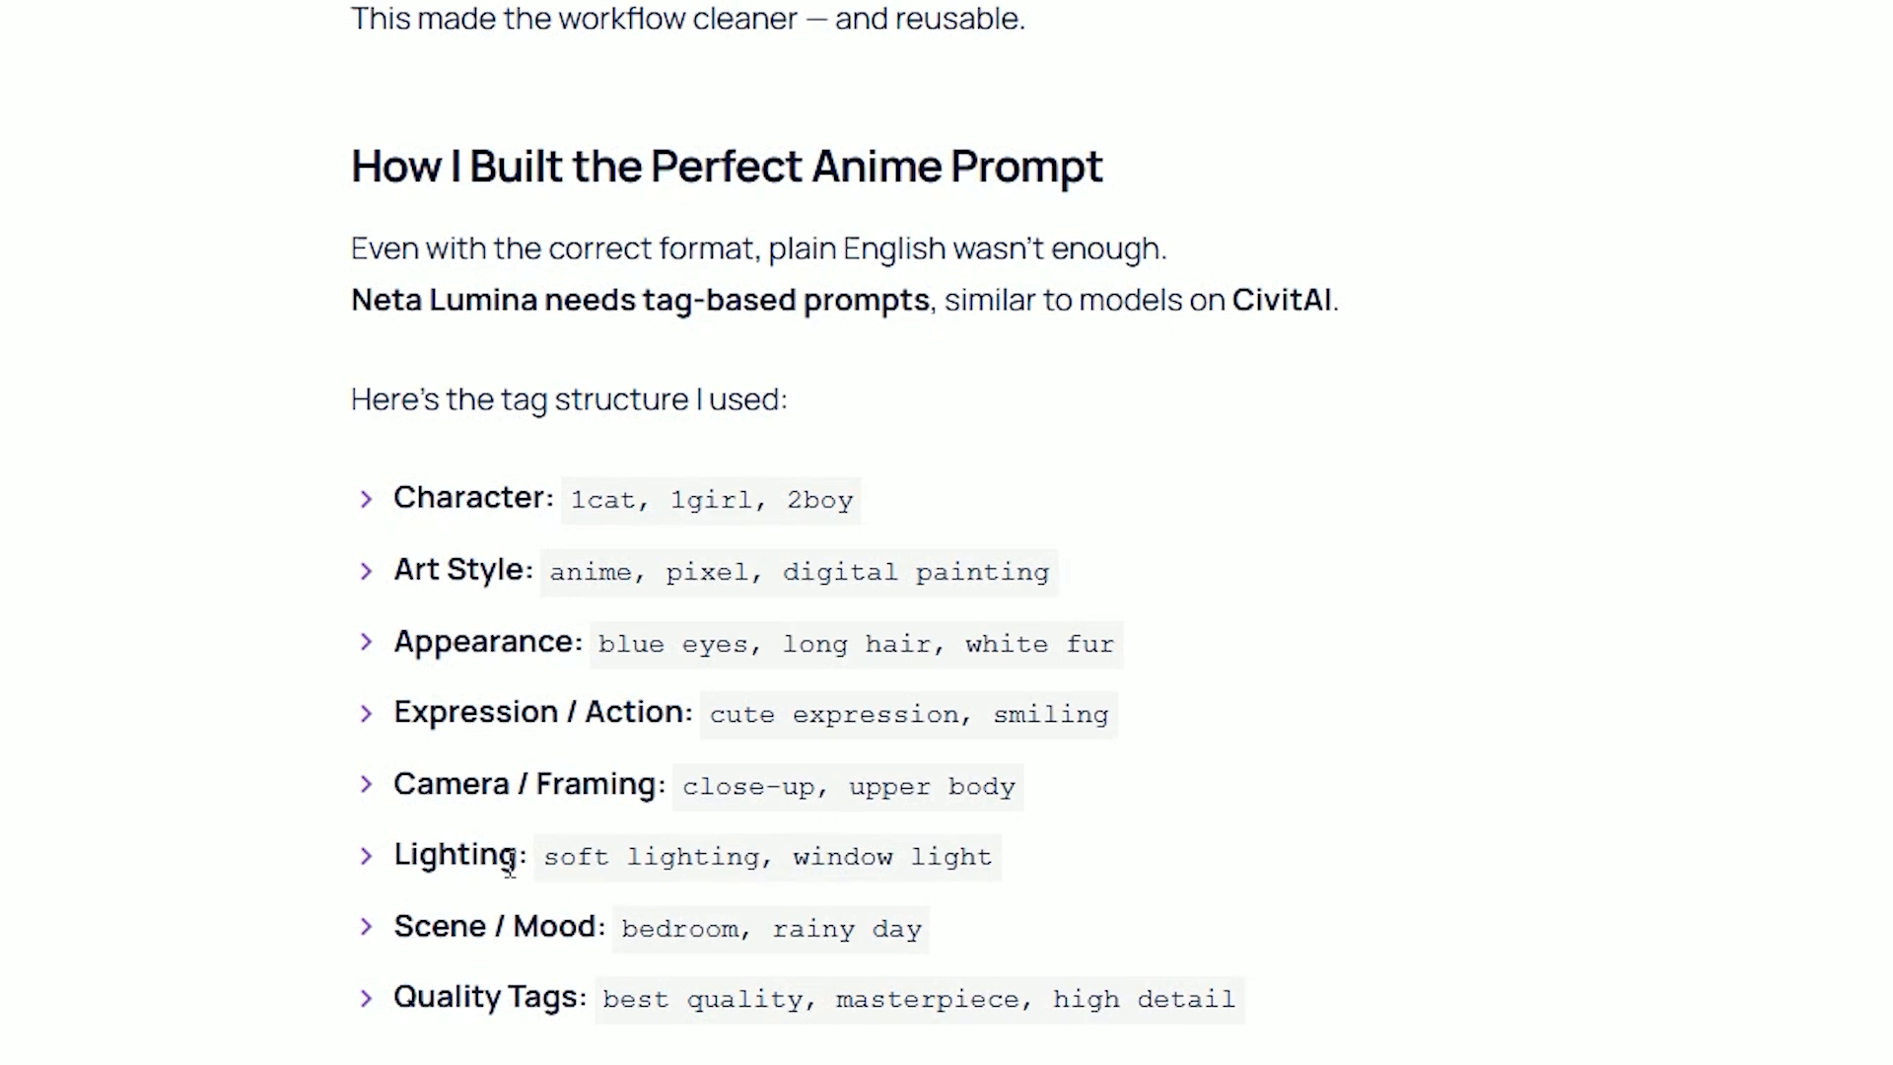
{"action": "mouse_move", "coordinate": [560, 903]}
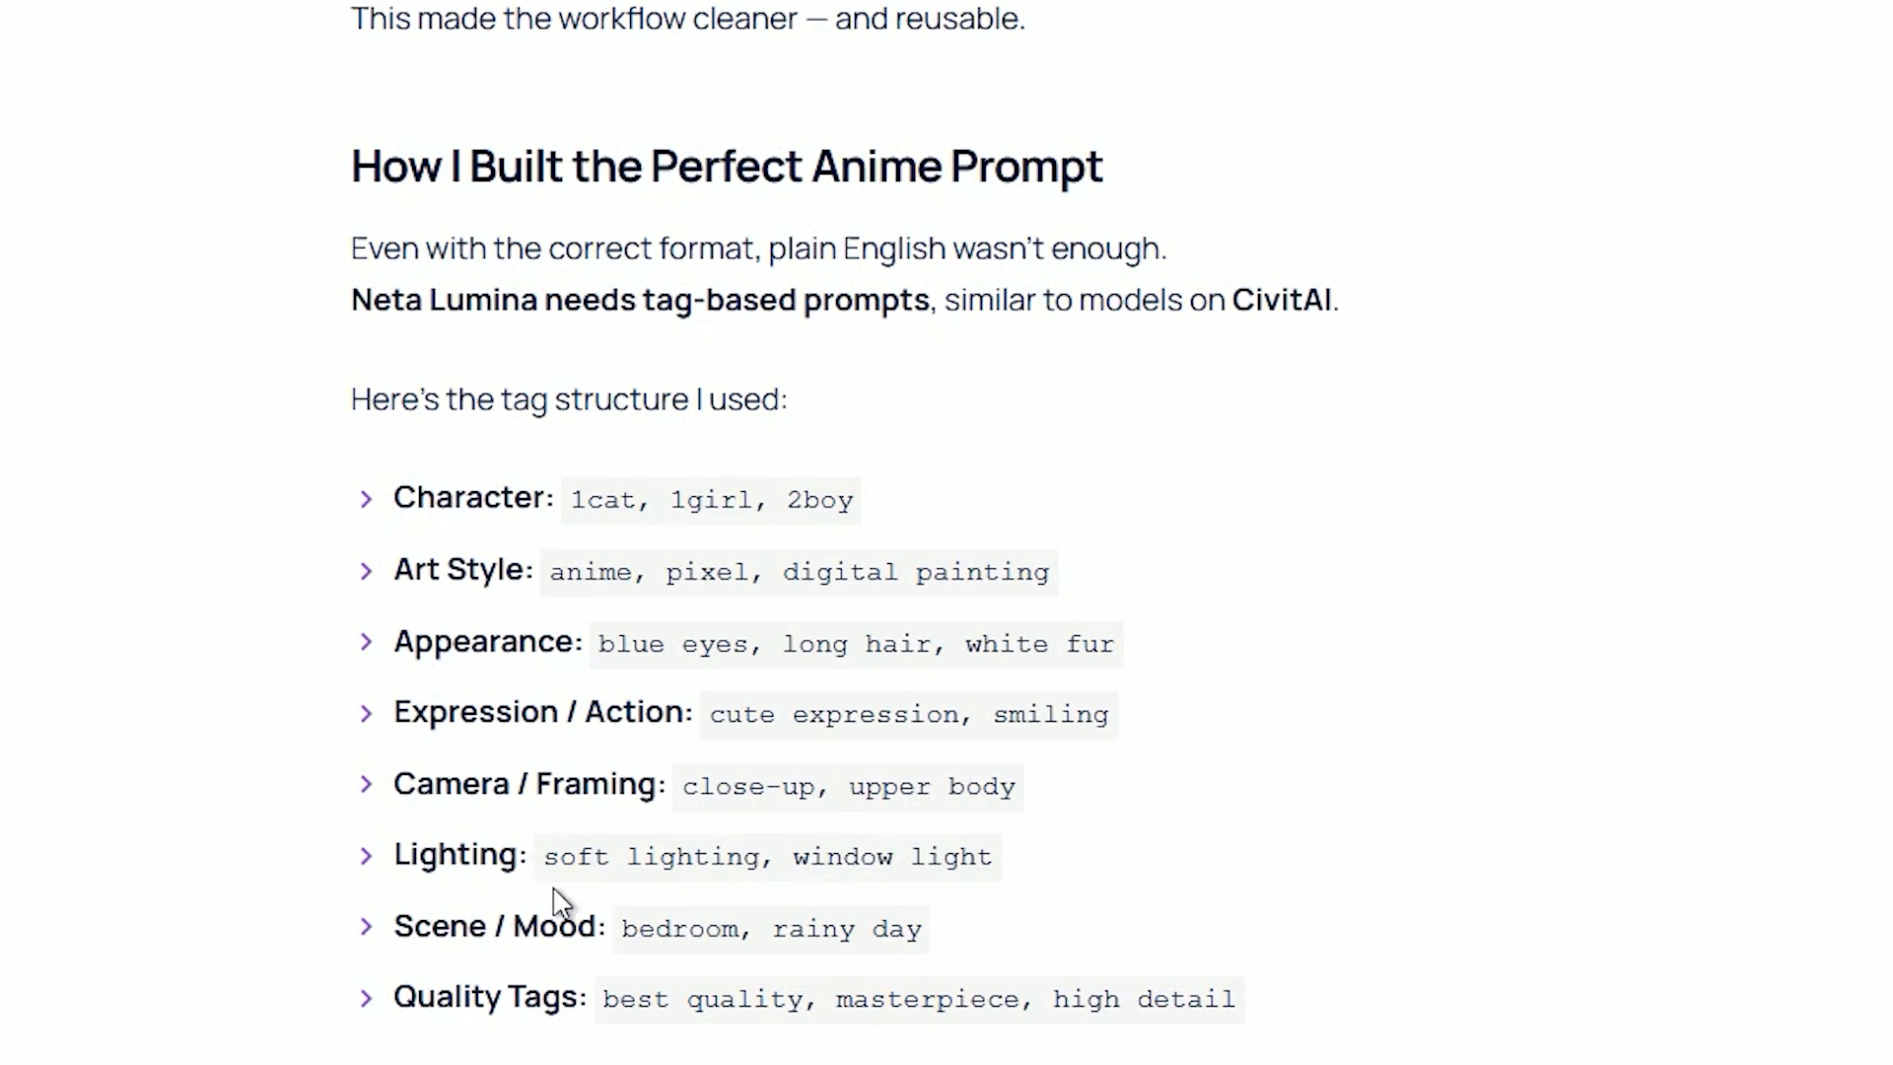
{"action": "scroll", "scroll_direction": "down", "scroll_amount": 3}
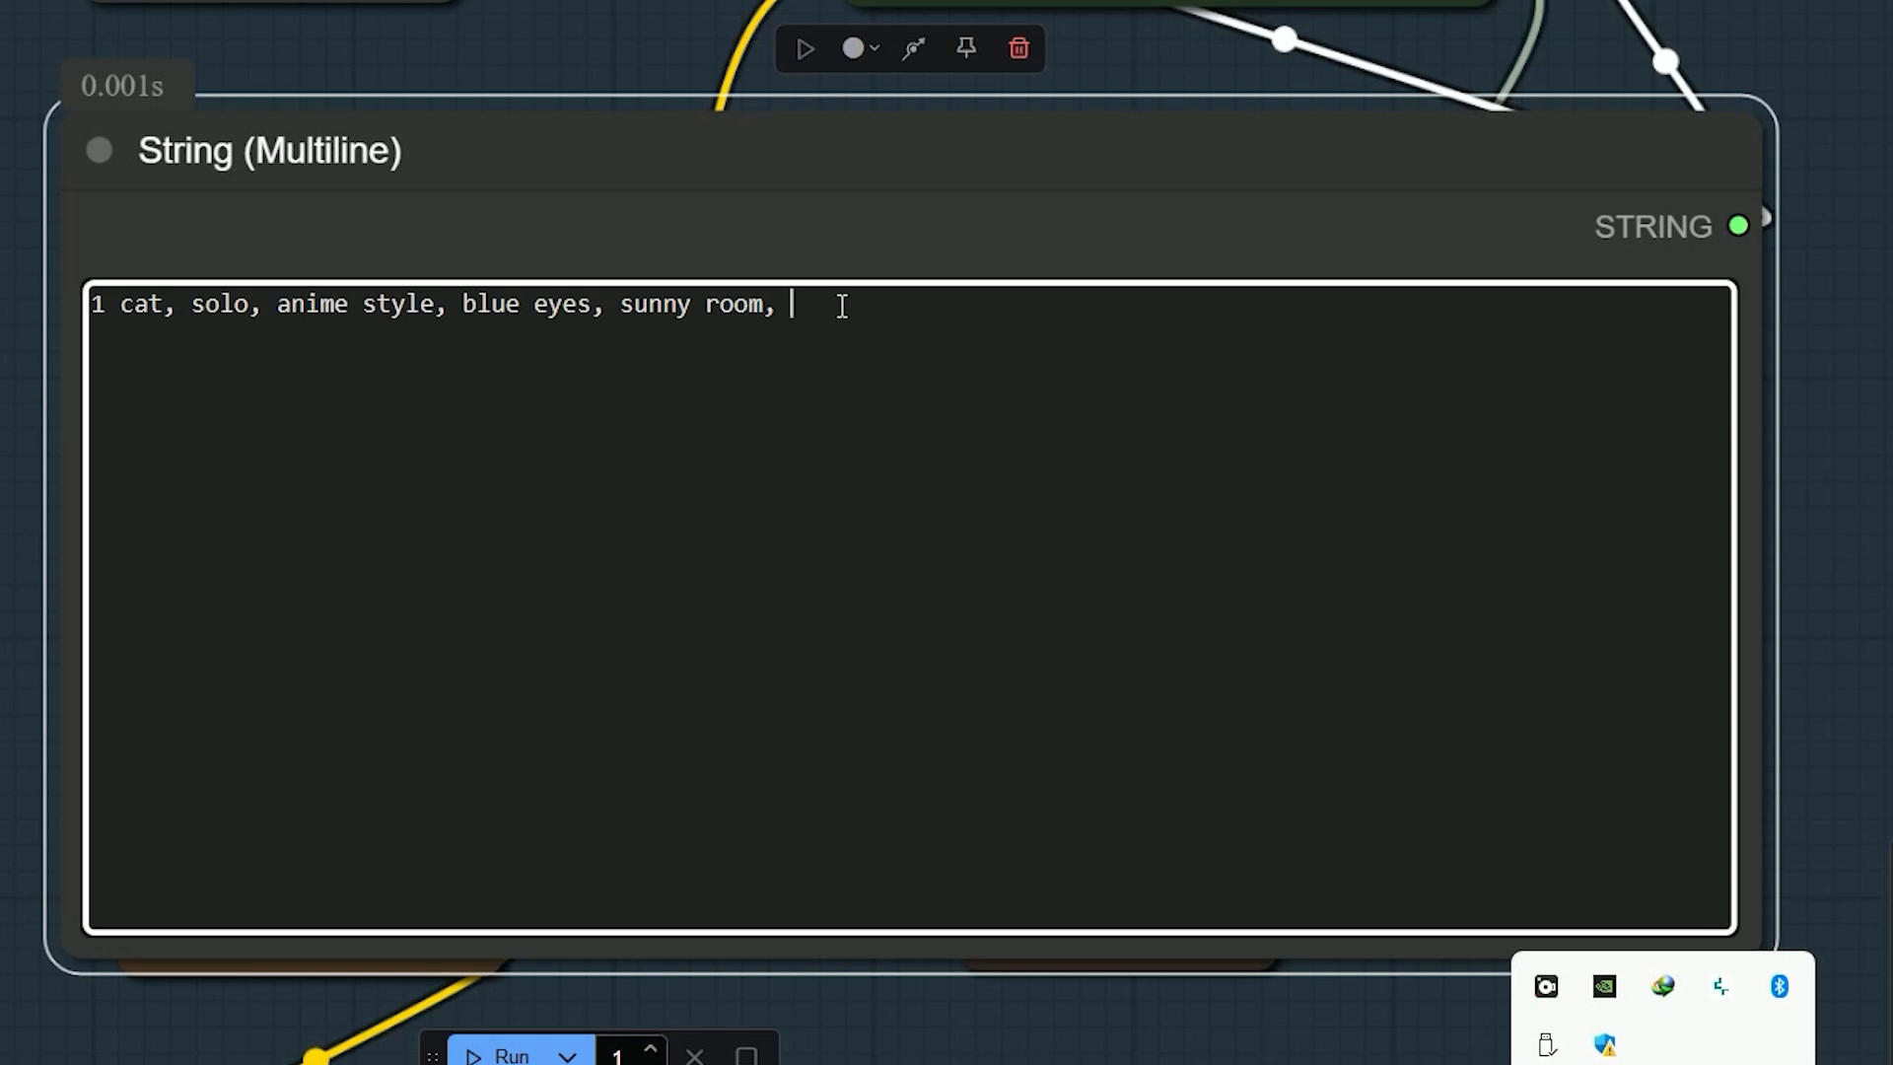
Append 'window light, best quality' to the tag prompt
{"action": "type", "text": "win"}
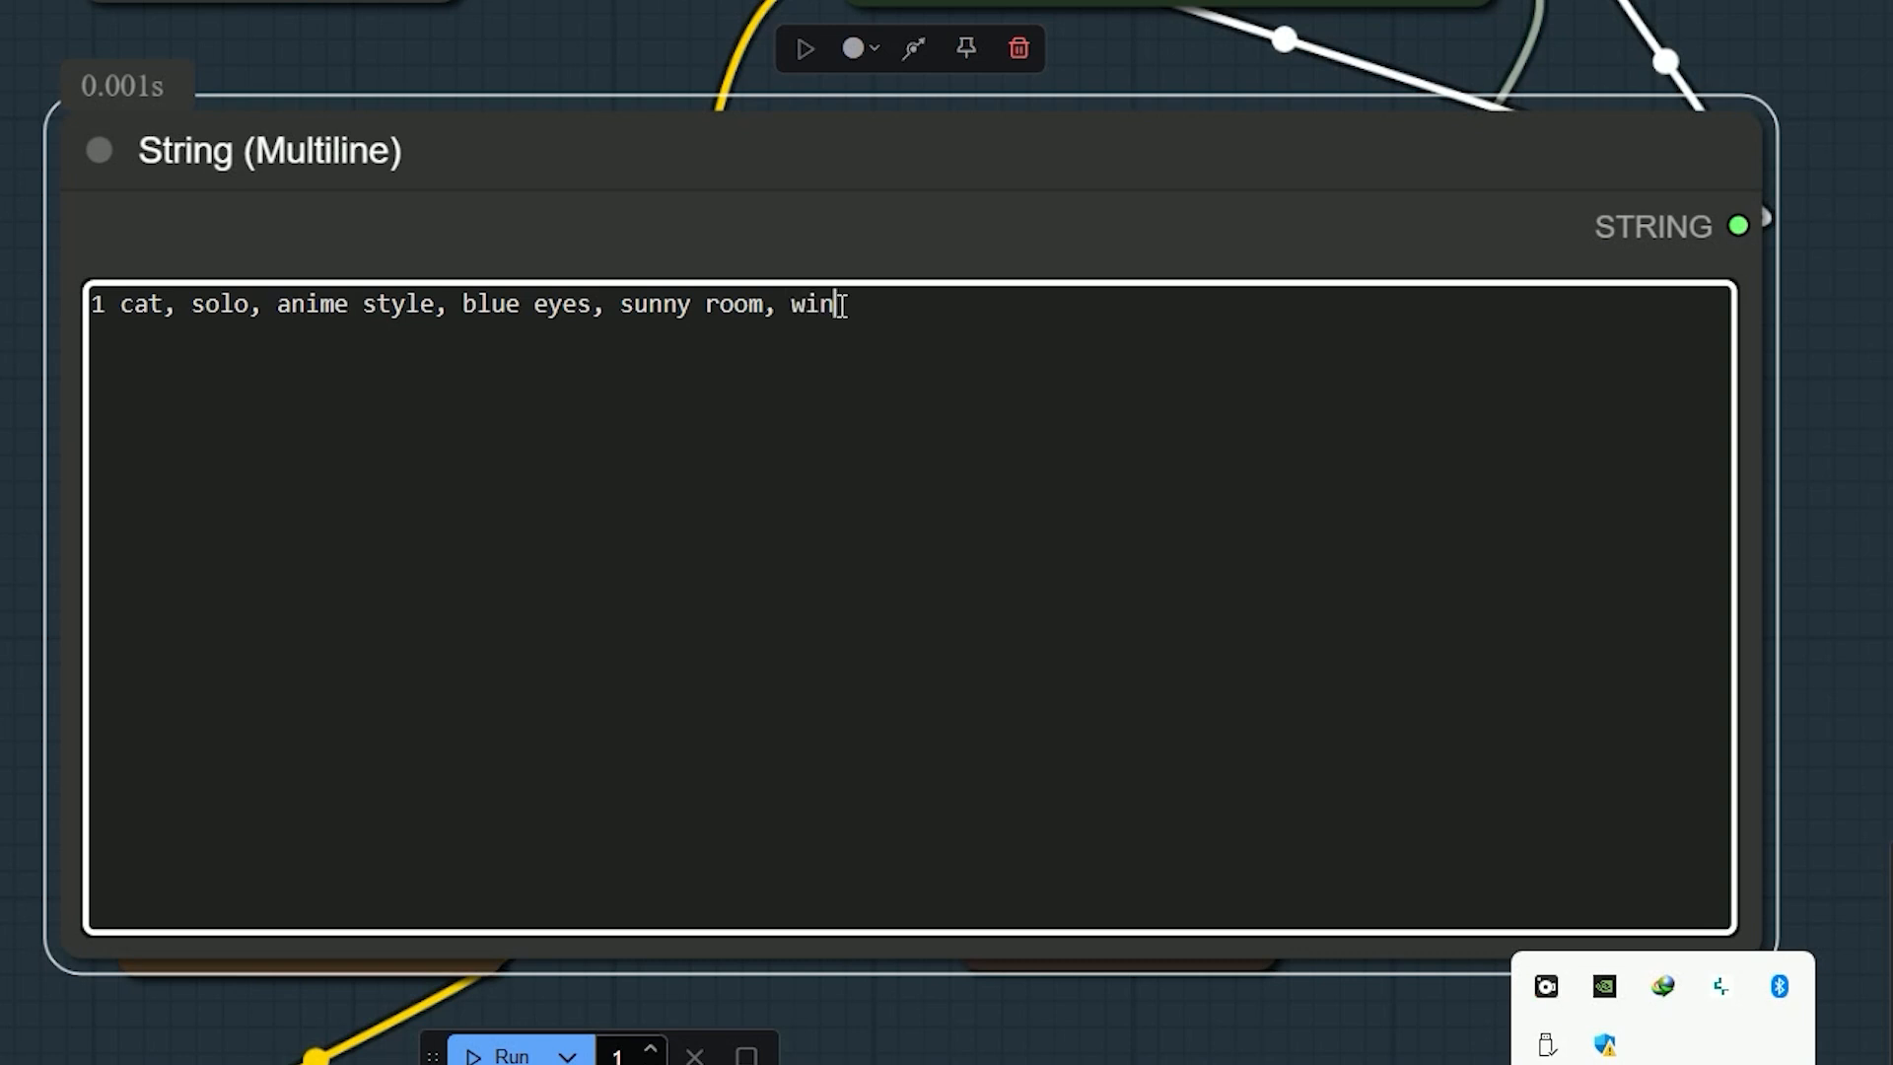
{"action": "type", "text": "dow light,"}
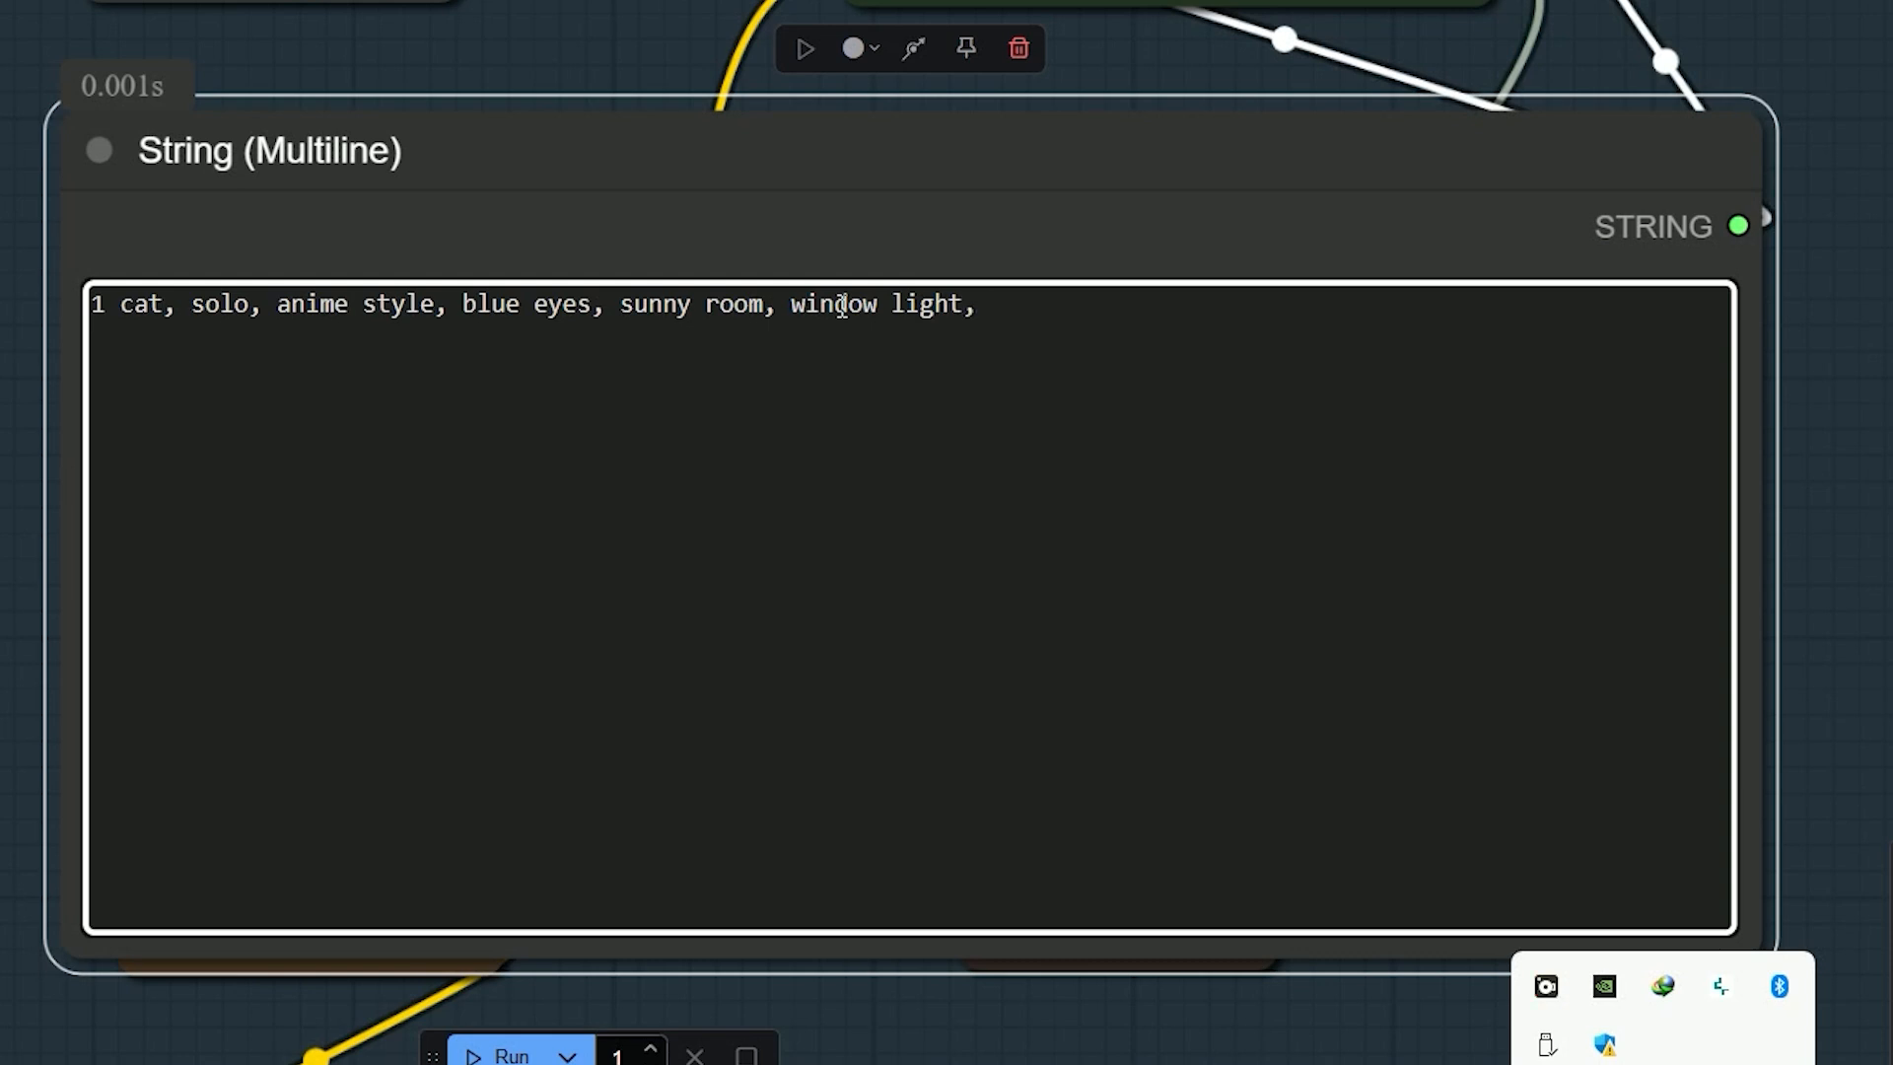
{"action": "type", "text": "best q"}
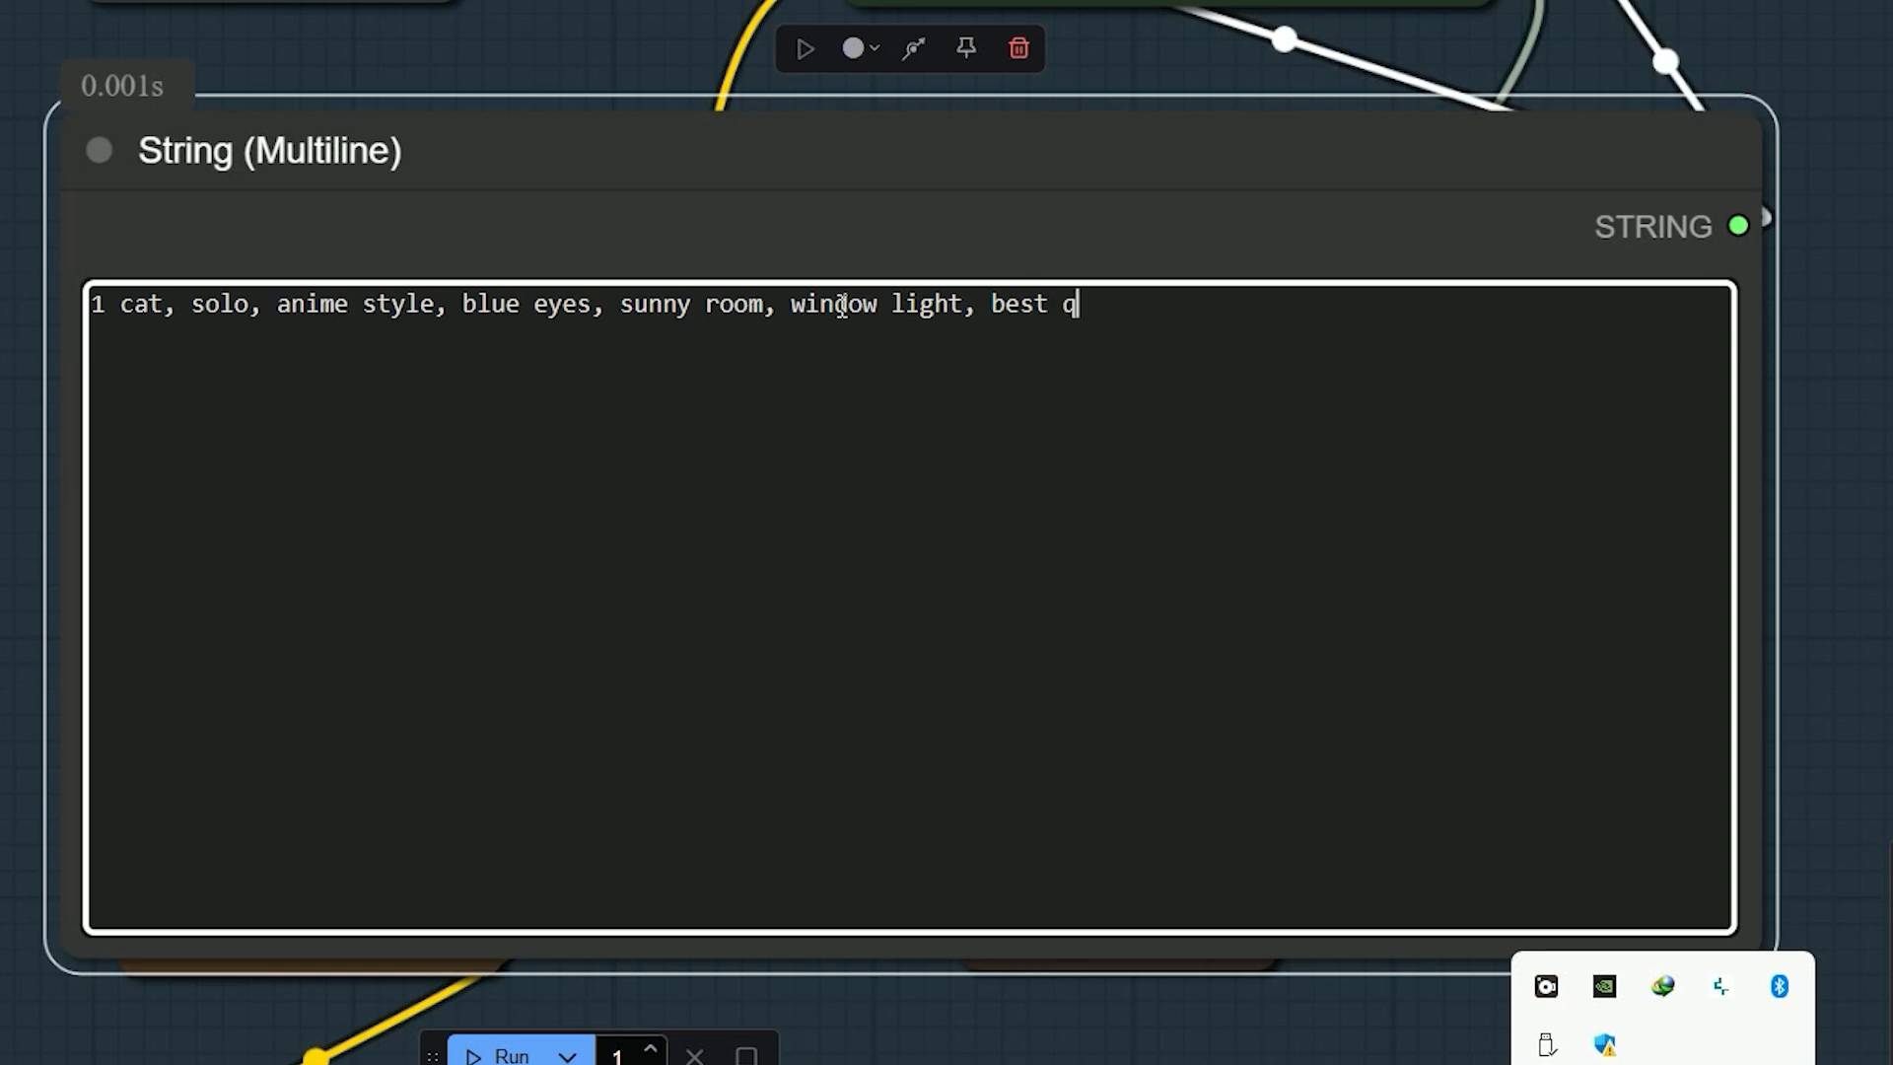
{"action": "type", "text": "uality"}
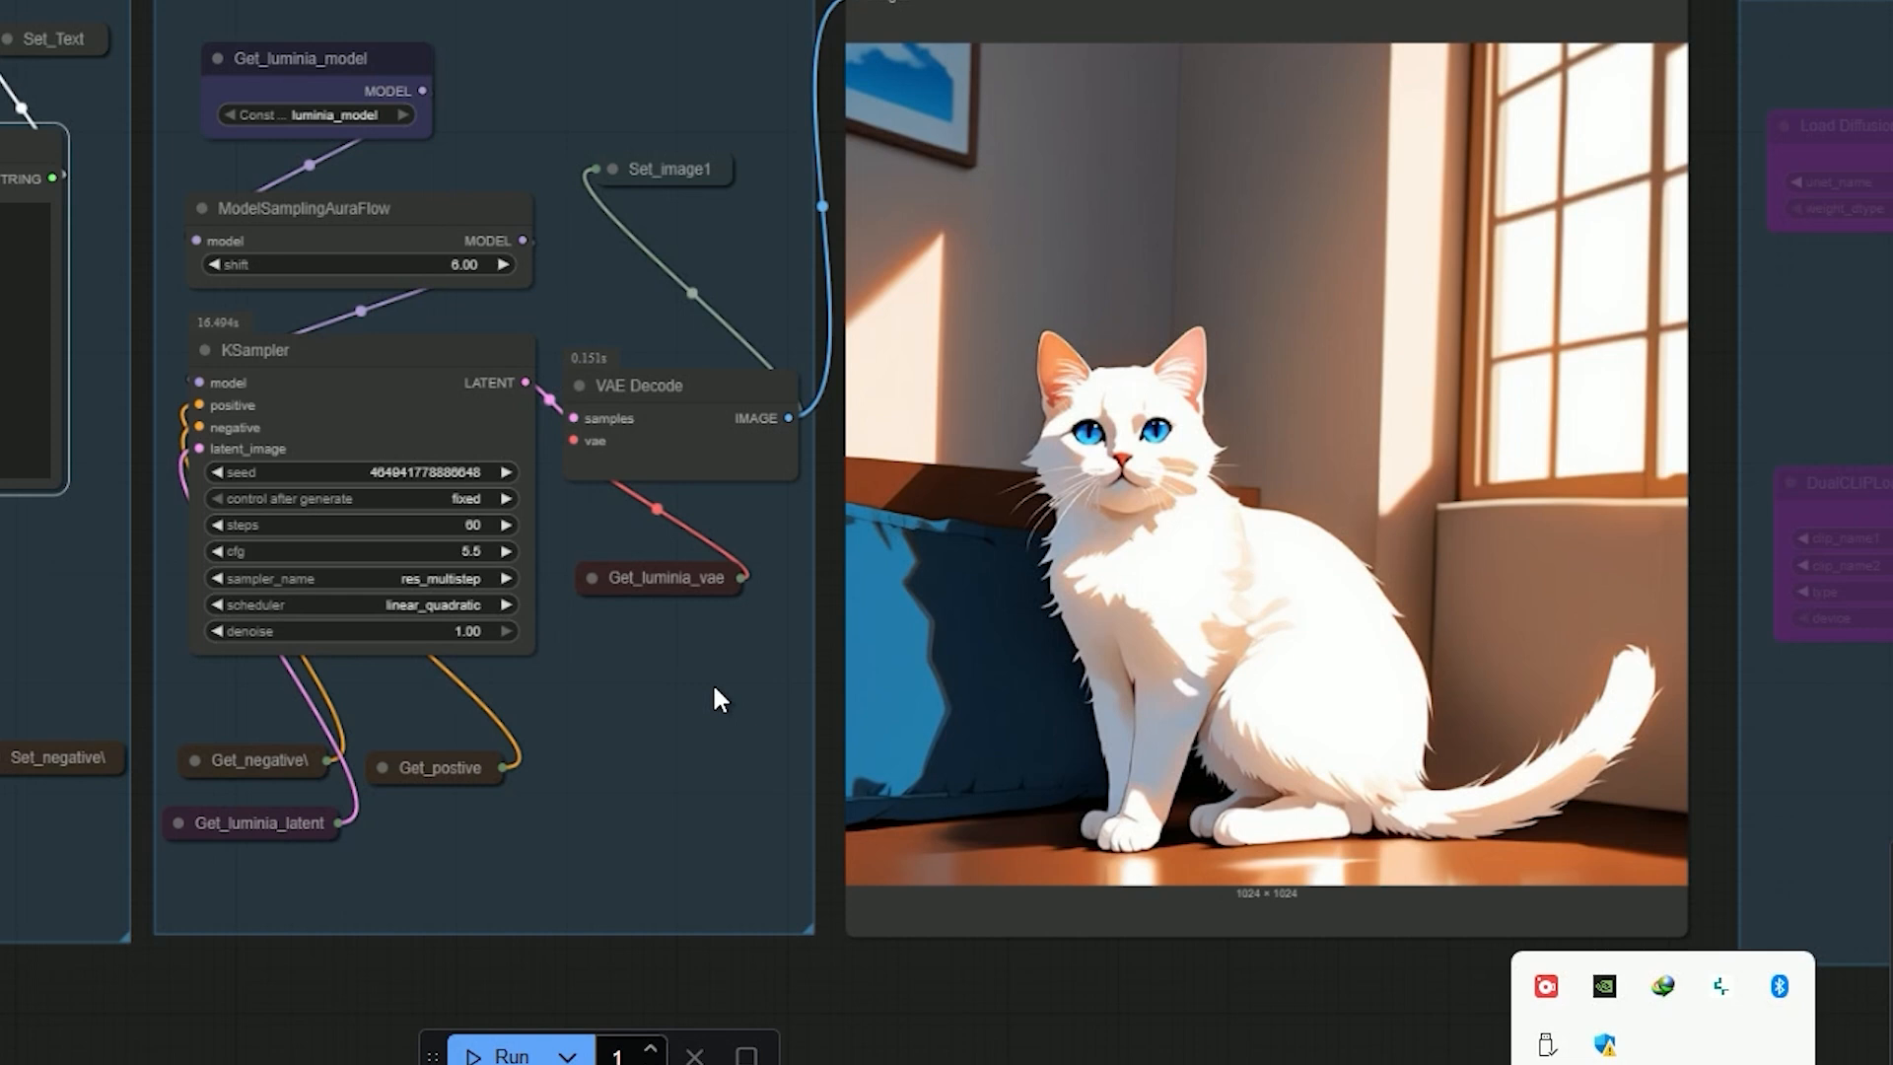
{"action": "mouse_move", "coordinate": [1073, 1054]}
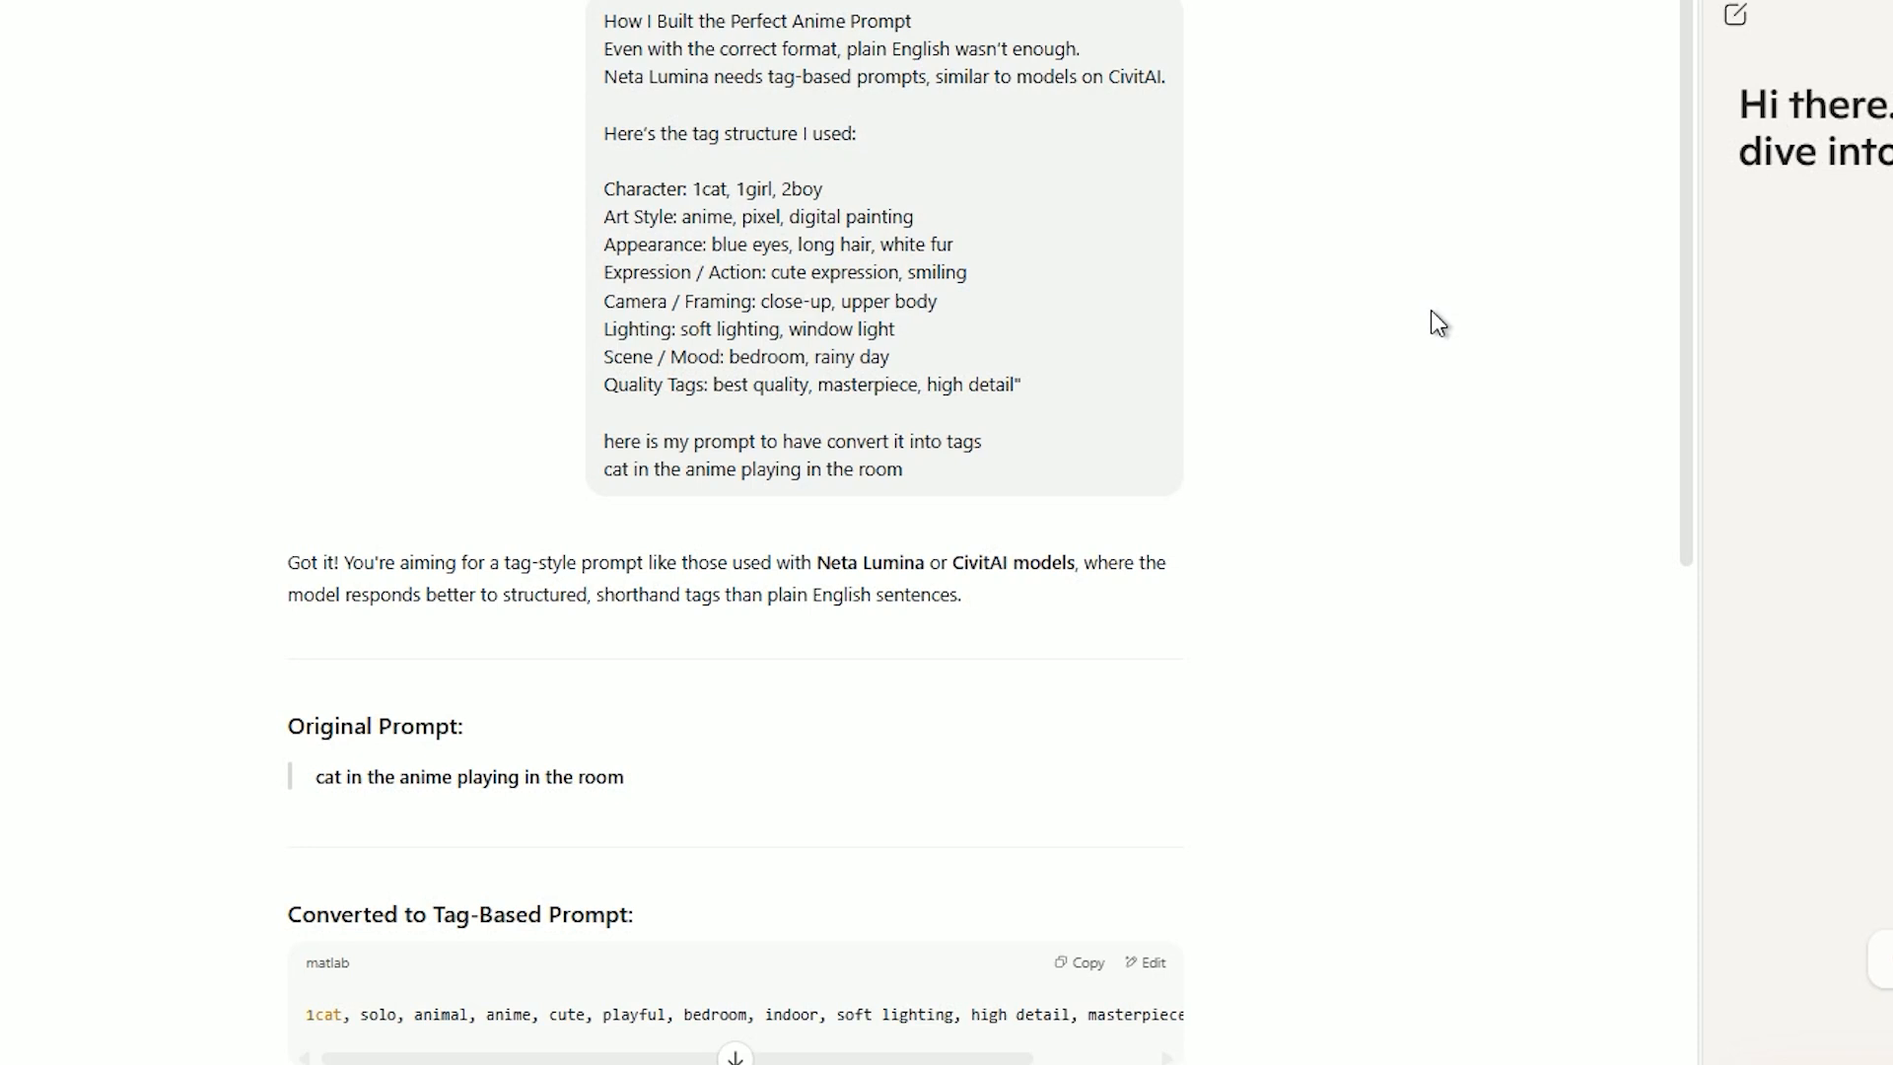
{"action": "mouse_move", "coordinate": [1383, 290]}
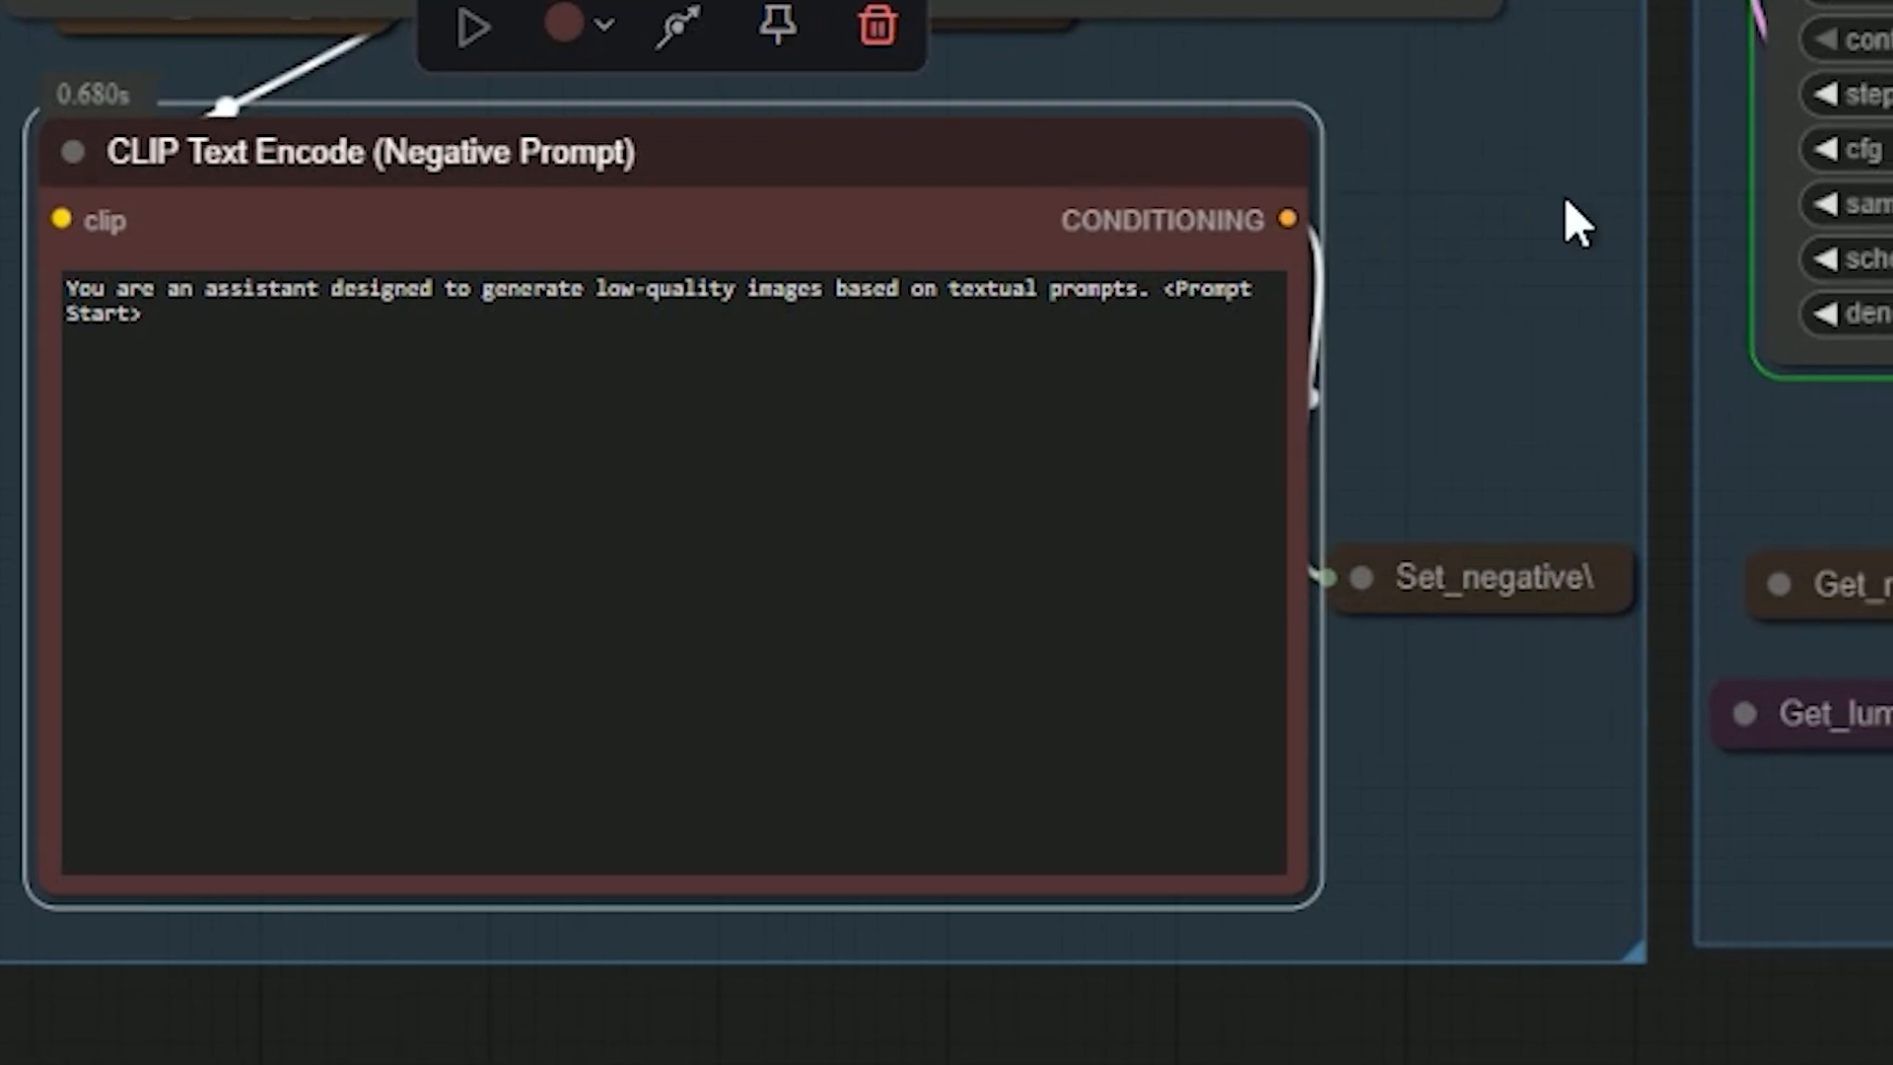
{"action": "mouse_move", "coordinate": [1612, 200]}
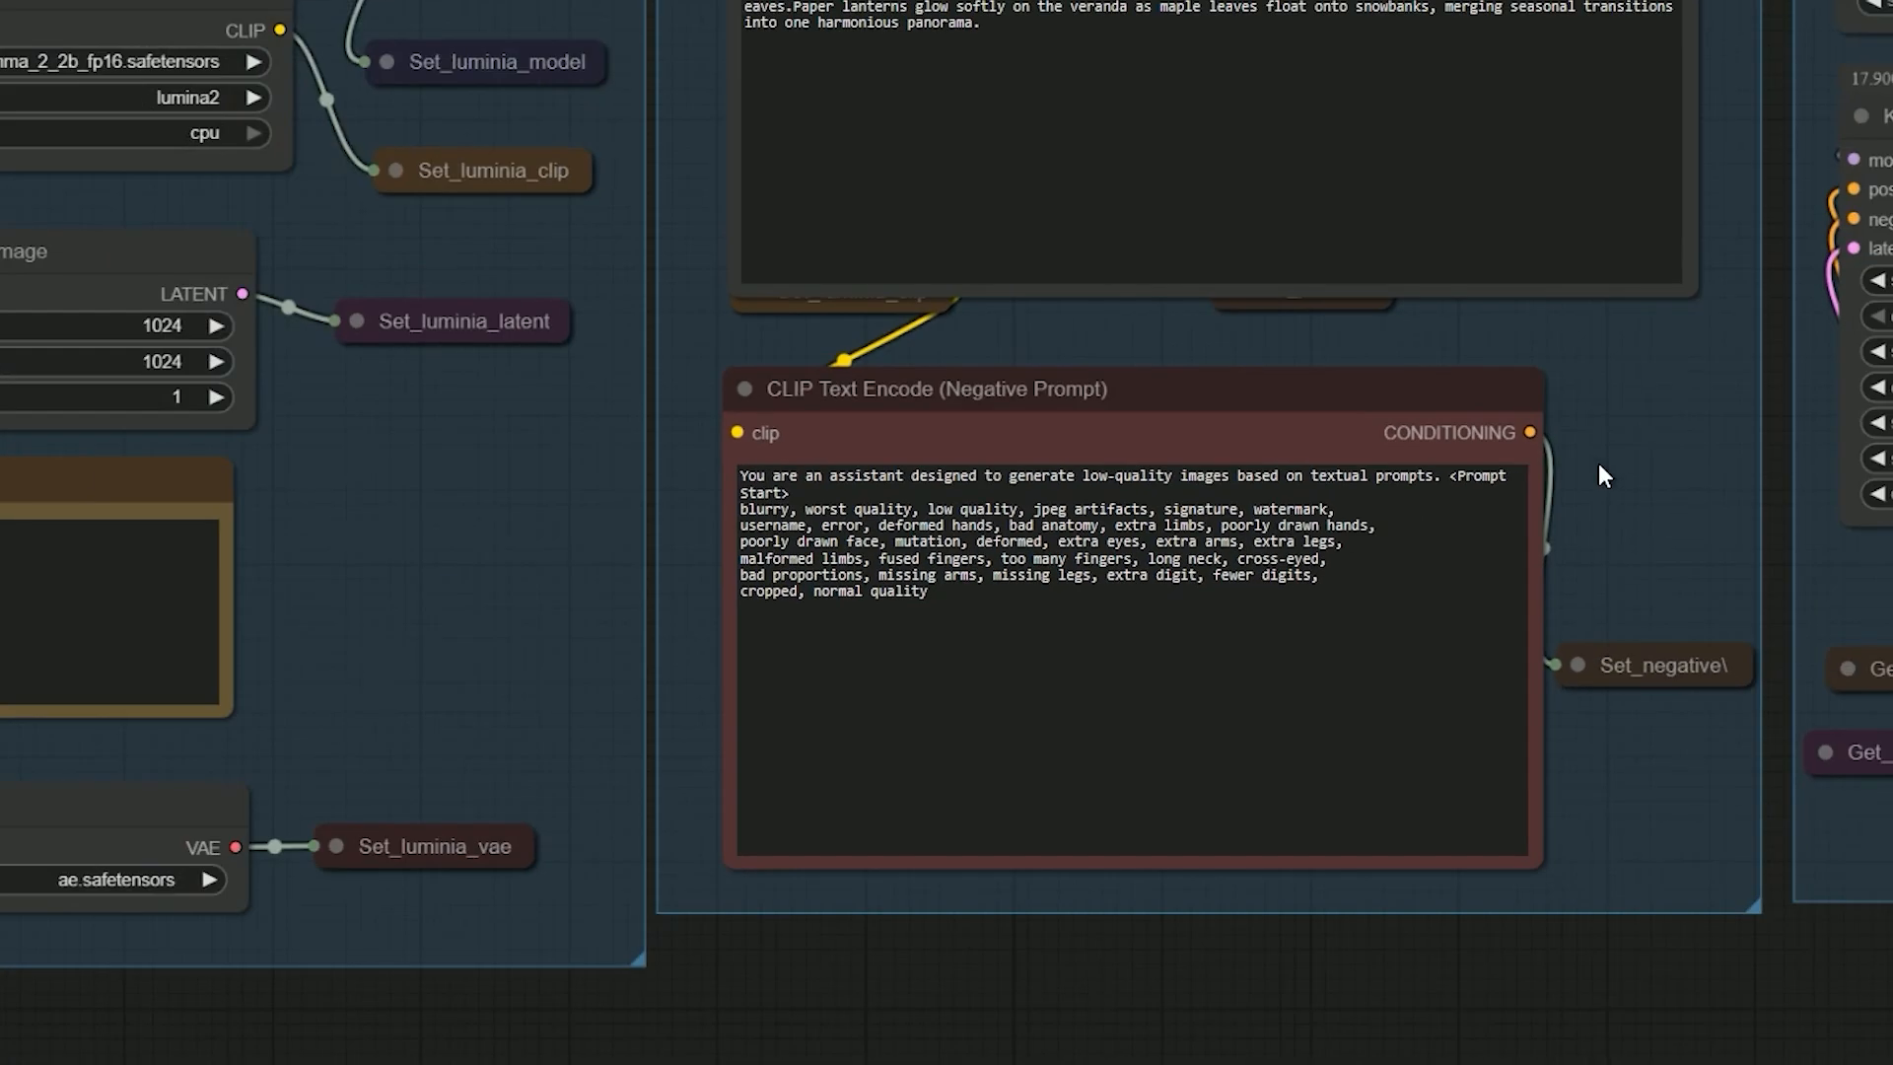
Scroll to the negative prompt node holding blurry, worst quality, watermark and deformed hands tags
{"action": "scroll", "scroll_direction": "down", "scroll_amount": 3}
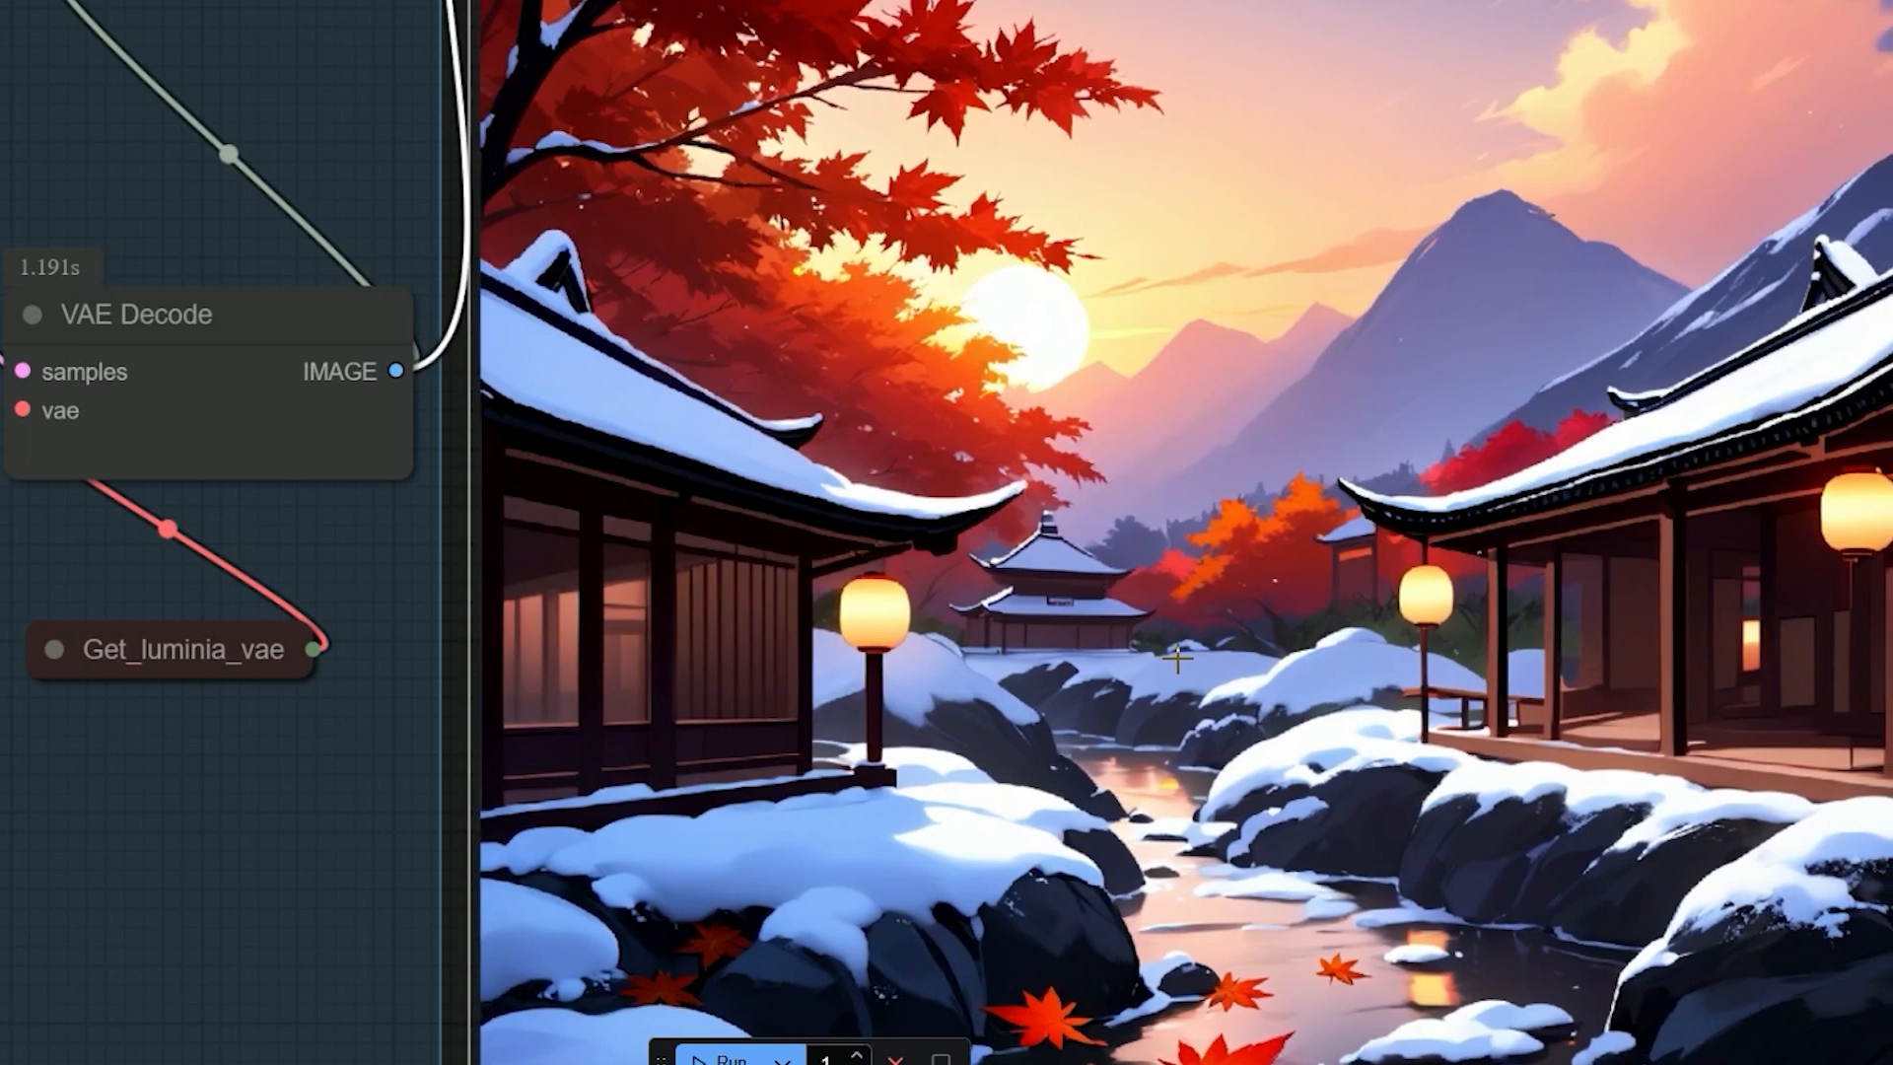
{"action": "mouse_move", "coordinate": [1041, 658]}
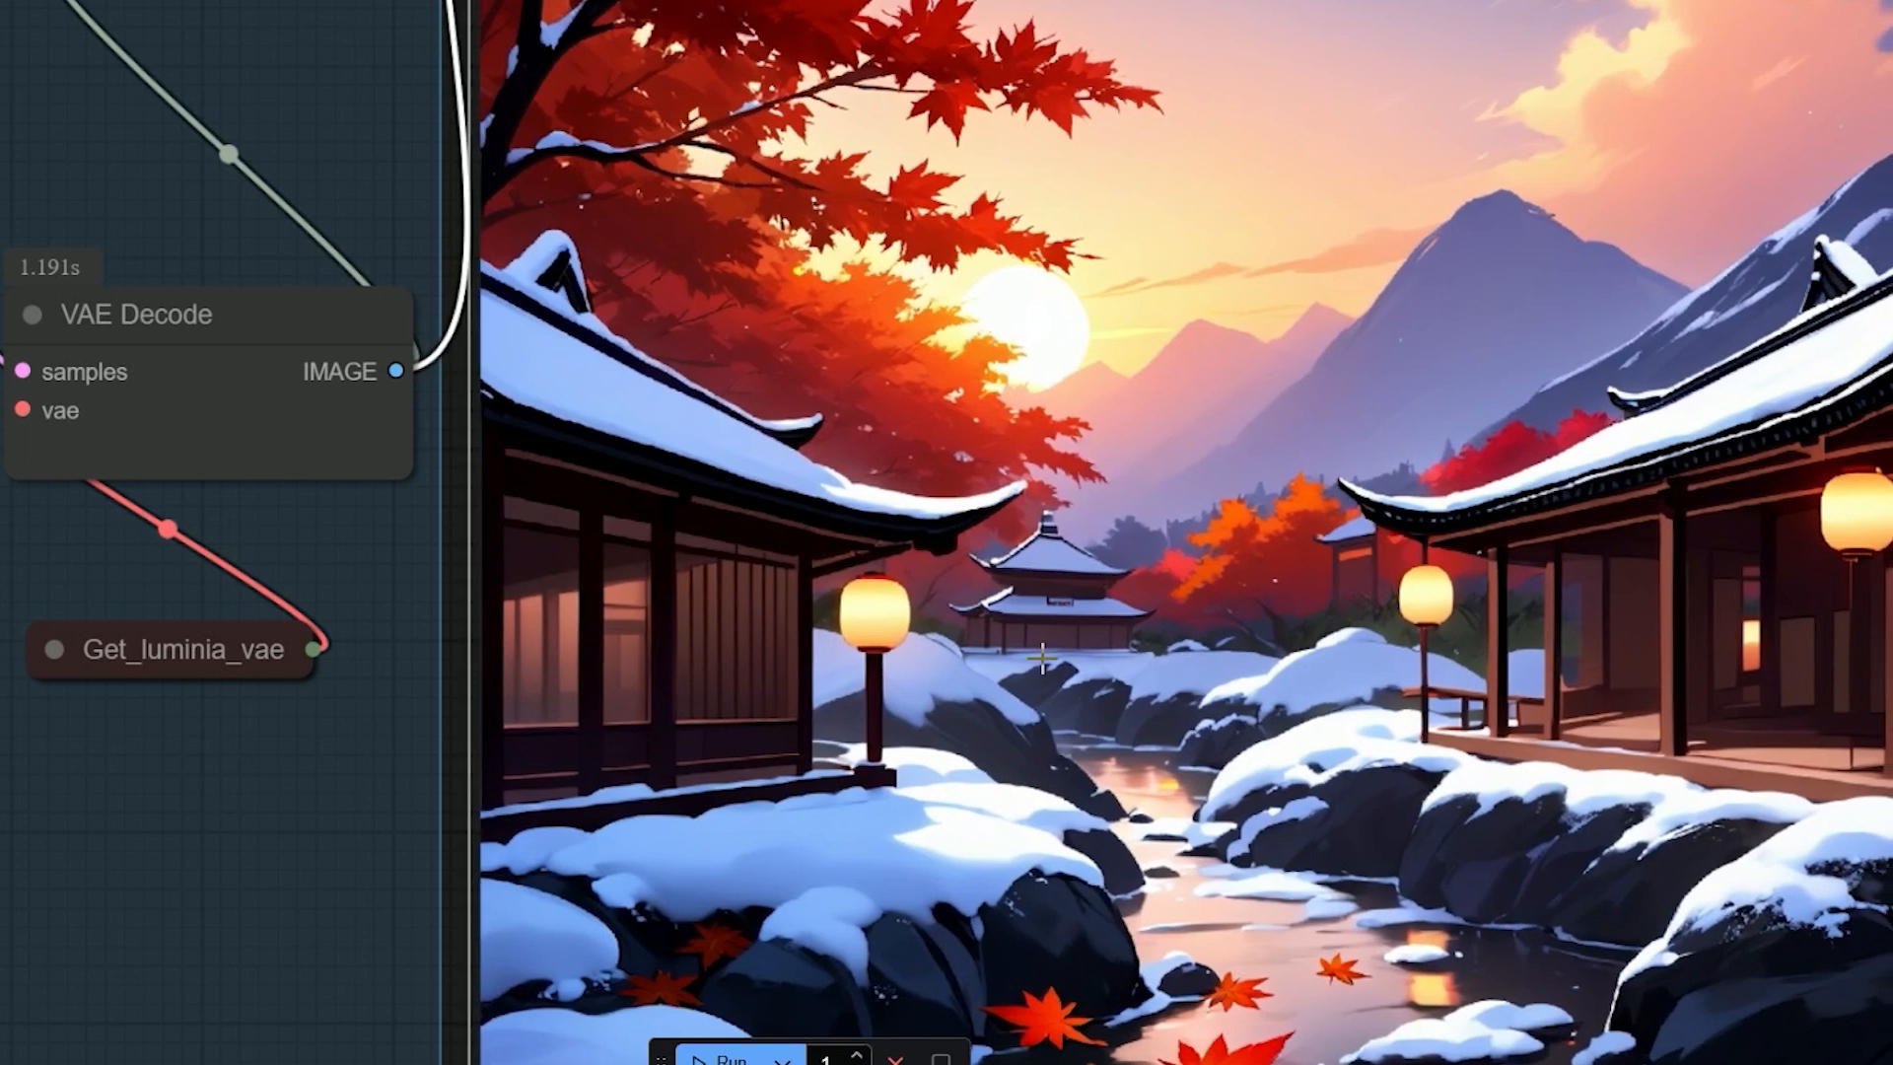
{"action": "mouse_move", "coordinate": [700, 692]}
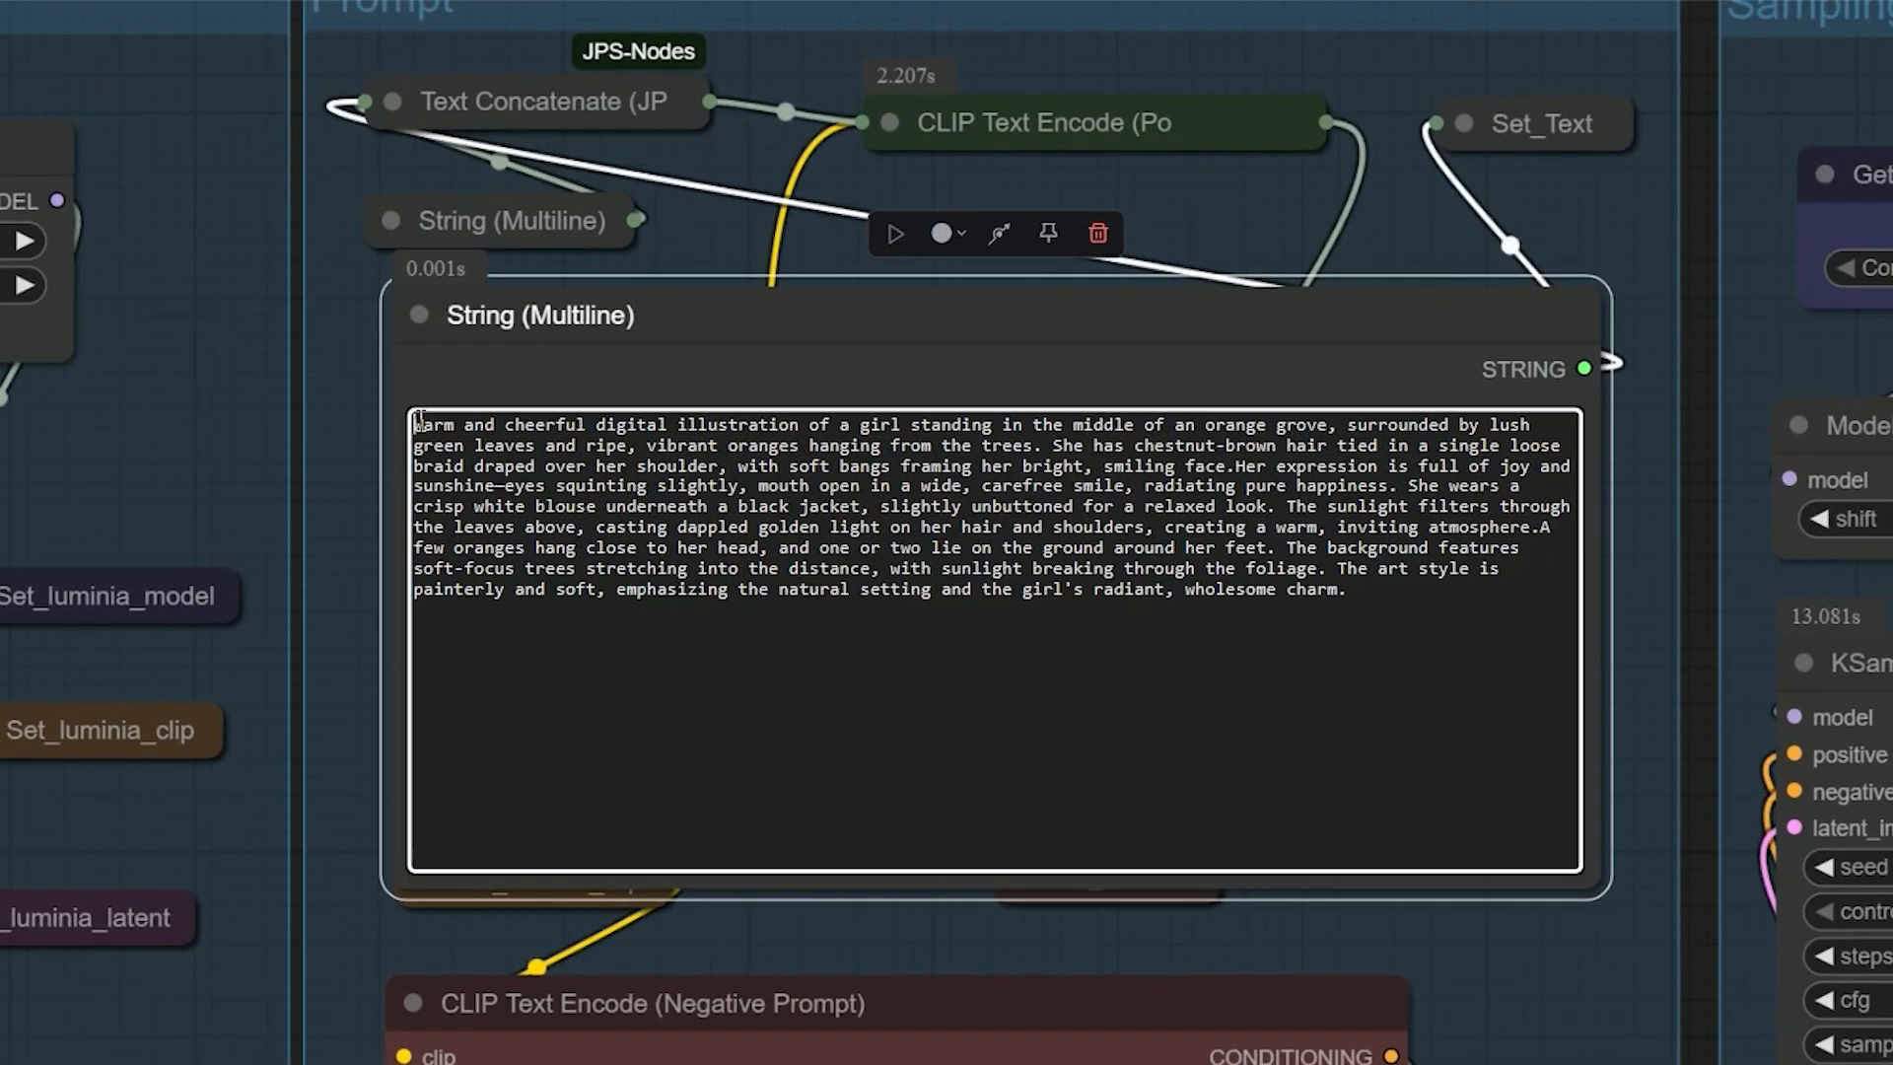
Click into the String (Multiline) prompt text to edit the orange-grove girl prompt
{"action": "left_click", "coordinate": [1280, 594]}
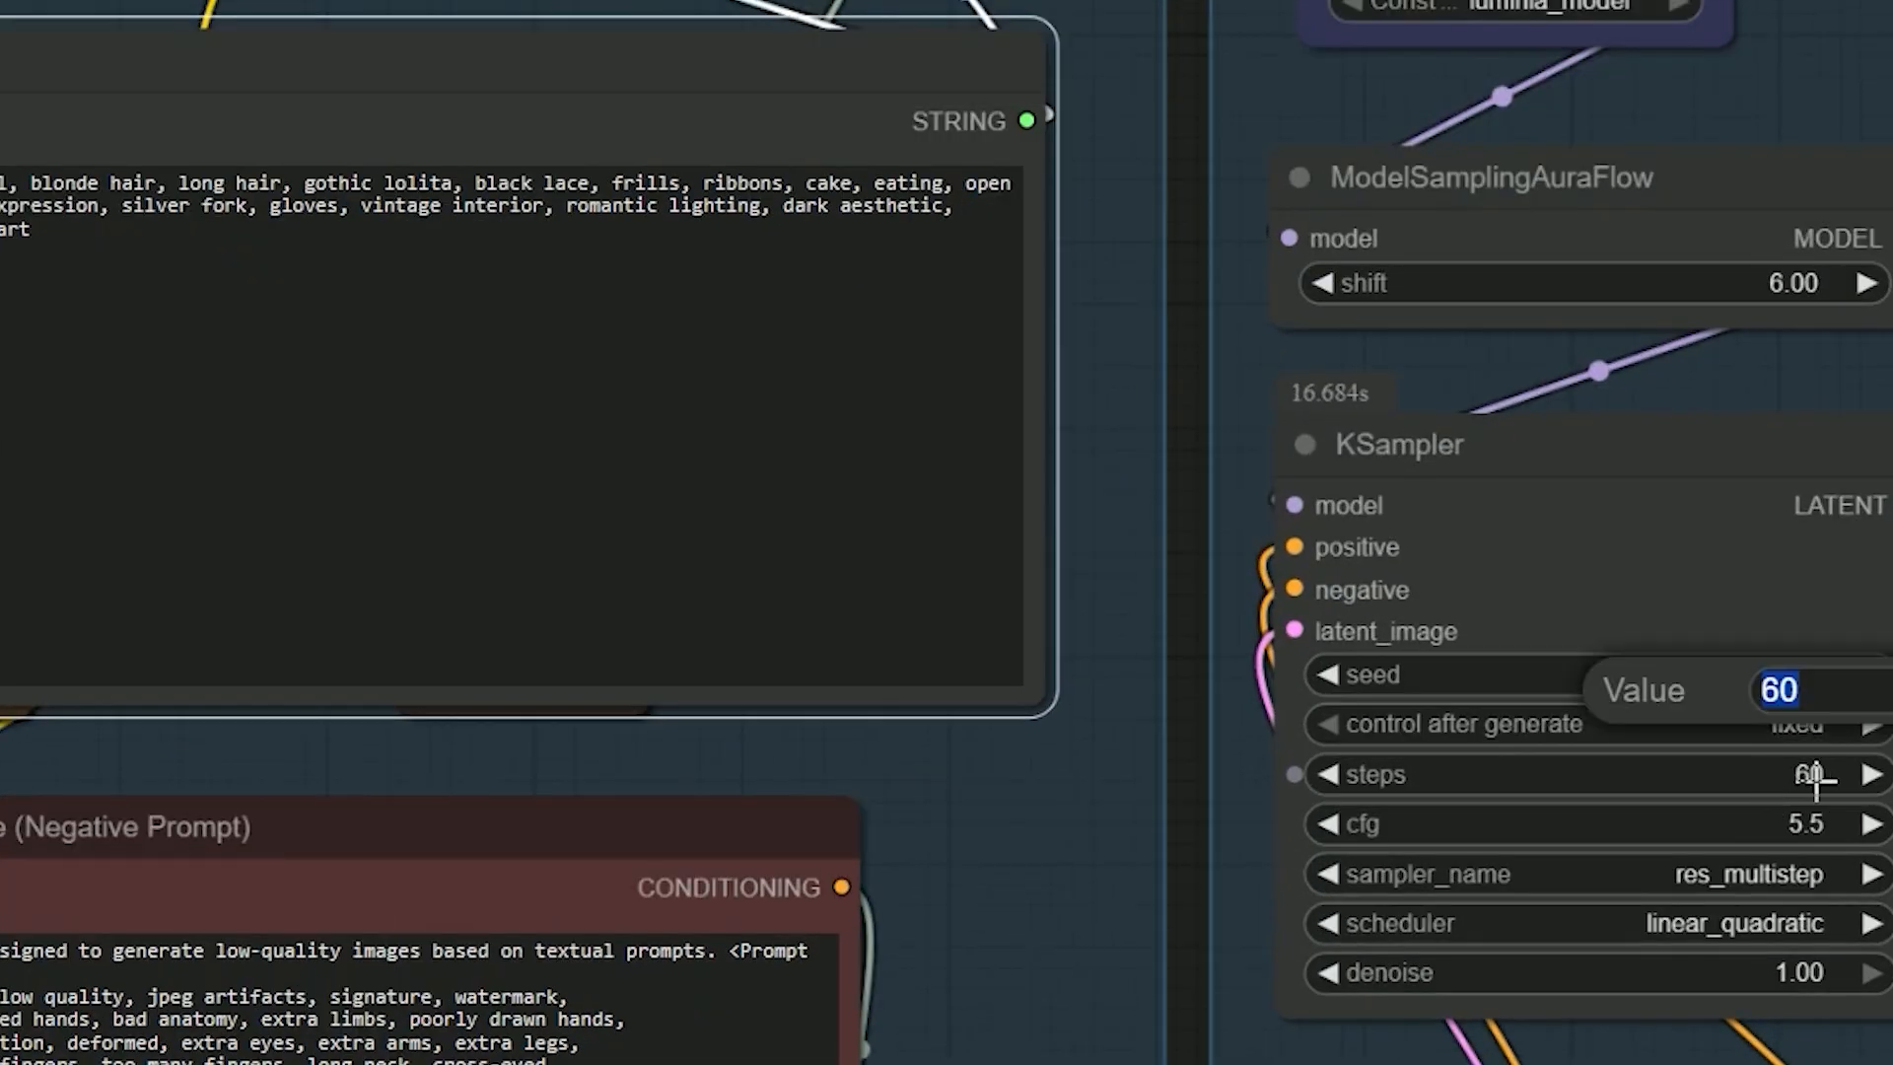
Adjust the KSampler step count for the gothic lolita prompt run
{"action": "left_click", "coordinate": [843, 1042]}
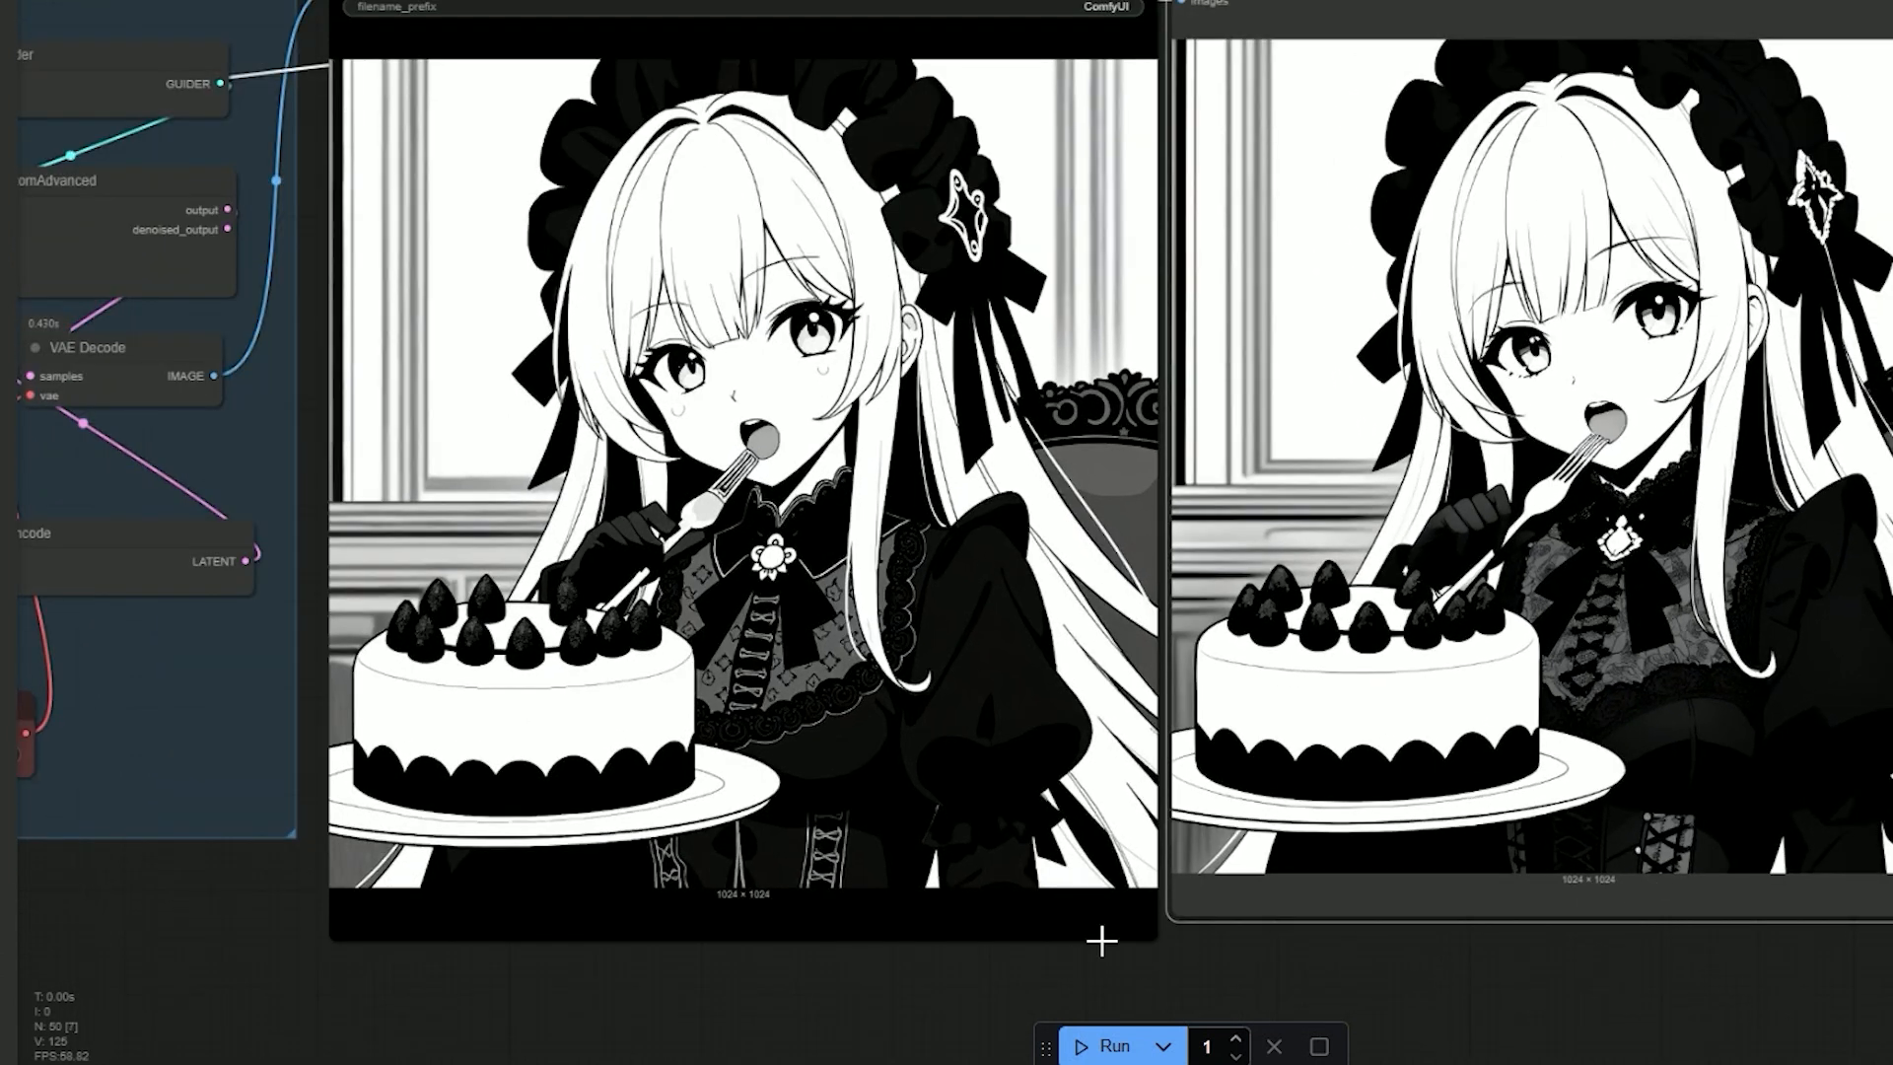
{"action": "mouse_move", "coordinate": [942, 976]}
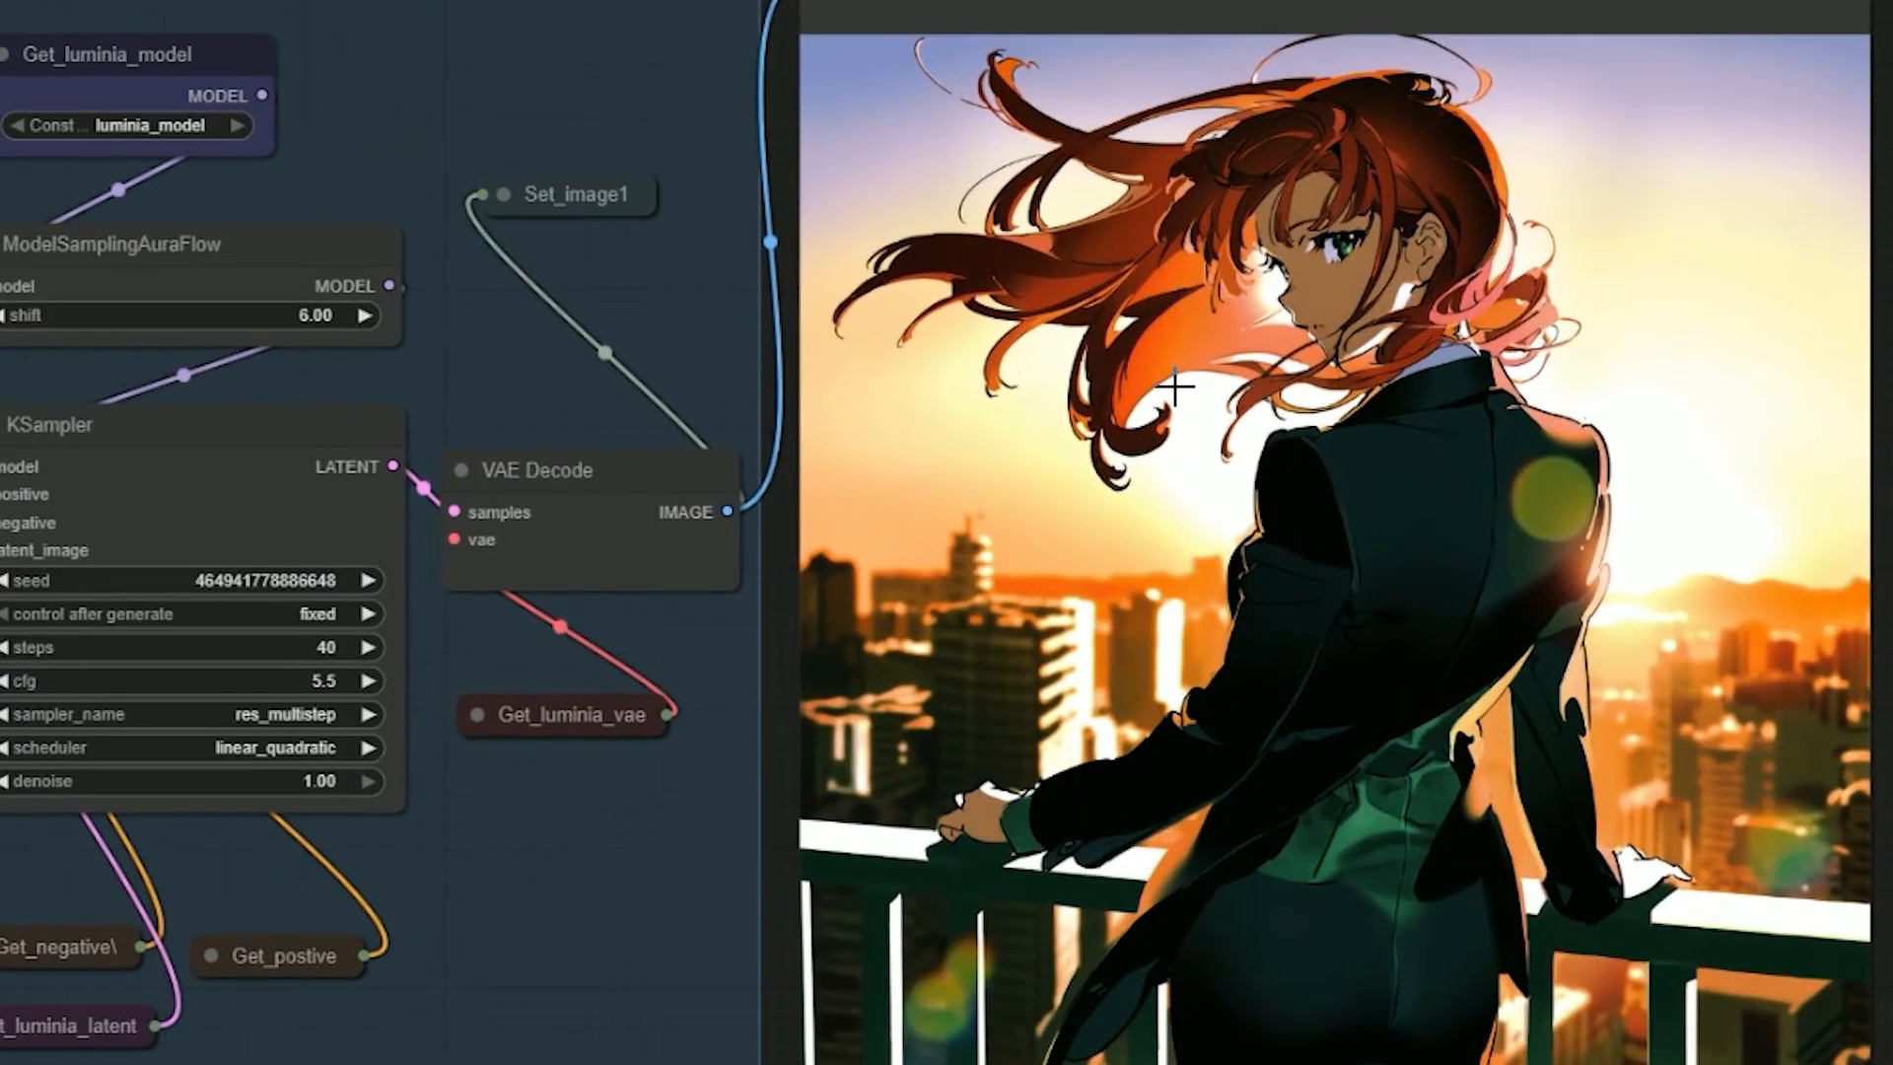
{"action": "mouse_move", "coordinate": [1324, 470]}
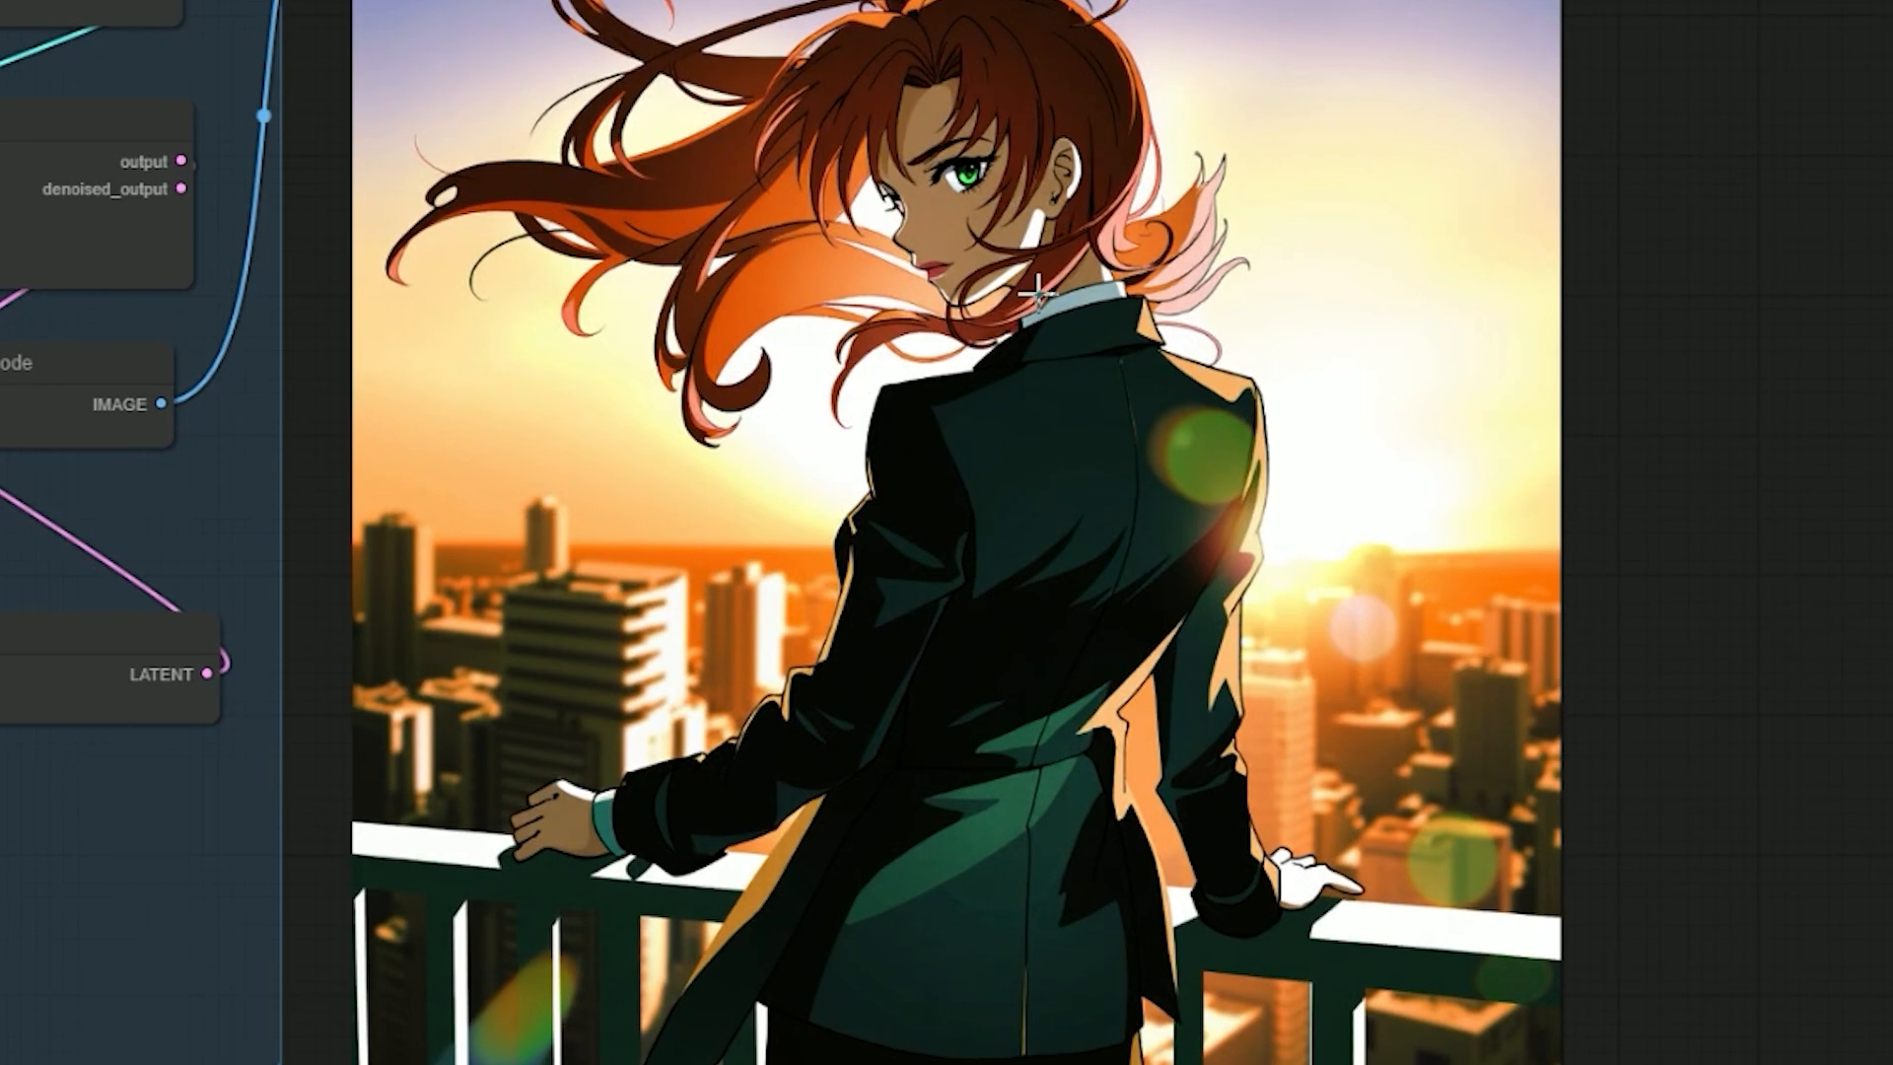
{"action": "mouse_move", "coordinate": [1154, 255]}
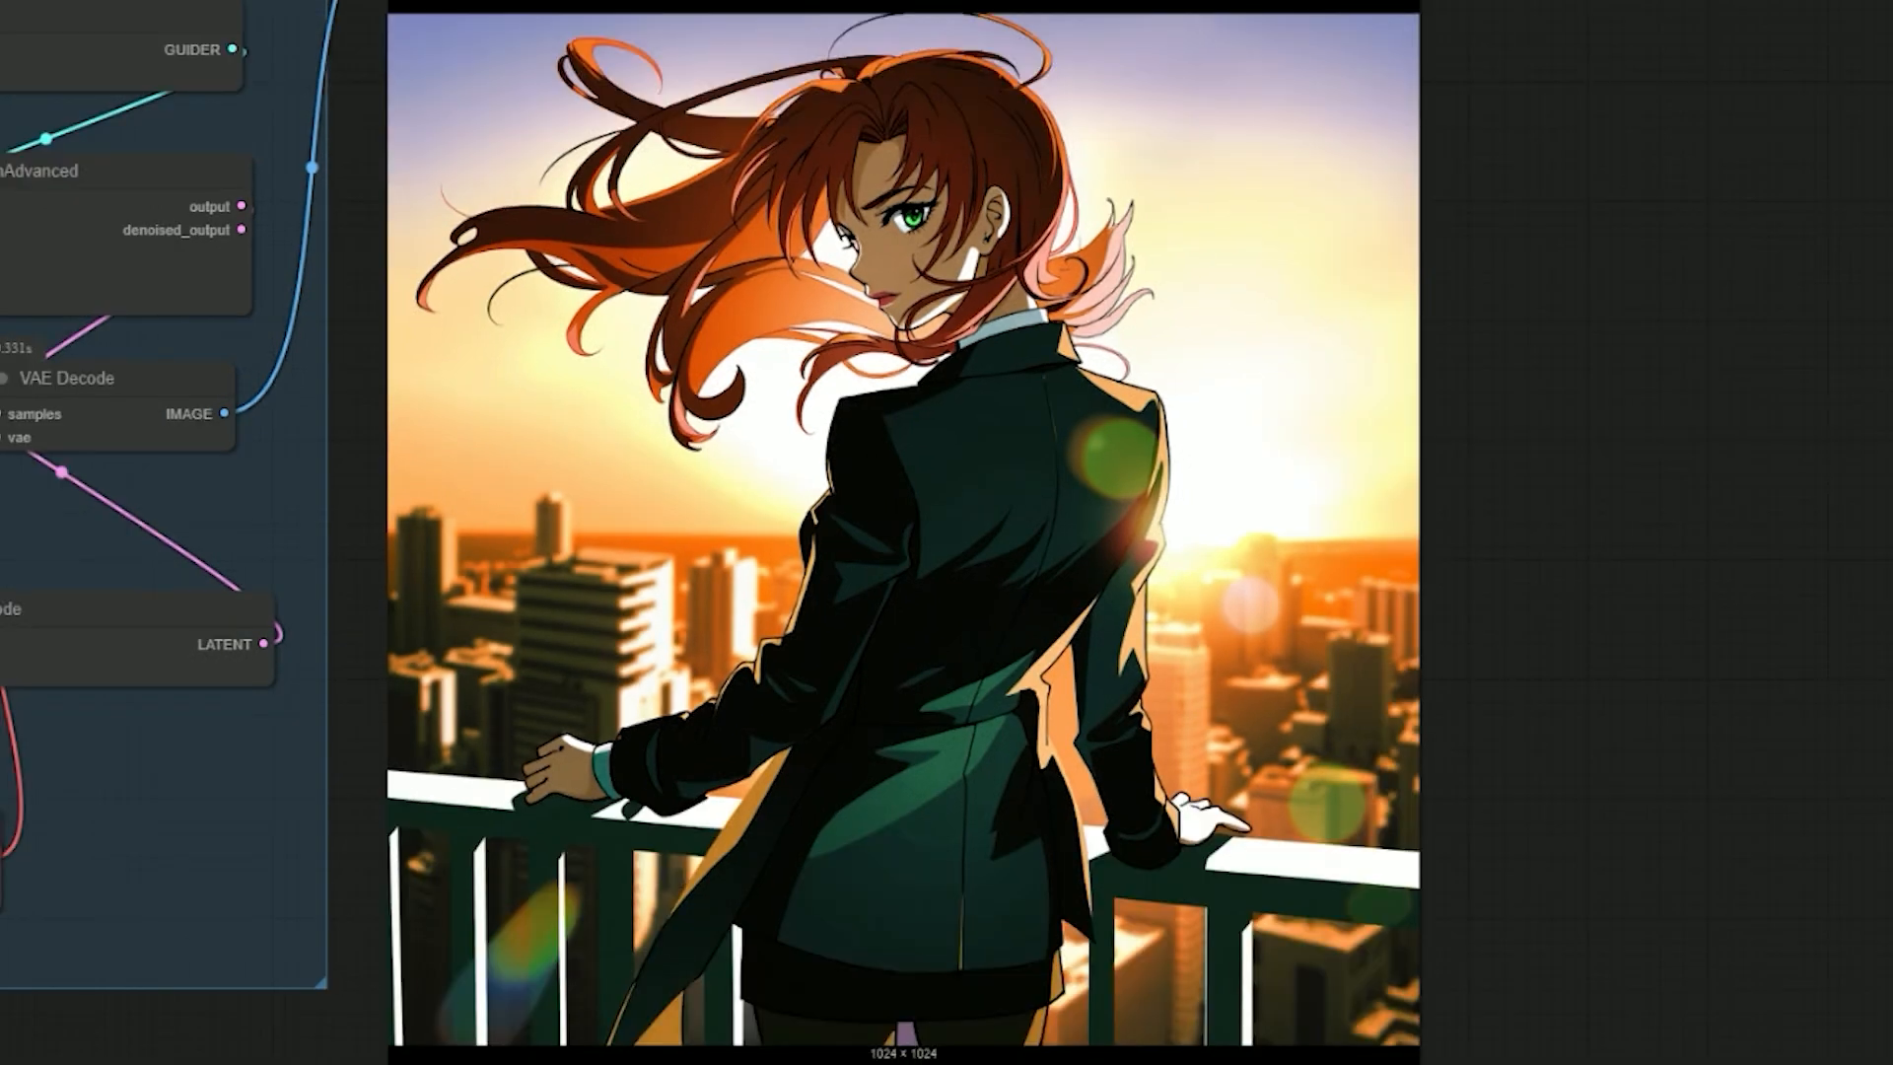
{"action": "mouse_move", "coordinate": [718, 416]}
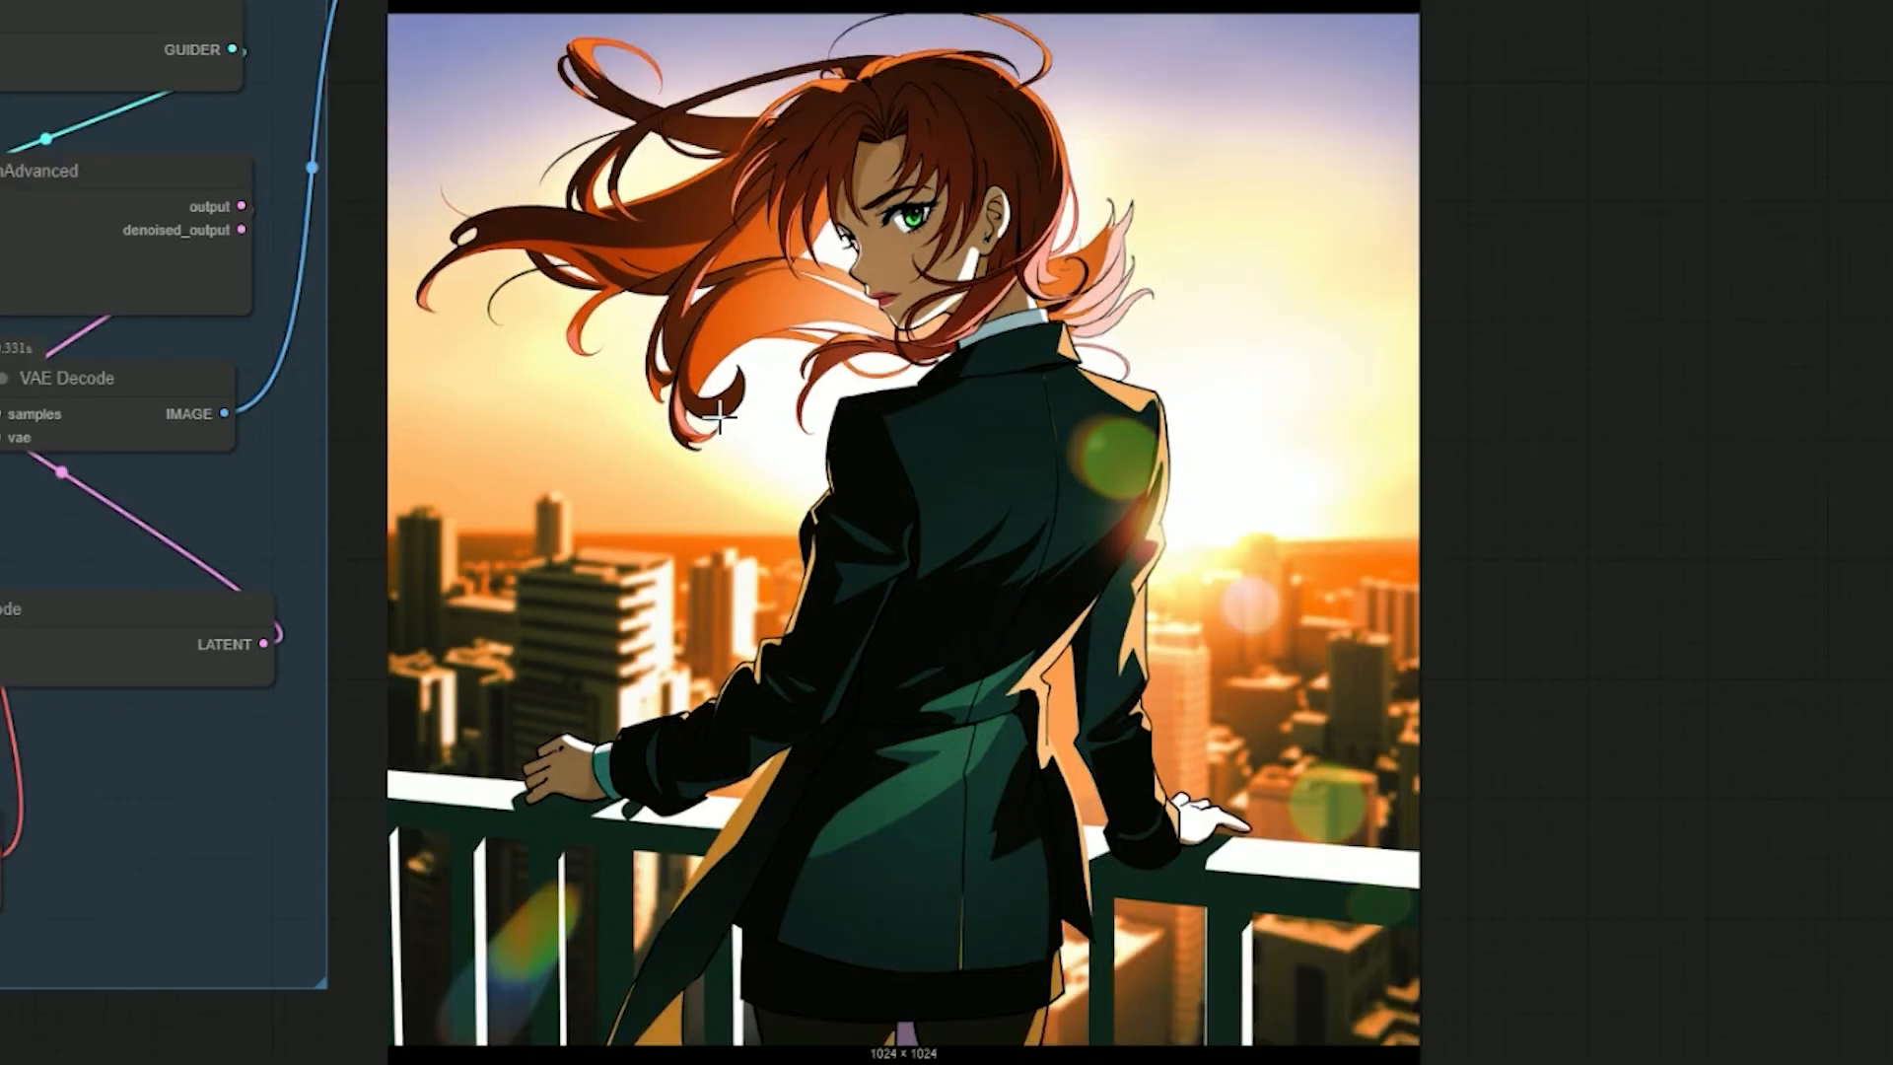
{"action": "mouse_move", "coordinate": [716, 560]}
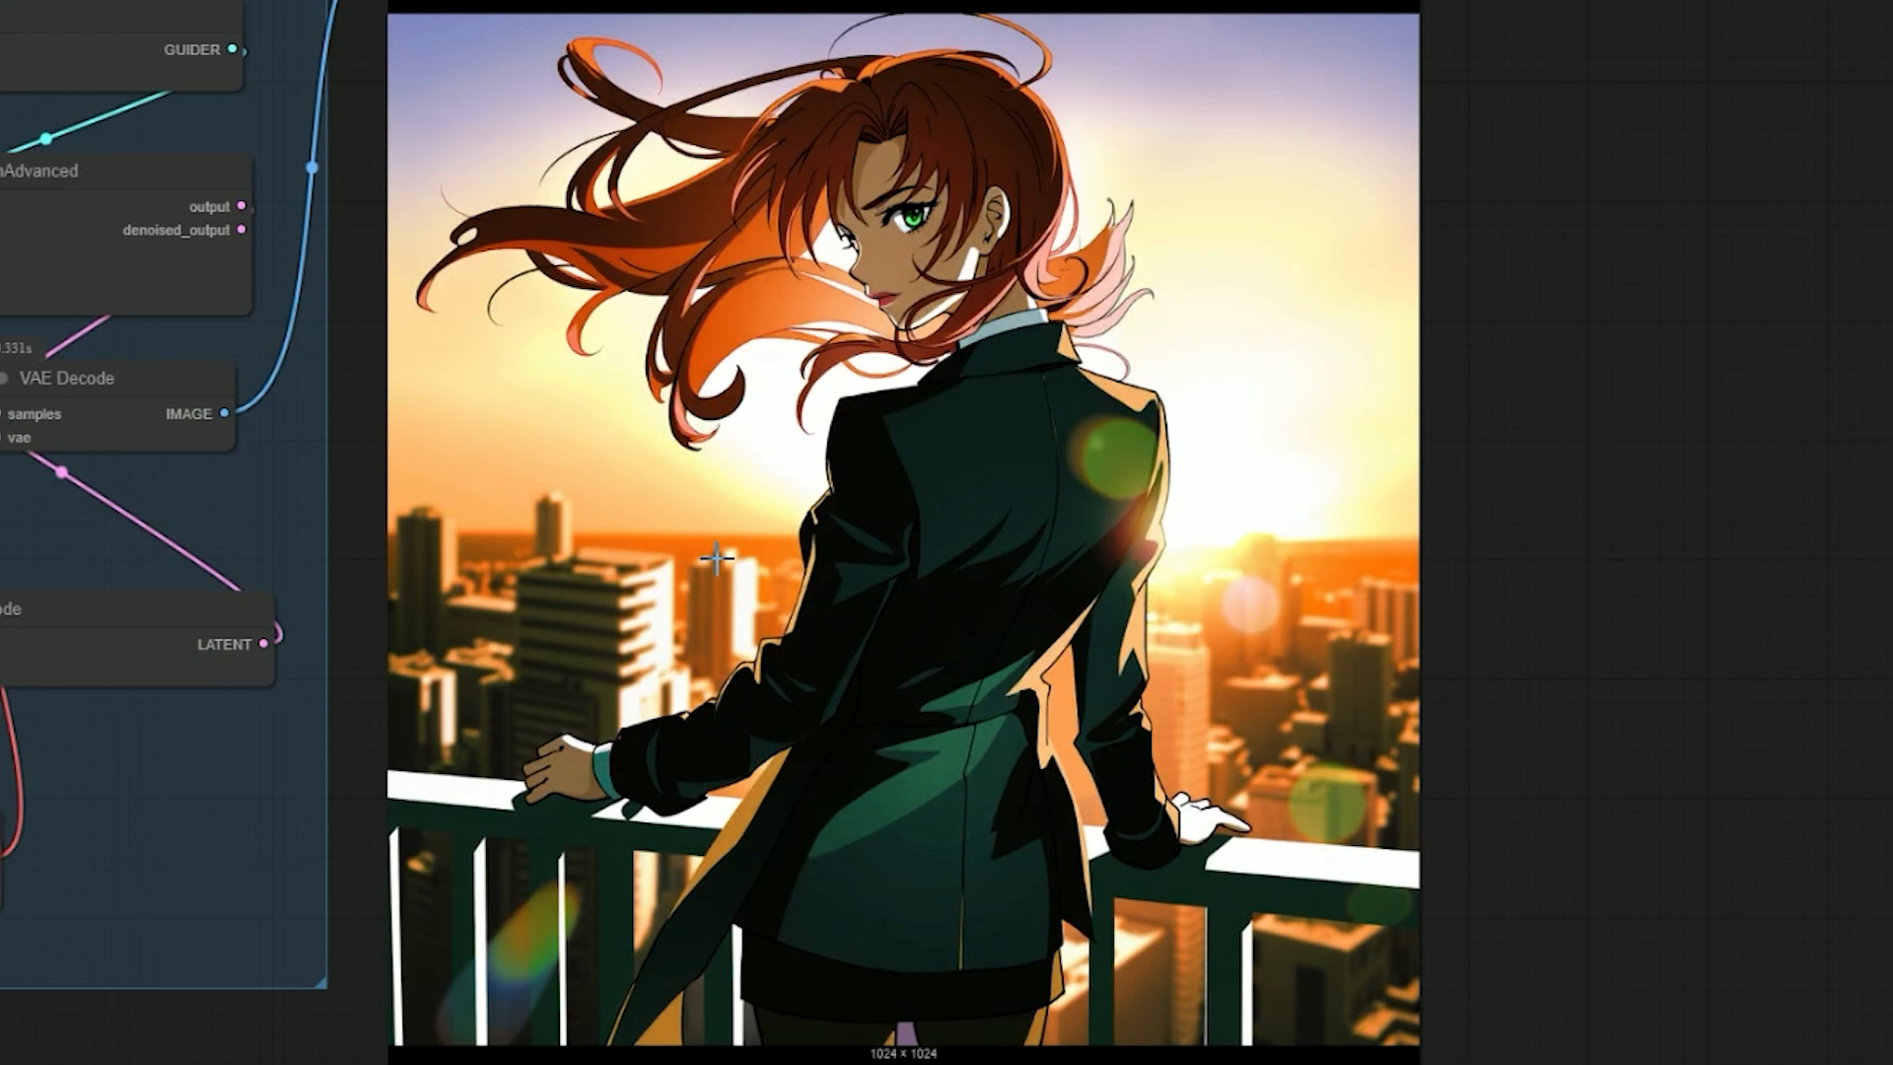
{"action": "mouse_move", "coordinate": [1014, 792]}
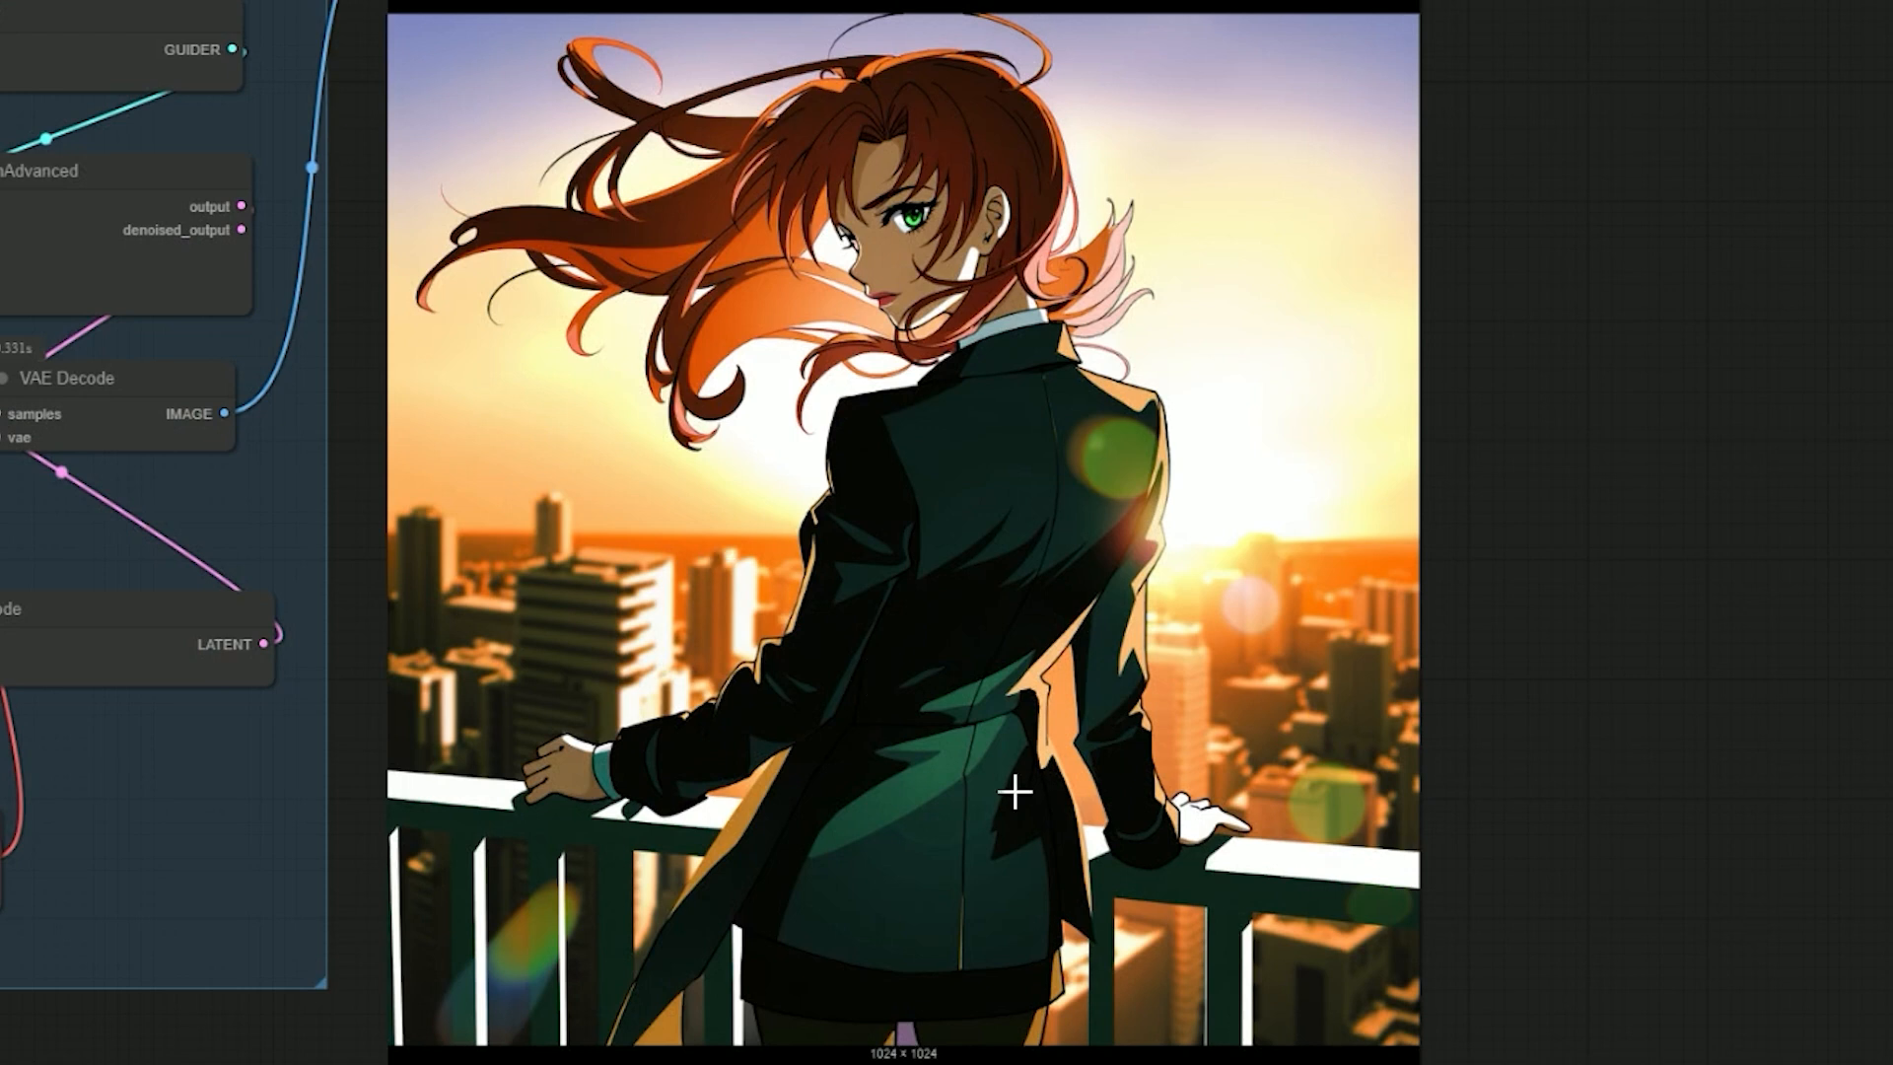
{"action": "mouse_move", "coordinate": [1075, 927]}
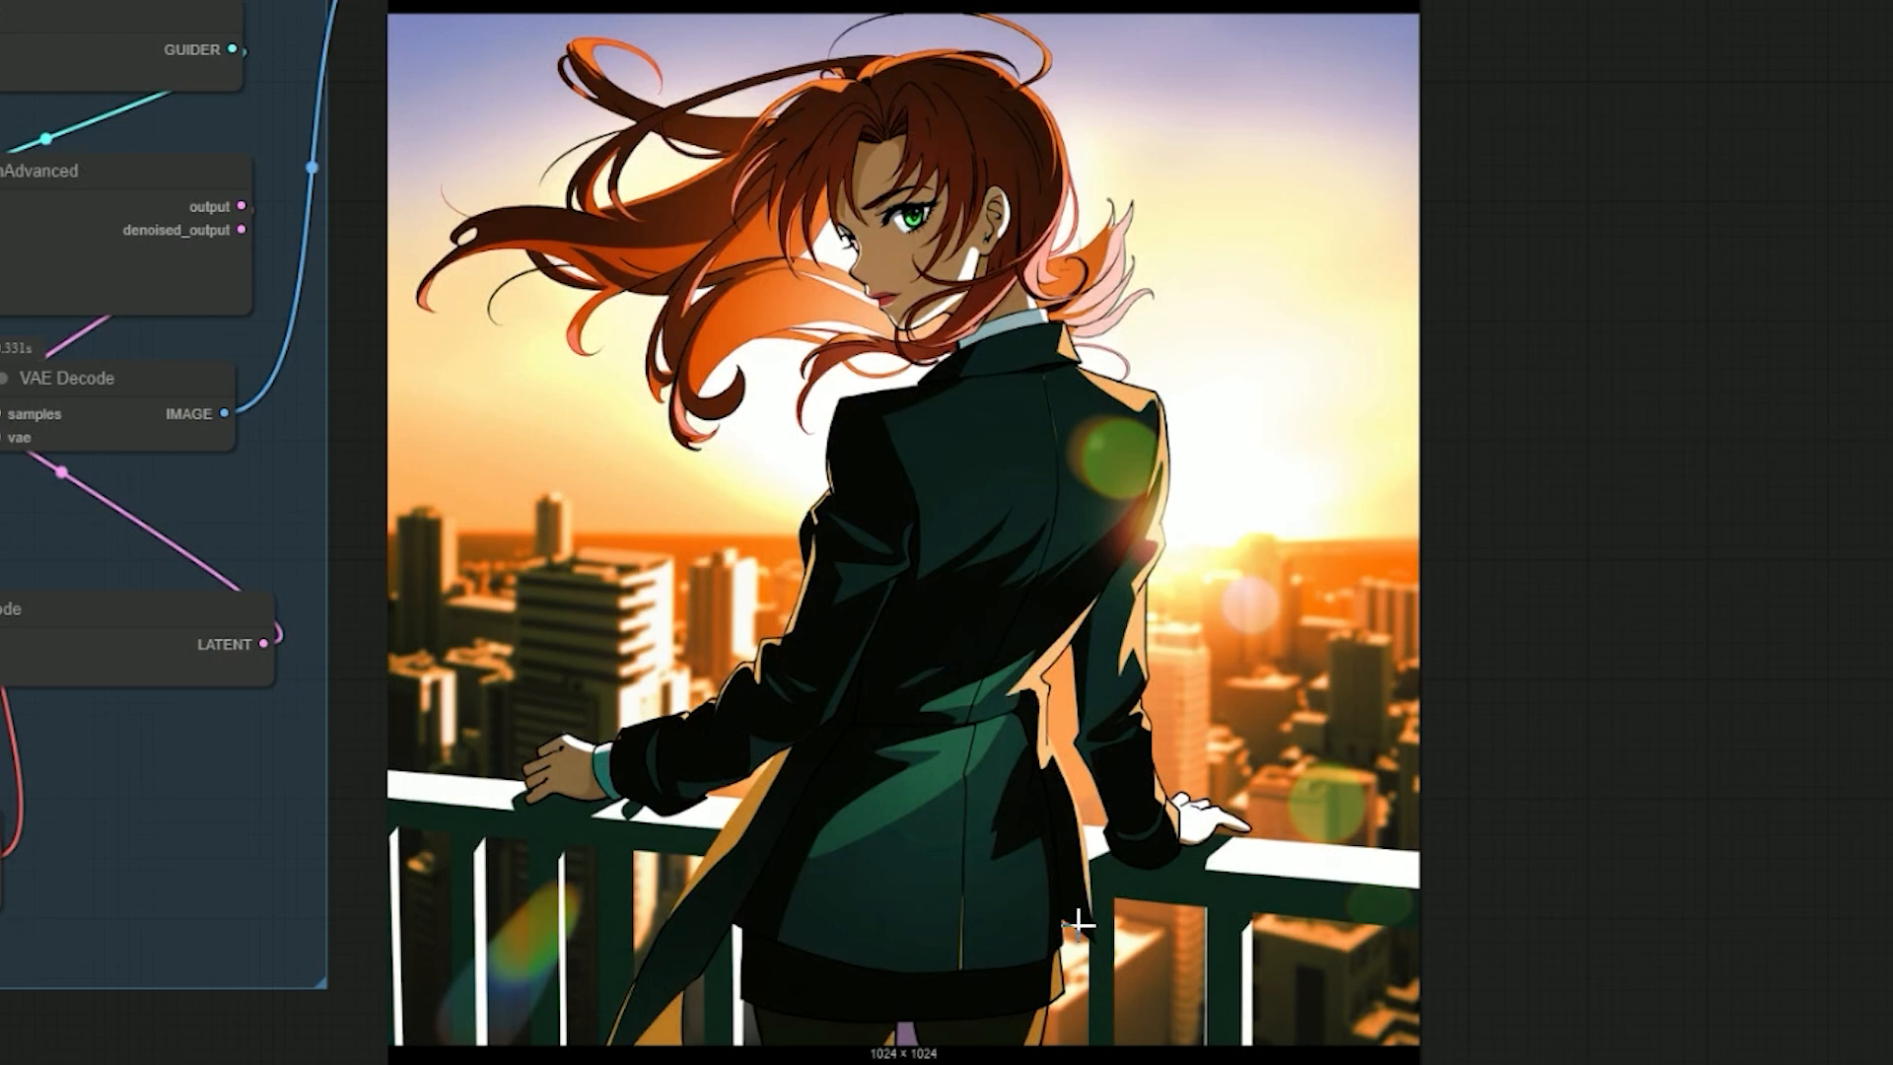